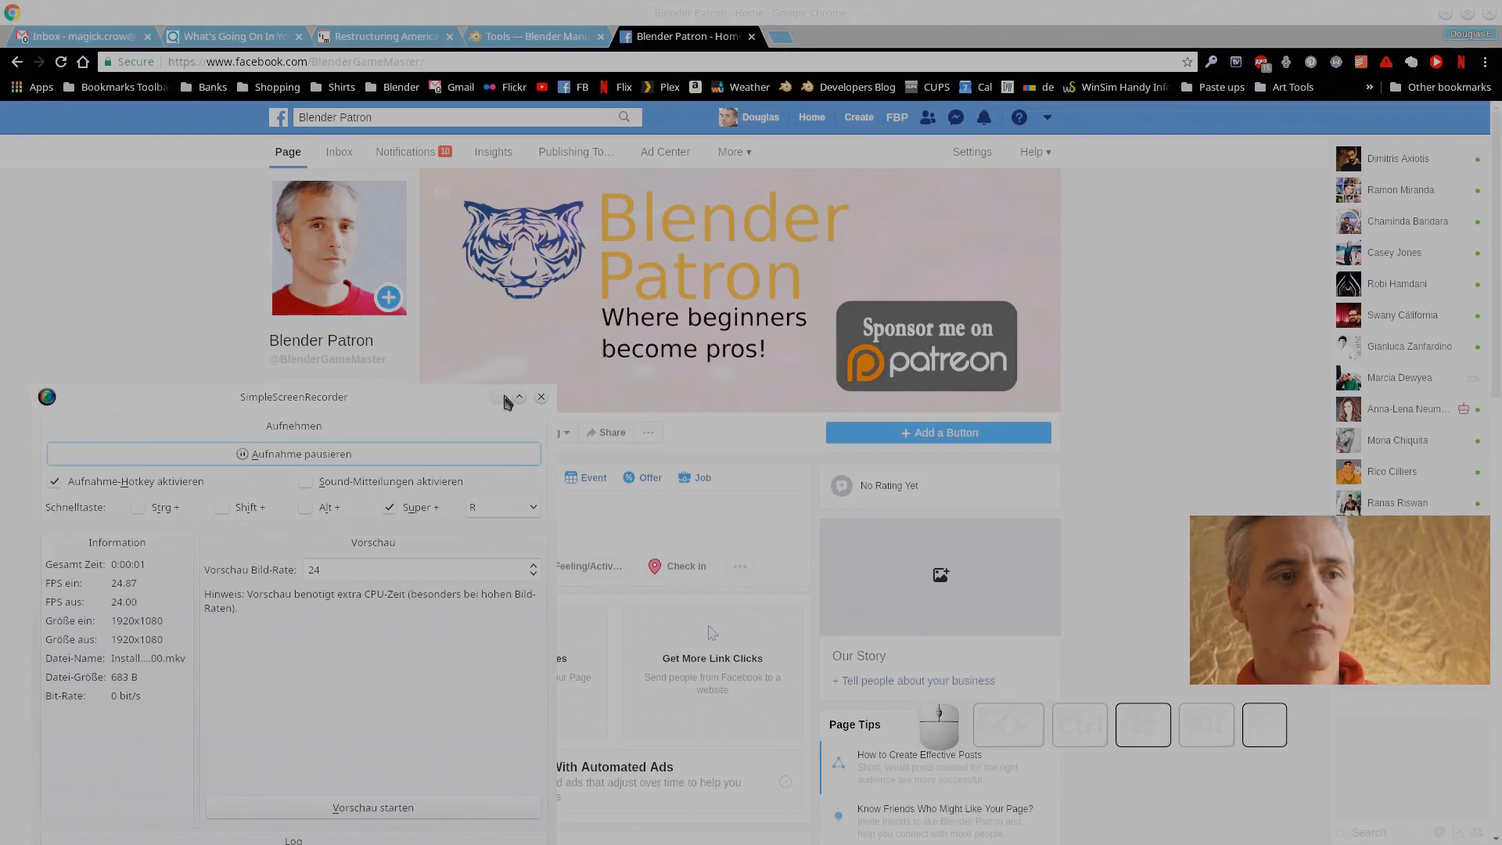
Hide the recorder and open blender.org from the Blender bookmark in a new tab
left_click(540, 395)
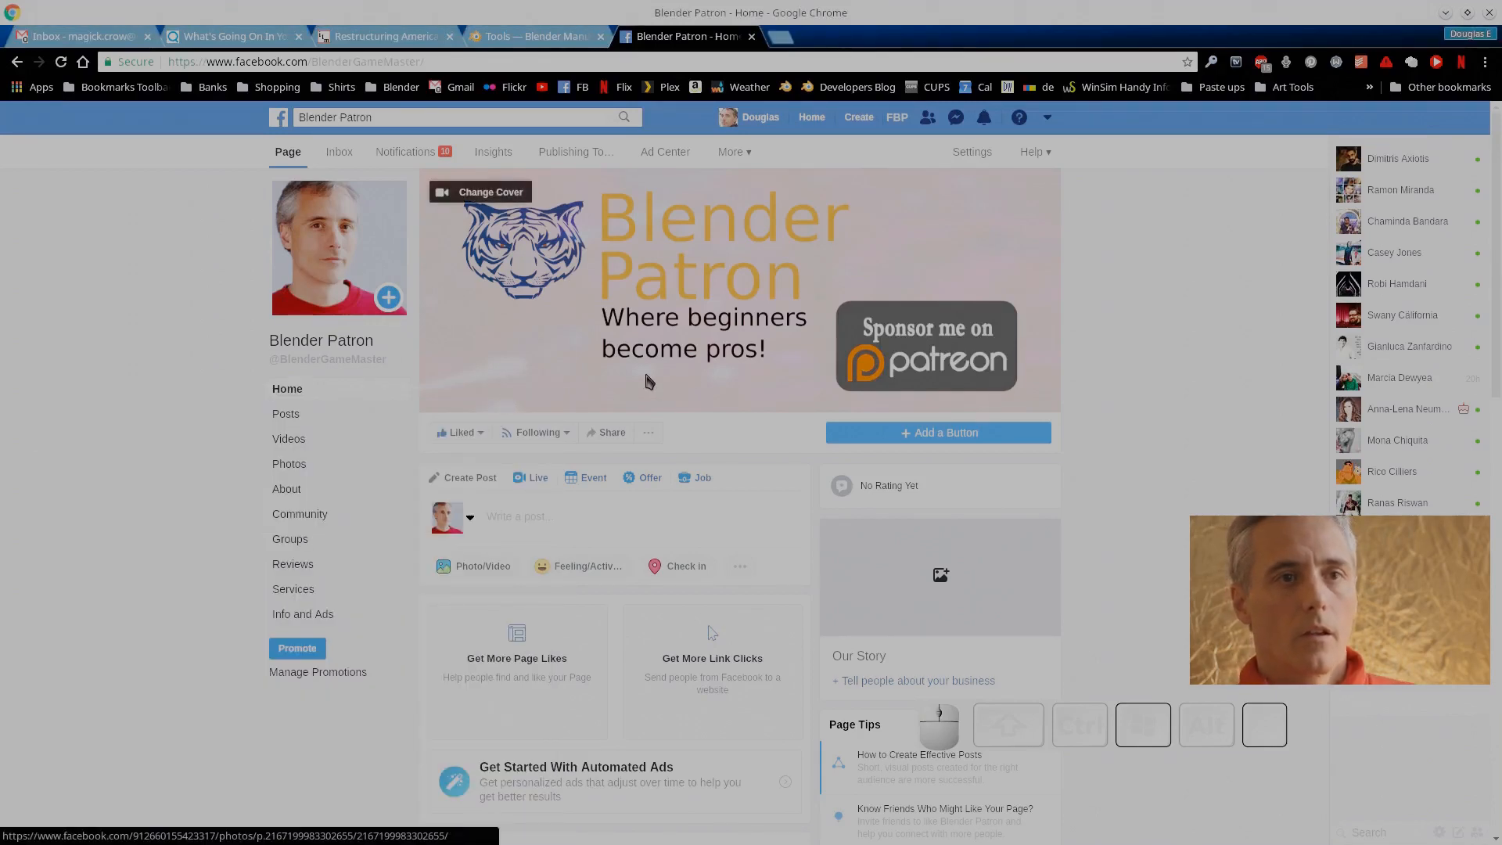
mouse_move(1228, 269)
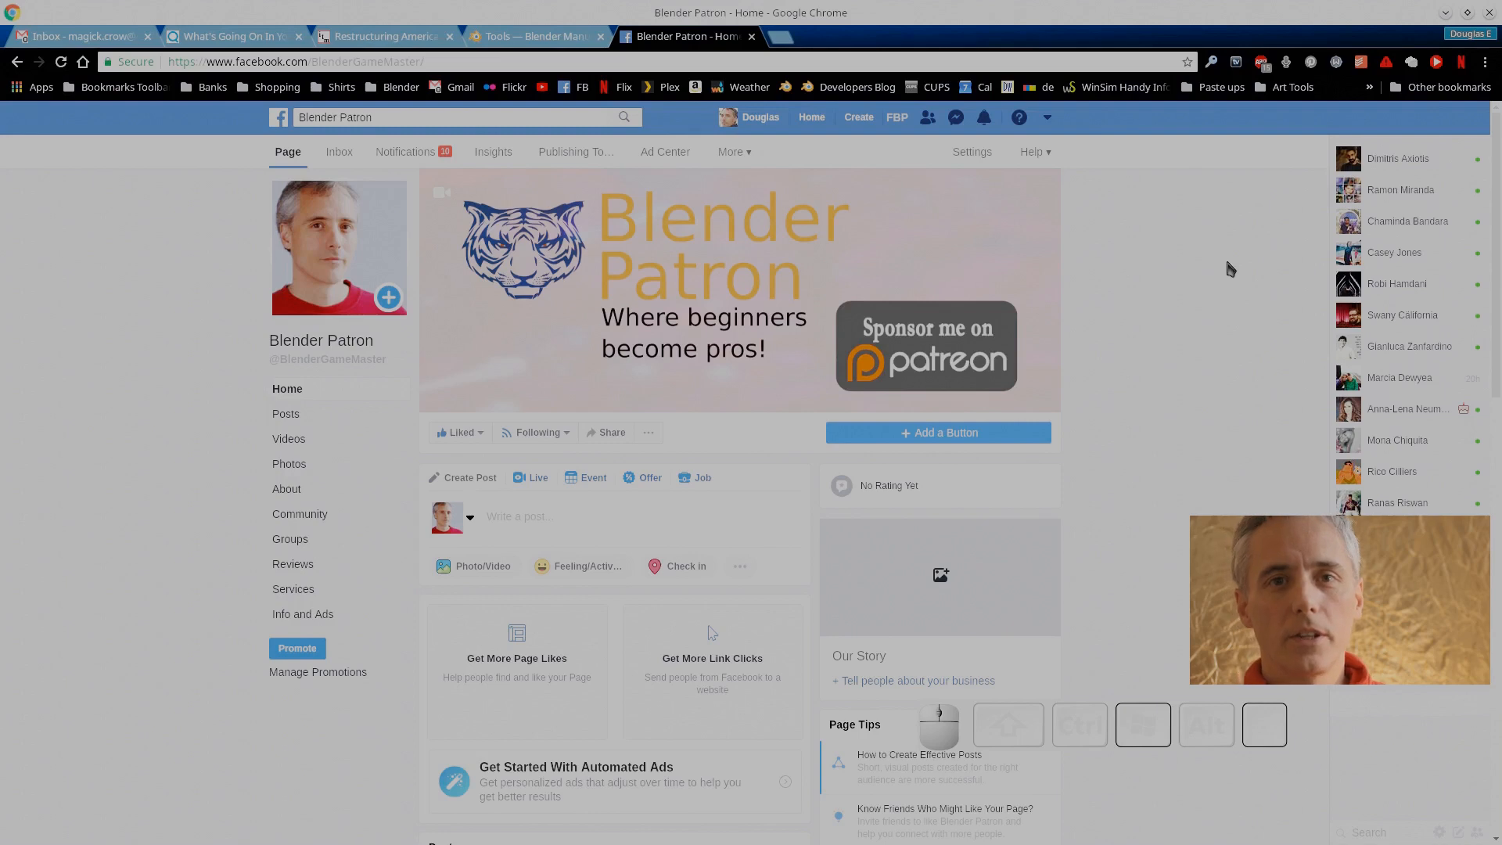
right_click(864, 87)
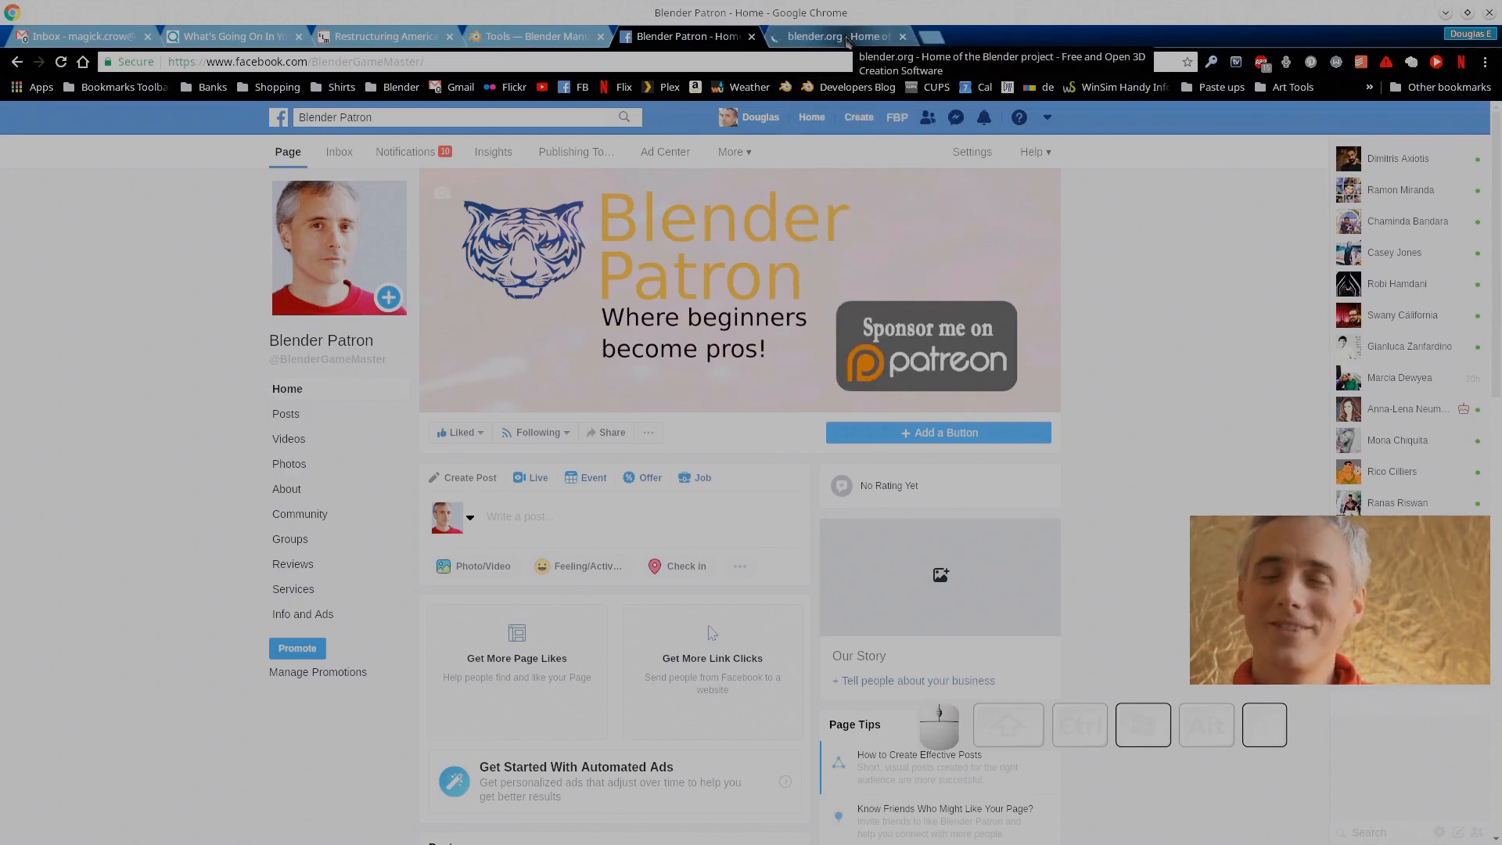
Download the Blender 2.80 Beta Linux 64-bit experimental build and open the archive
left_click(827, 36)
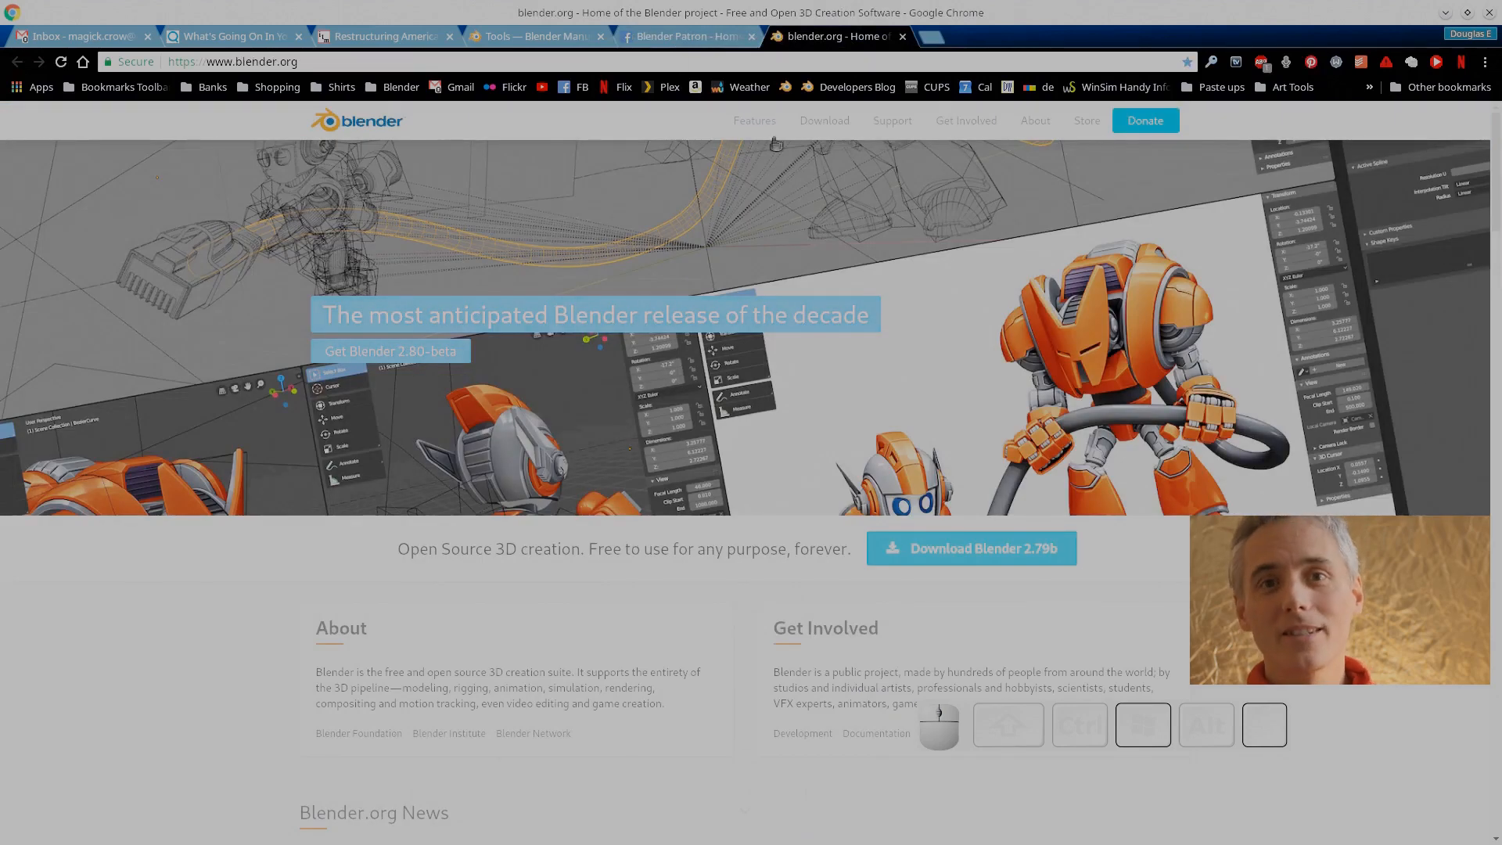
left_click(824, 120)
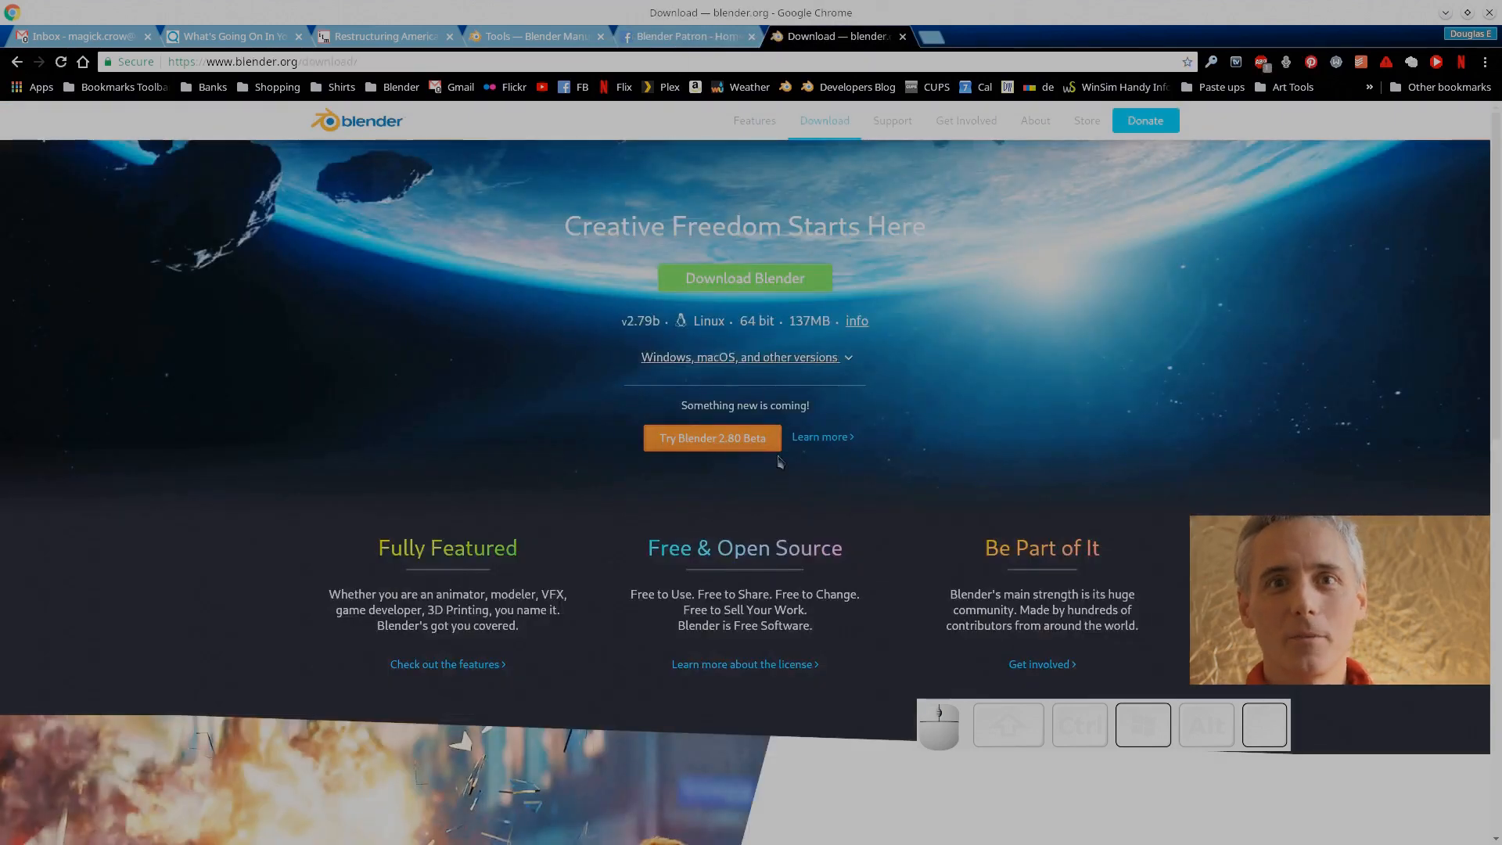
scroll("down", 3)
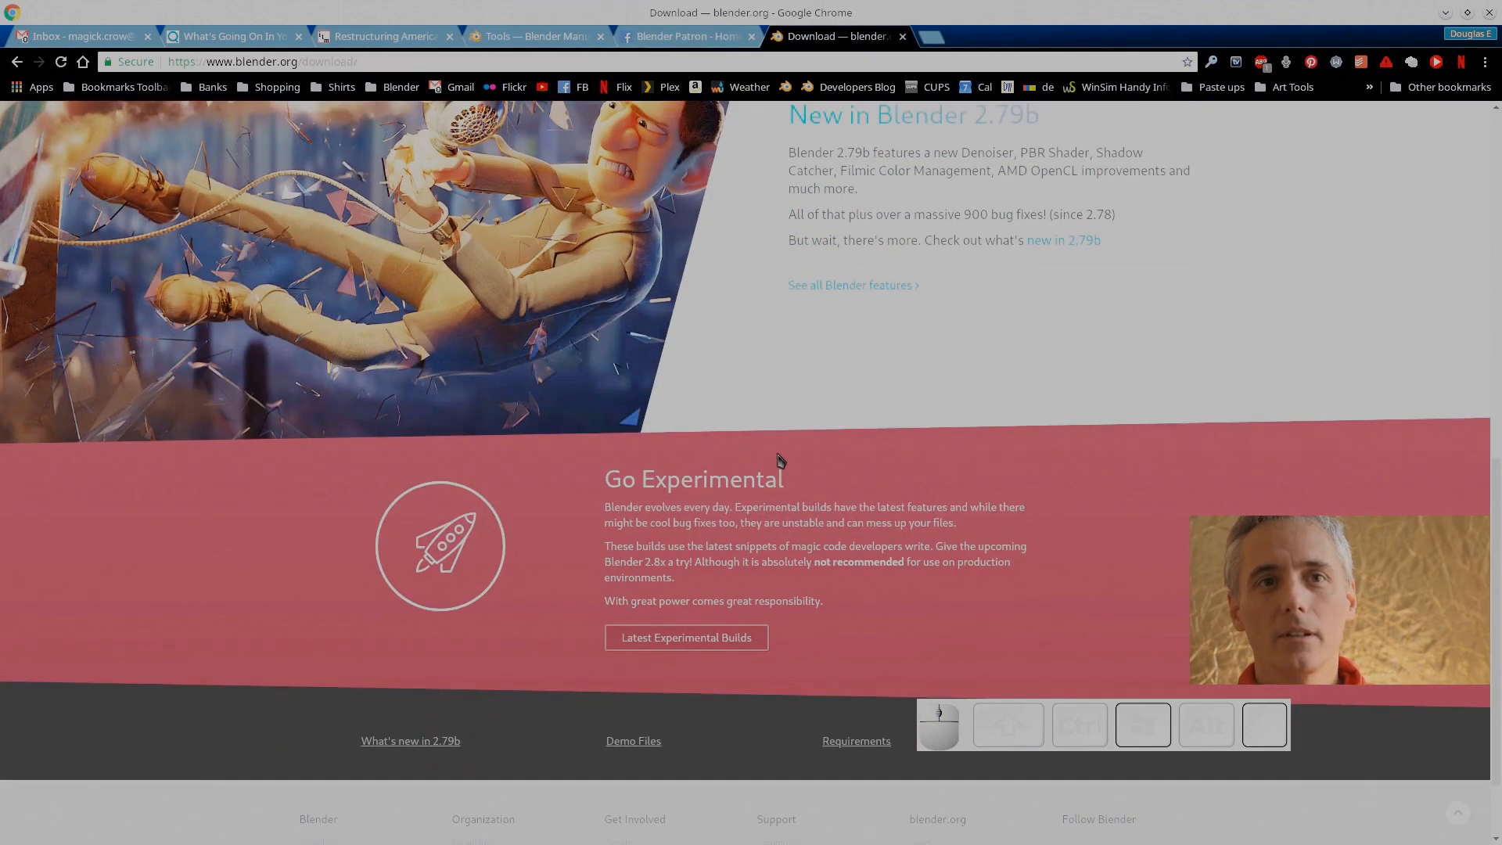
left_click(686, 637)
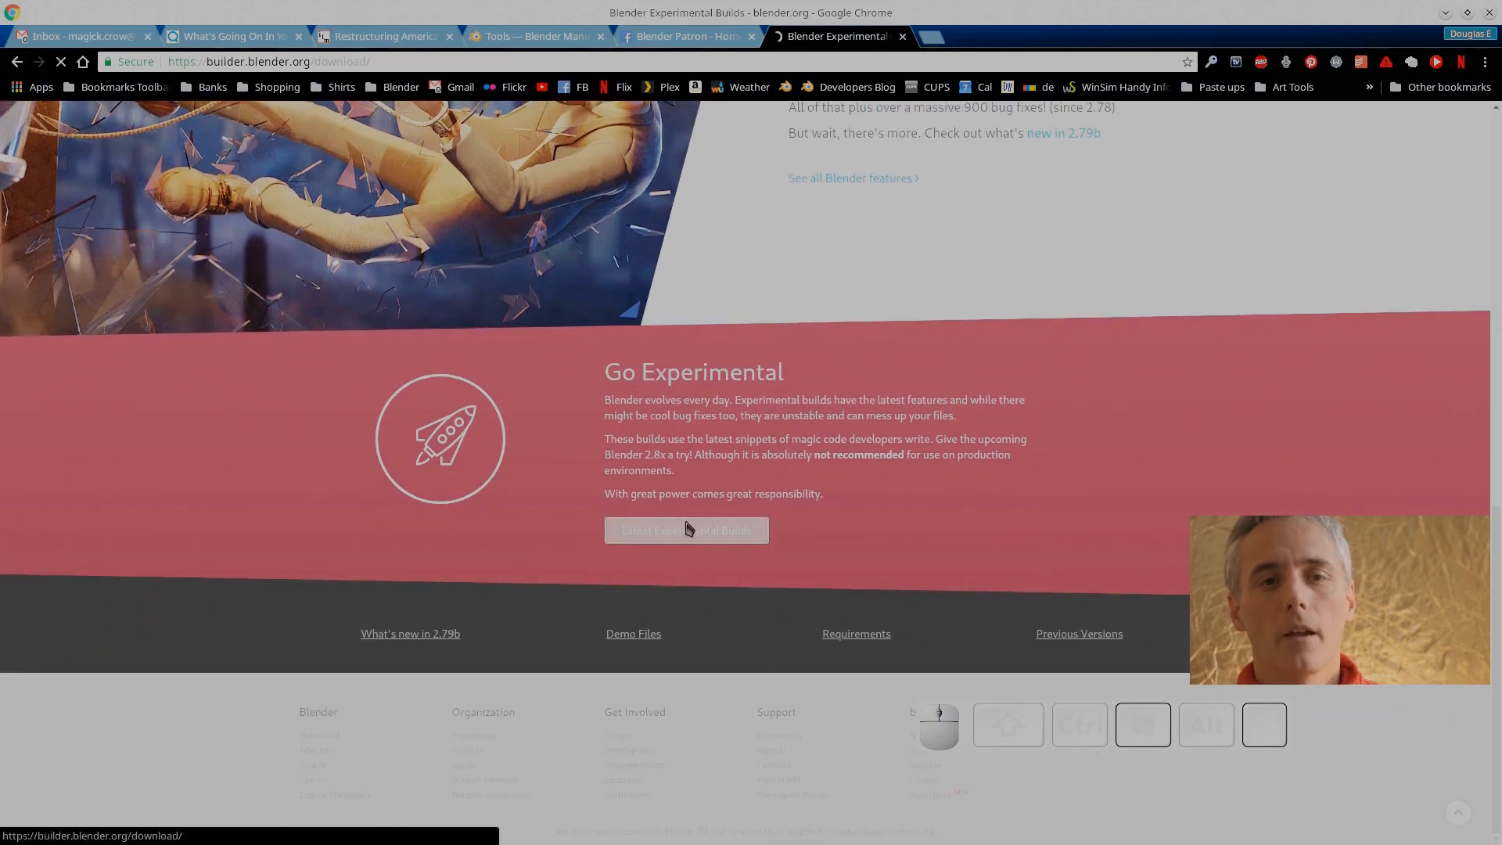
left_click(686, 529)
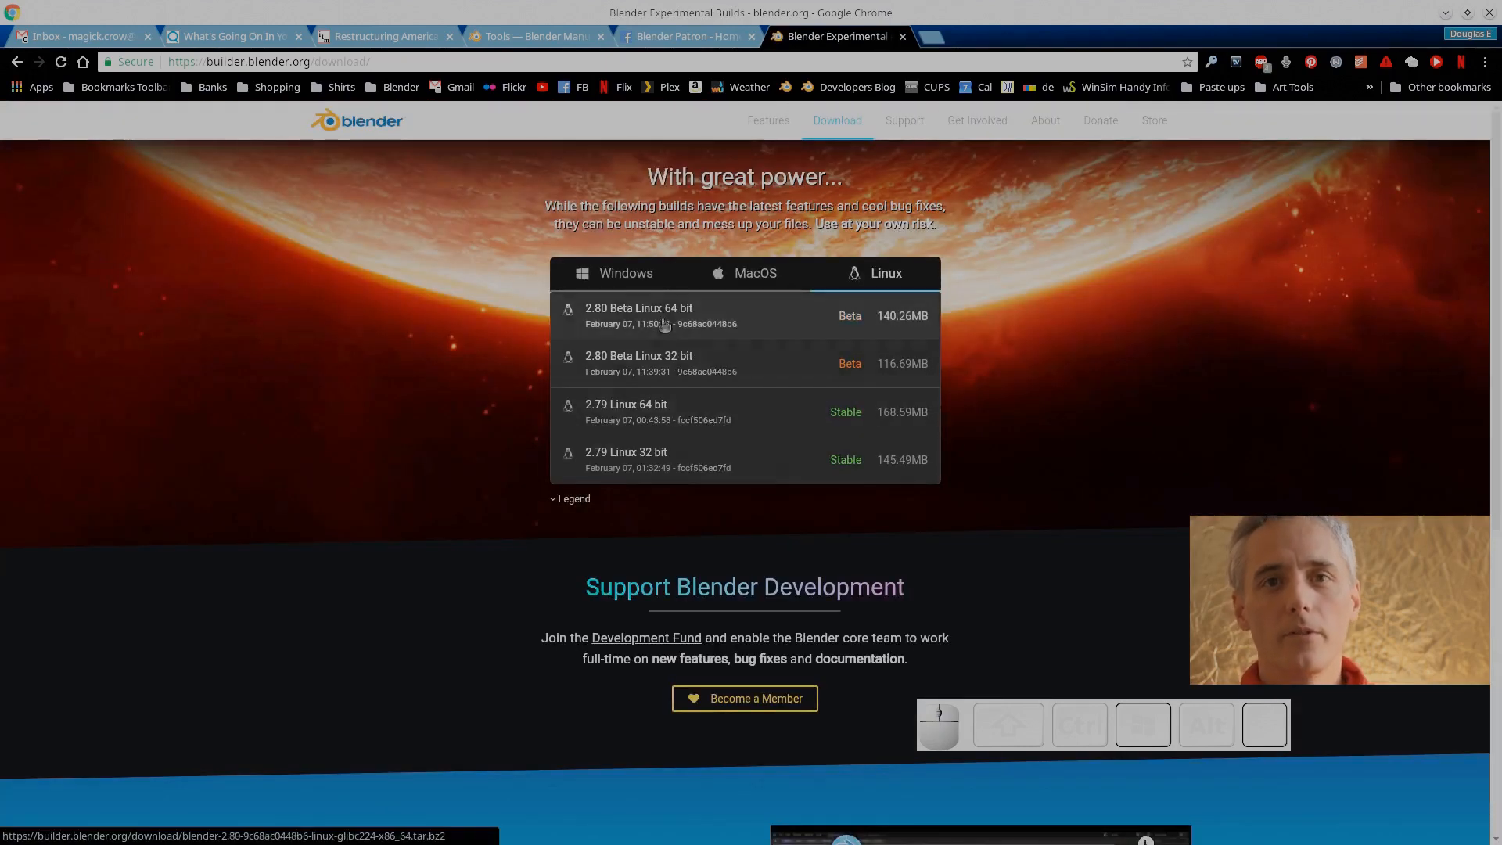
left_click(661, 315)
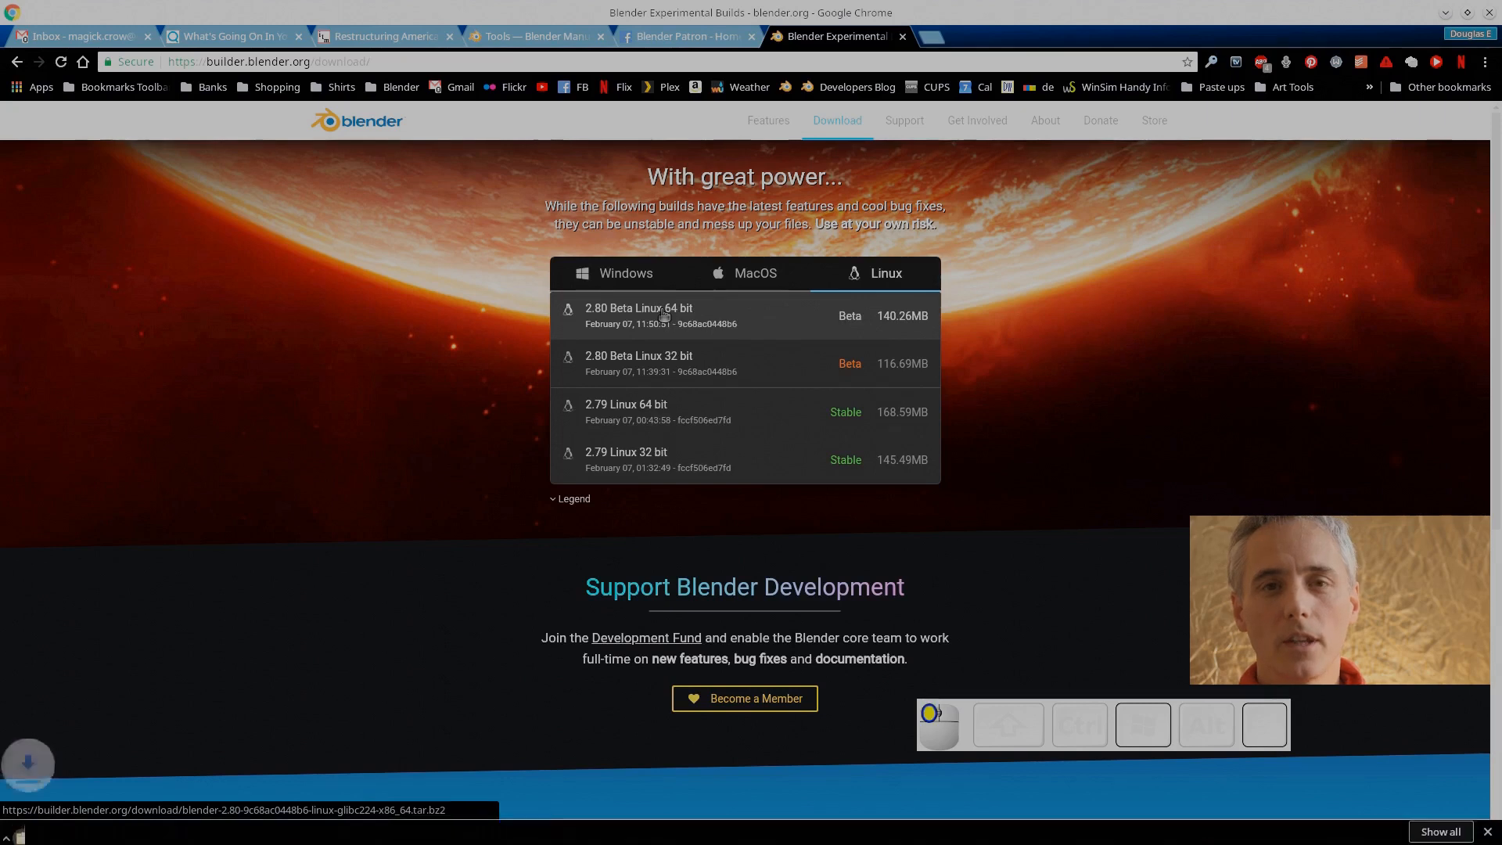
left_click(663, 311)
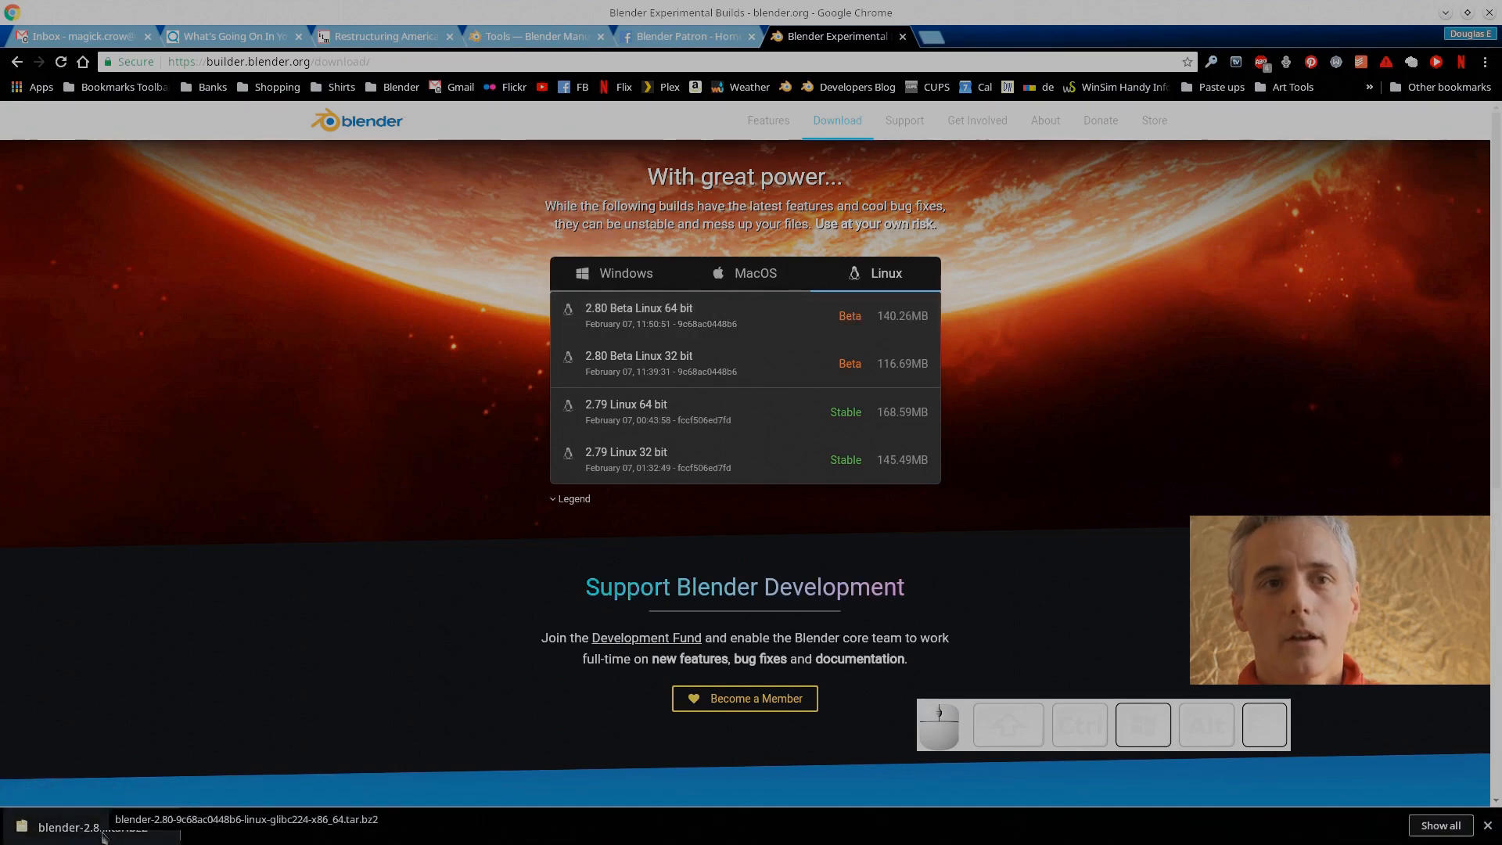
left_click(75, 826)
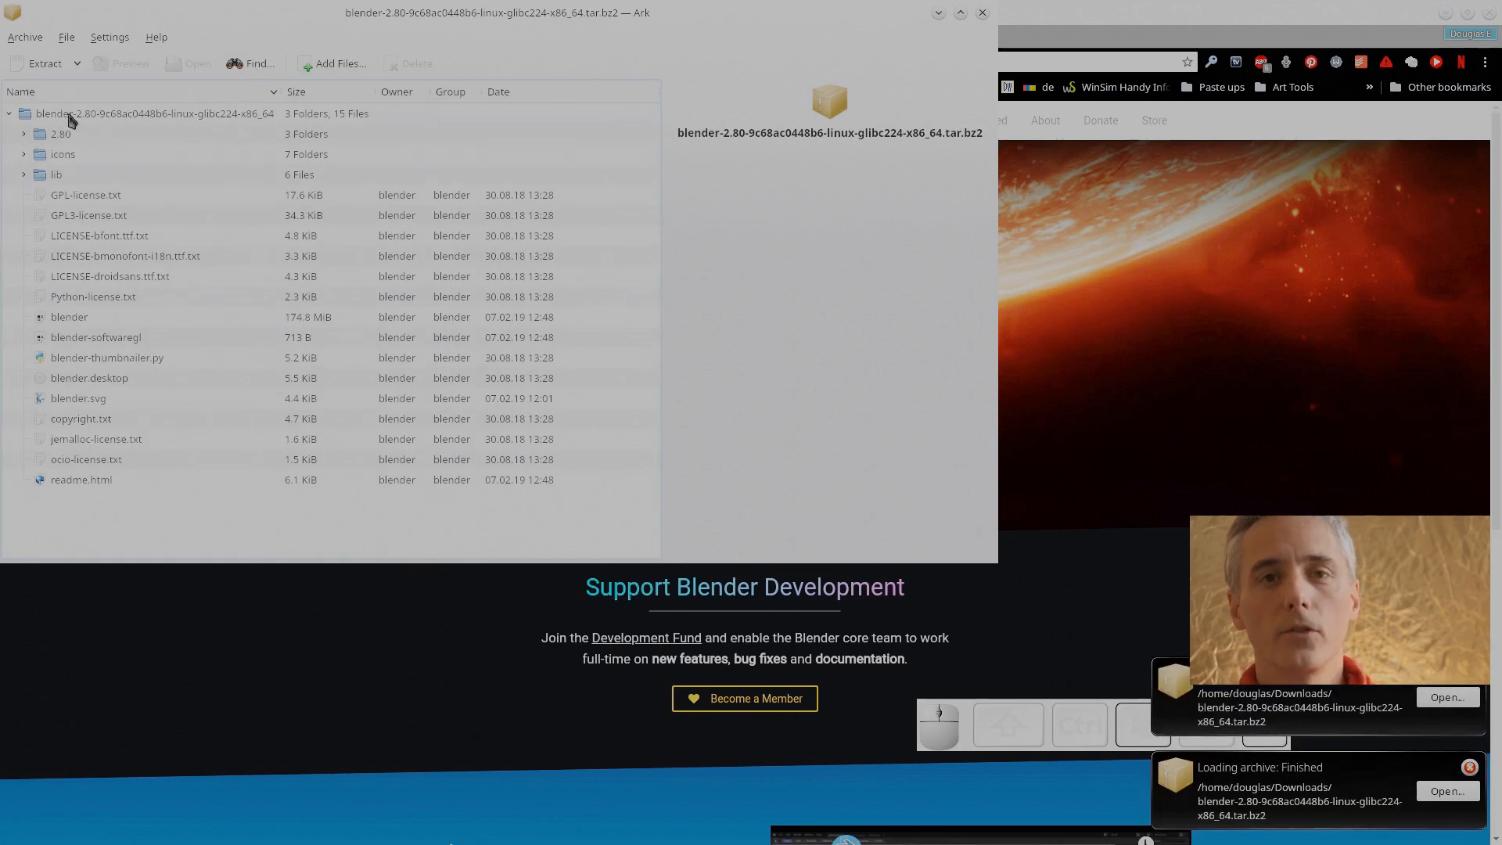
Extract the whole Blender archive into /media/ThreeT/Media/Programs/
left_click(37, 64)
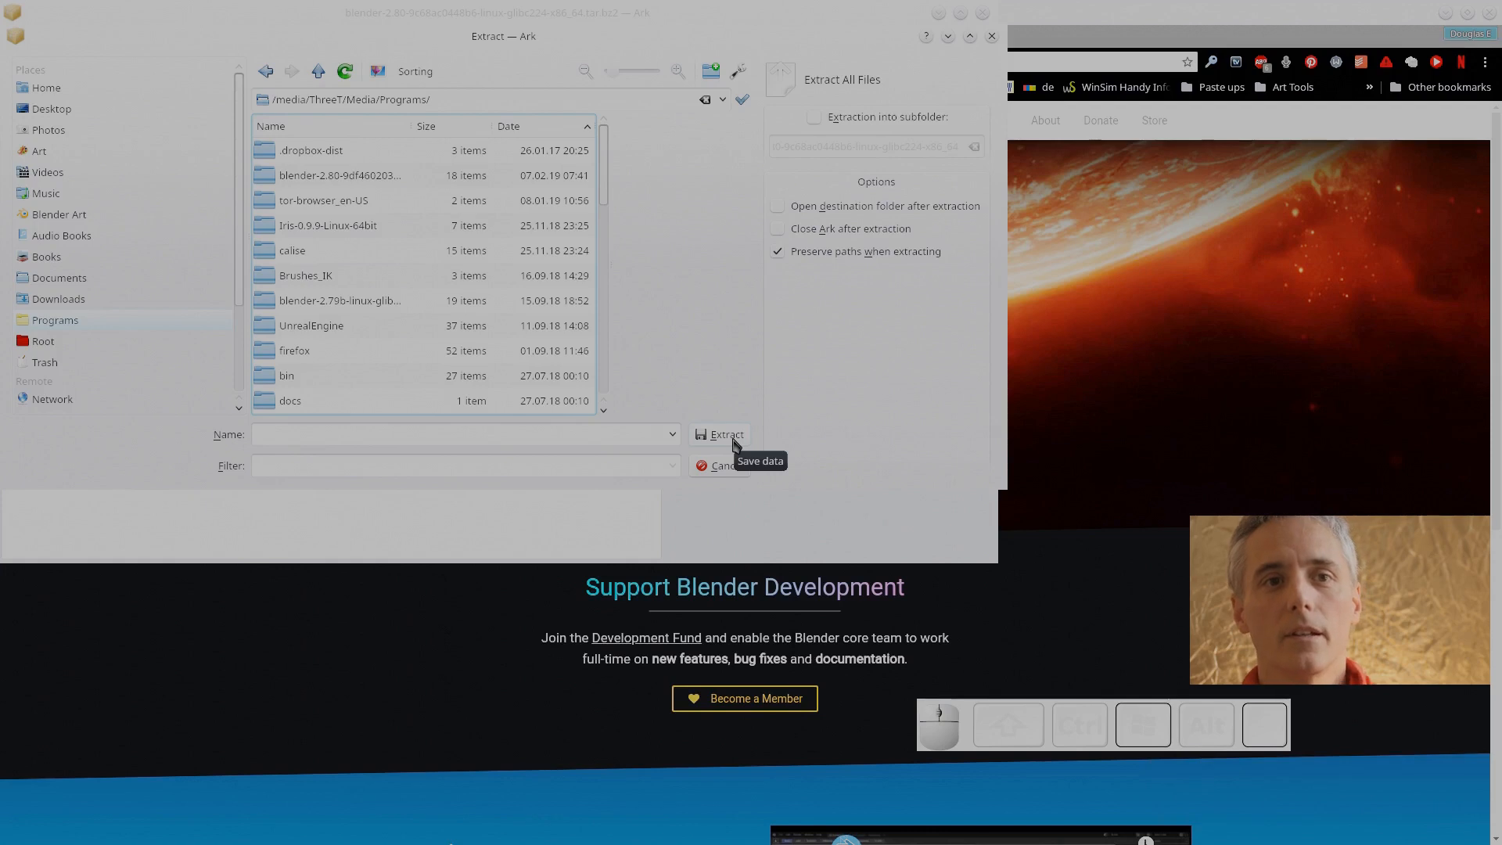
left_click(725, 434)
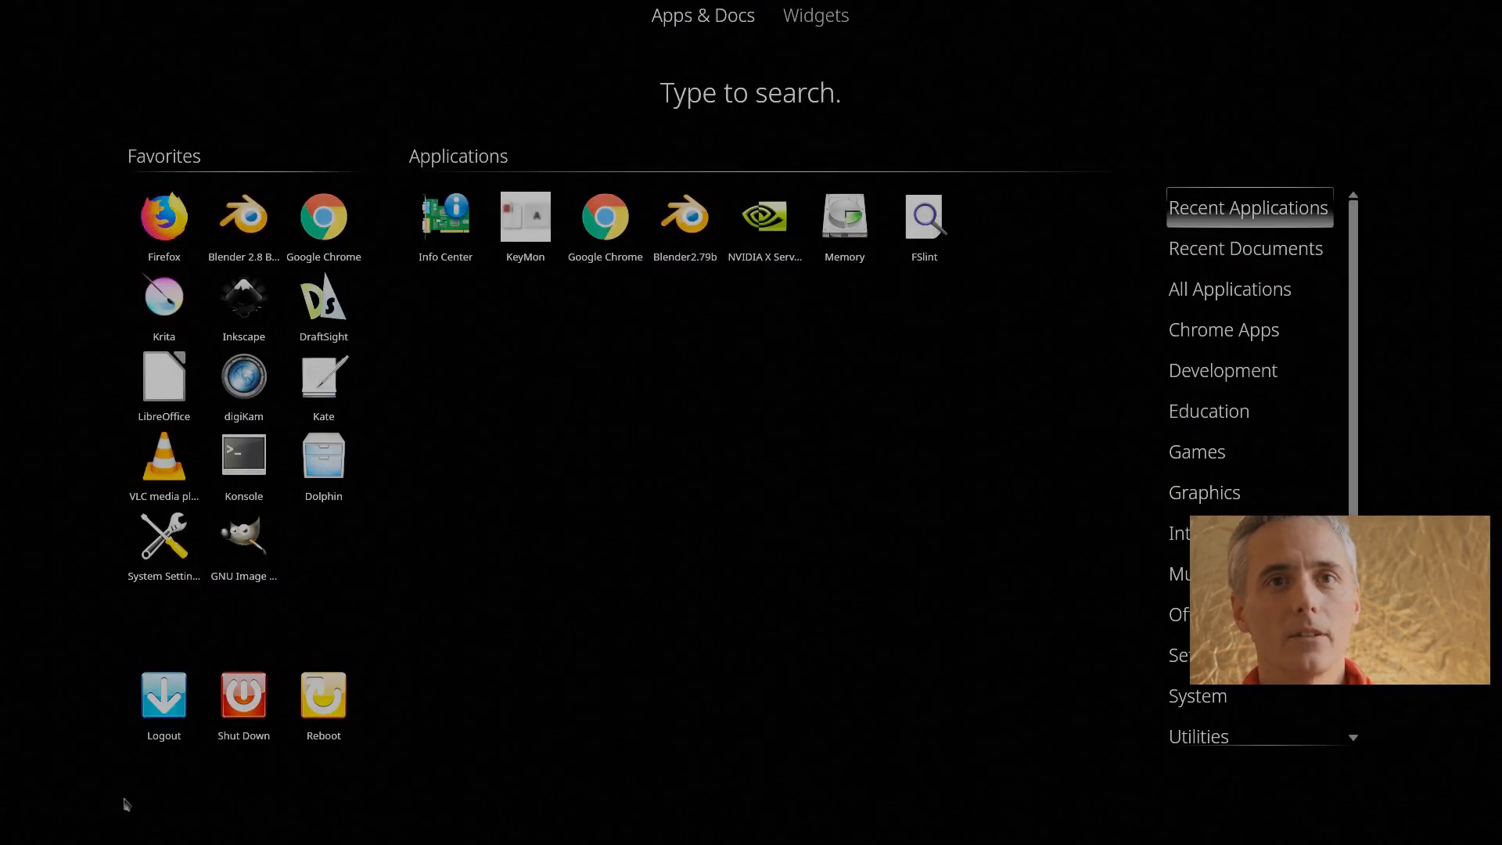
Point the Blender 2.8 Beta launcher at the newly extracted Blender executable
right_click(243, 217)
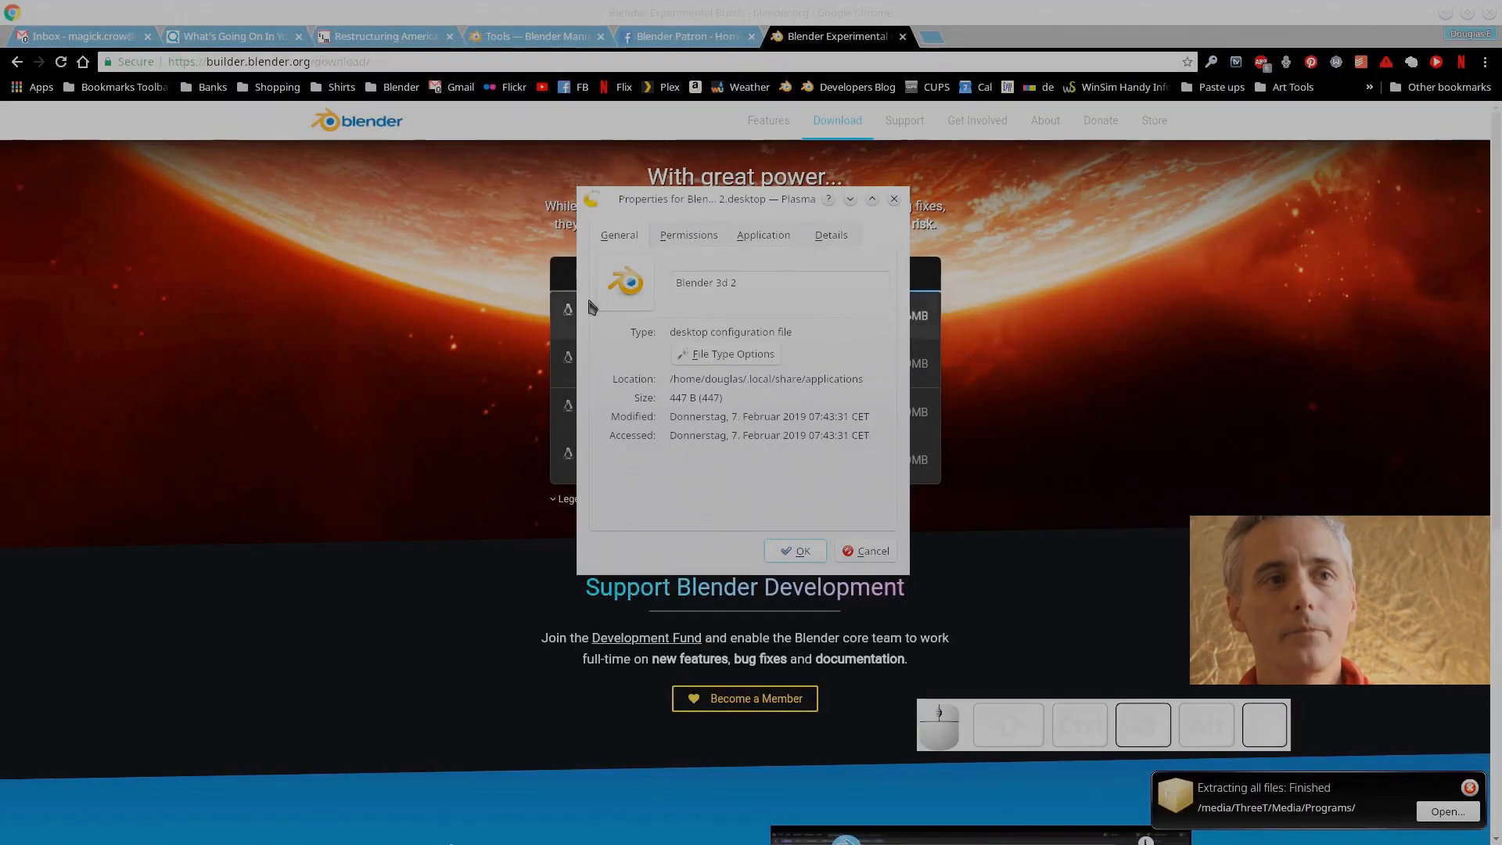
left_click(763, 234)
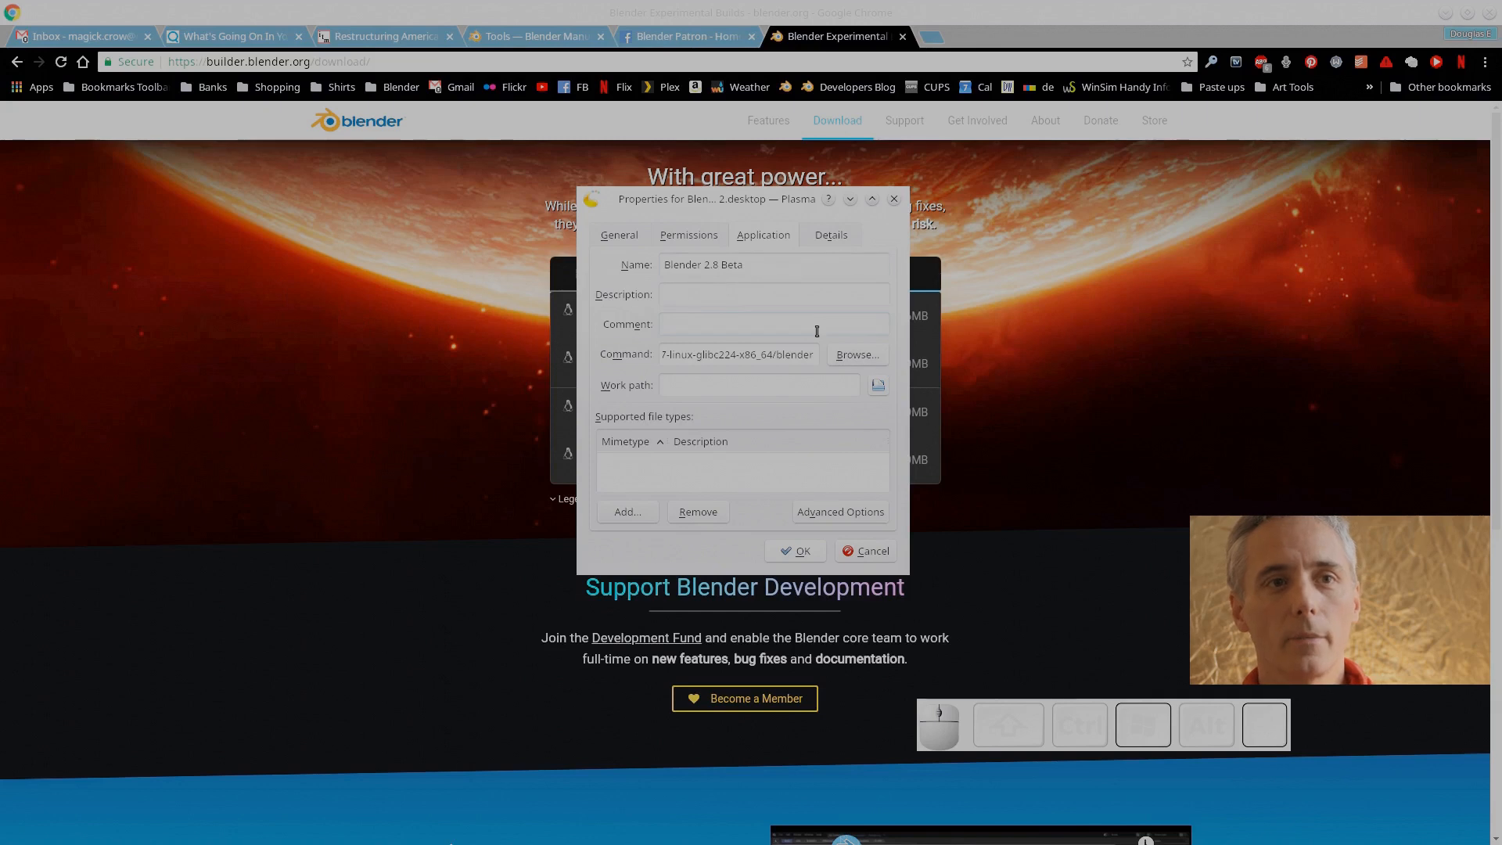
left_click(856, 354)
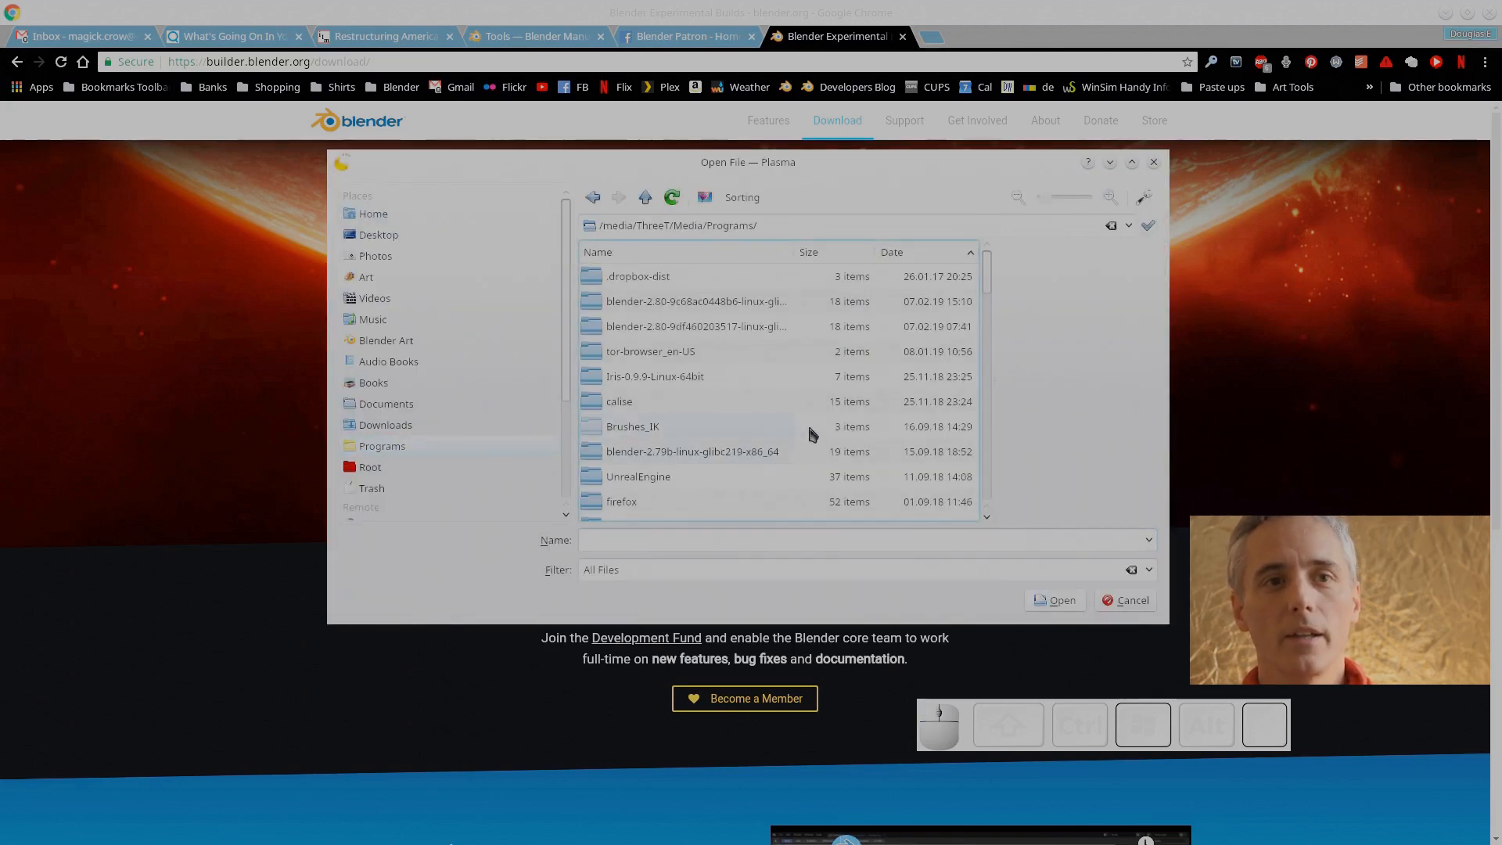
mouse_move(770, 340)
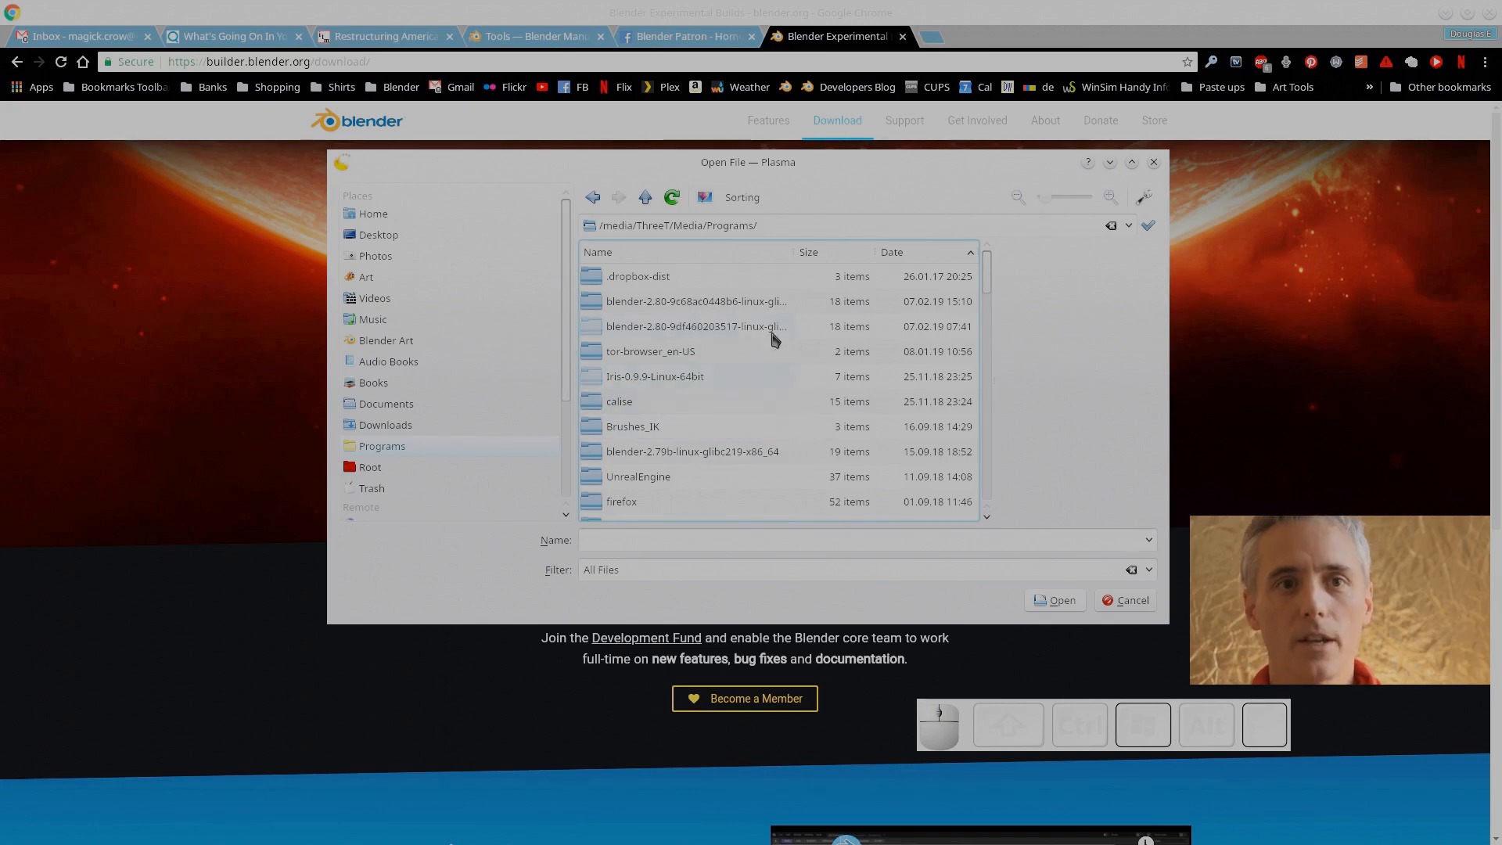
double_click(696, 301)
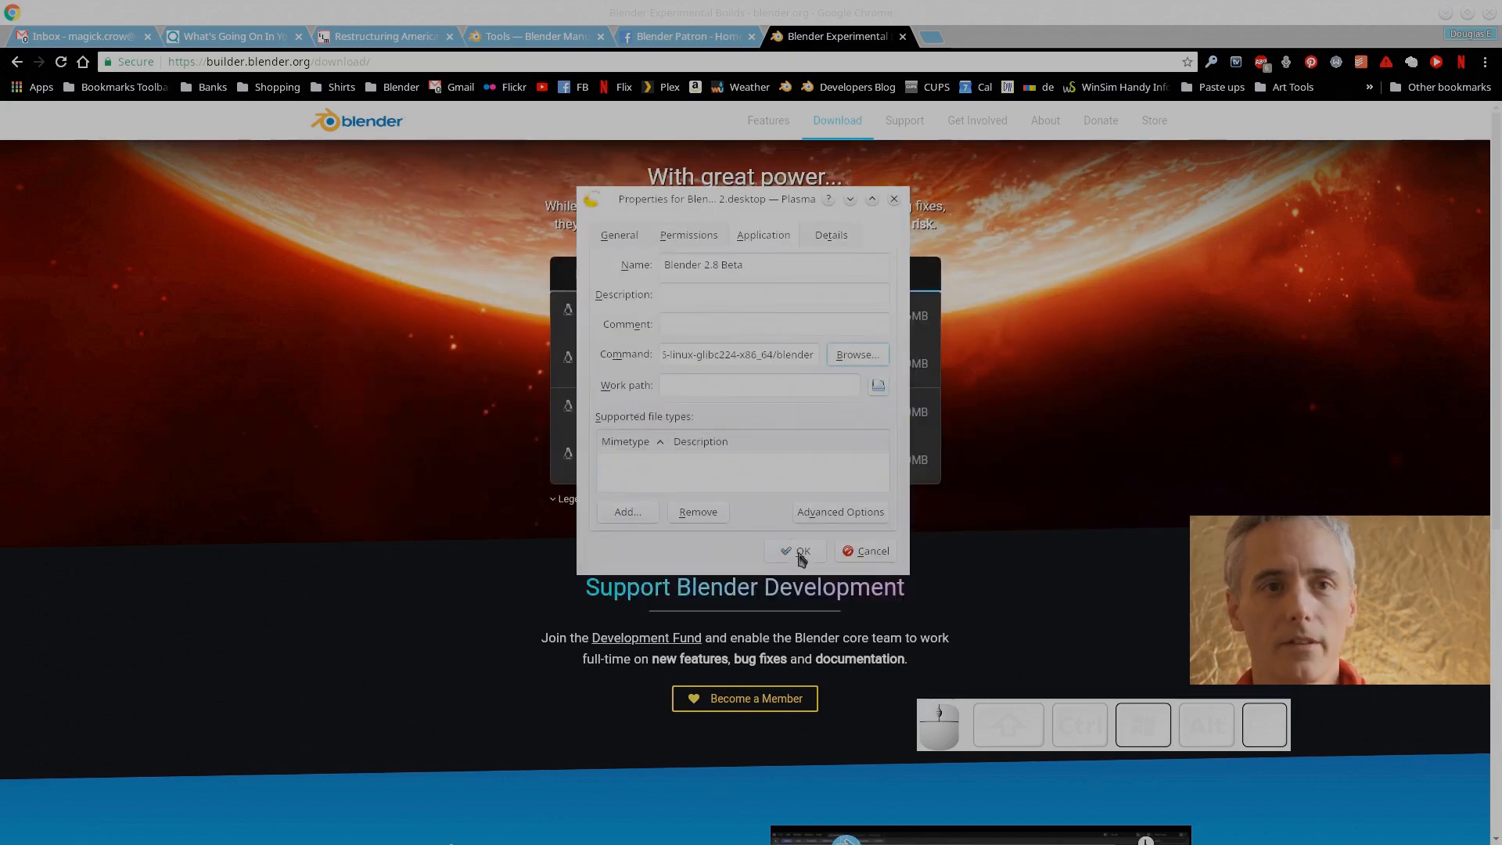
left_click(801, 551)
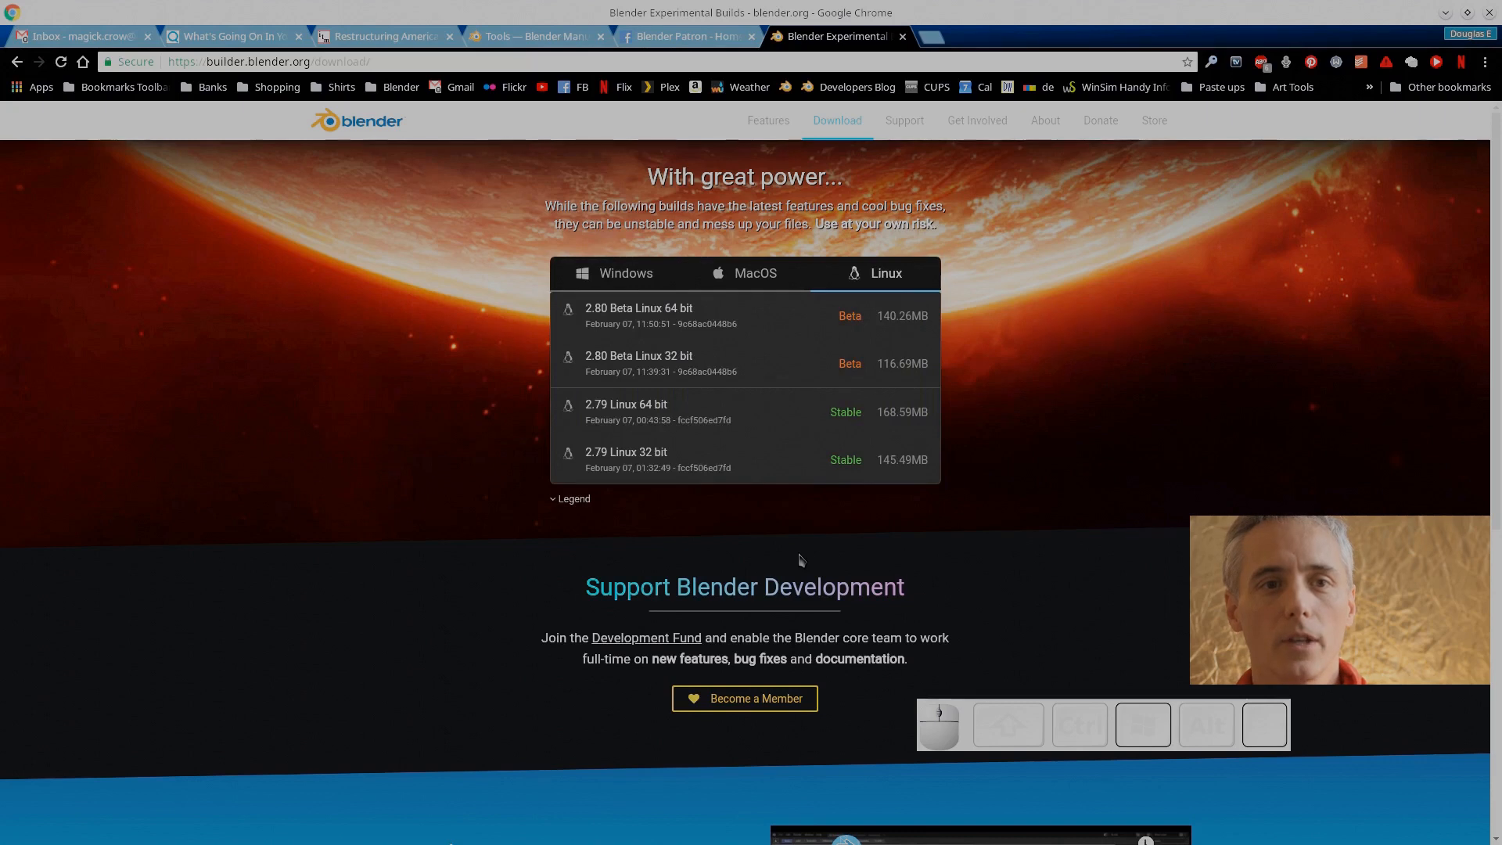
left_click(688, 36)
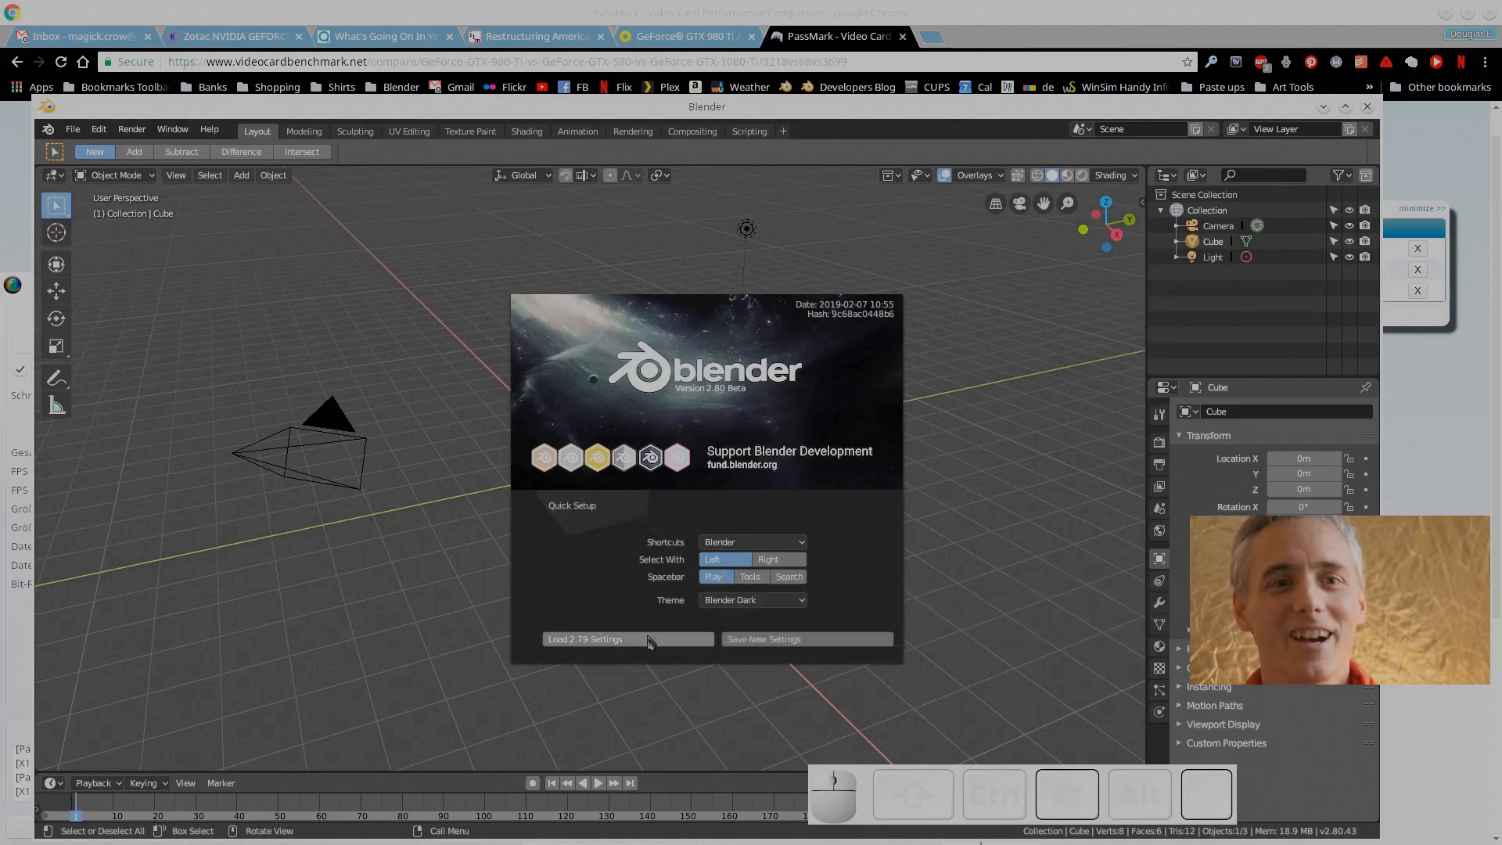
Choose an interface theme in Quick Setup and dismiss the splash screen
left_click(751, 600)
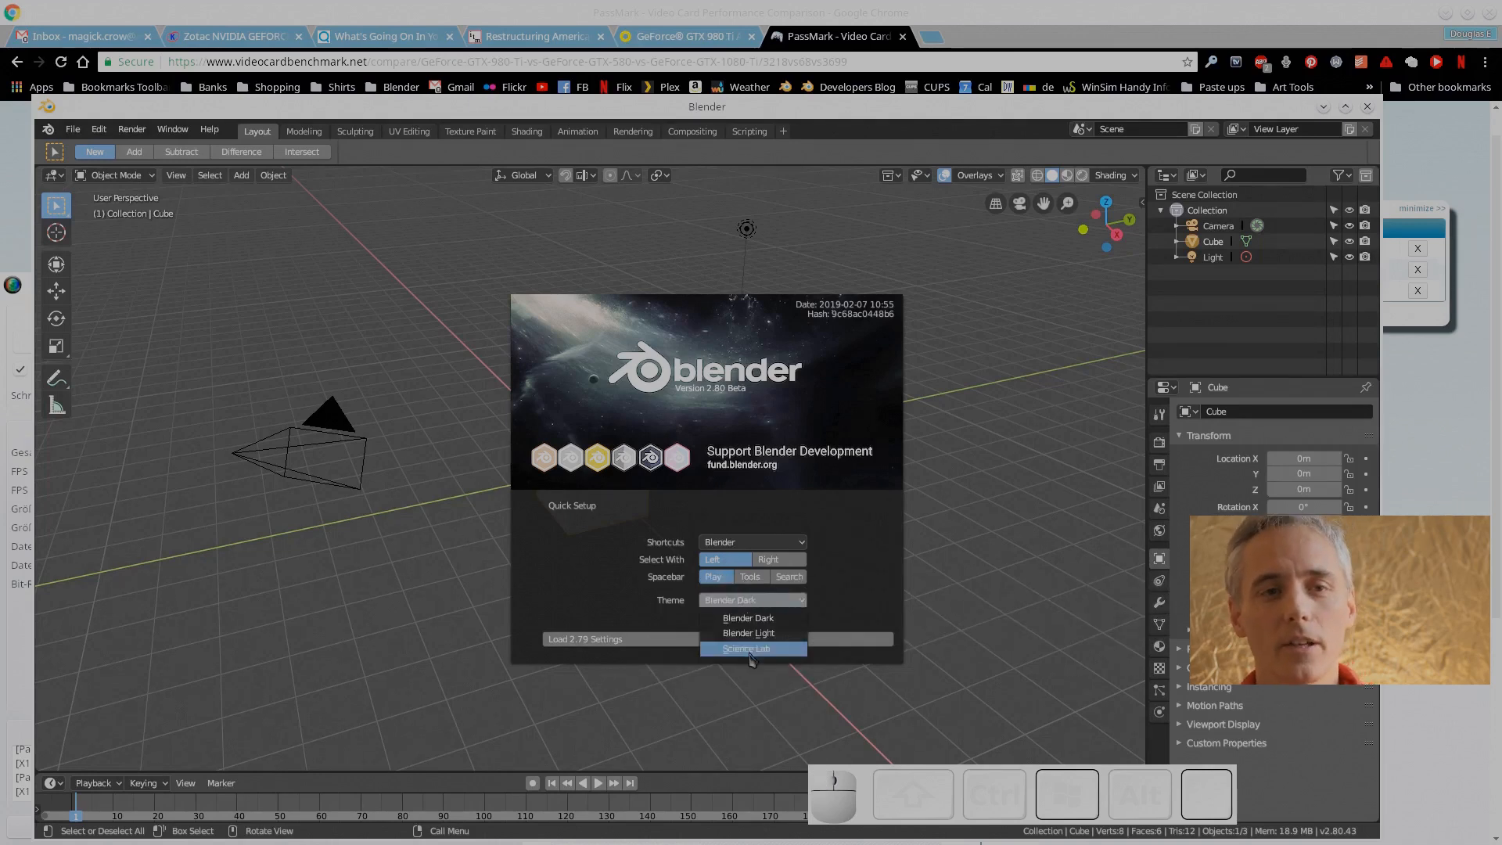
left_click(746, 648)
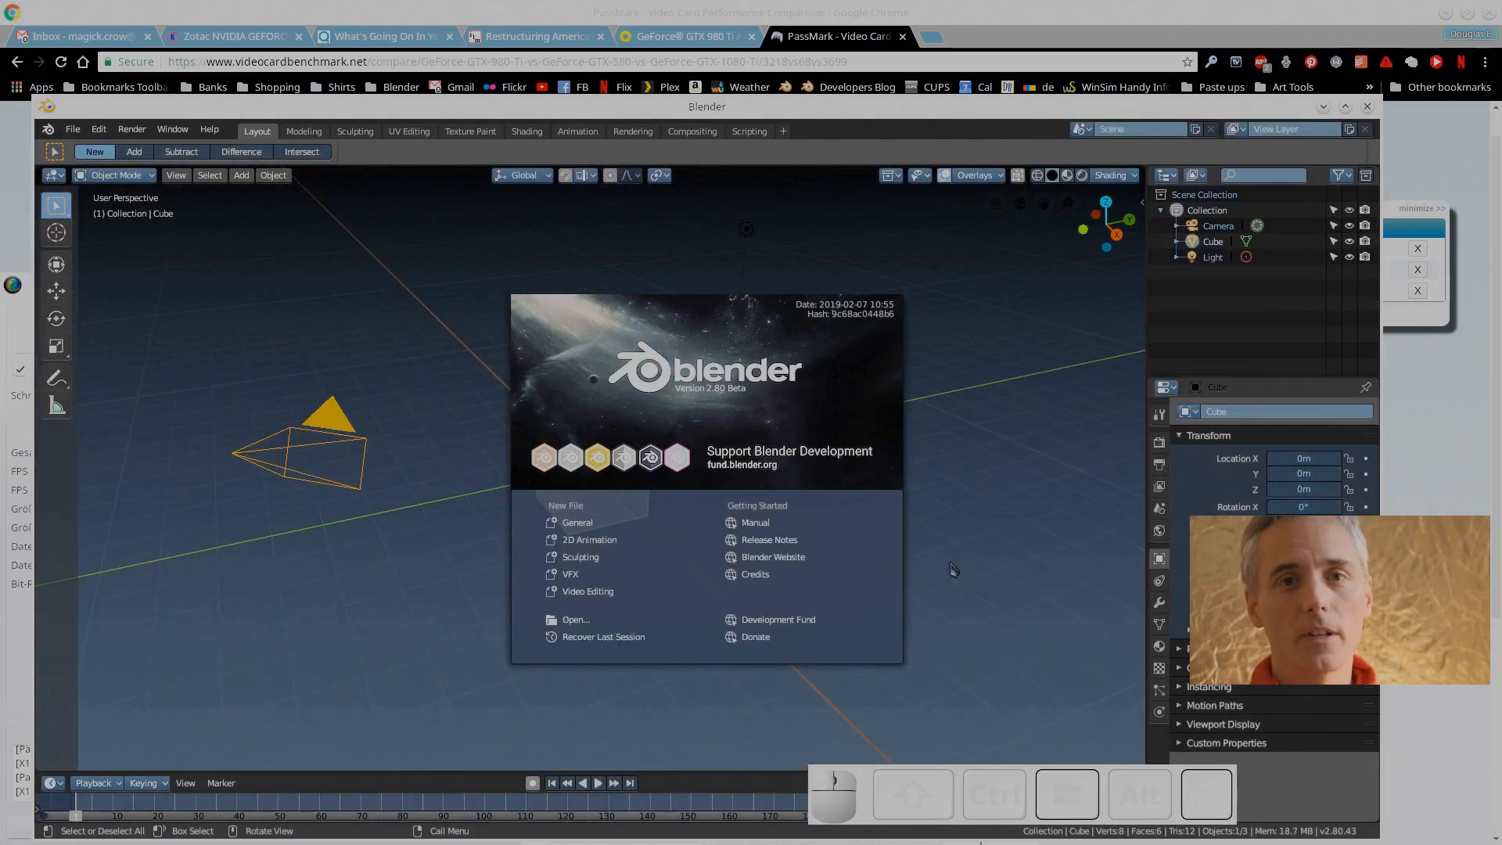
left_click(951, 570)
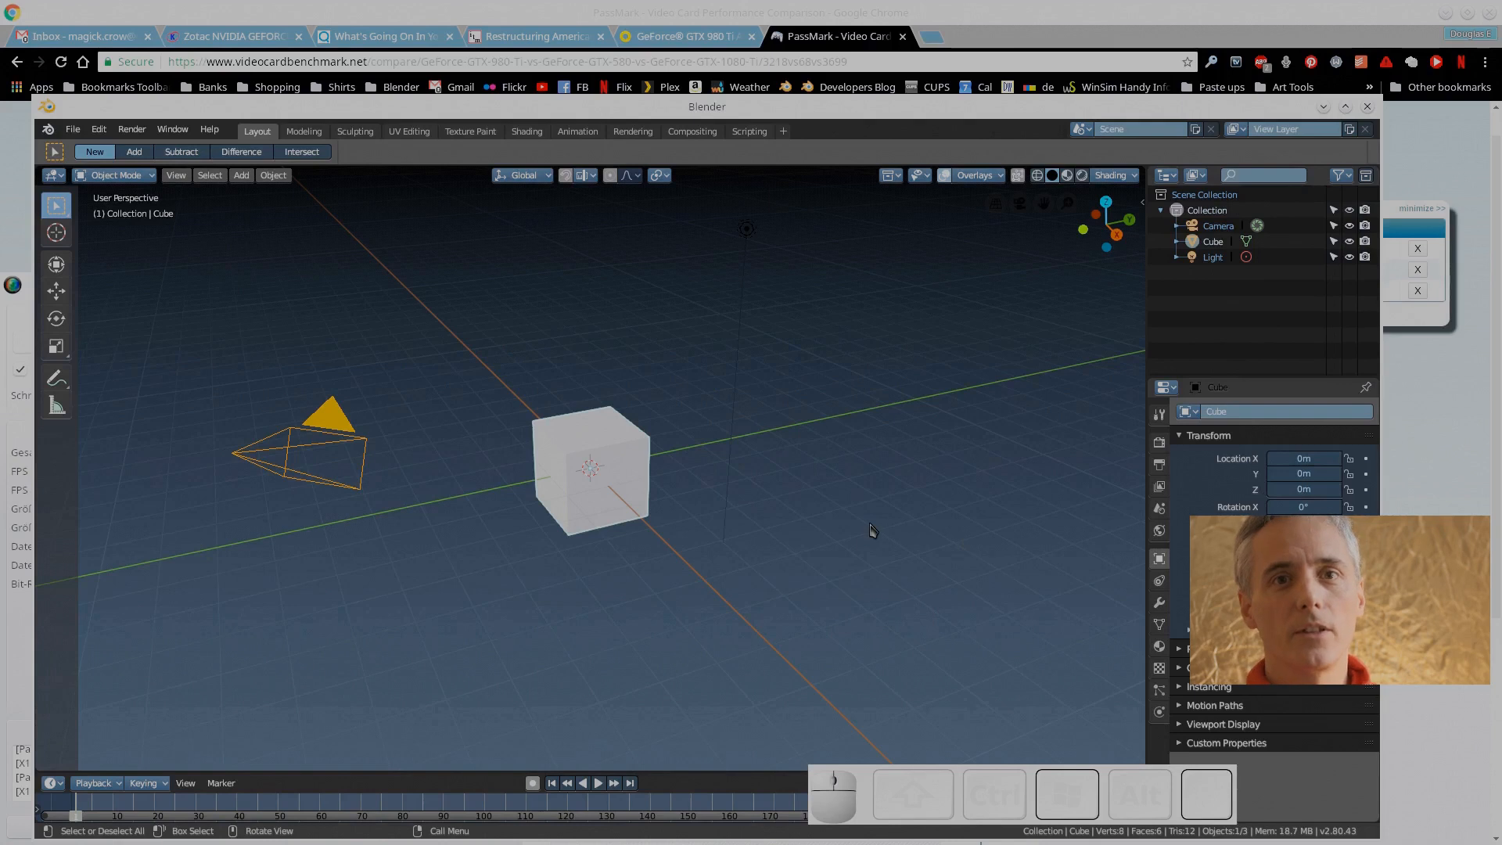
From front view, add a Subdivision Surface modifier to the default cube and zoom in
key("KP_1")
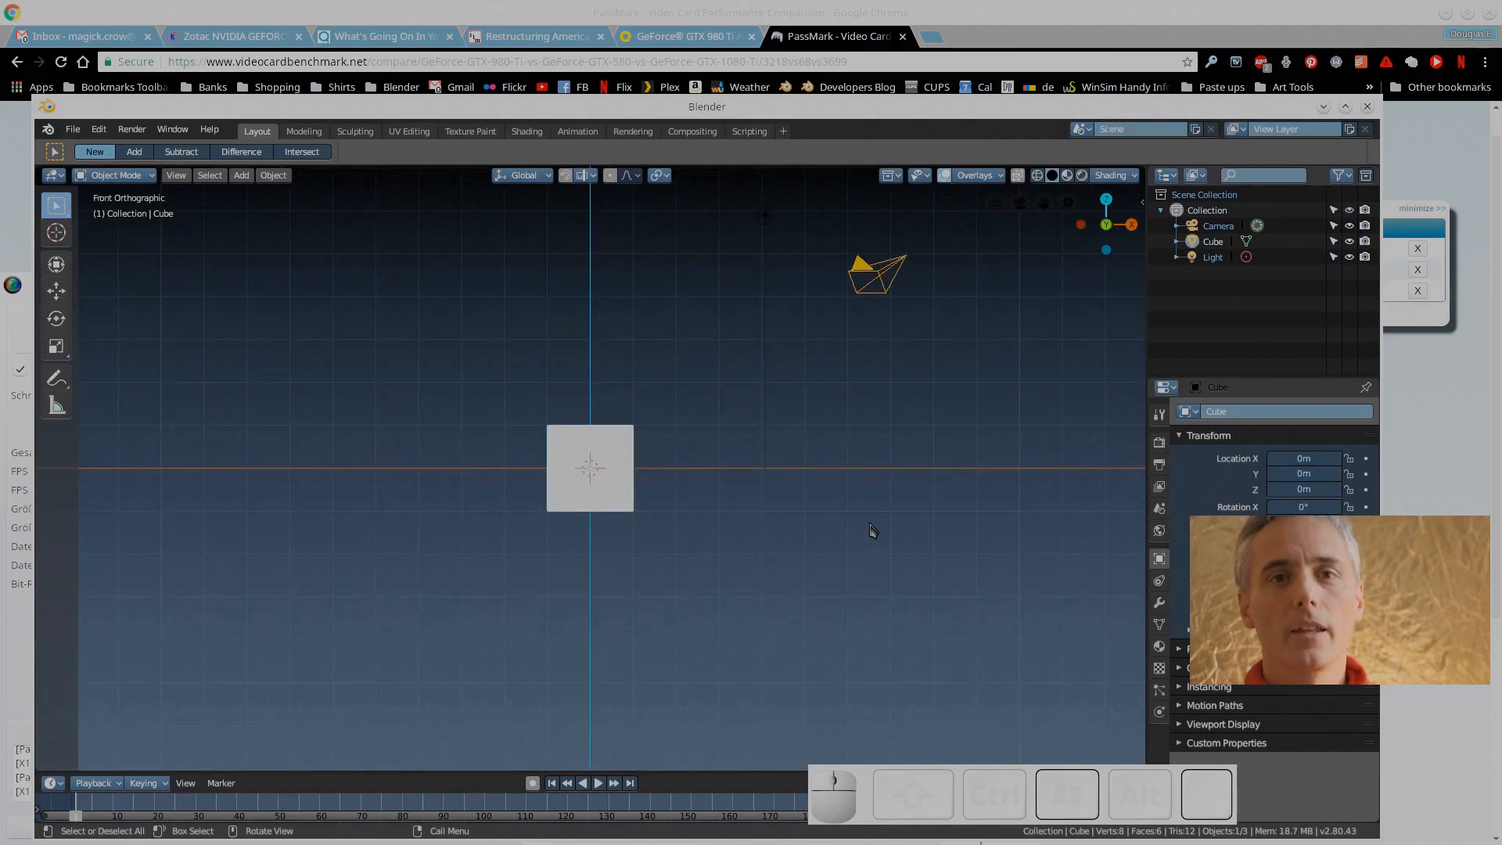
left_click(1158, 602)
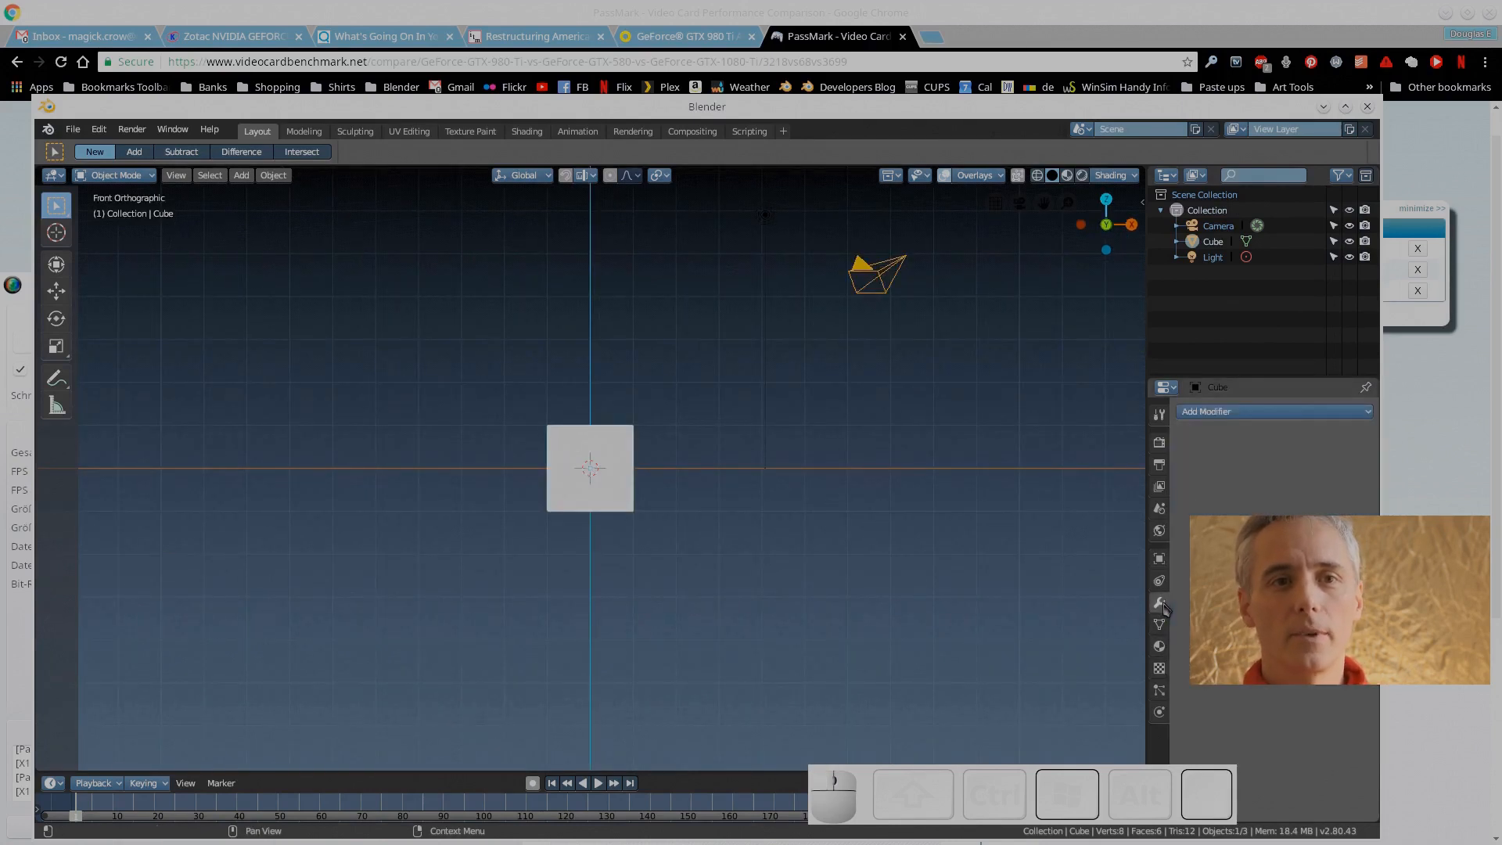
left_click(1274, 411)
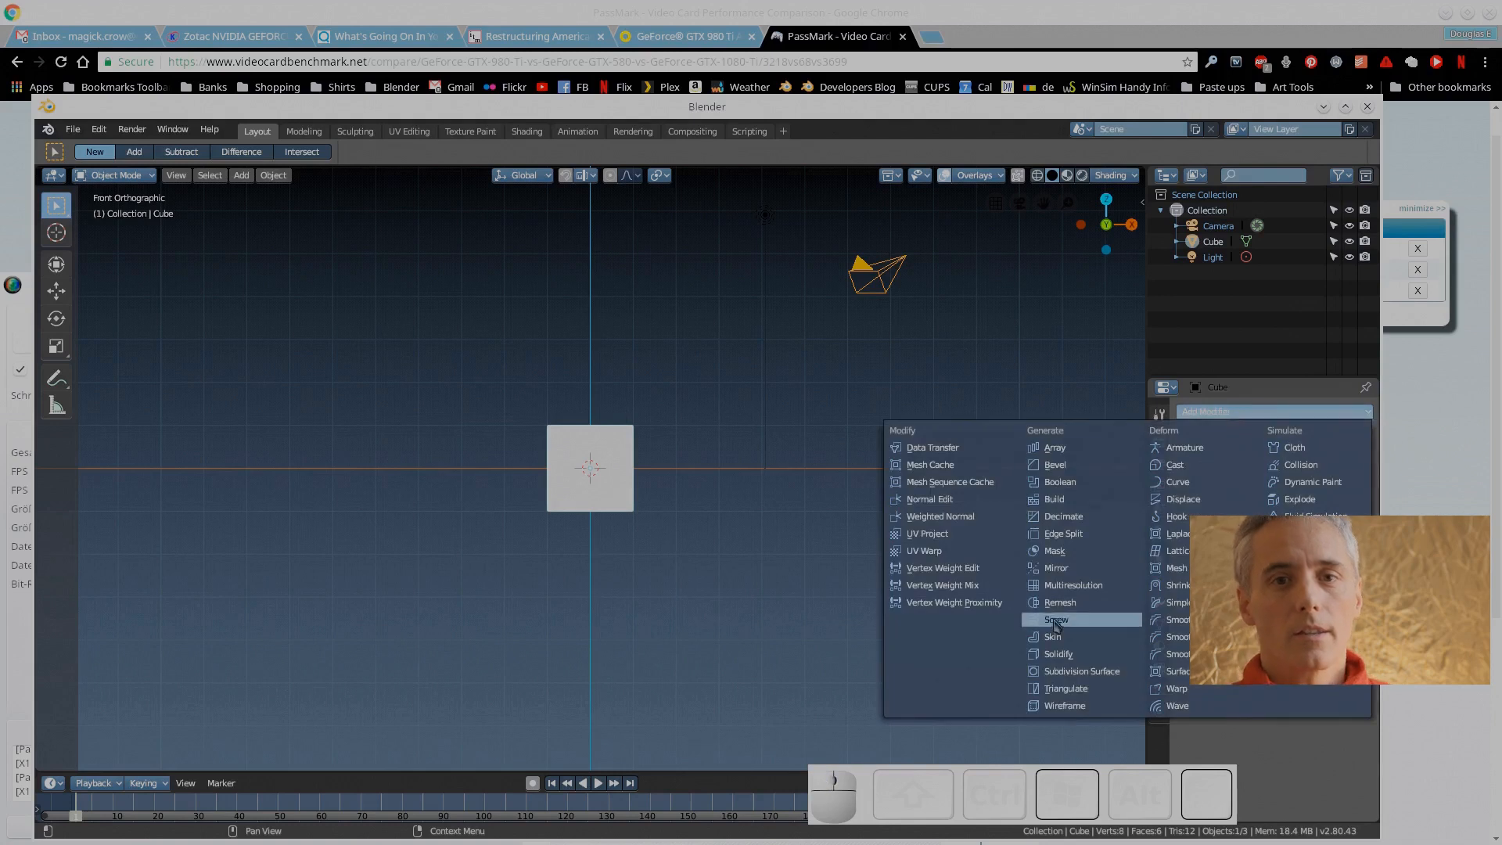
left_click(1080, 671)
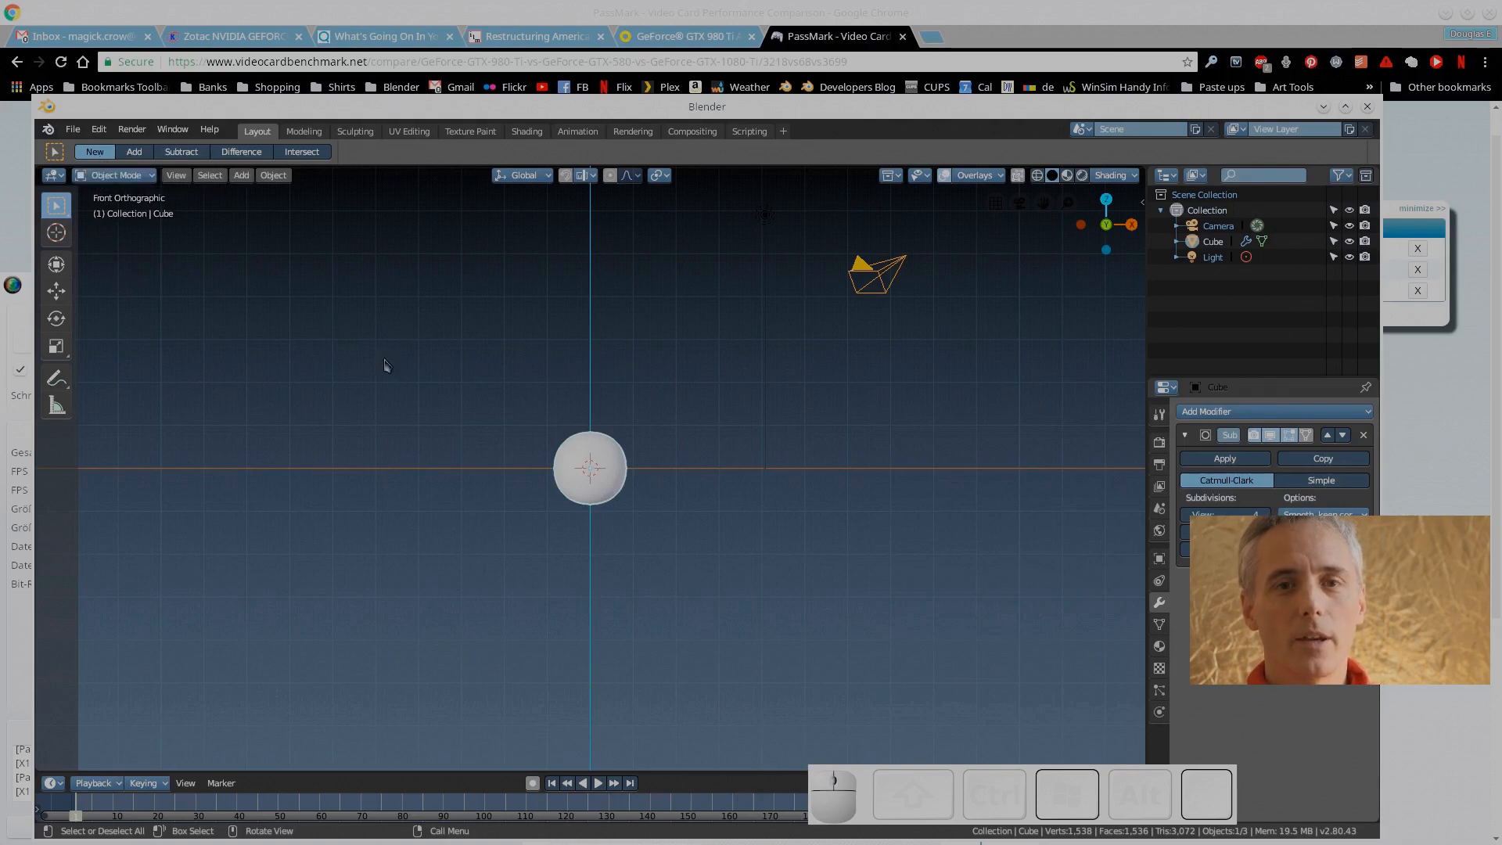
scroll("up", 3)
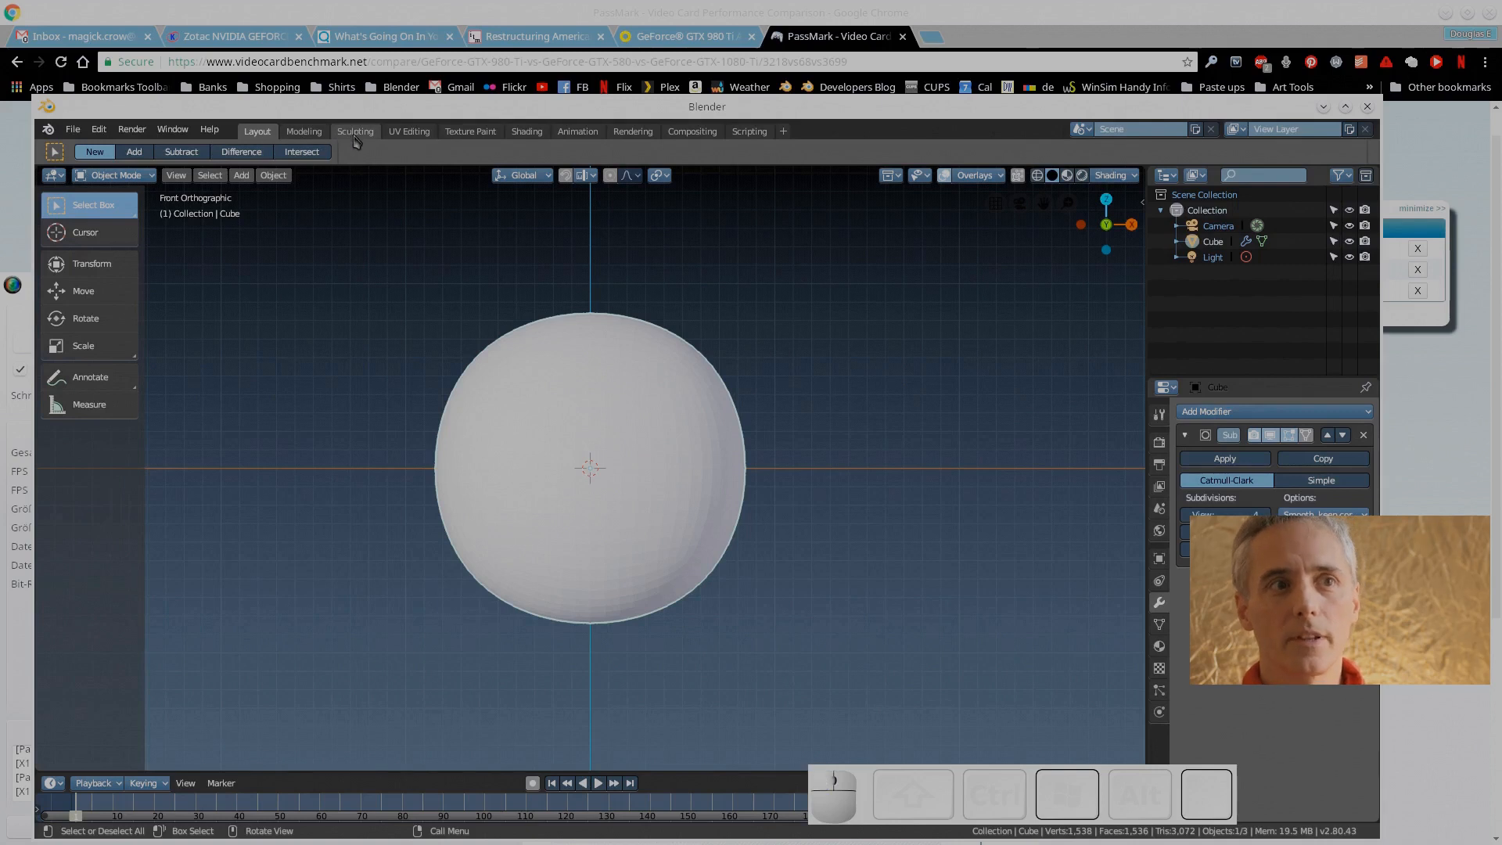
Browse the Sculpting and UV Editing workspaces, then return to Modeling
left_click(355, 130)
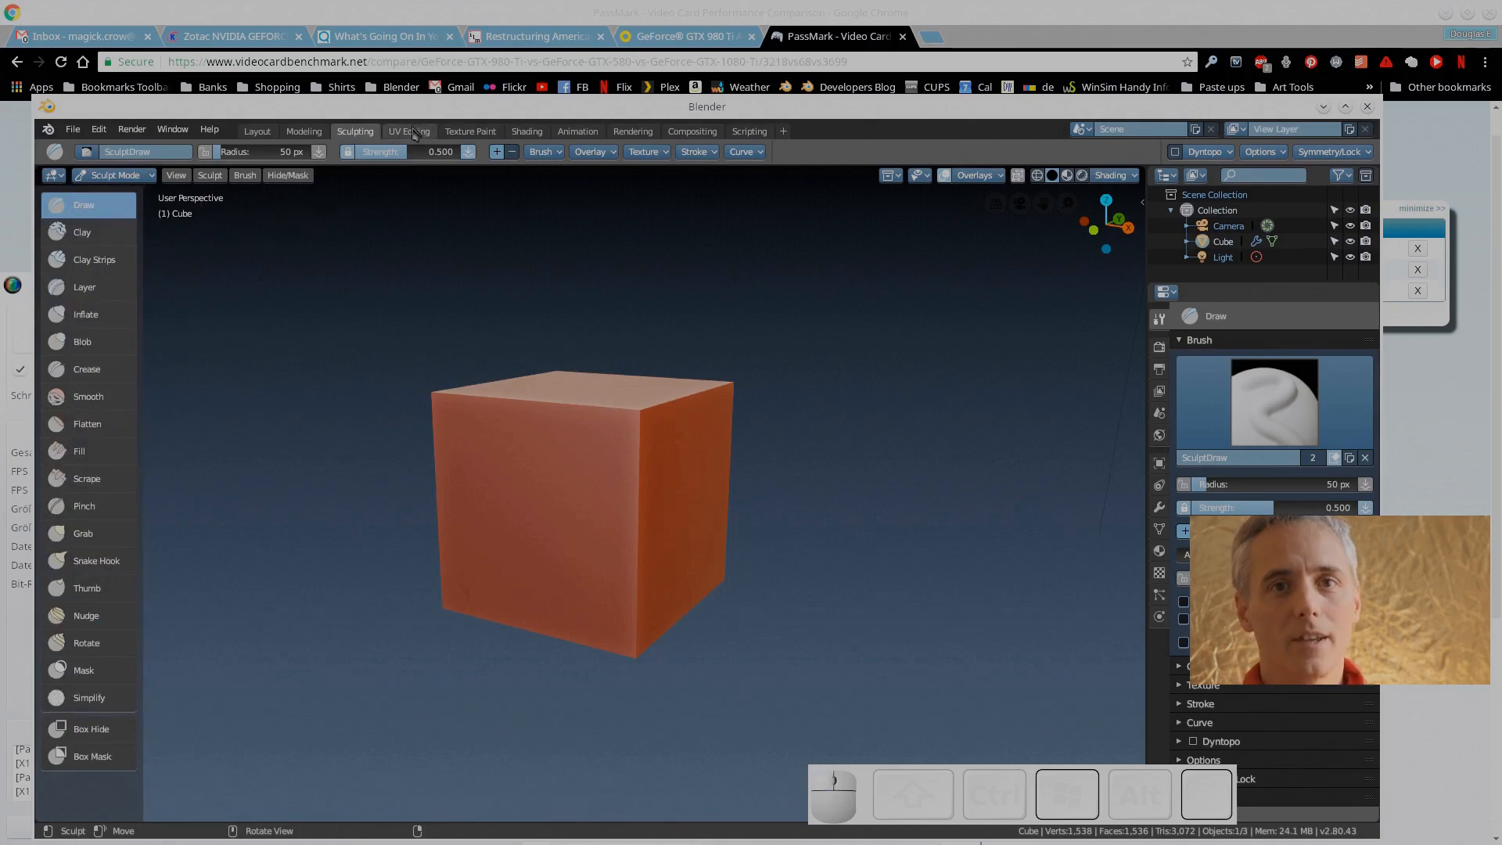
left_click(409, 131)
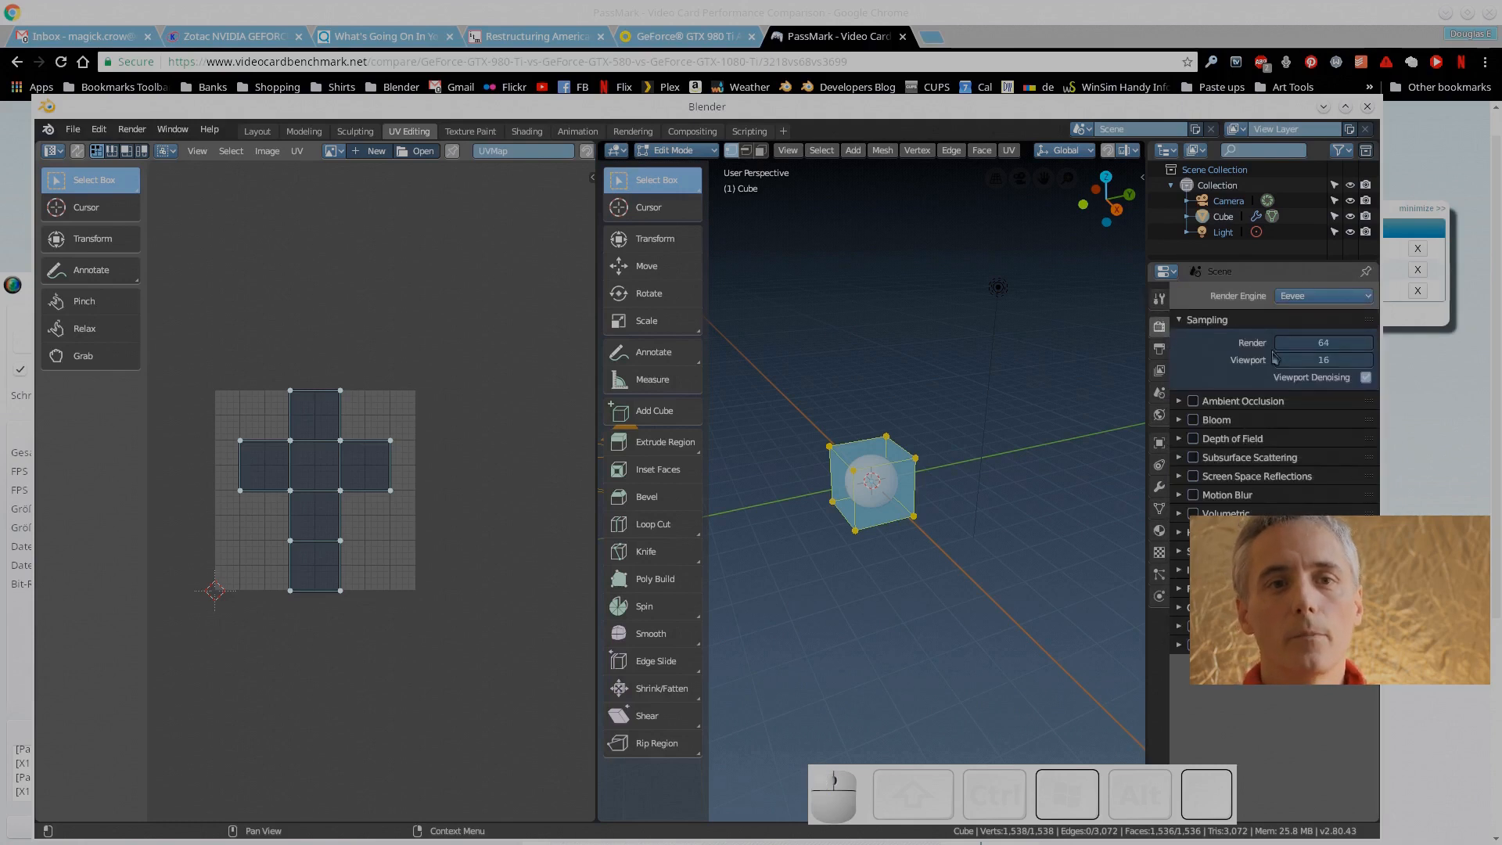
mouse_move(1322, 360)
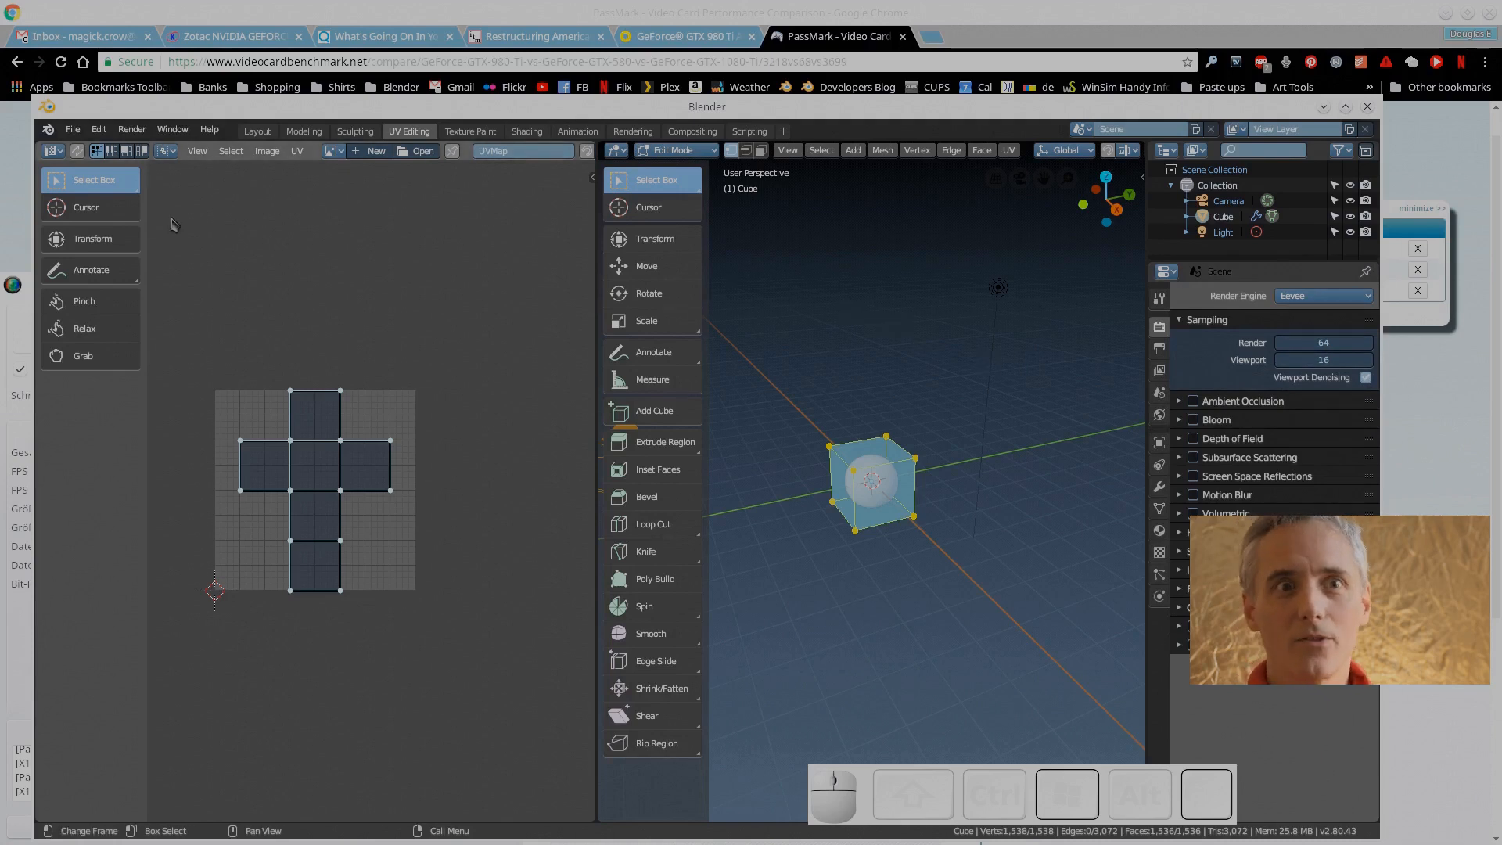
left_click(72, 129)
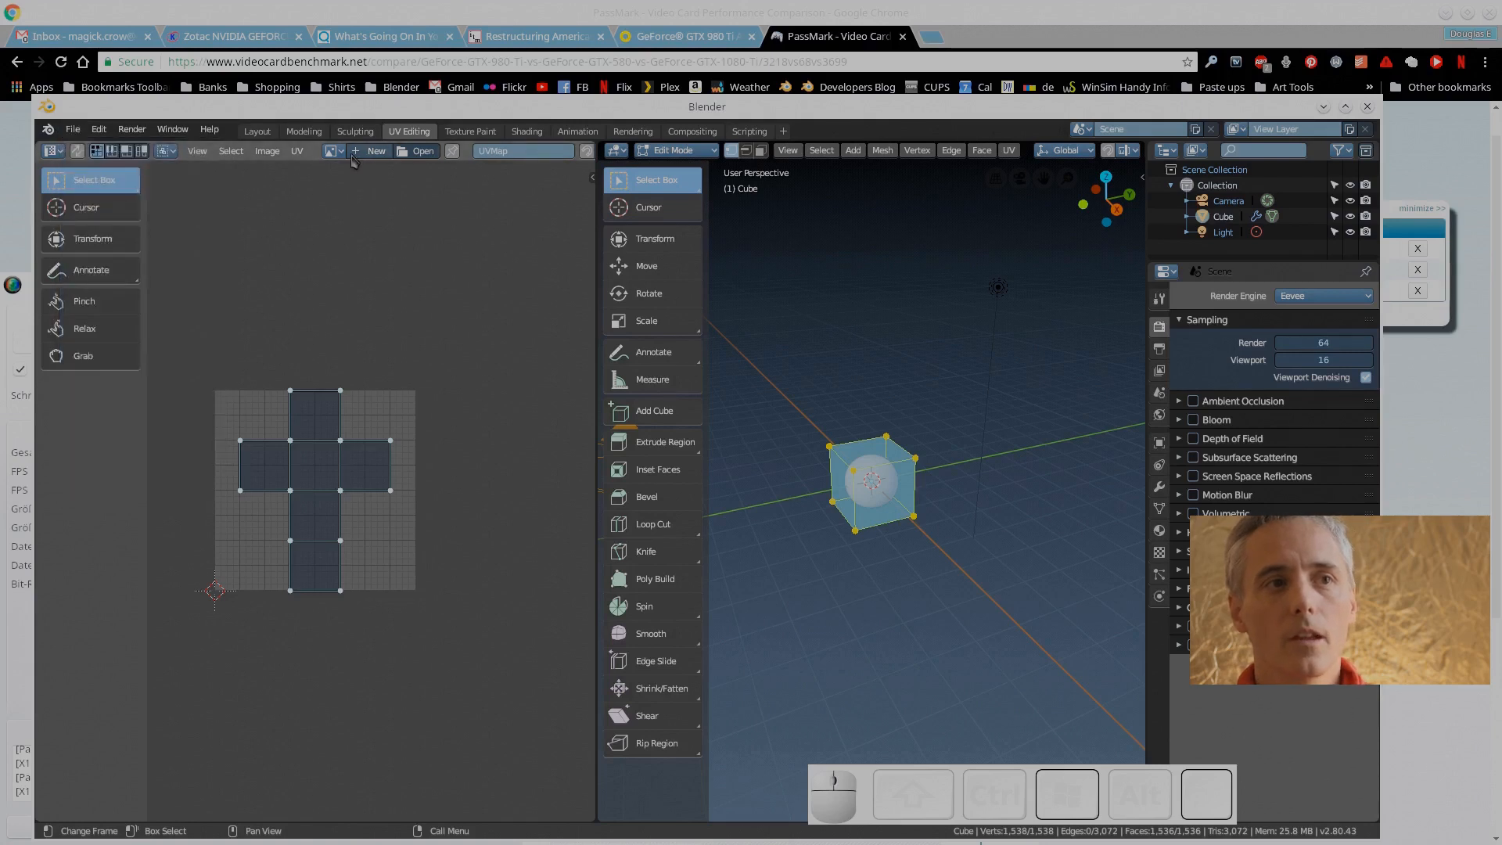
left_click(304, 130)
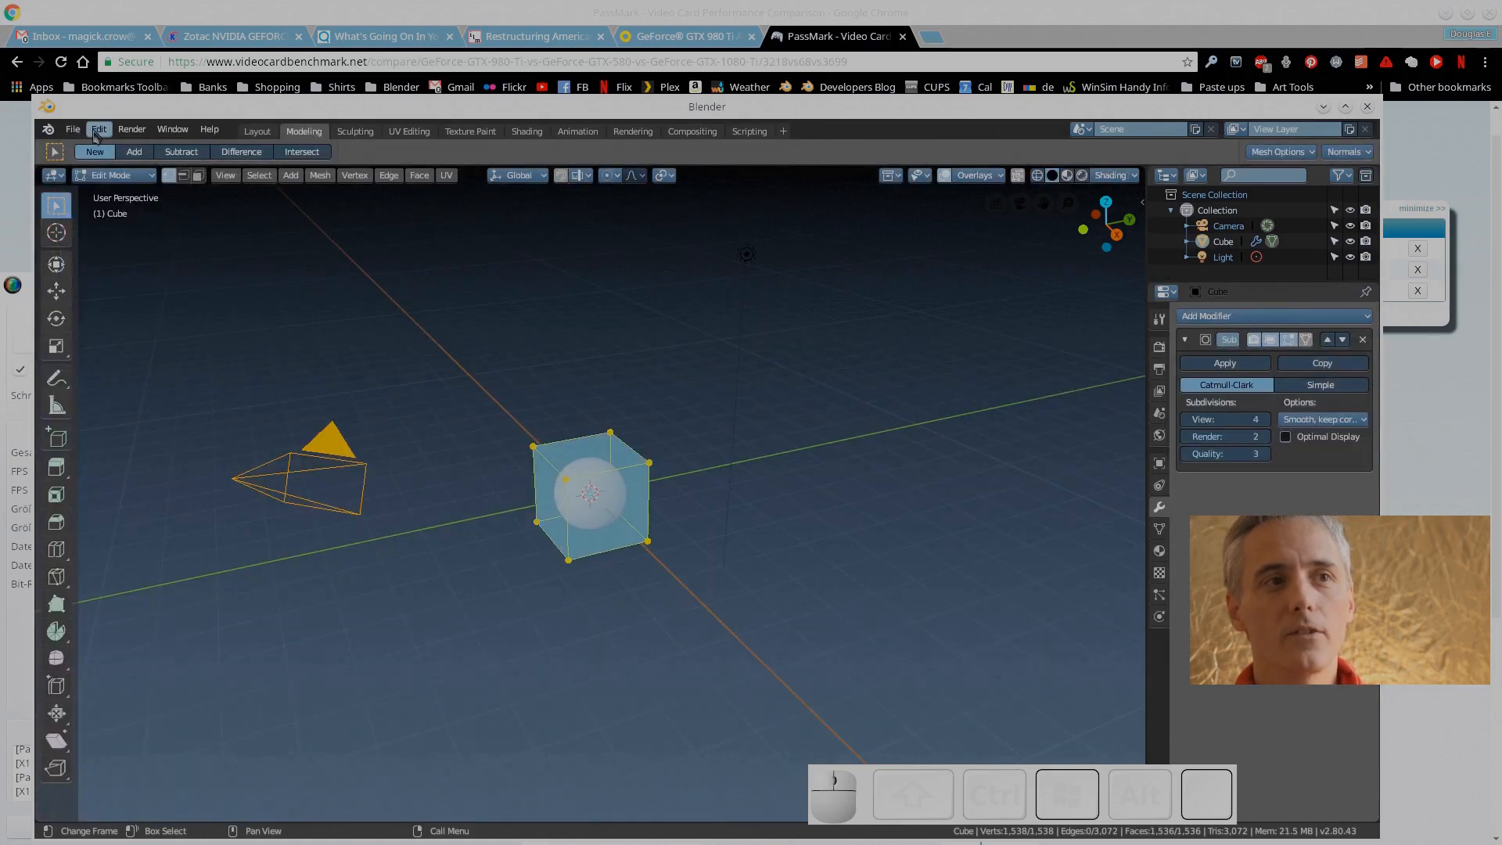
mouse_move(73, 129)
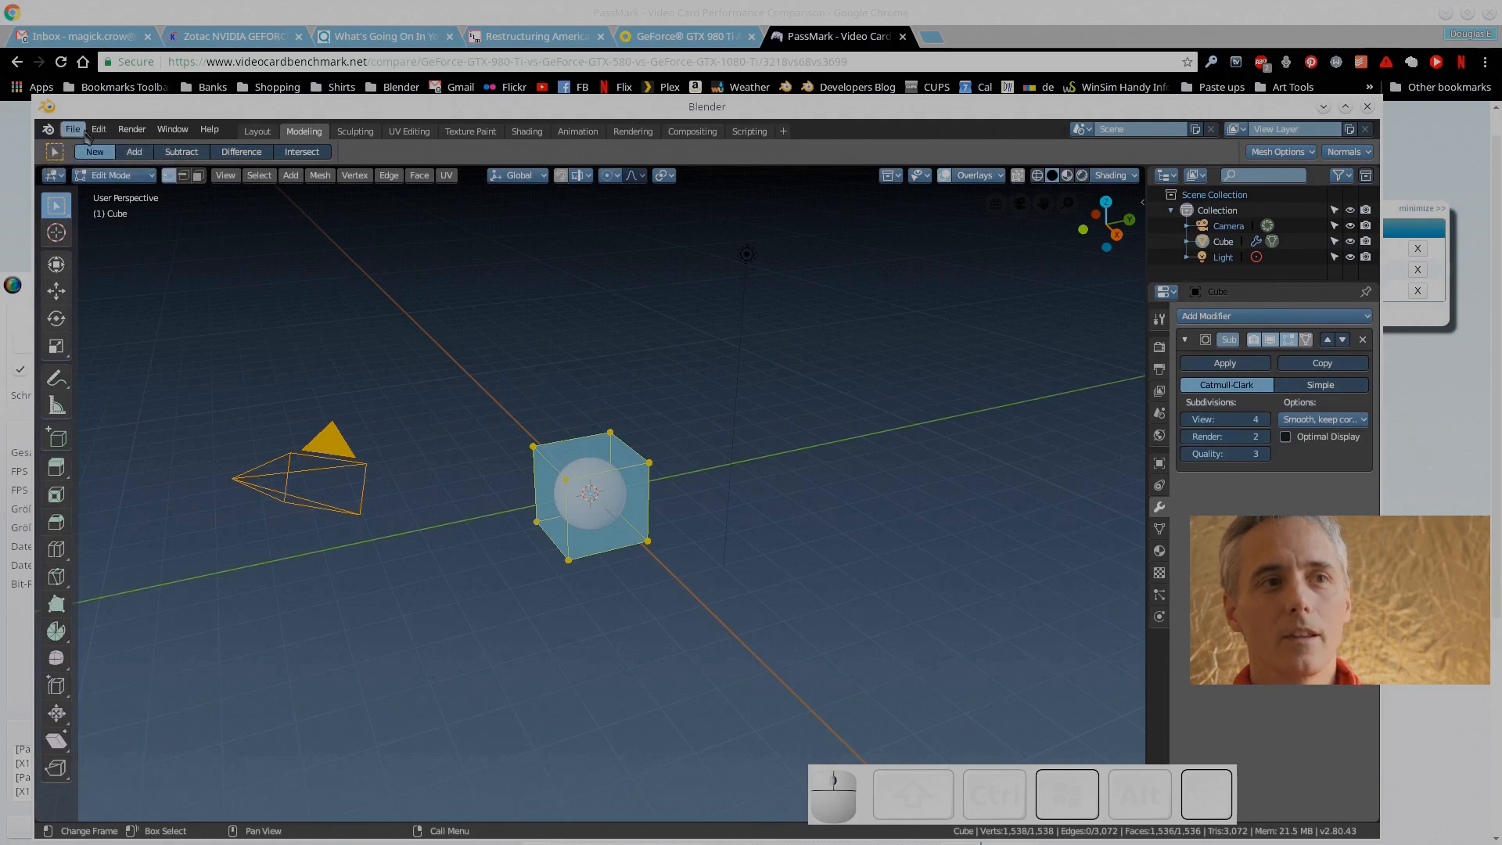
Save the subdivided-cube scene as the startup file and confirm
left_click(72, 129)
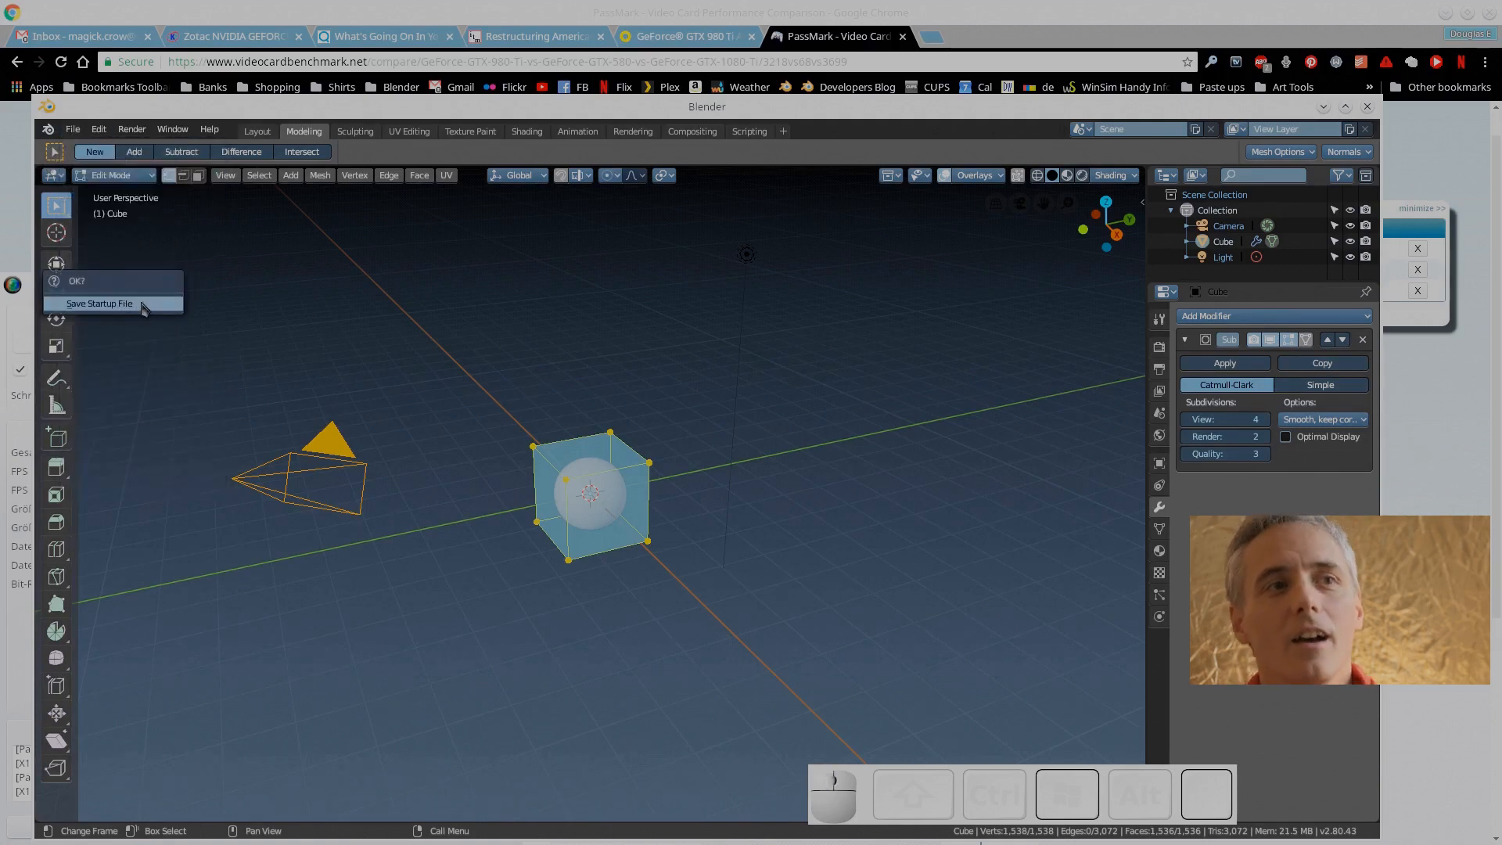
left_click(100, 304)
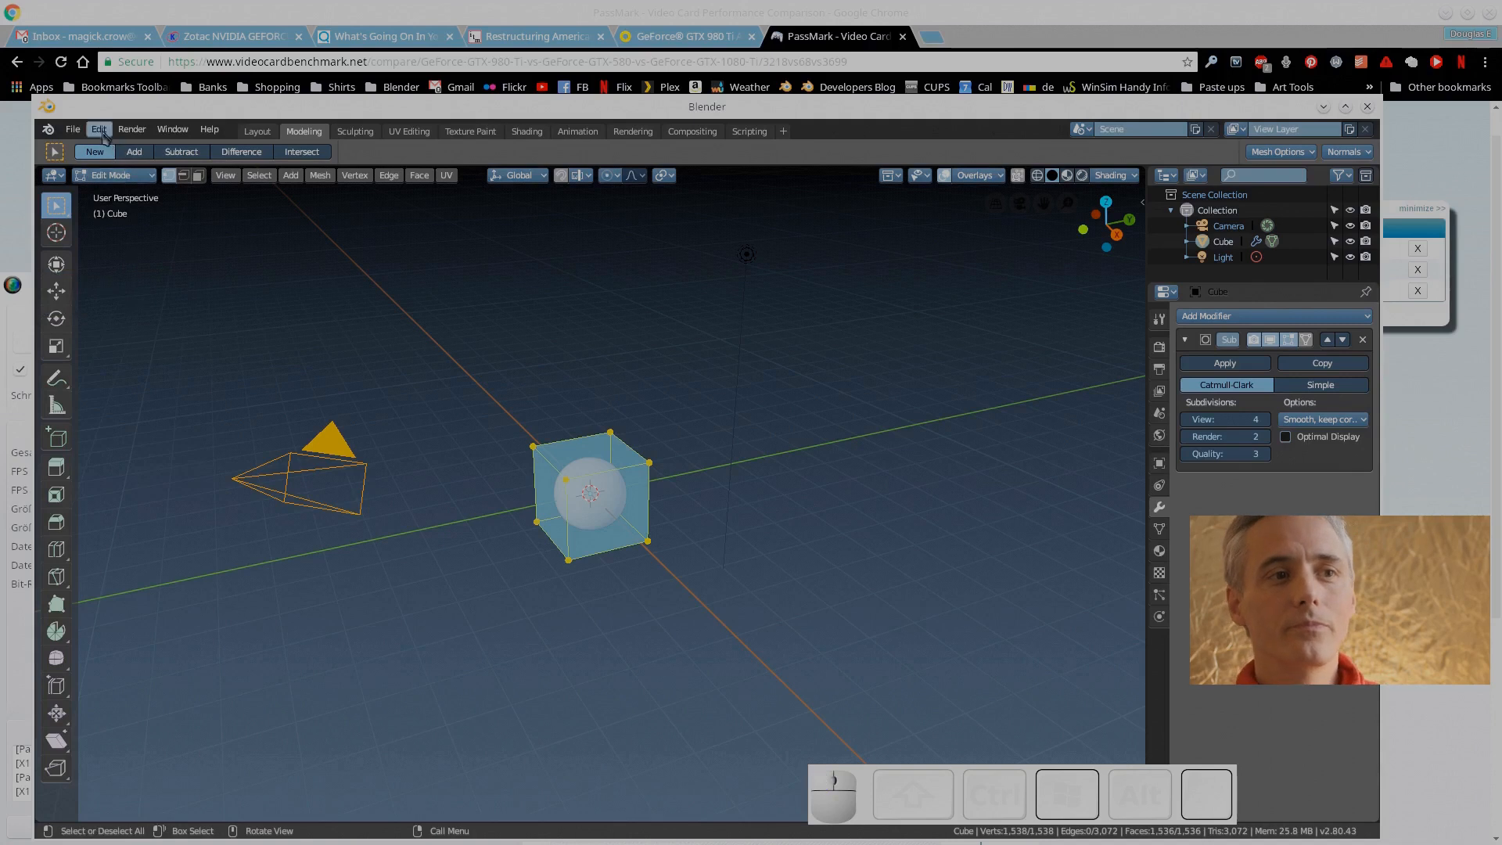
left_click(99, 129)
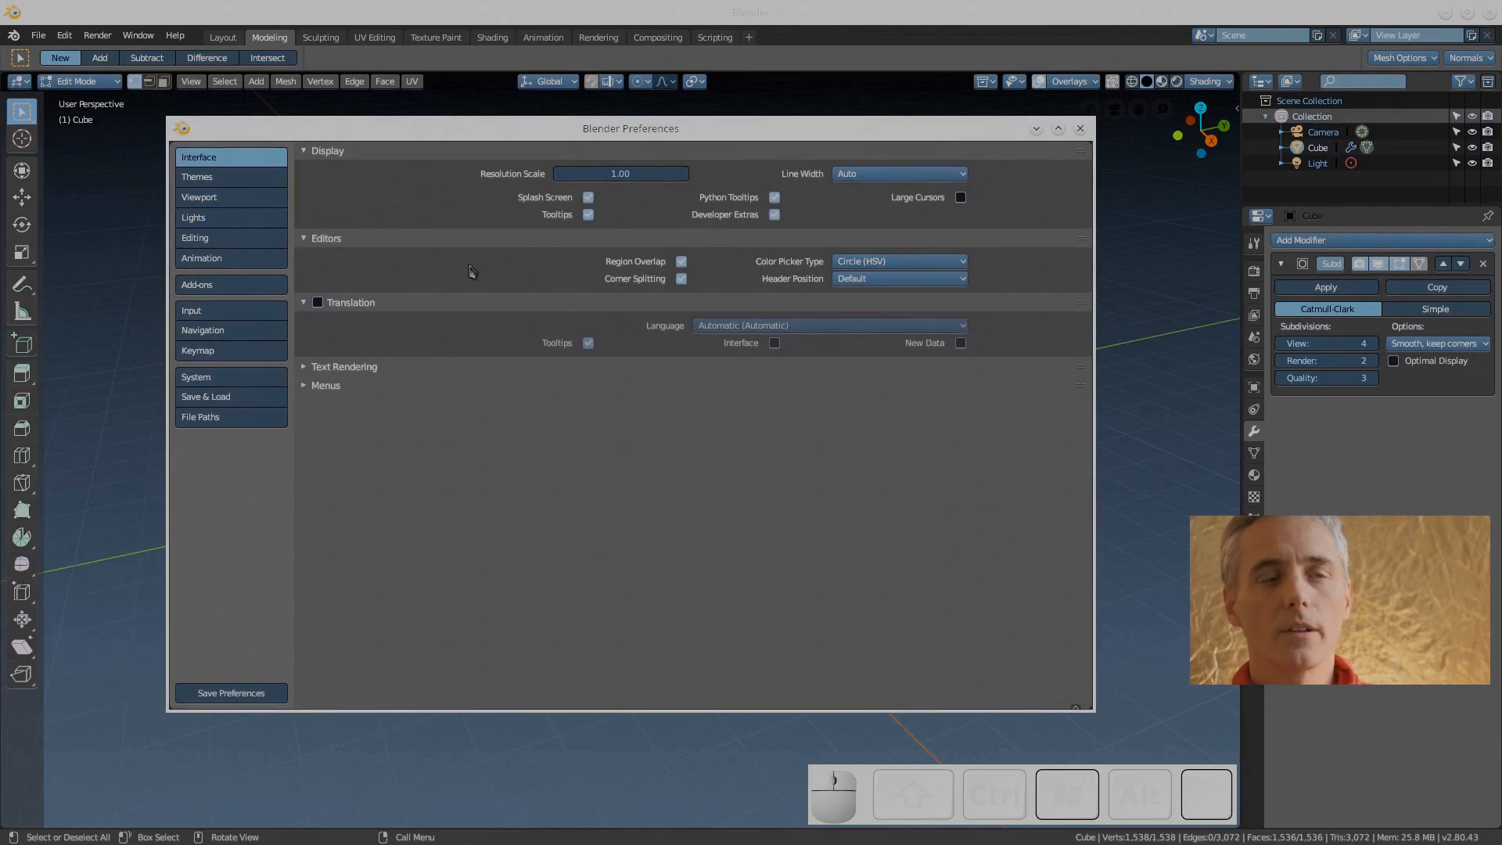
mouse_move(352, 208)
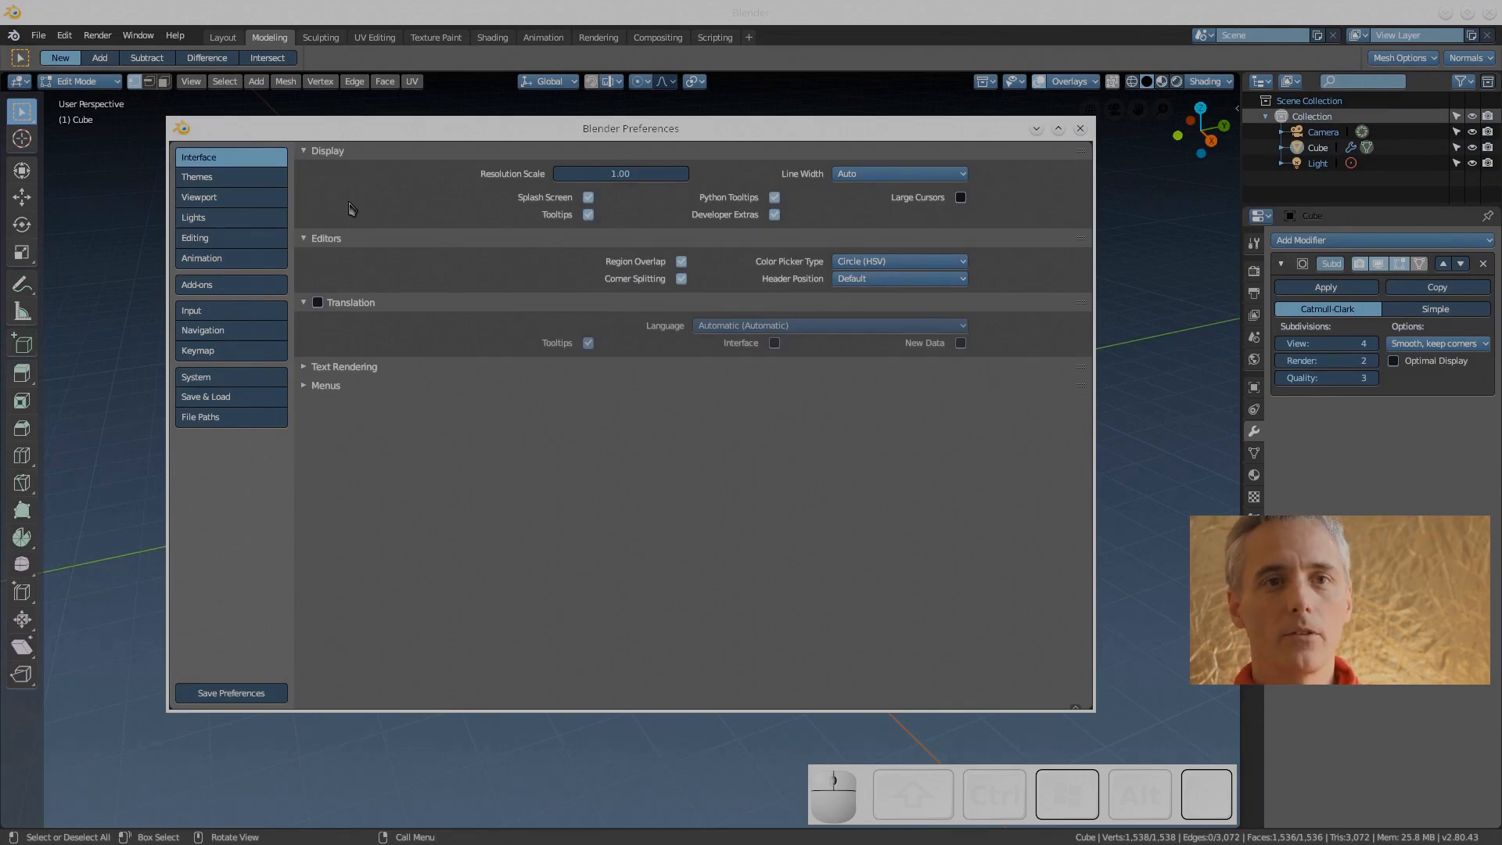
Expand the Menus and Text Rendering interface panels, then switch to Themes
left_click(304, 385)
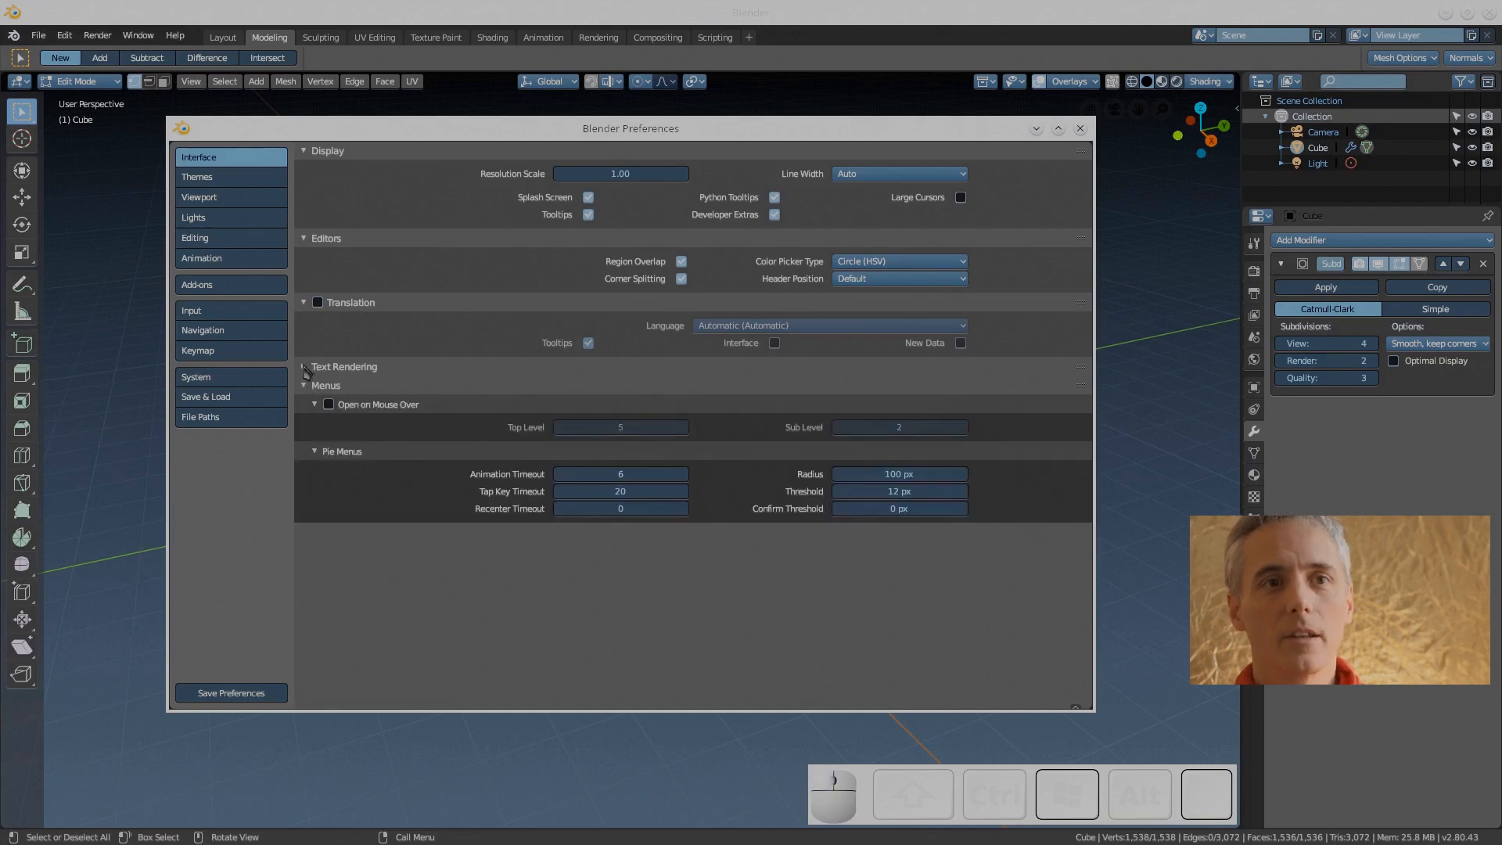
left_click(305, 366)
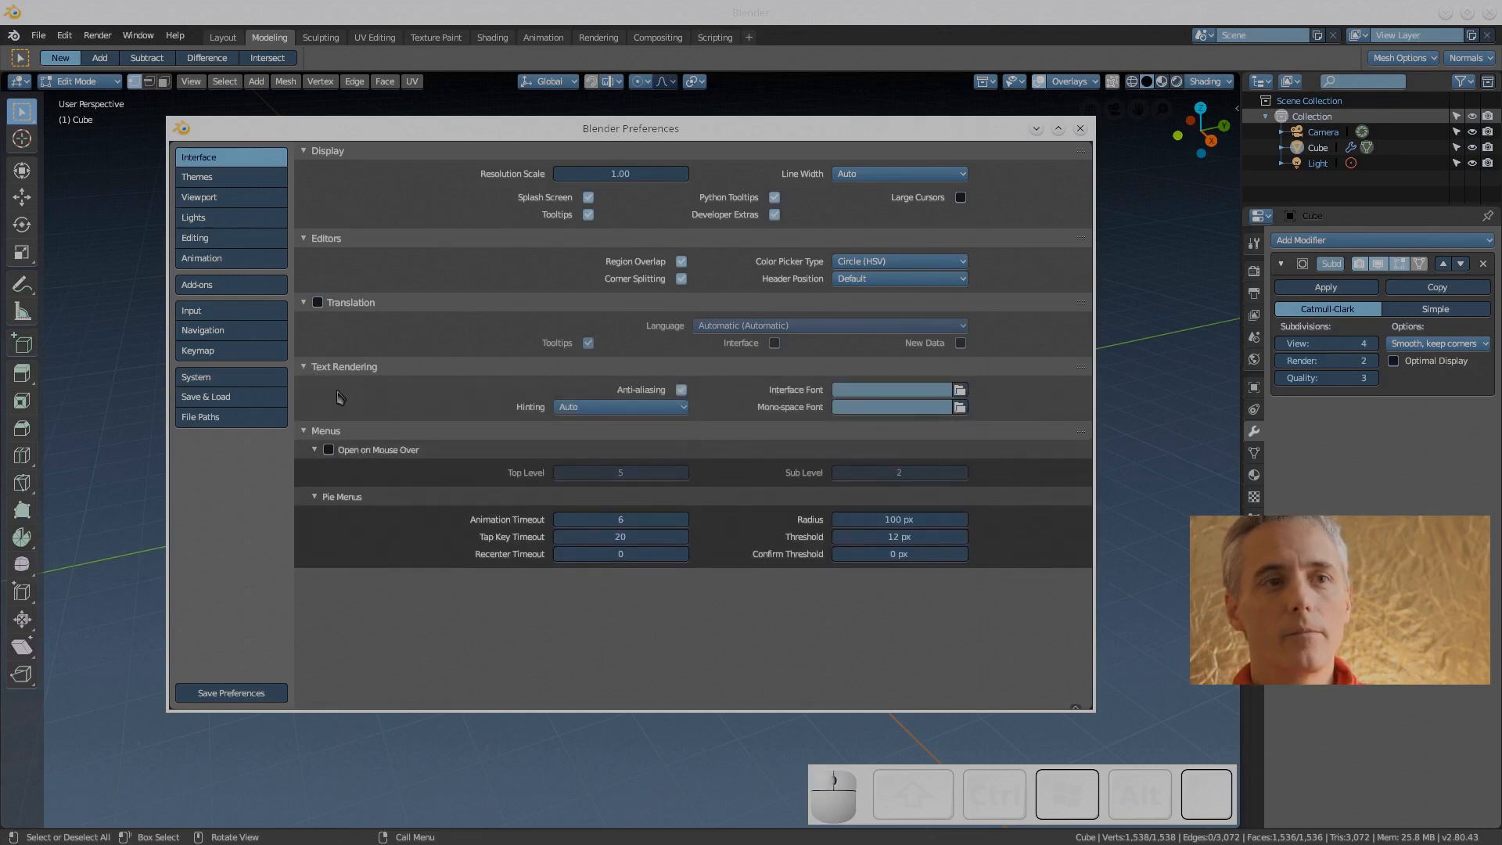
left_click(198, 177)
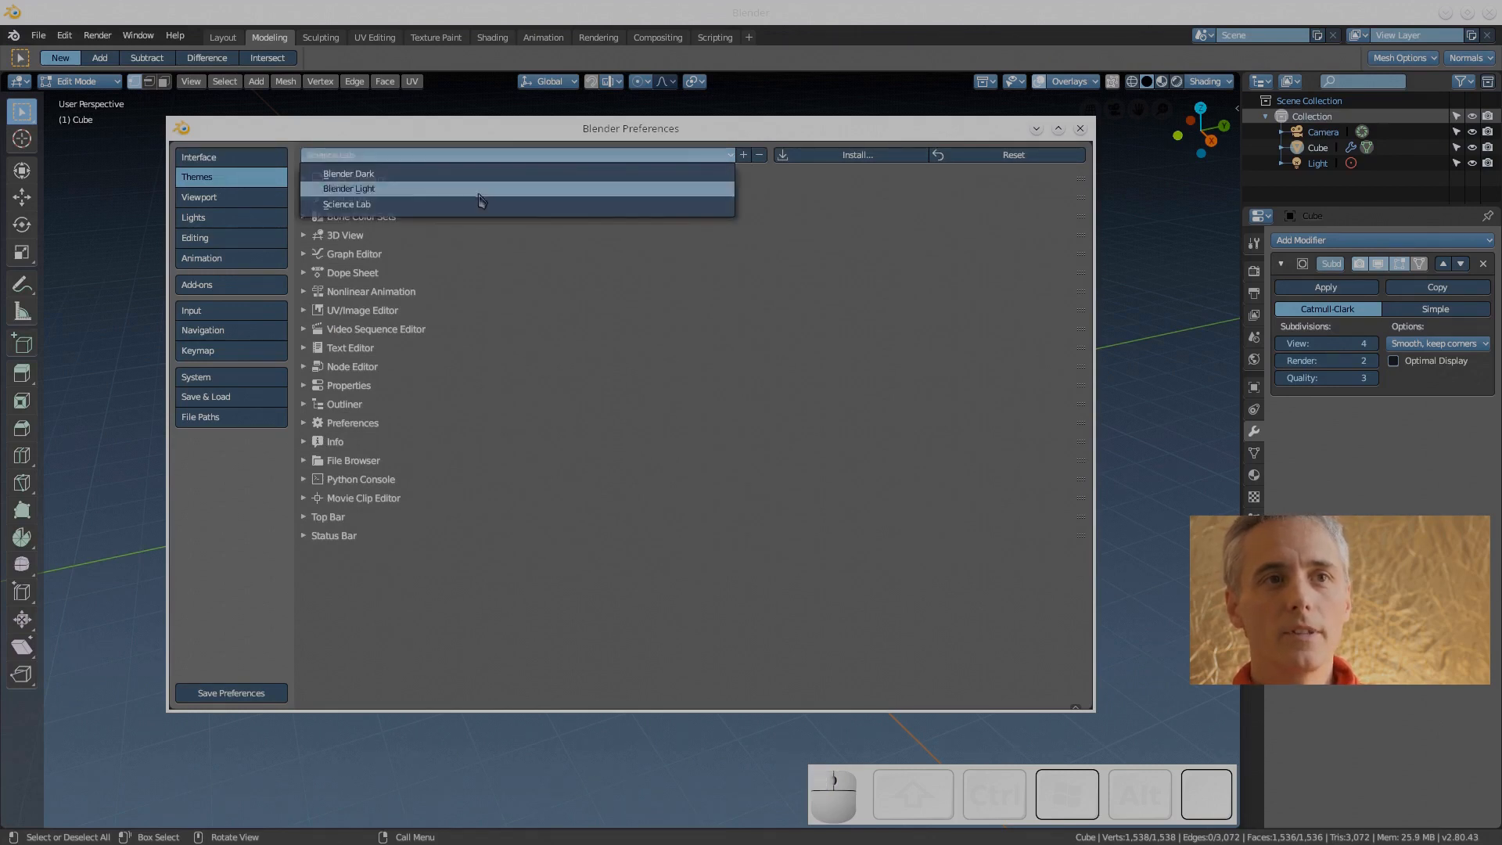
Apply the Science Lab theme preset and expand Viewport's Selection panel
left_click(346, 204)
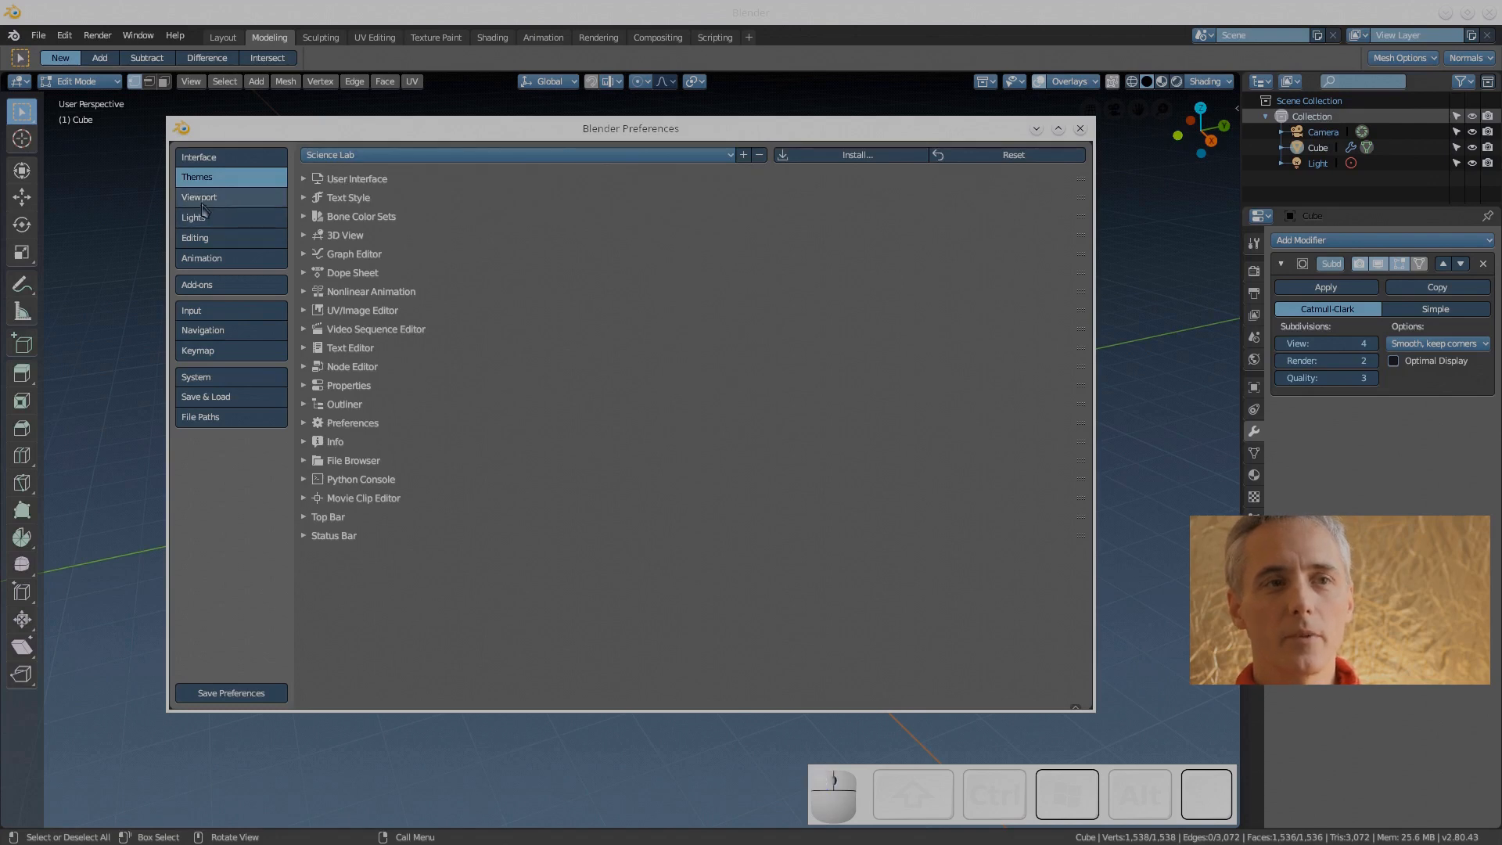
left_click(199, 197)
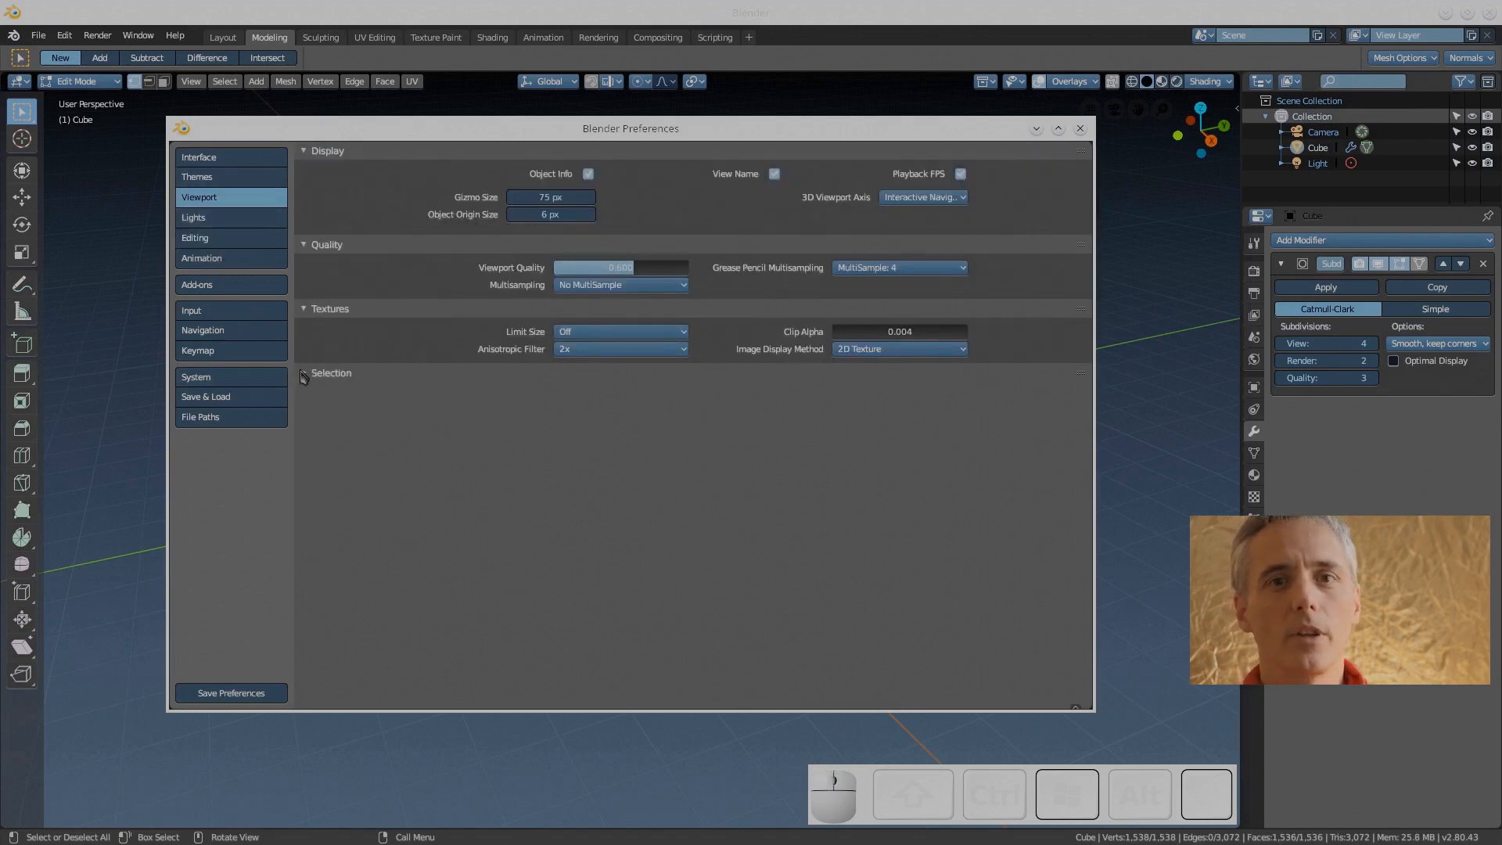
left_click(303, 374)
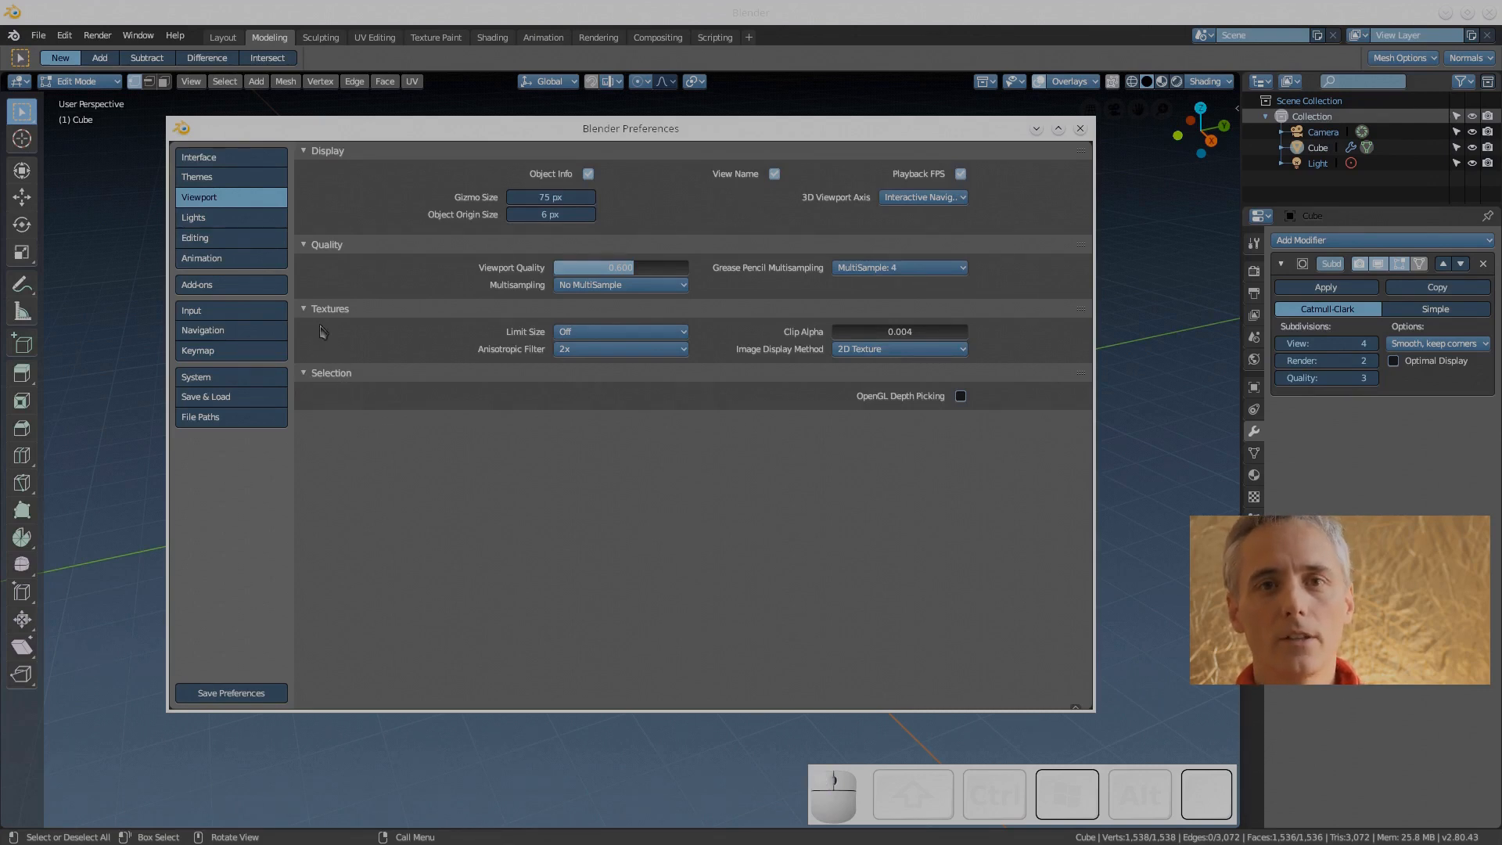
Browse Lights and Editing, expanding Miscellaneous, Weight Paint and Grease Pencil, then Animation
left_click(195, 218)
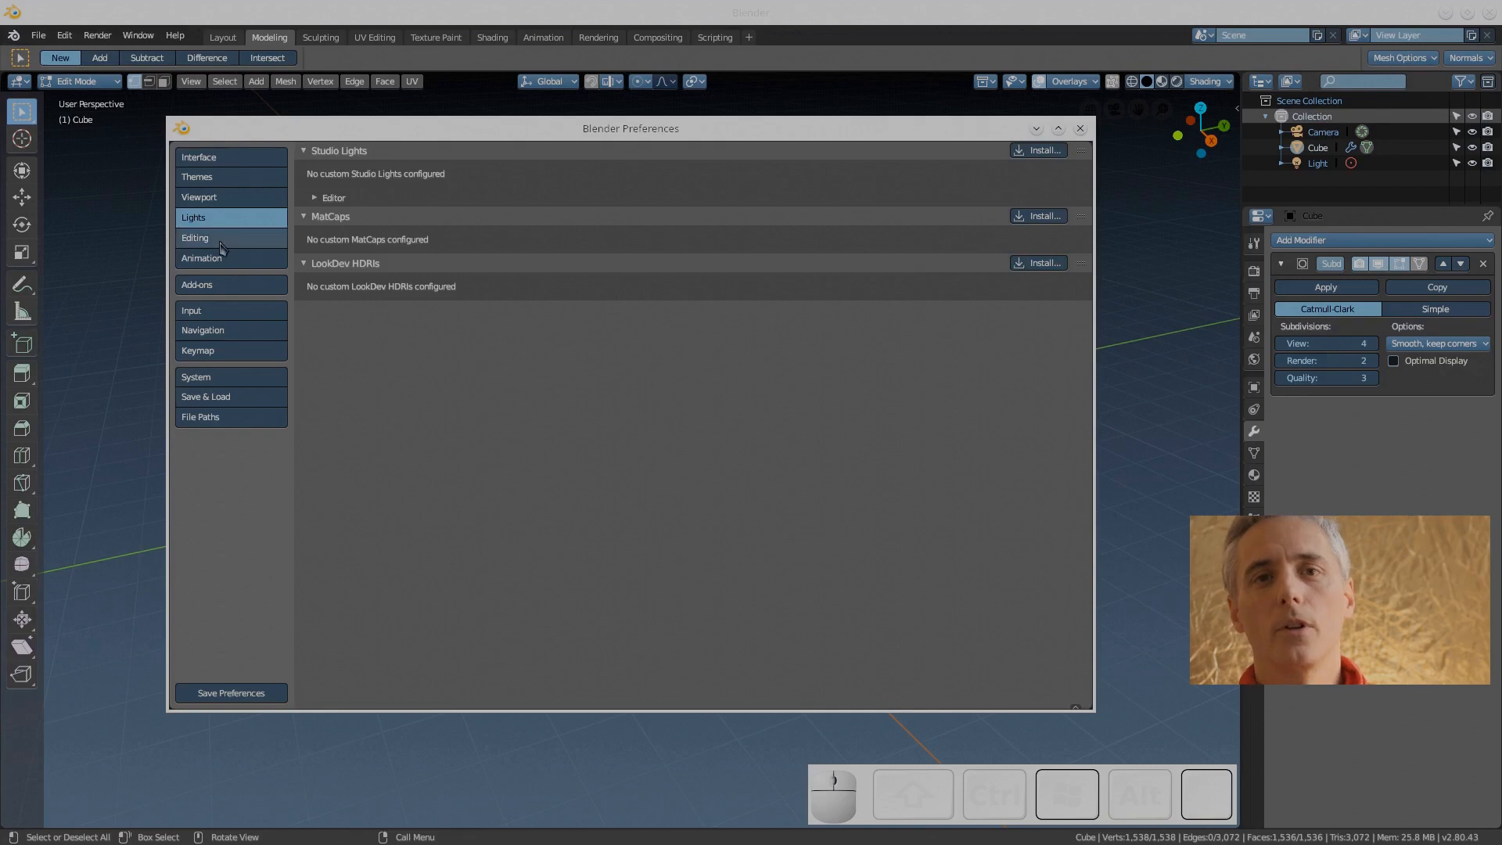
left_click(206, 238)
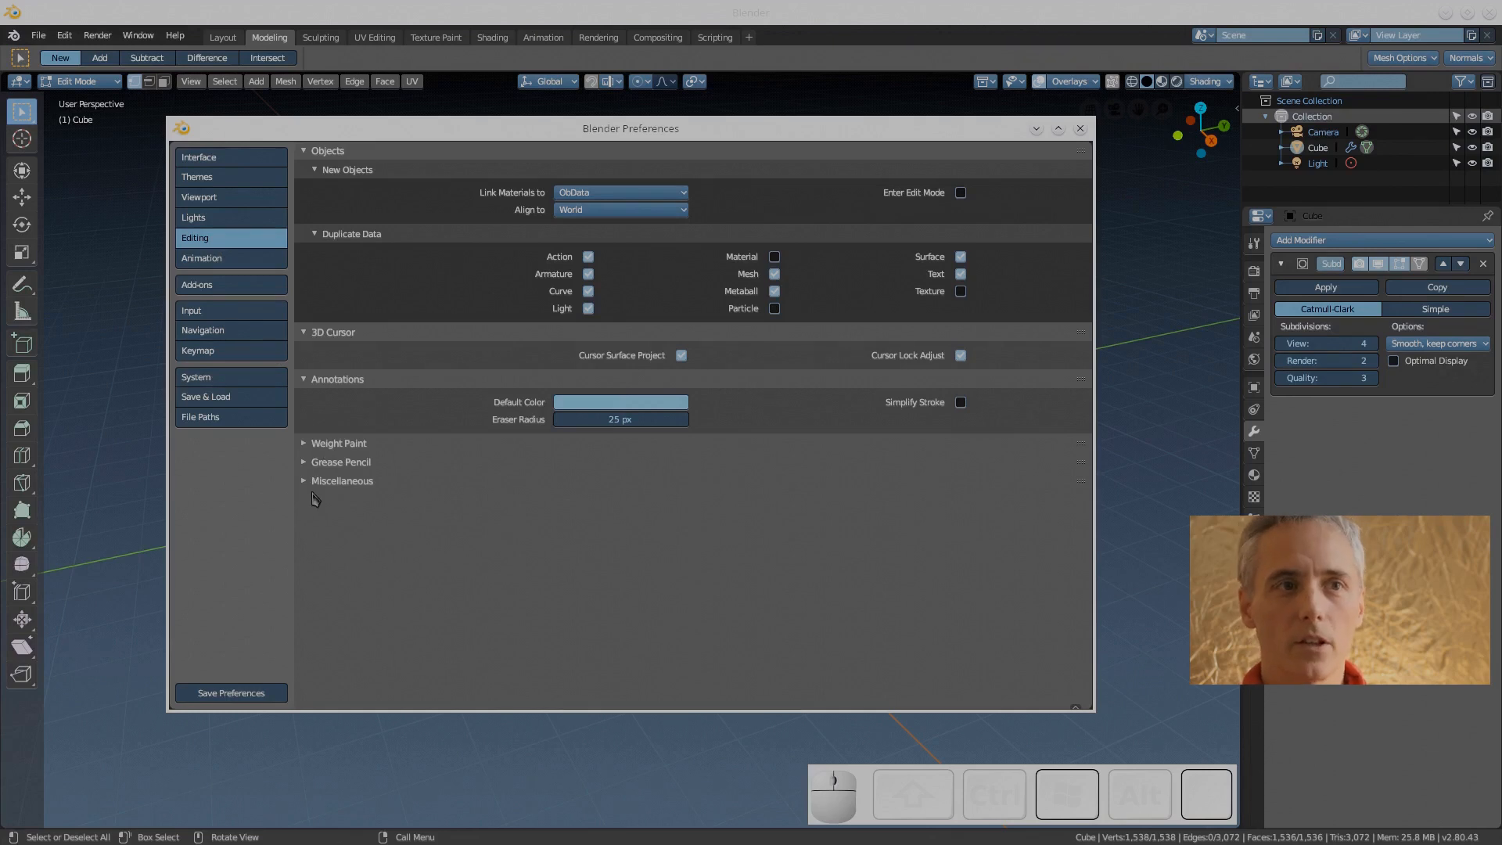
left_click(304, 480)
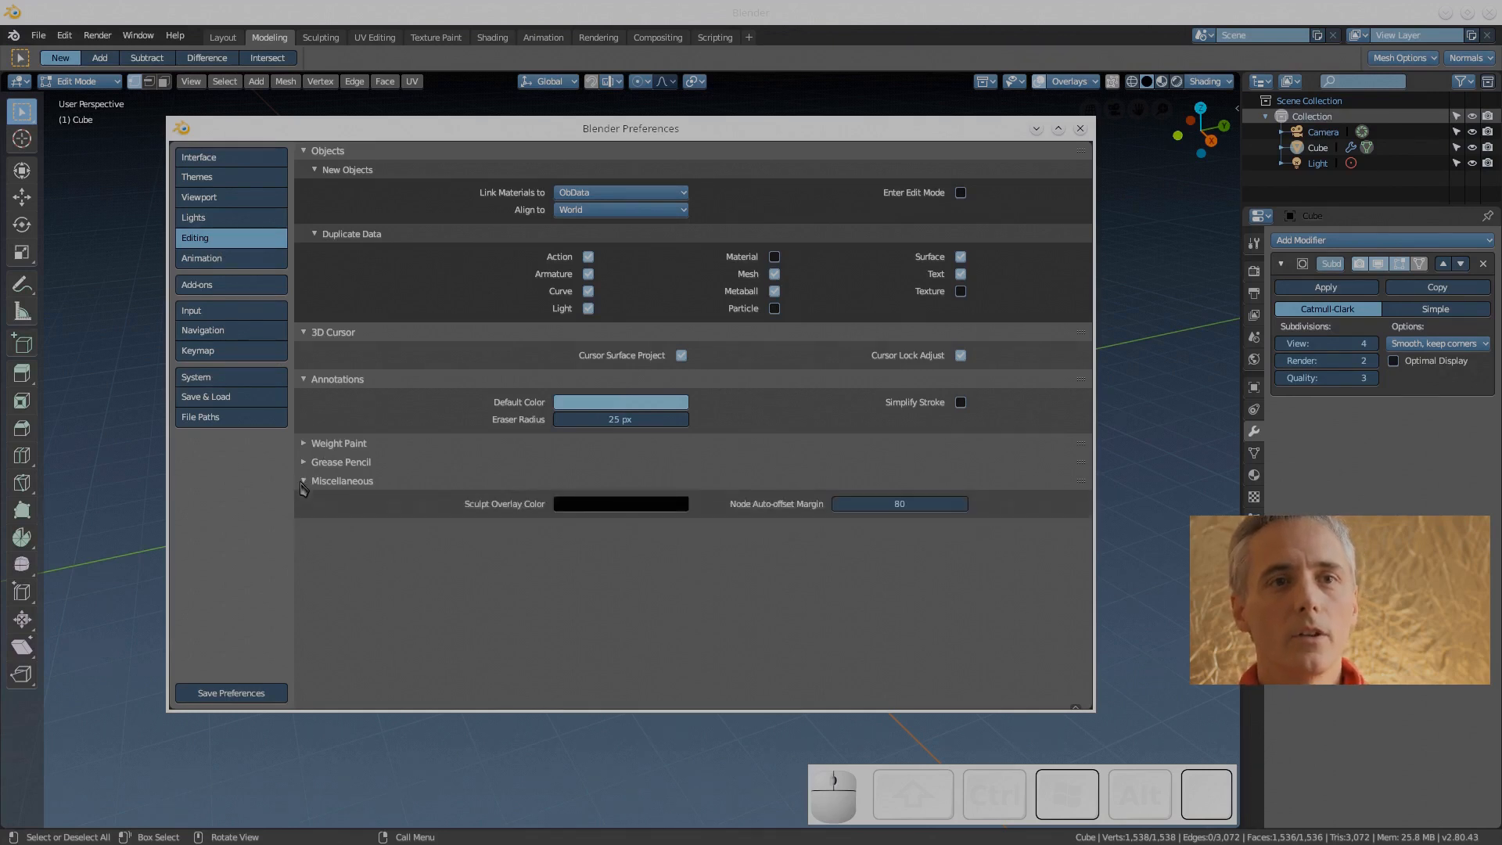
left_click(304, 443)
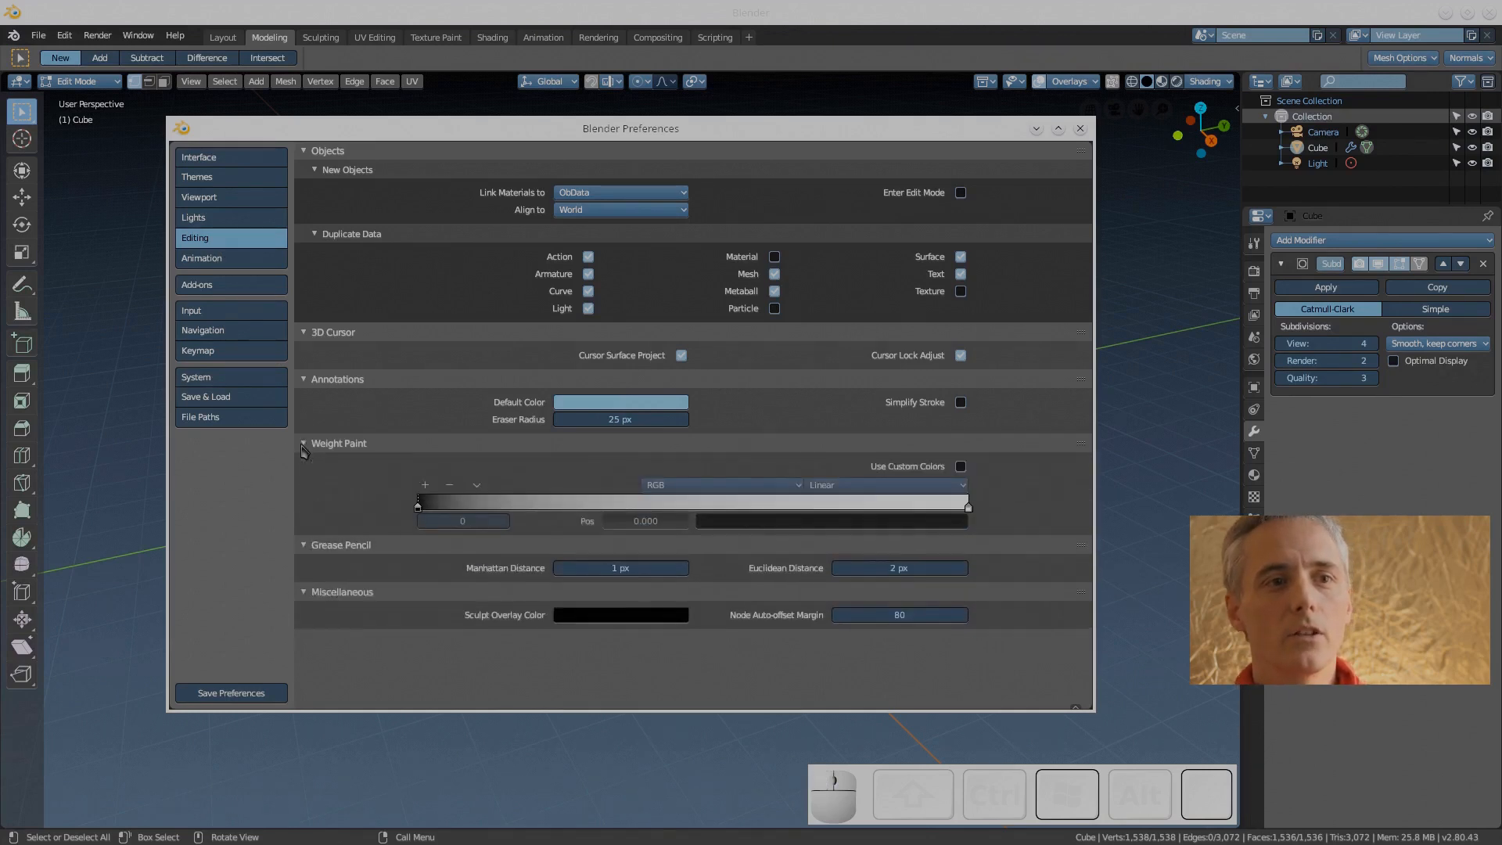
left_click(201, 258)
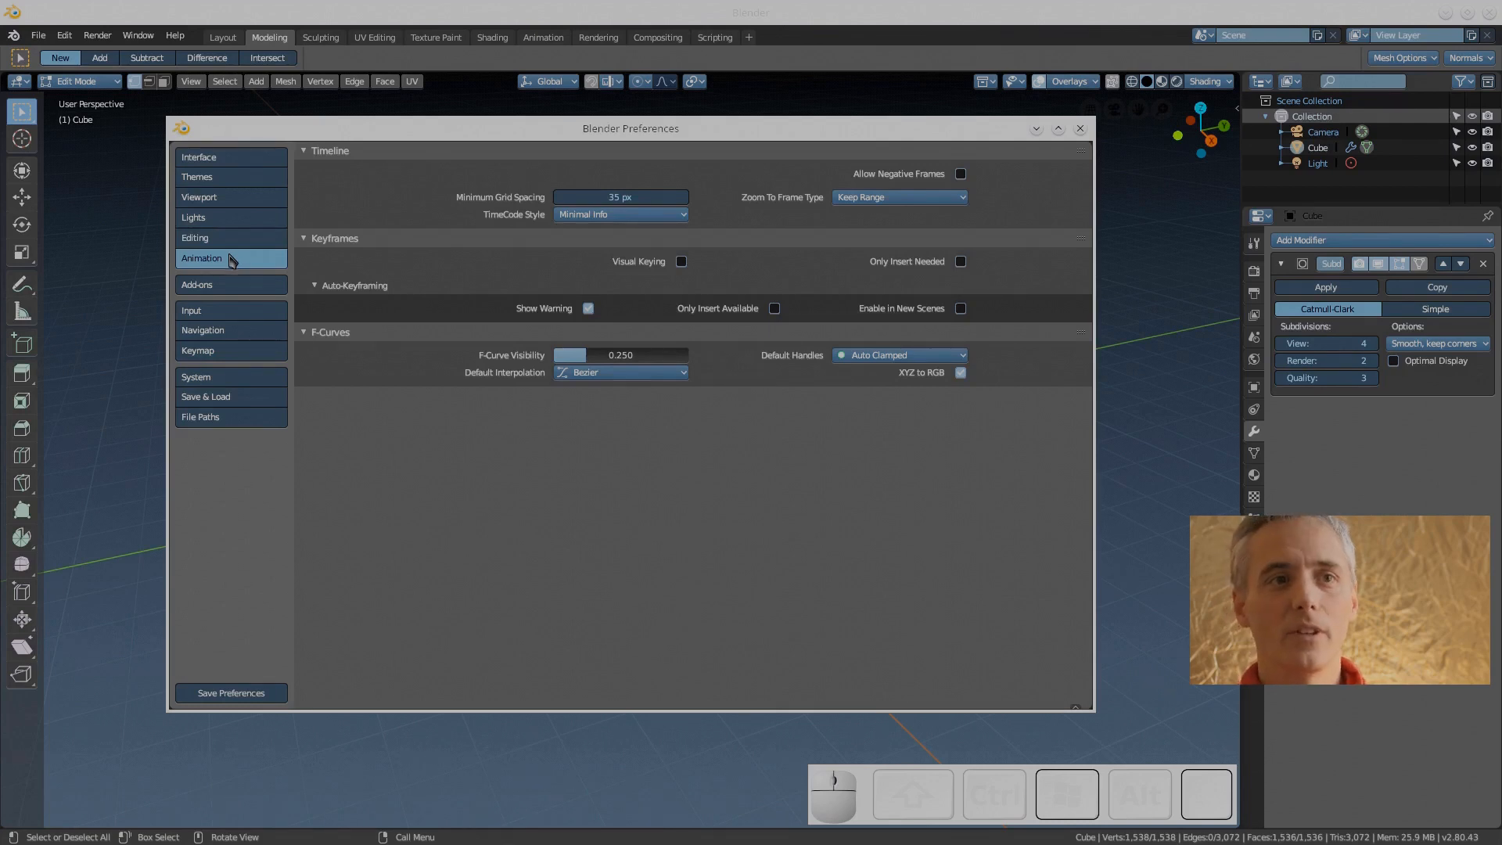
Open the Add-ons preferences and filter the list to 3D View, then Add Curve add-ons
left_click(197, 284)
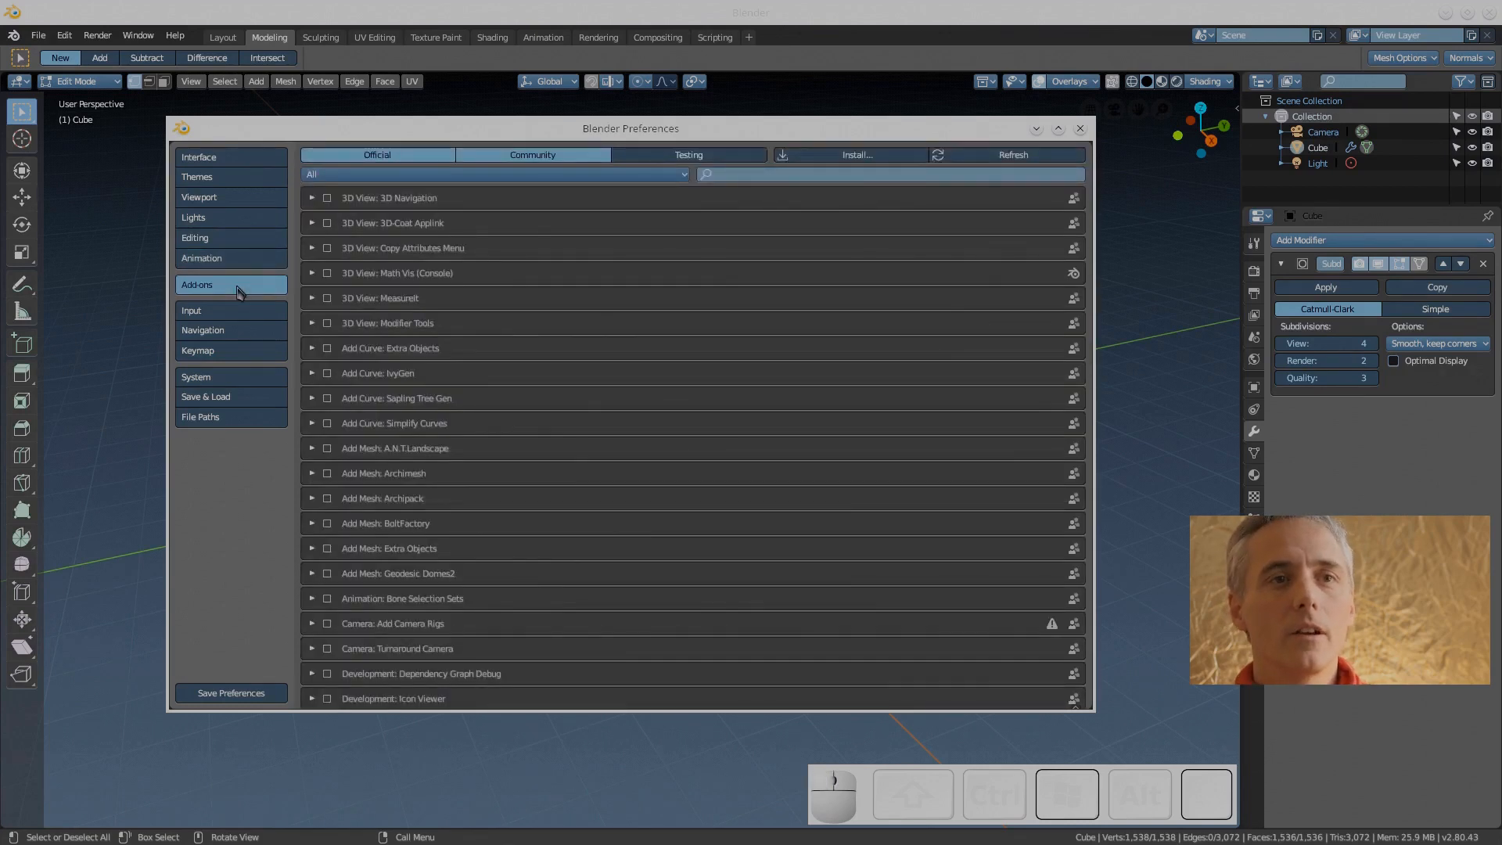
left_click(493, 175)
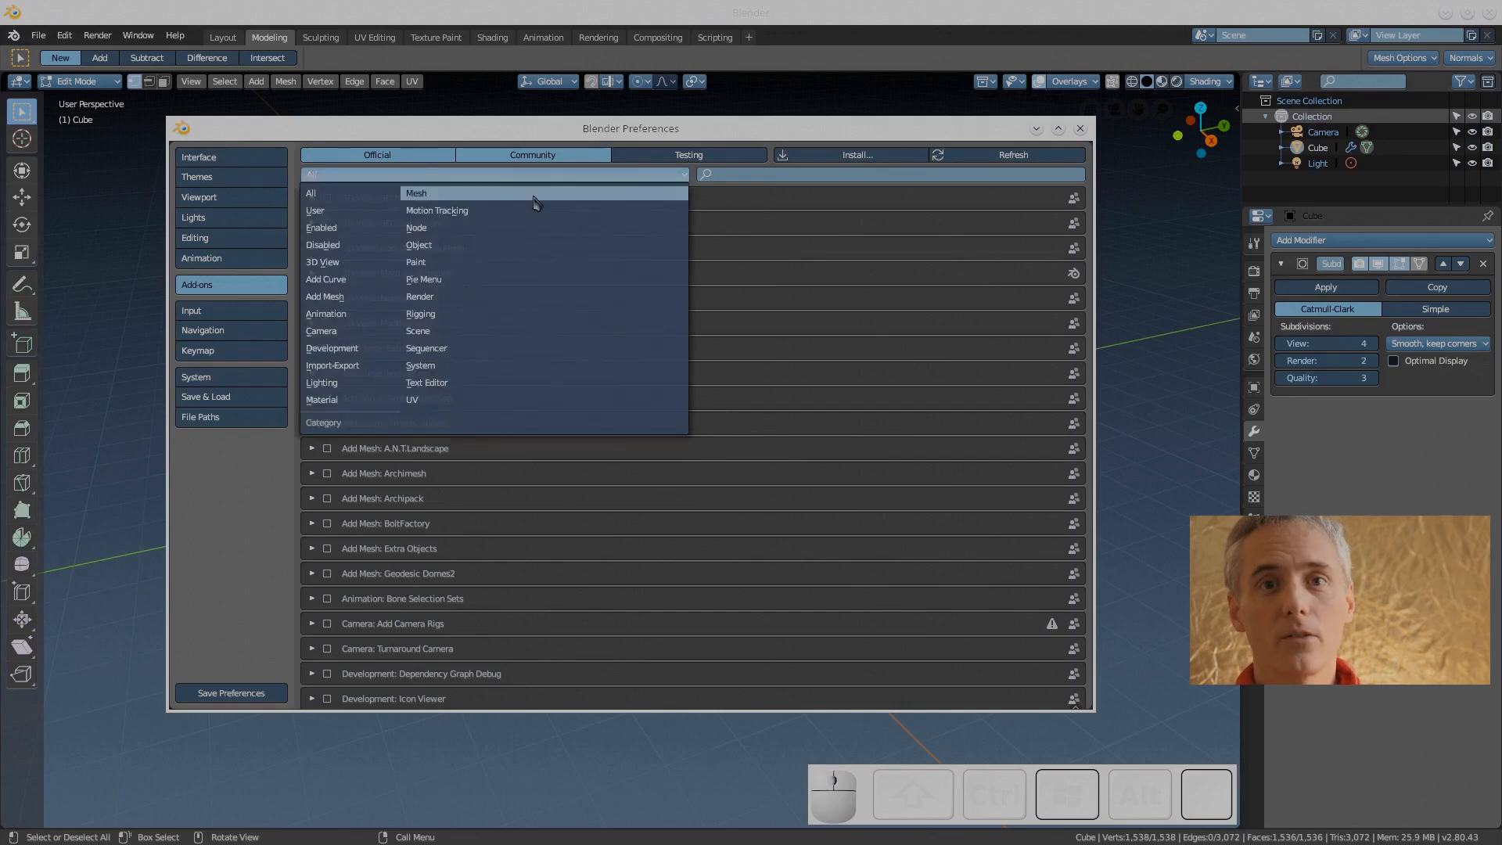
mouse_move(352, 245)
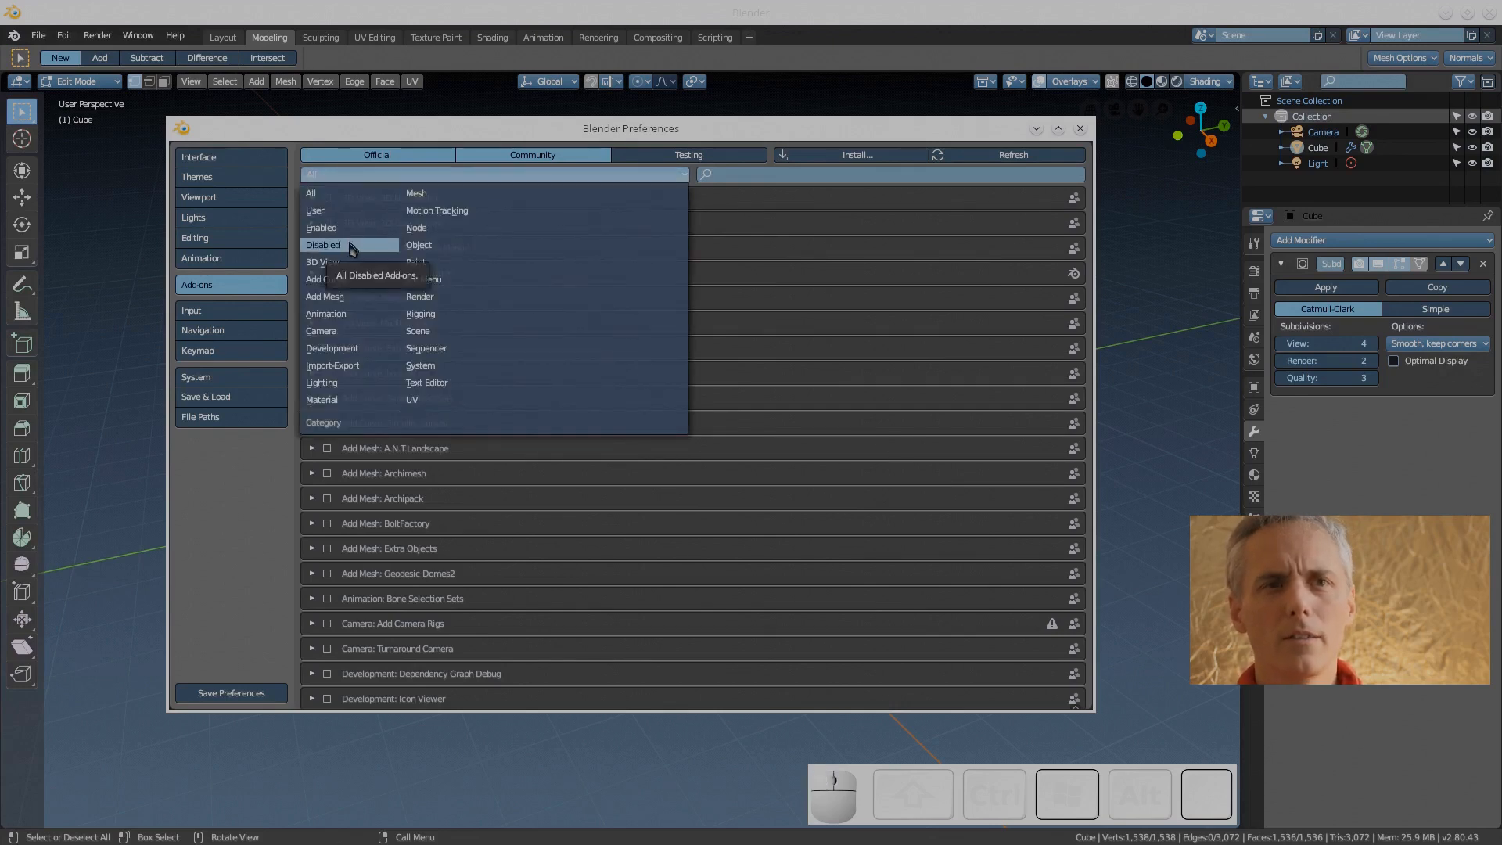
left_click(325, 262)
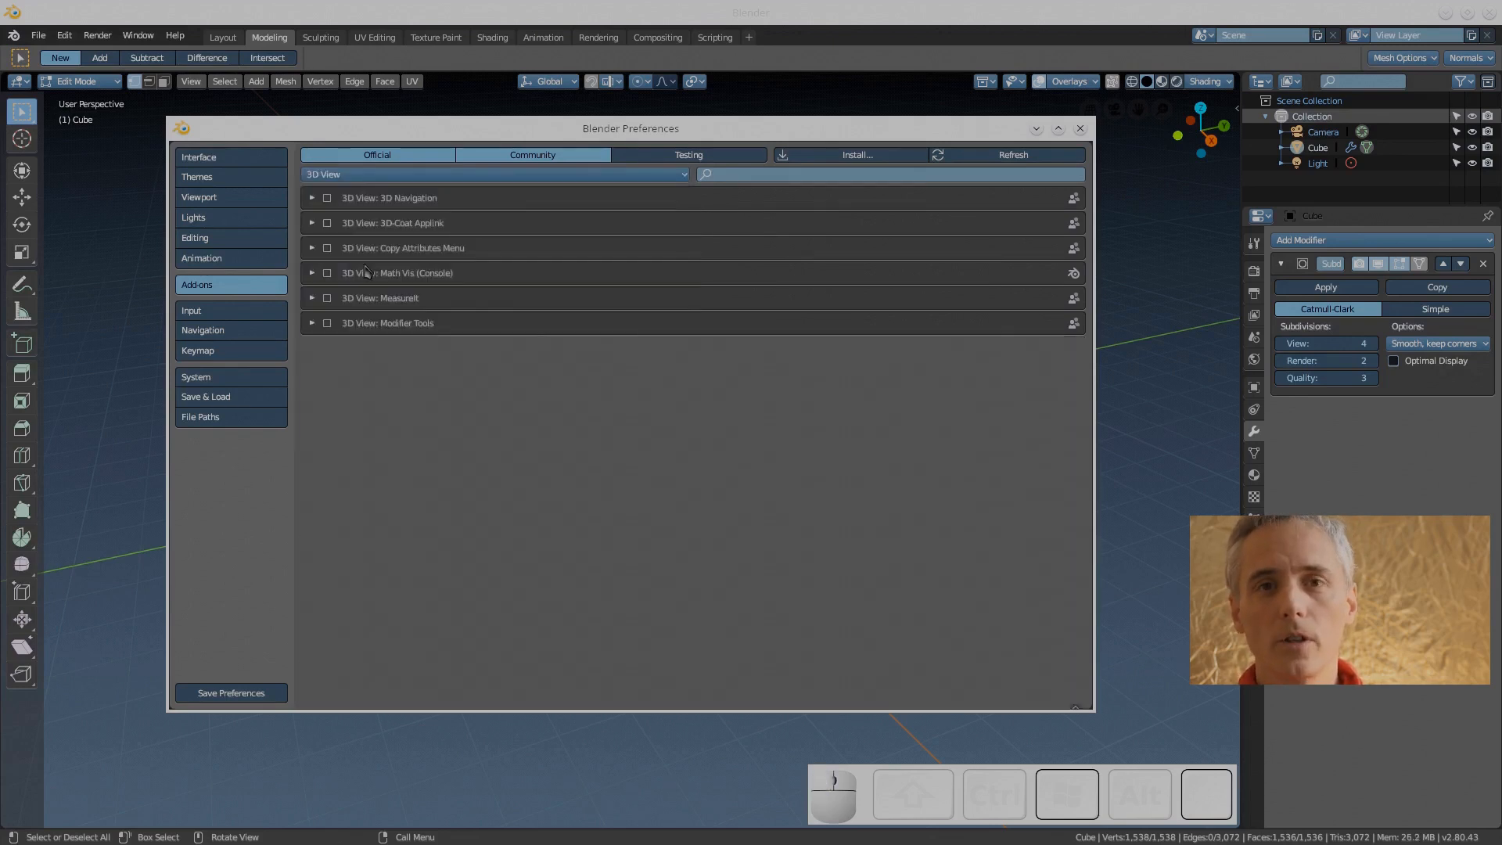
mouse_move(414, 366)
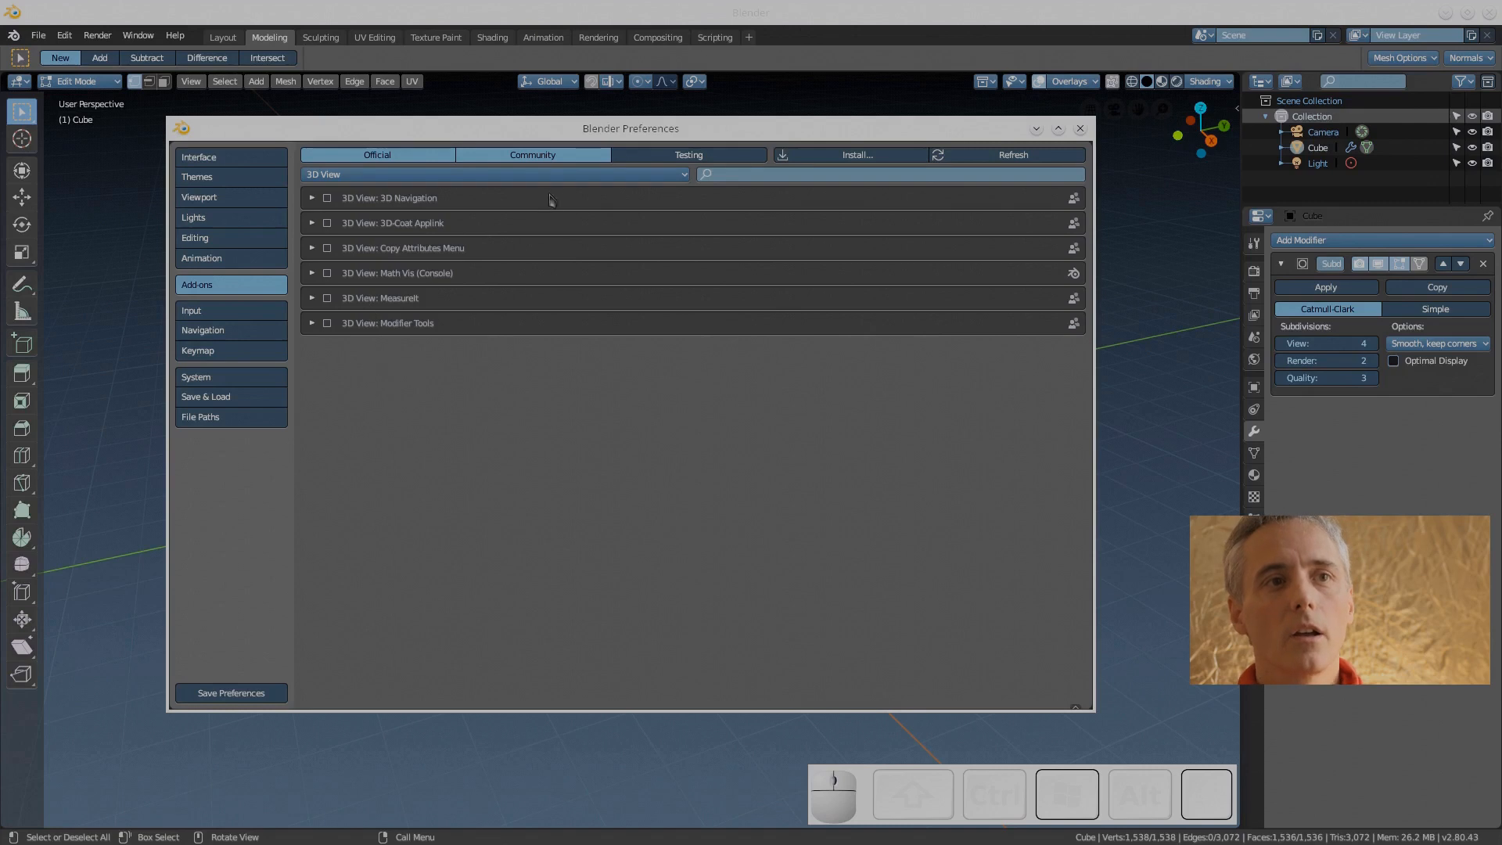
left_click(494, 174)
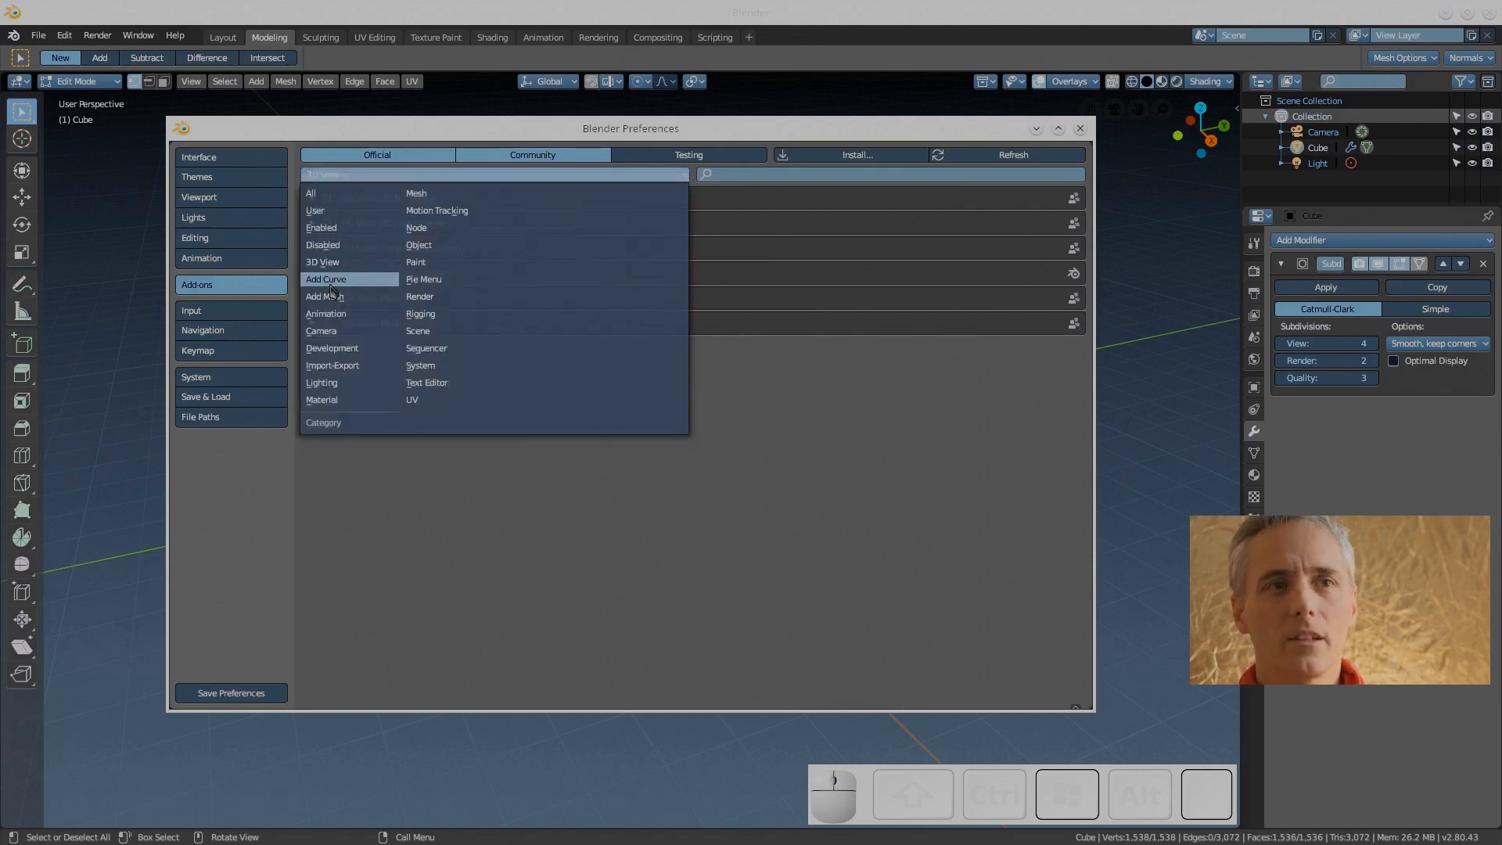
left_click(325, 279)
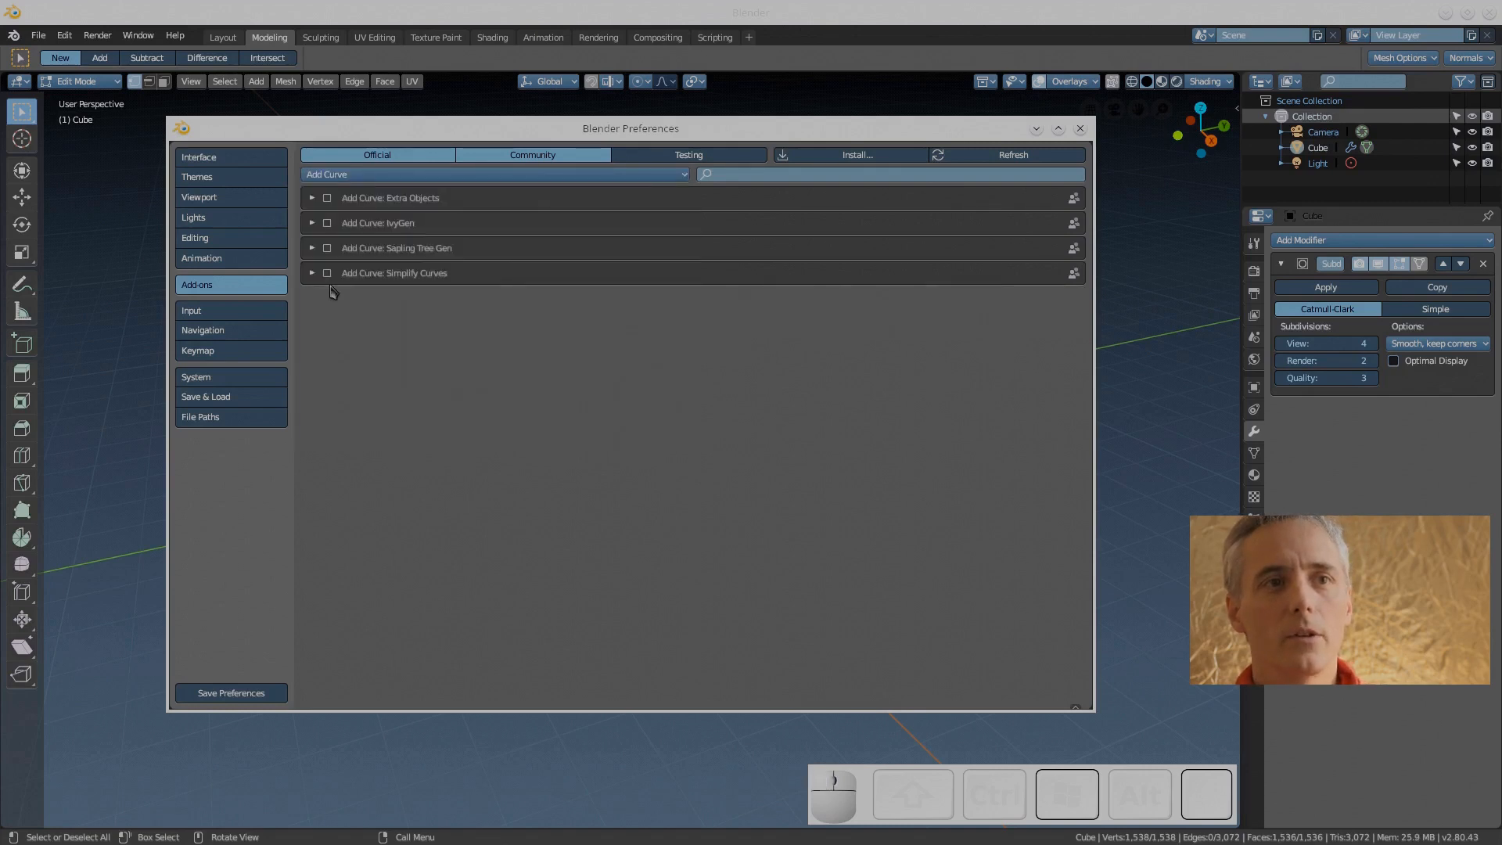
mouse_move(363, 277)
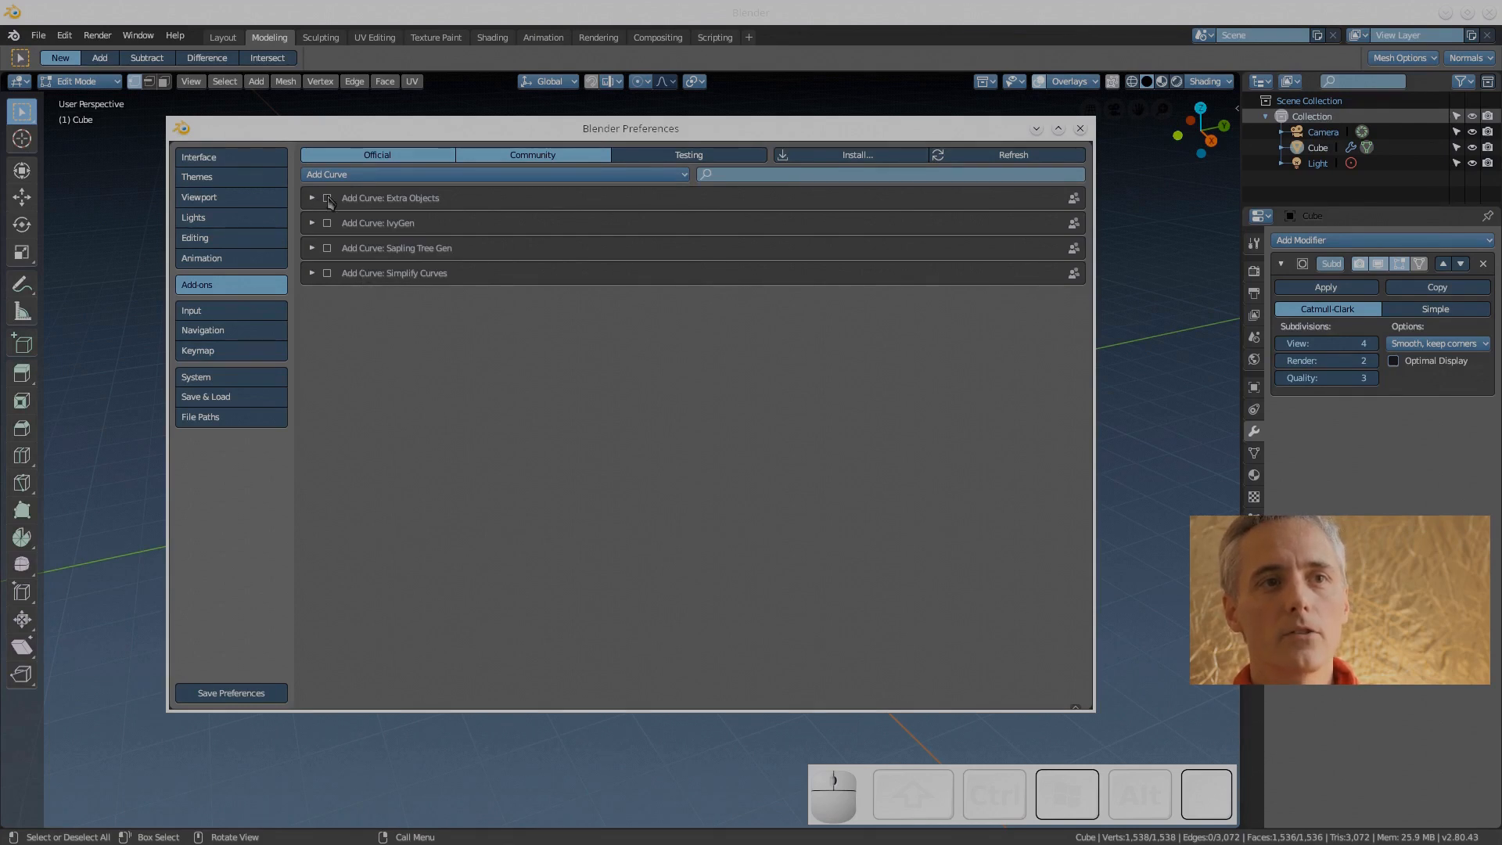
left_click(326, 198)
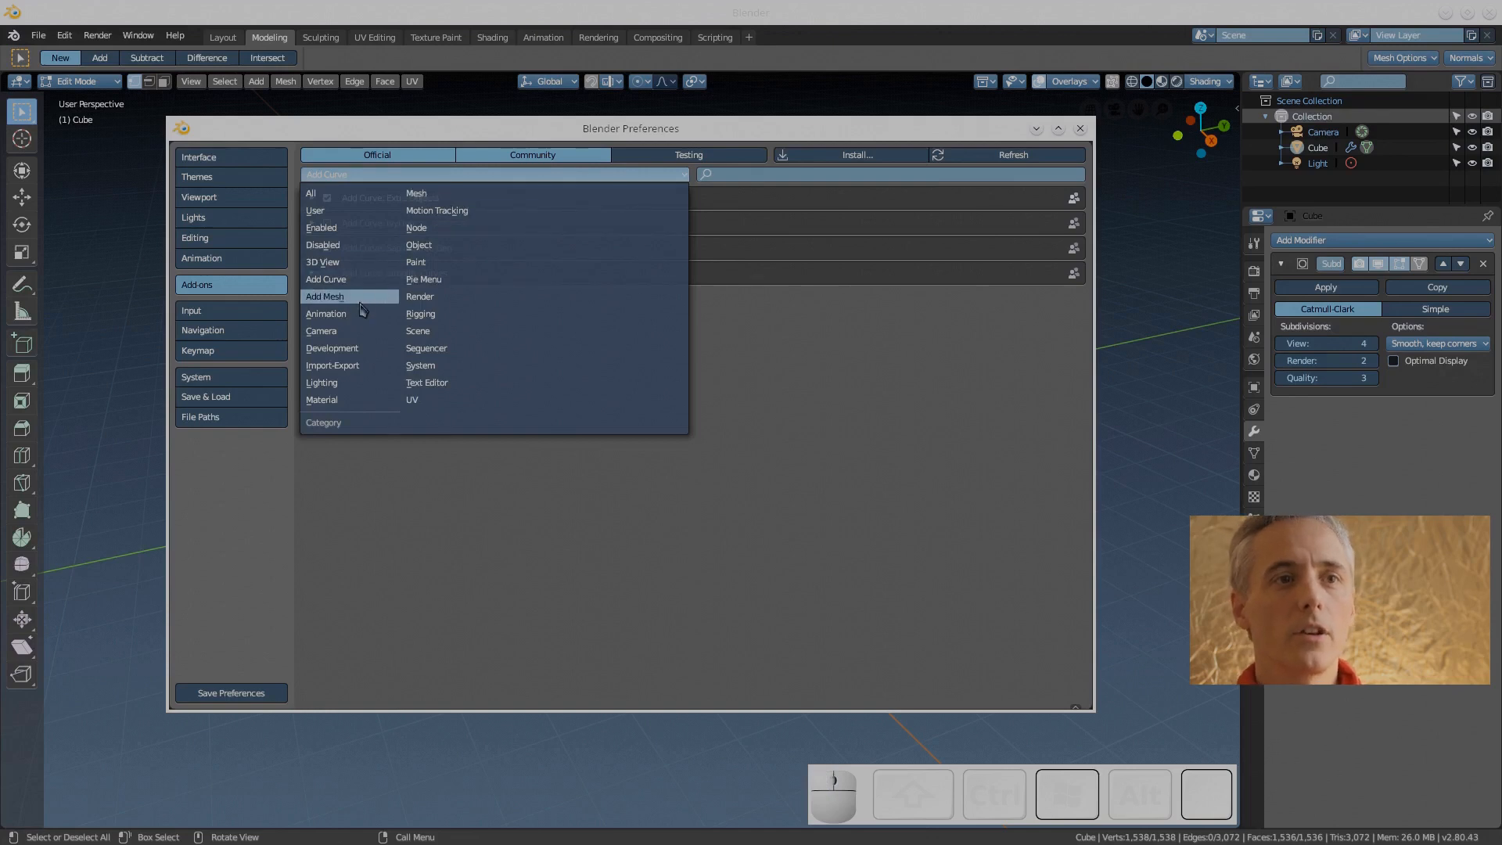
Filter to Add Mesh, enable 'Add Mesh: Extra Objects', then list the Animation add-ons
left_click(324, 296)
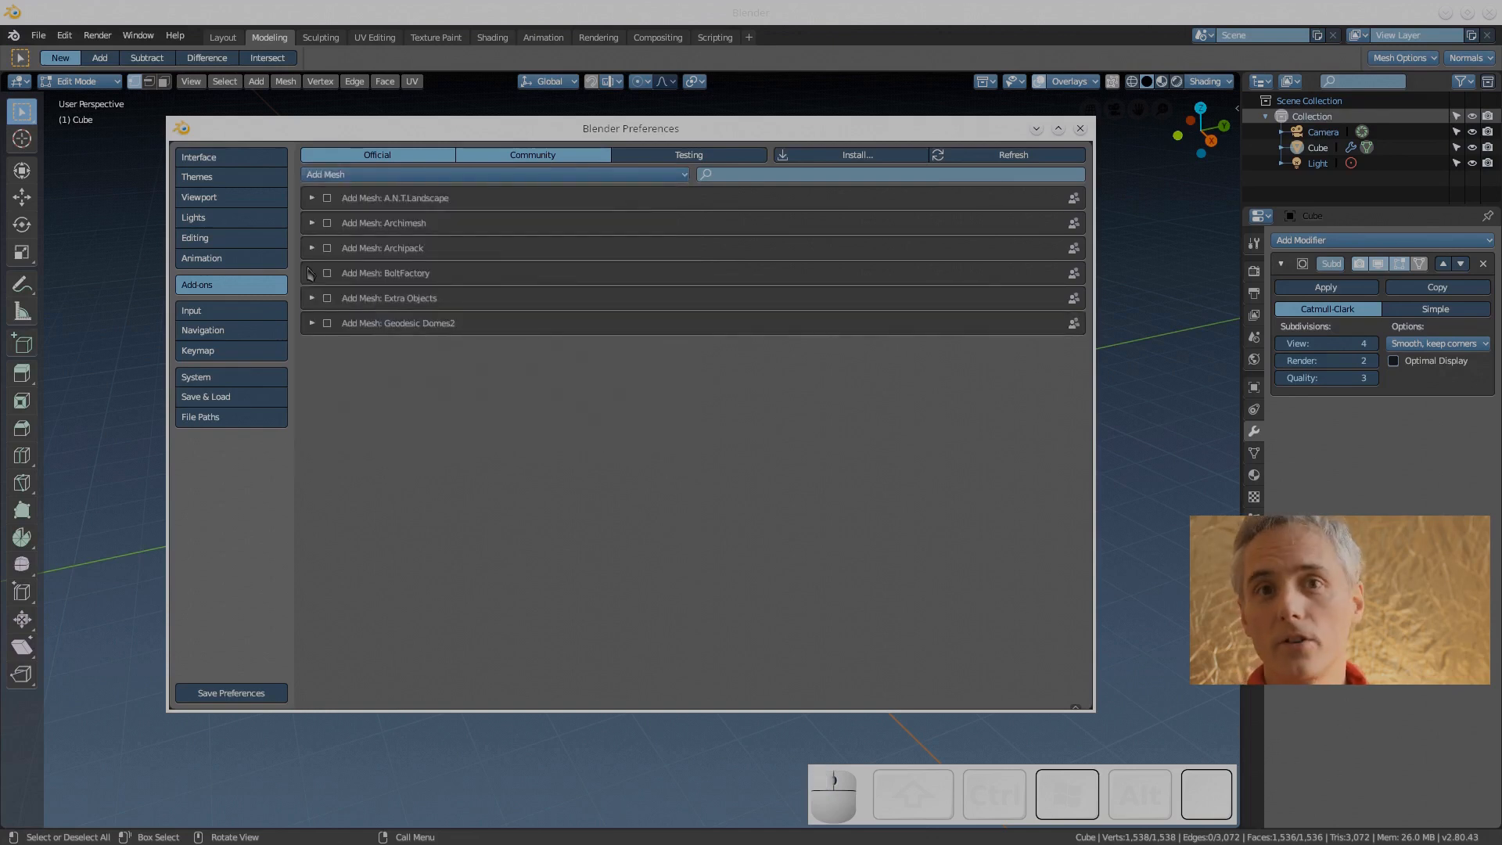
left_click(326, 223)
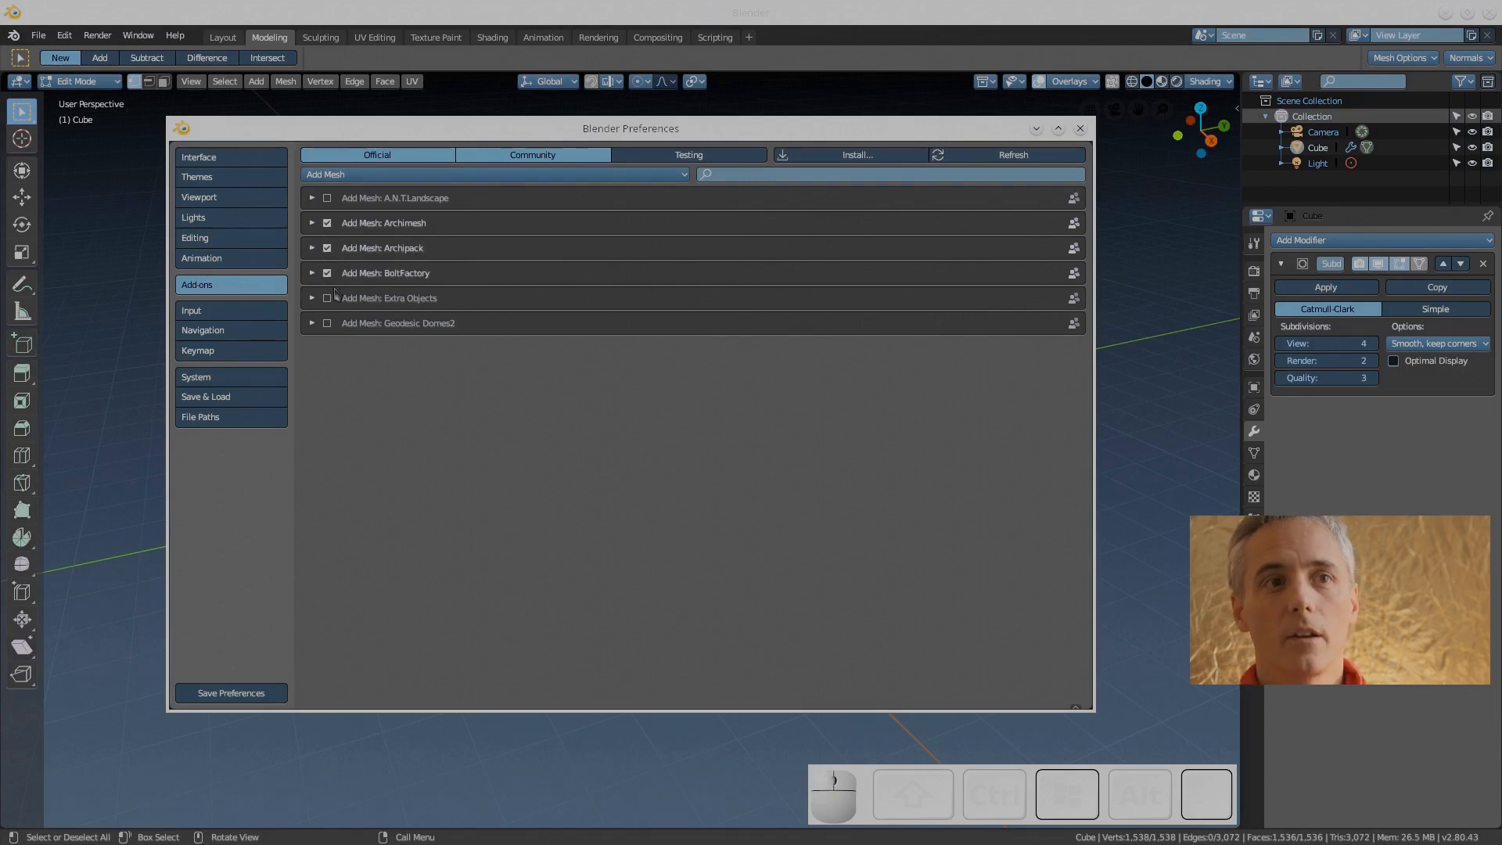
left_click(326, 298)
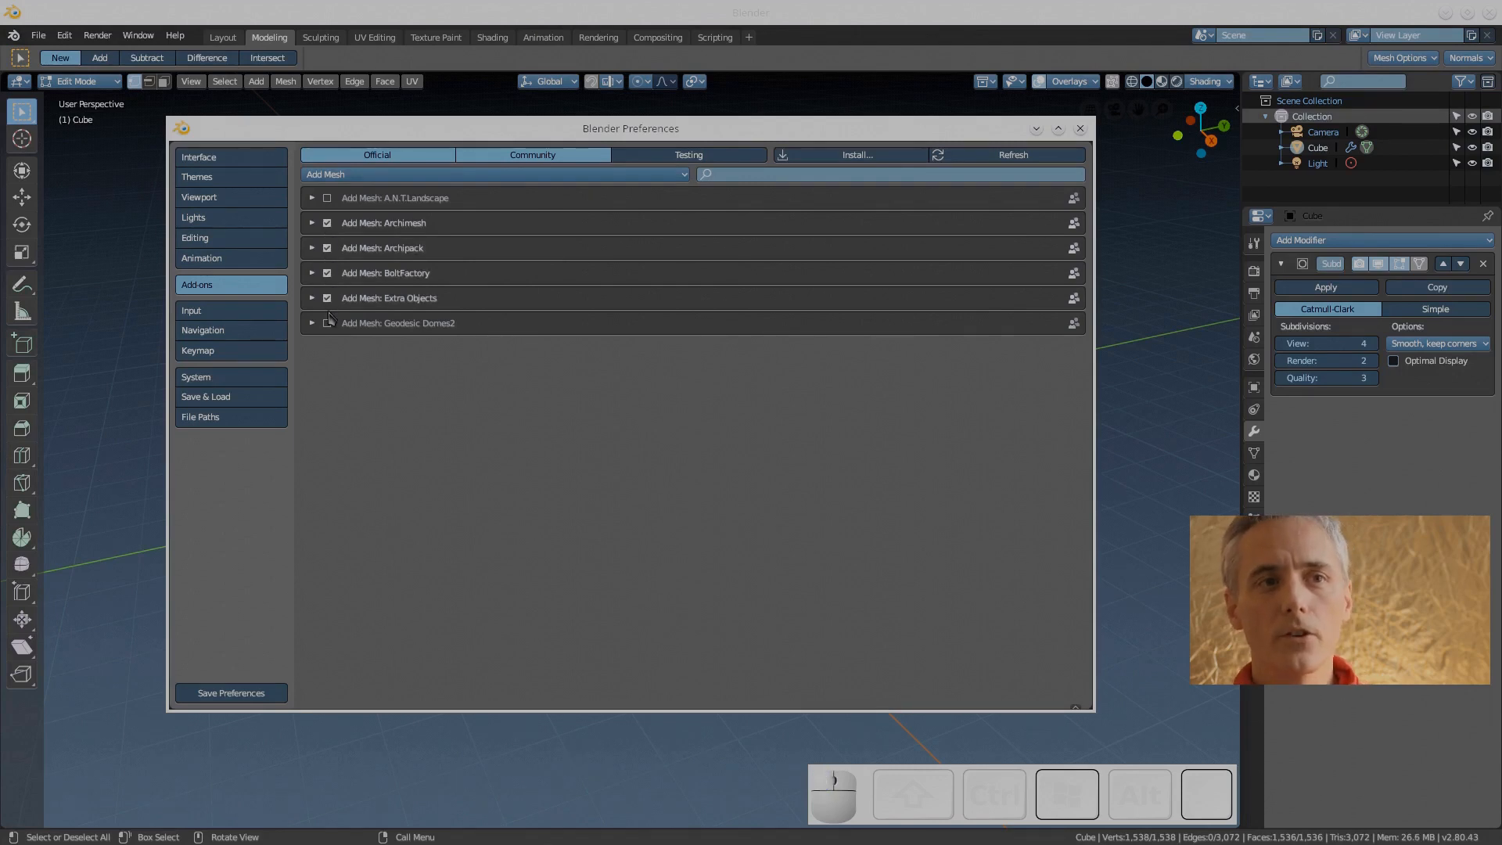
left_click(493, 175)
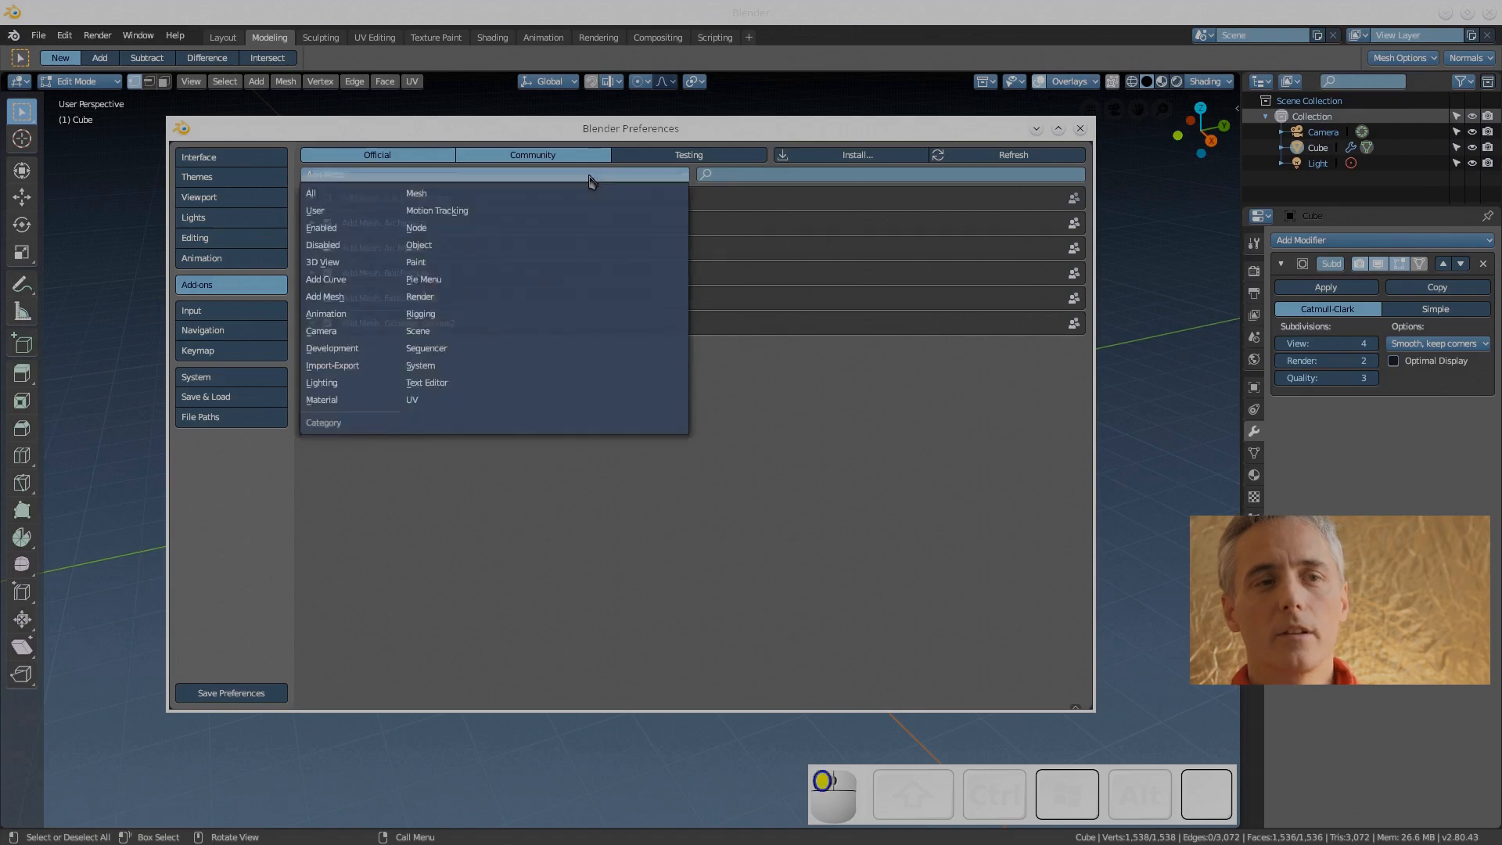
mouse_move(351, 284)
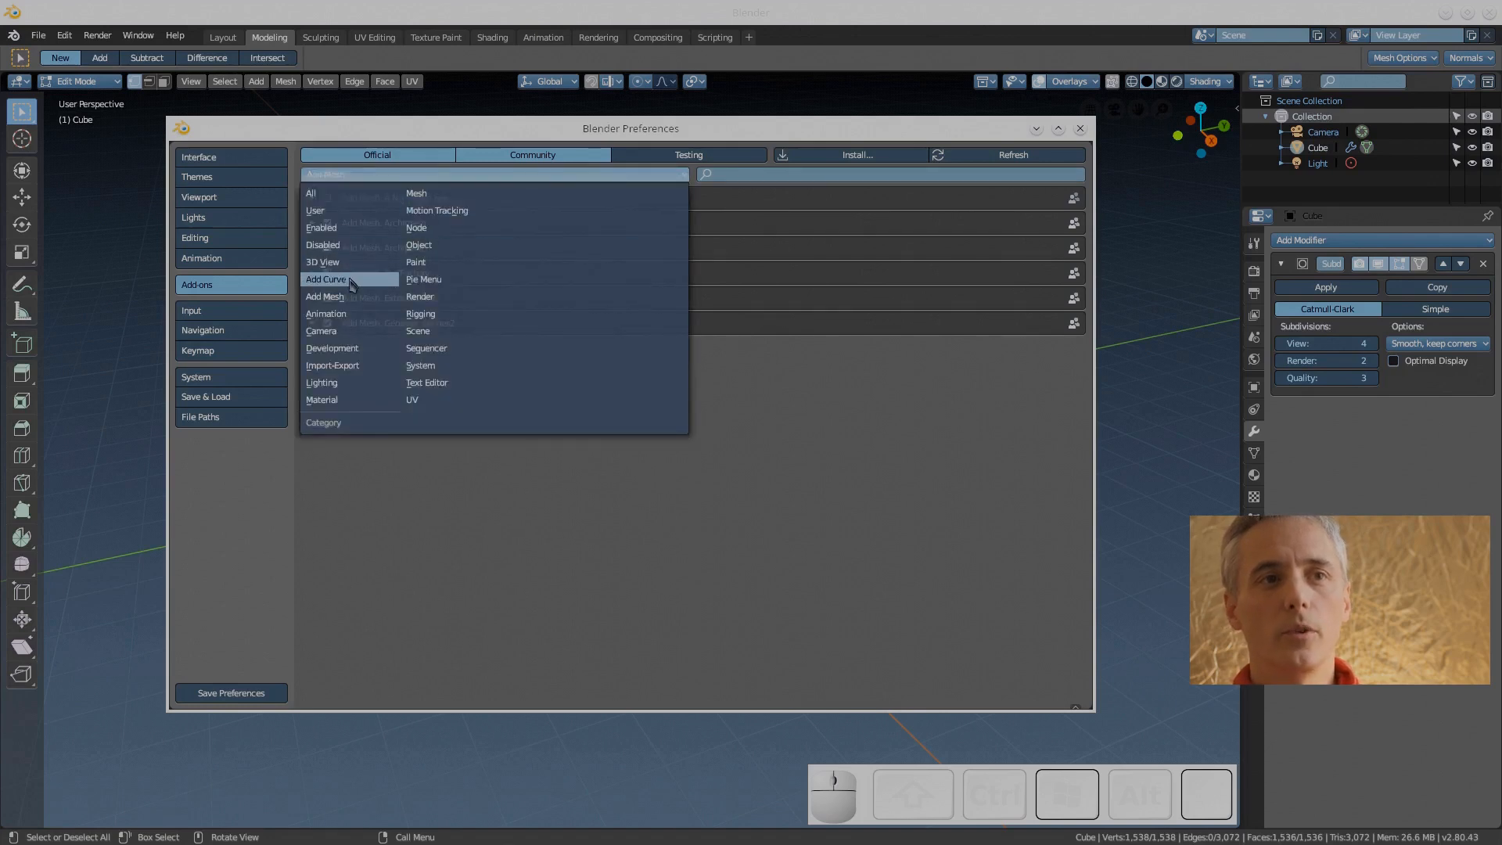
left_click(325, 313)
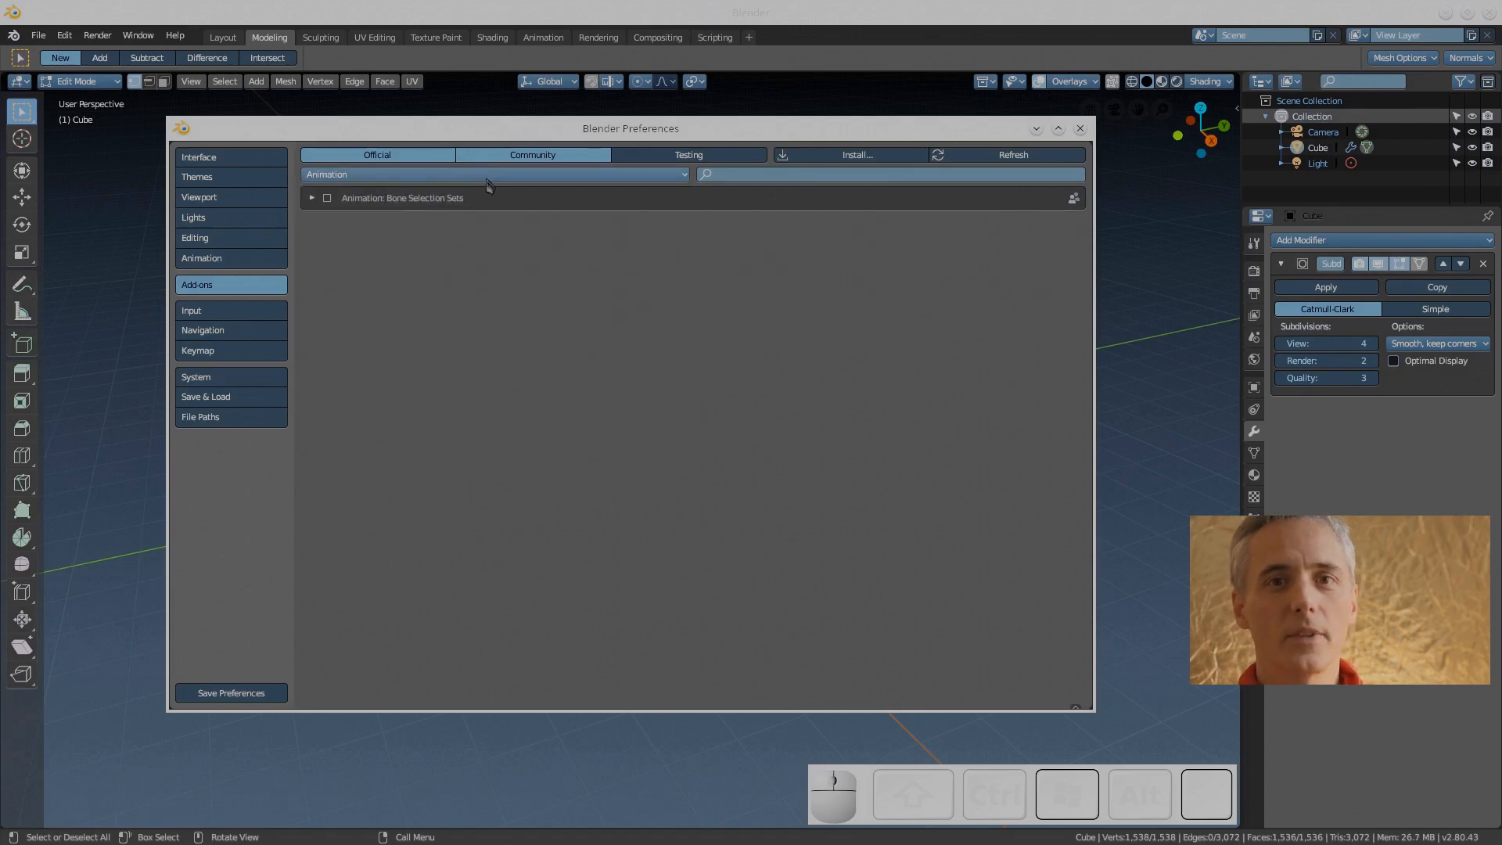
List Camera add-ons, enable Add Camera Rigs, and expand the Turnaround Camera details
left_click(492, 174)
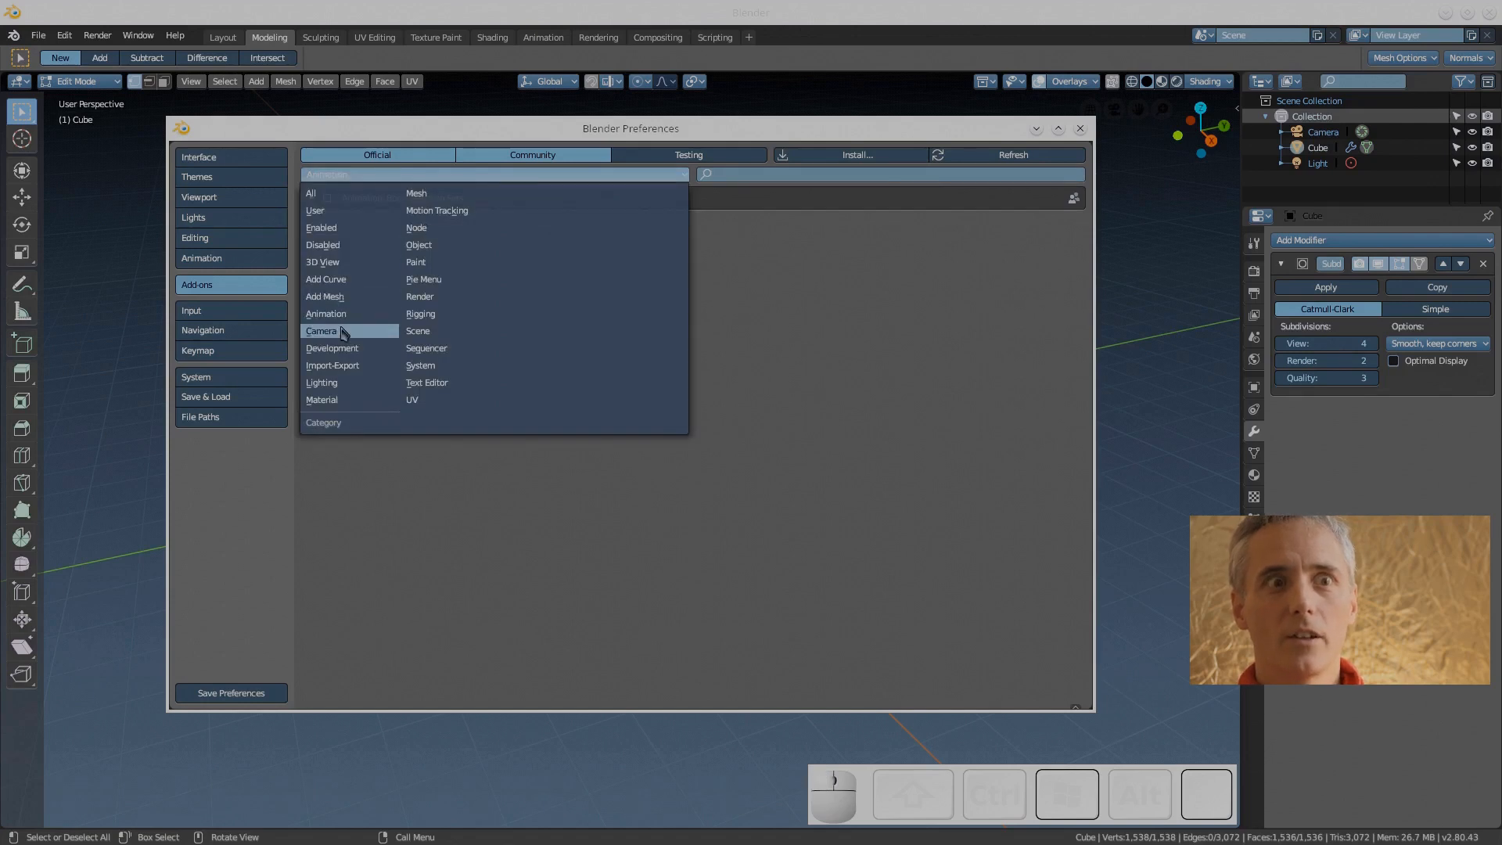
left_click(320, 330)
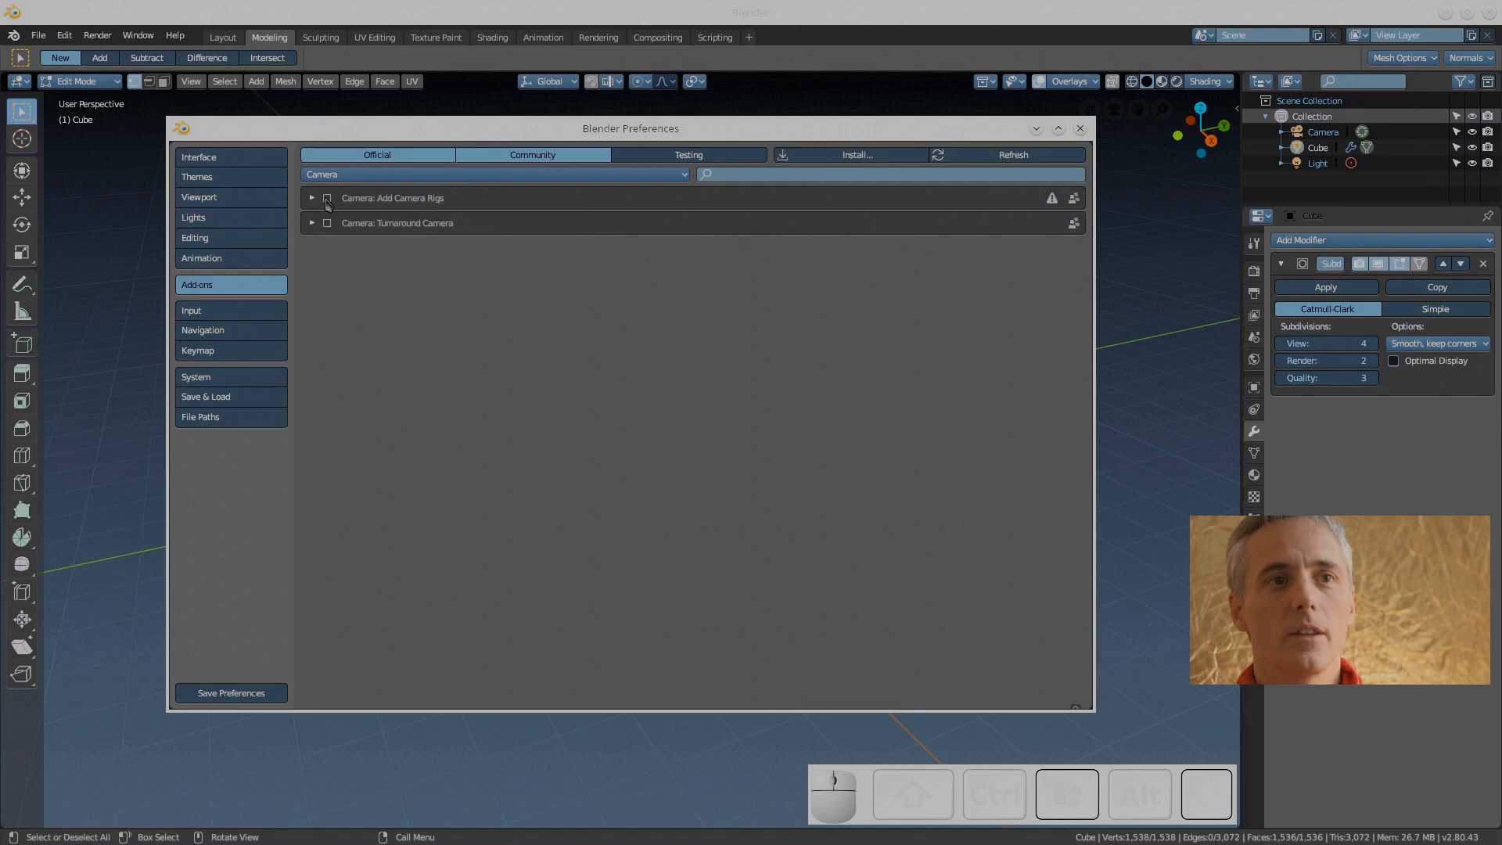
left_click(326, 198)
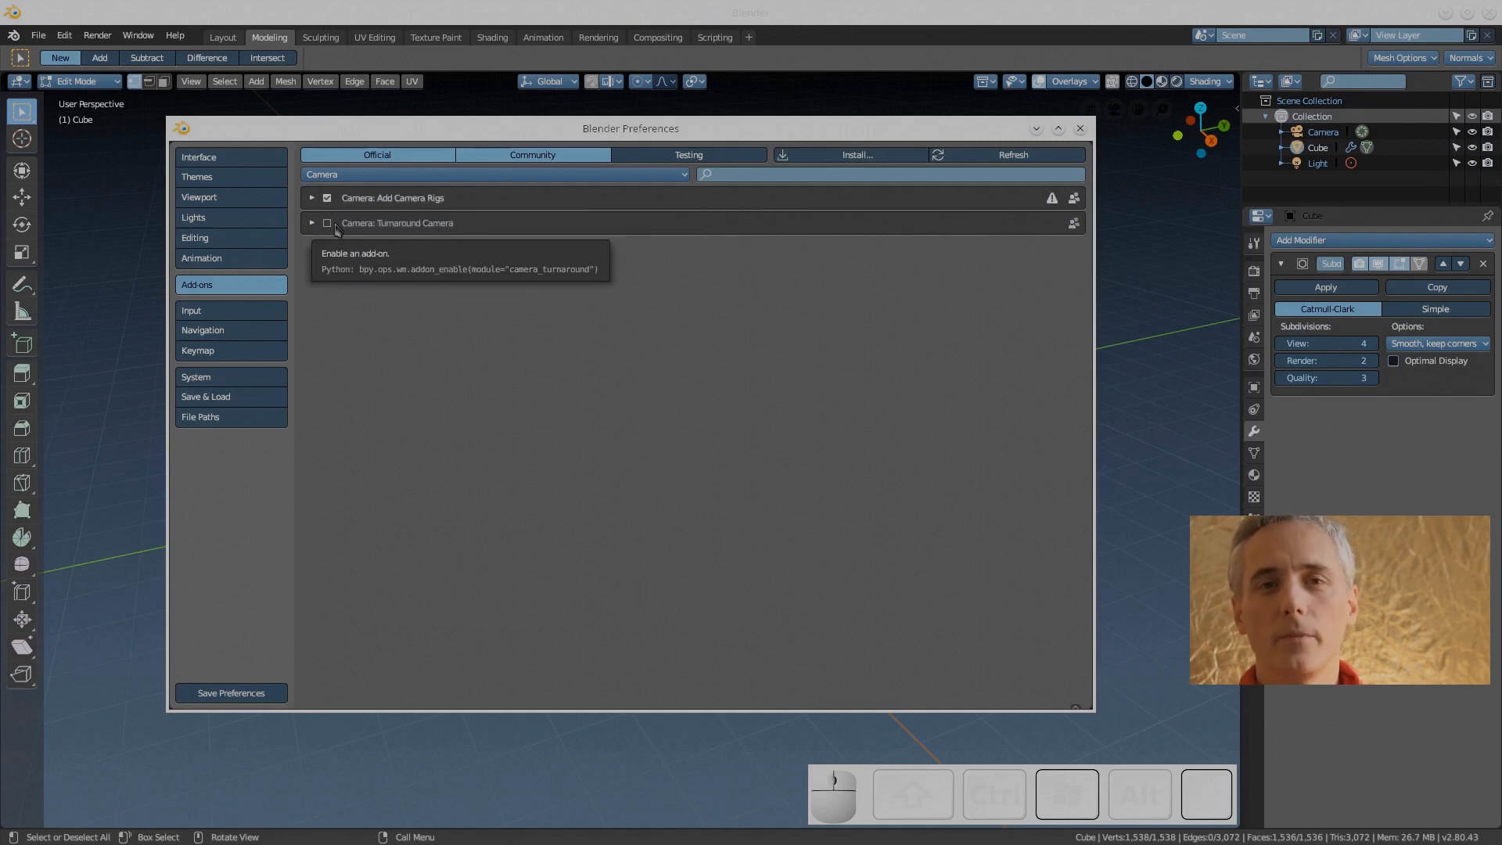
left_click(311, 223)
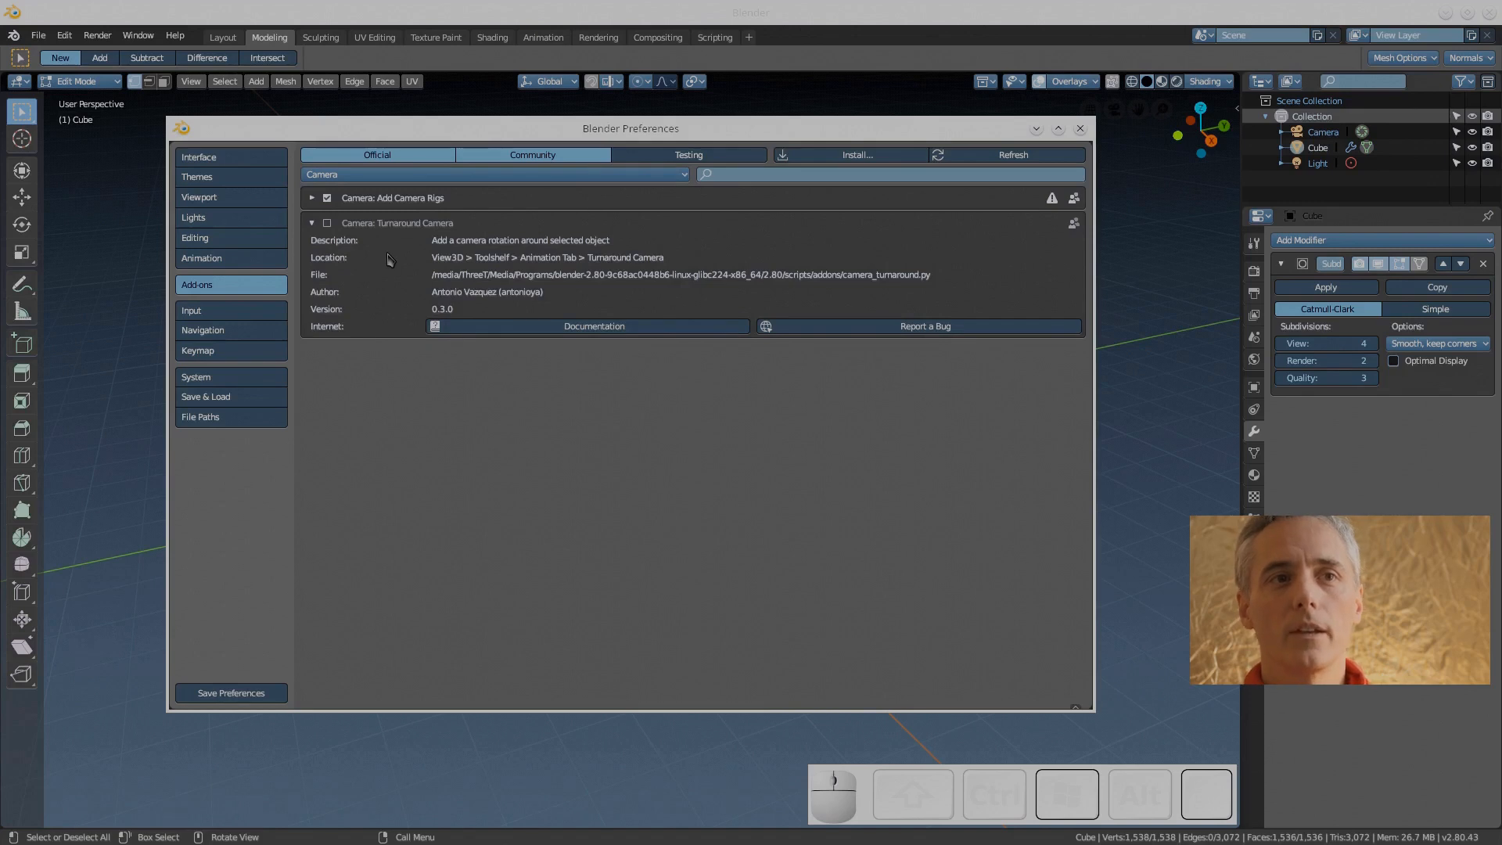
right_click(494, 174)
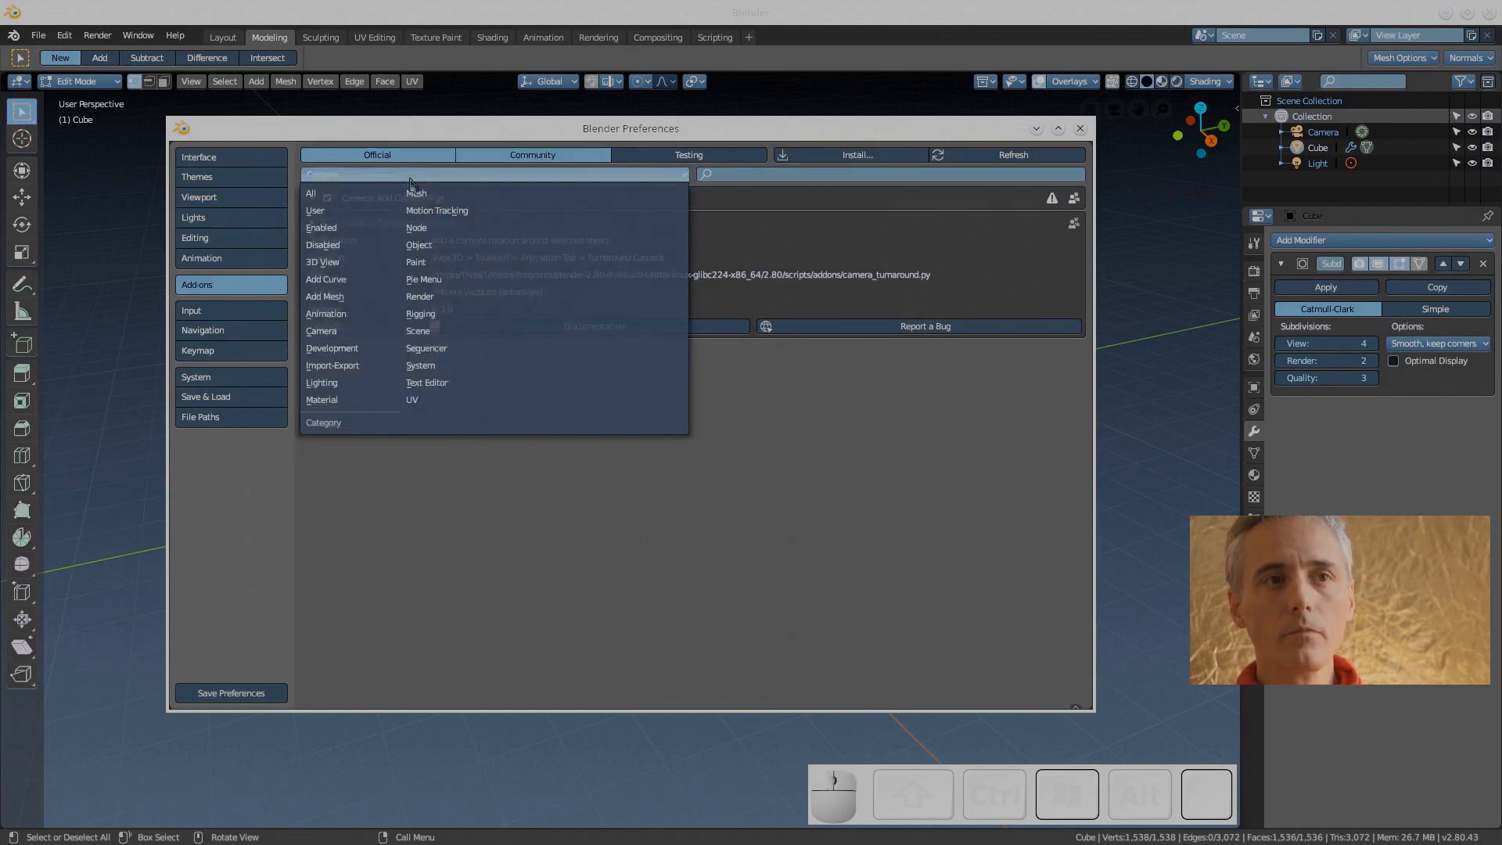
Filter to Development, then Import-Export, and expand the Import Images as Planes details
left_click(332, 348)
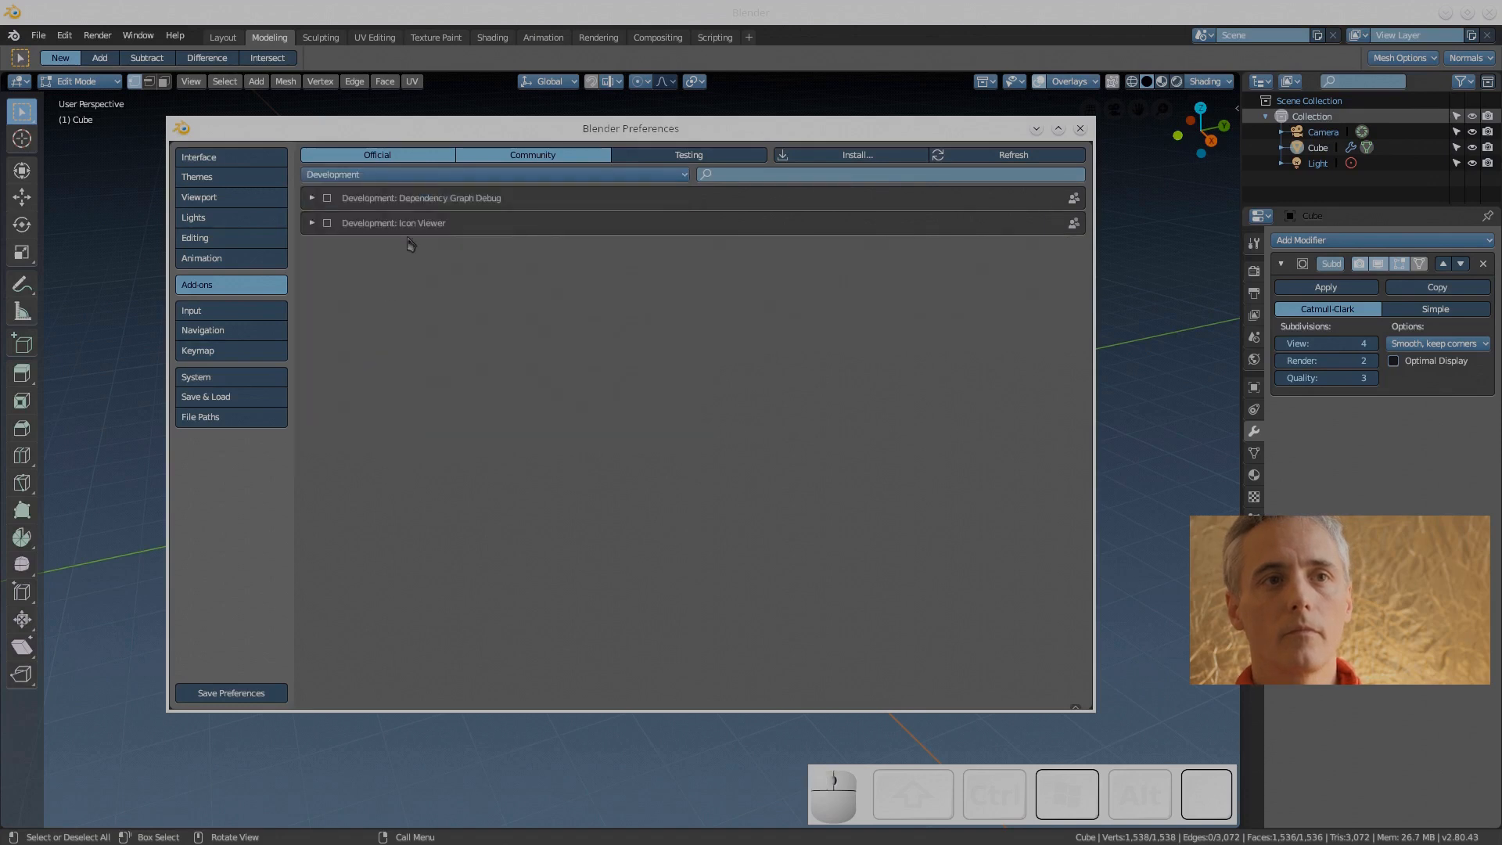
left_click(495, 175)
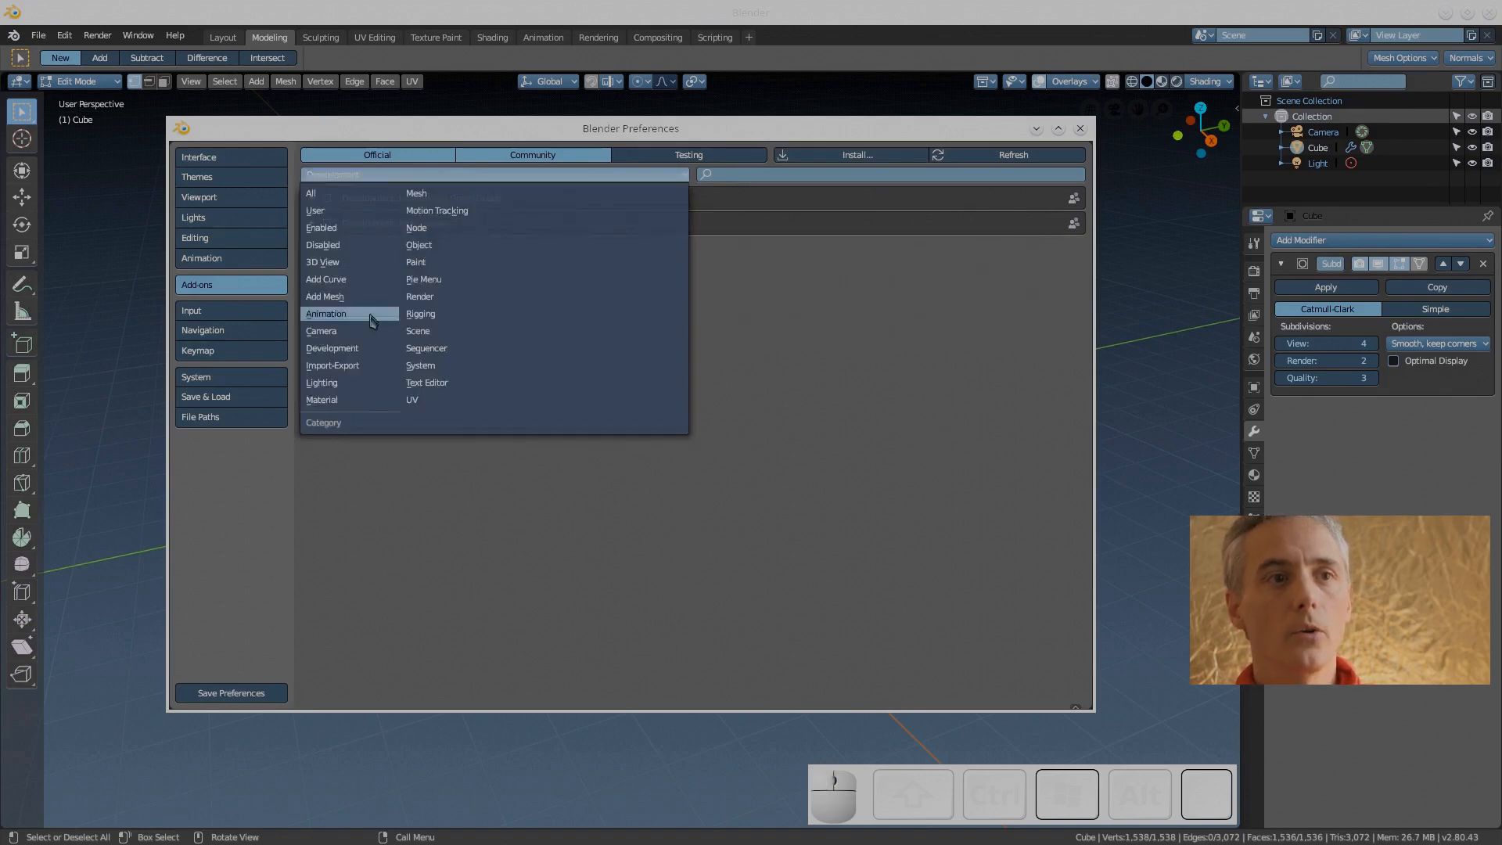
left_click(333, 365)
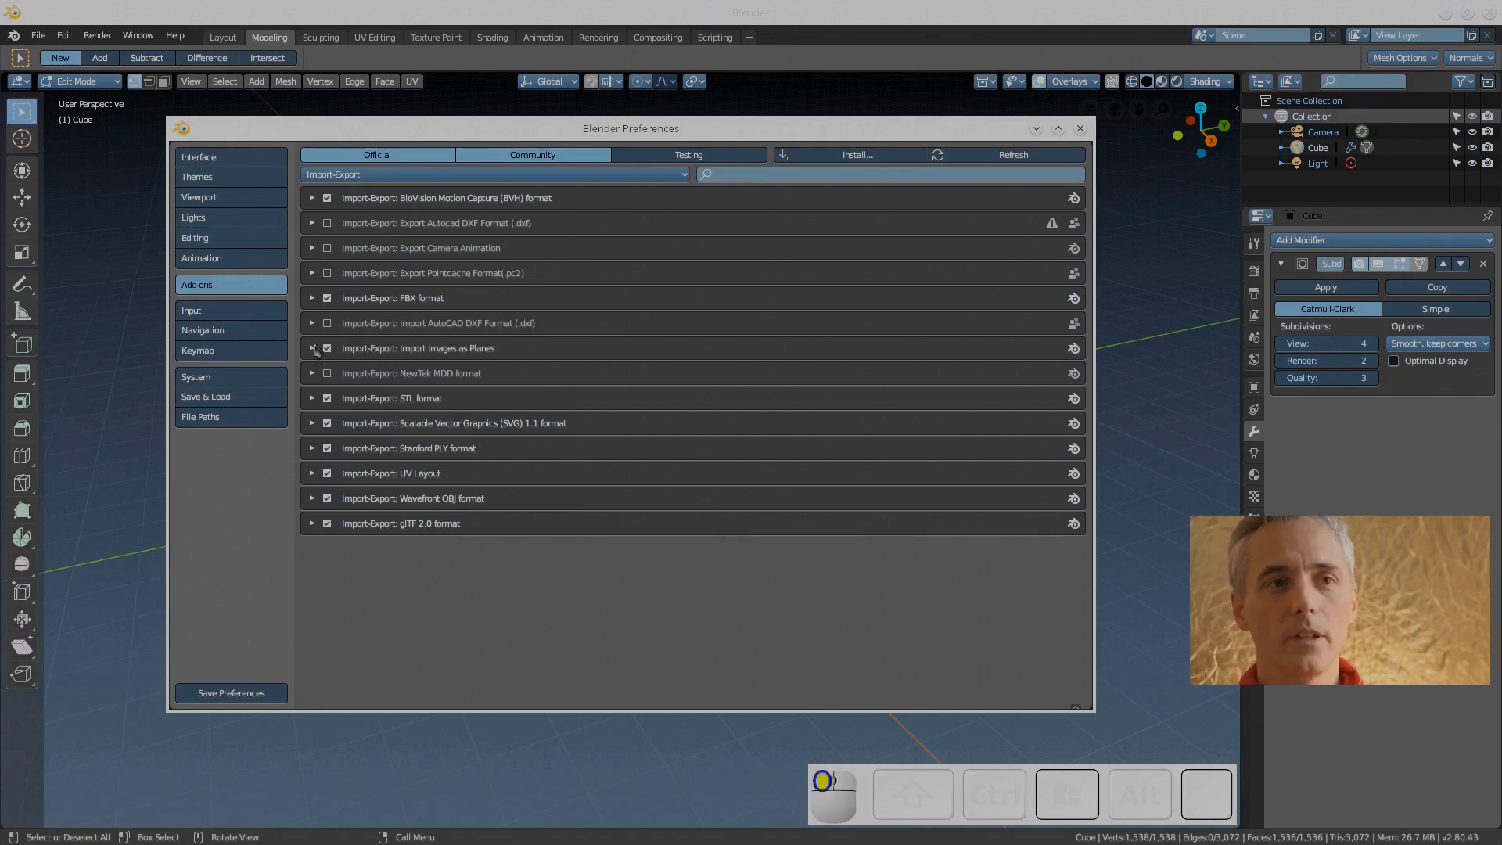
left_click(310, 348)
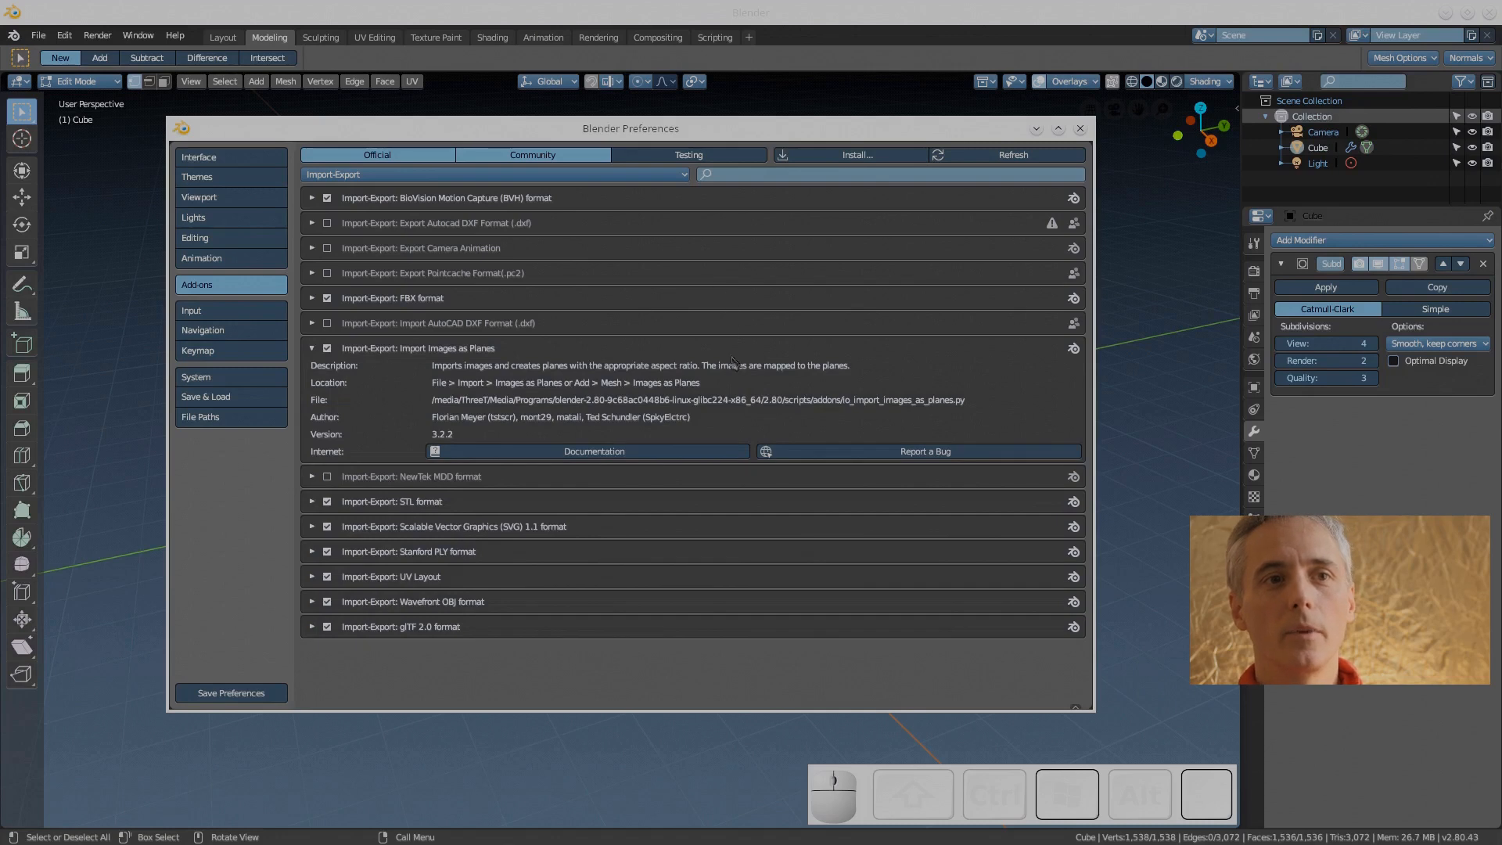
Switch the add-on list to the Mesh category and browse its entries
left_click(493, 174)
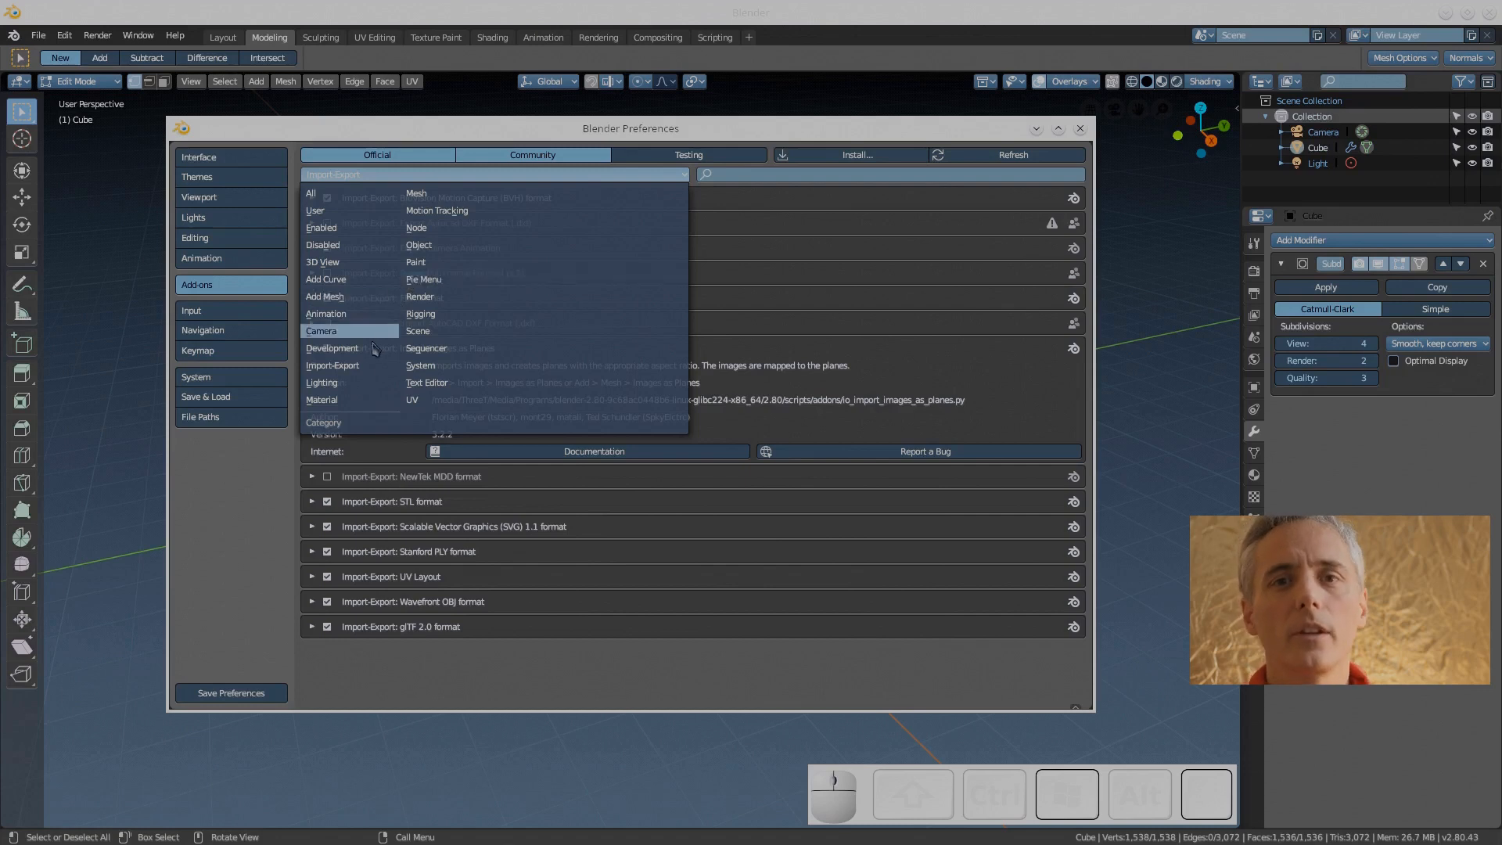
left_click(321, 382)
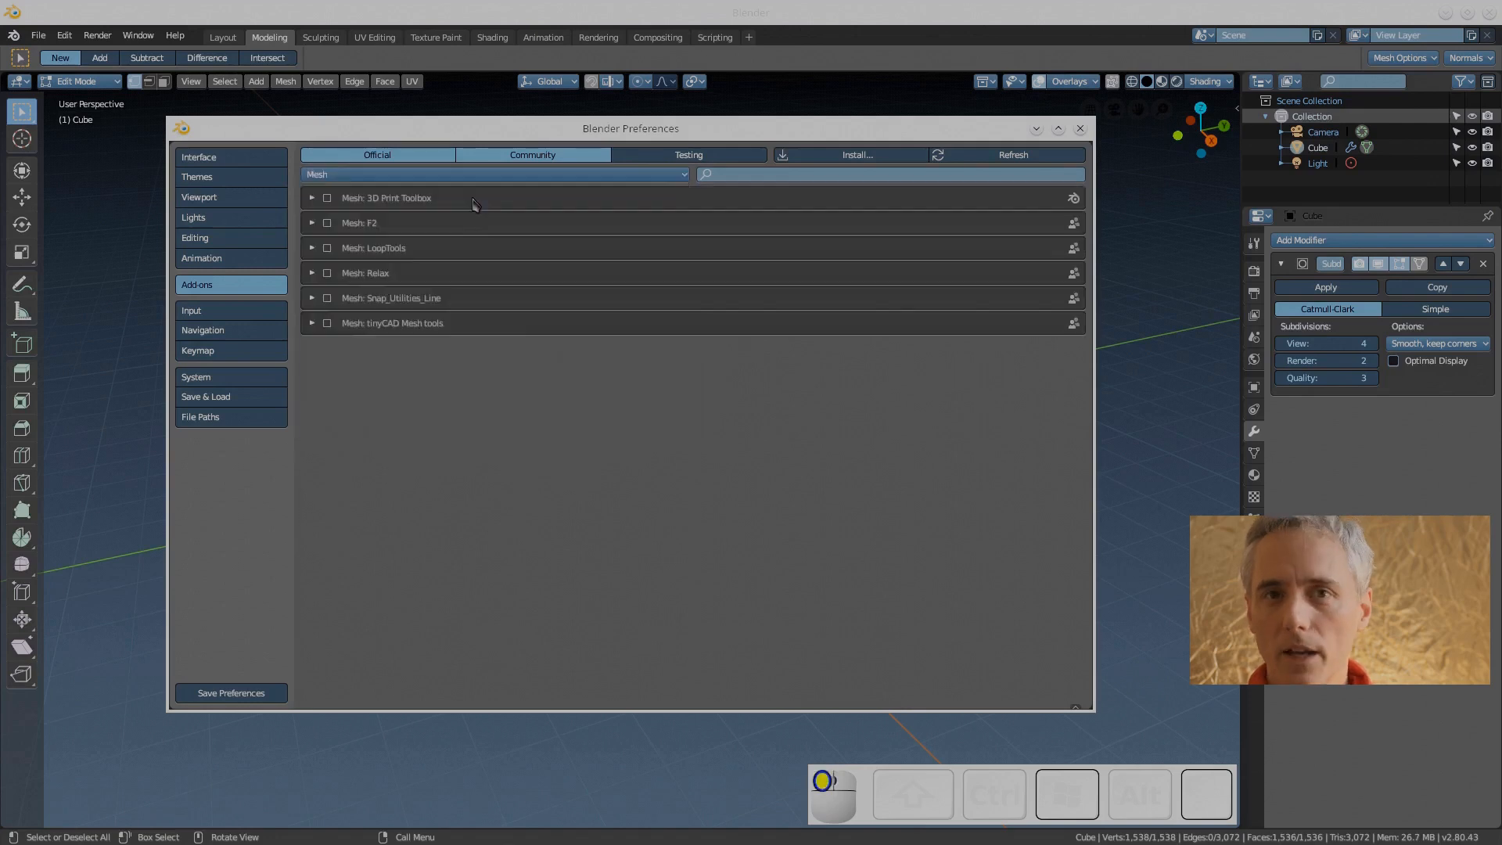
left_click(327, 223)
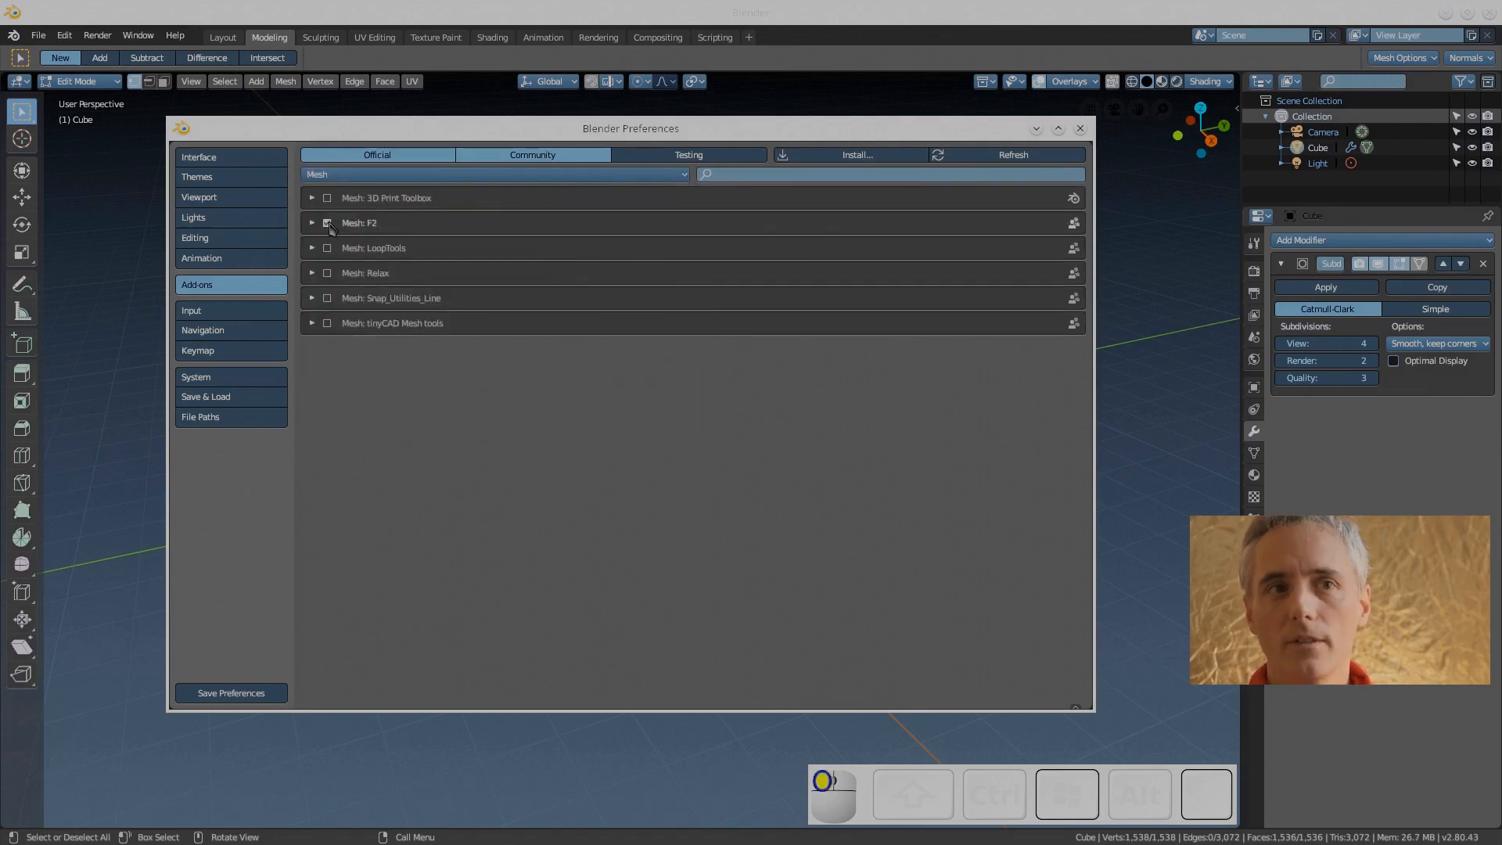
left_click(327, 248)
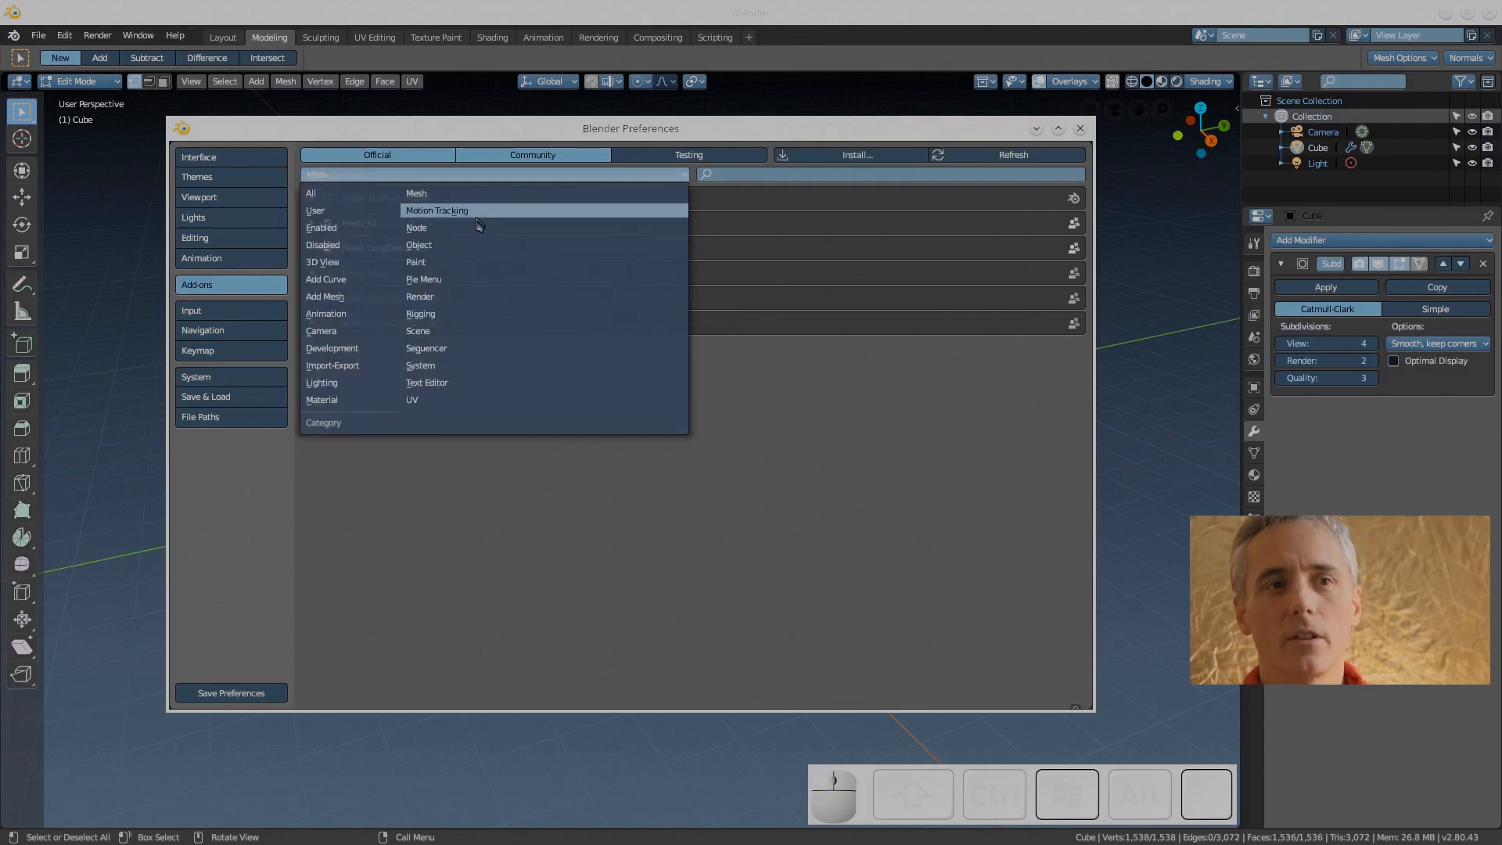
Filter to Node add-ons, enable Node Wrangler, and show its details and hotkey list
left_click(437, 210)
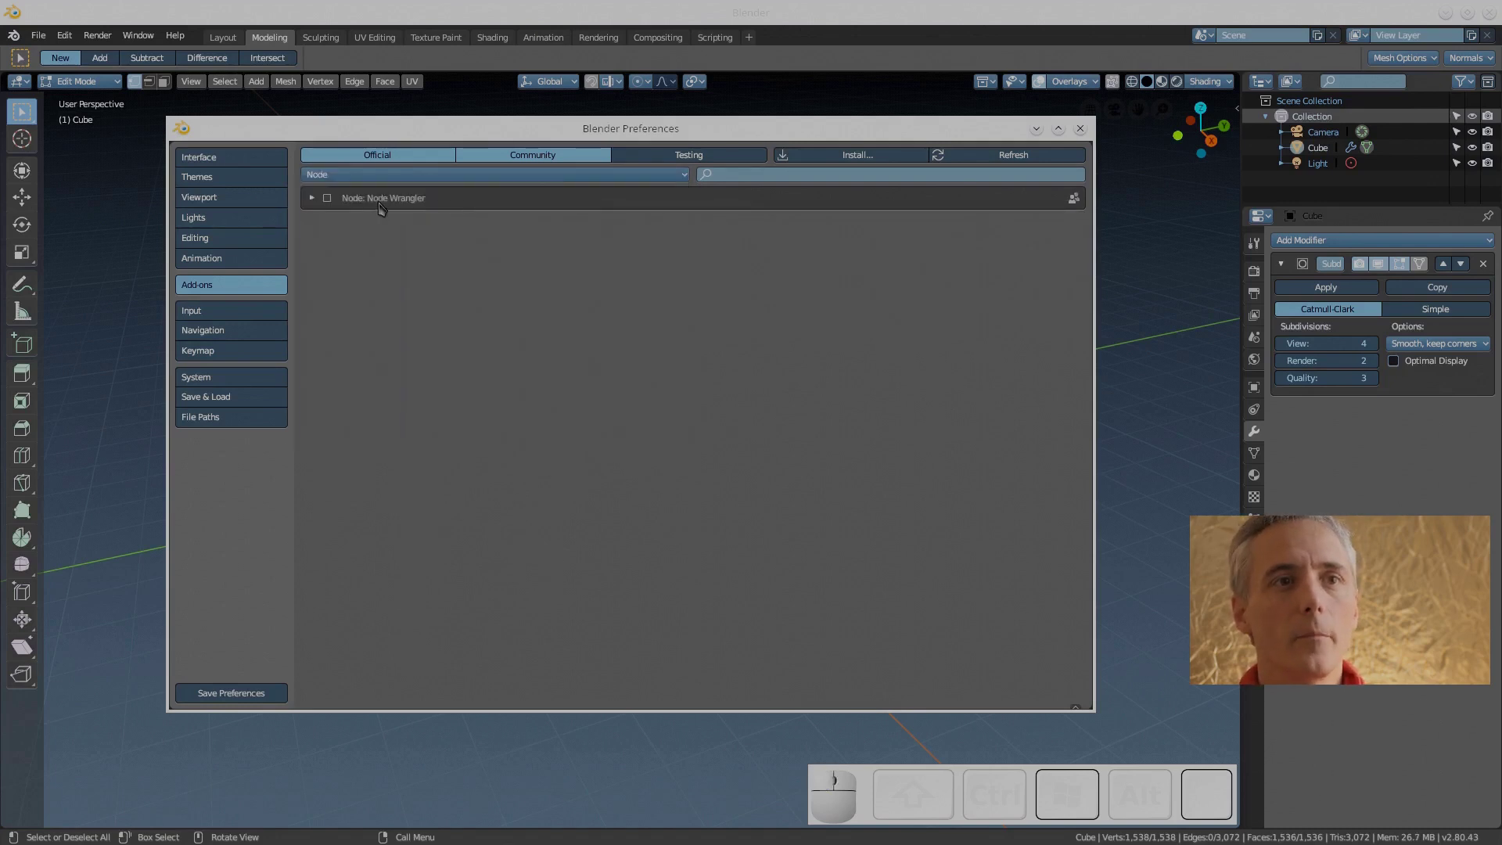
left_click(326, 198)
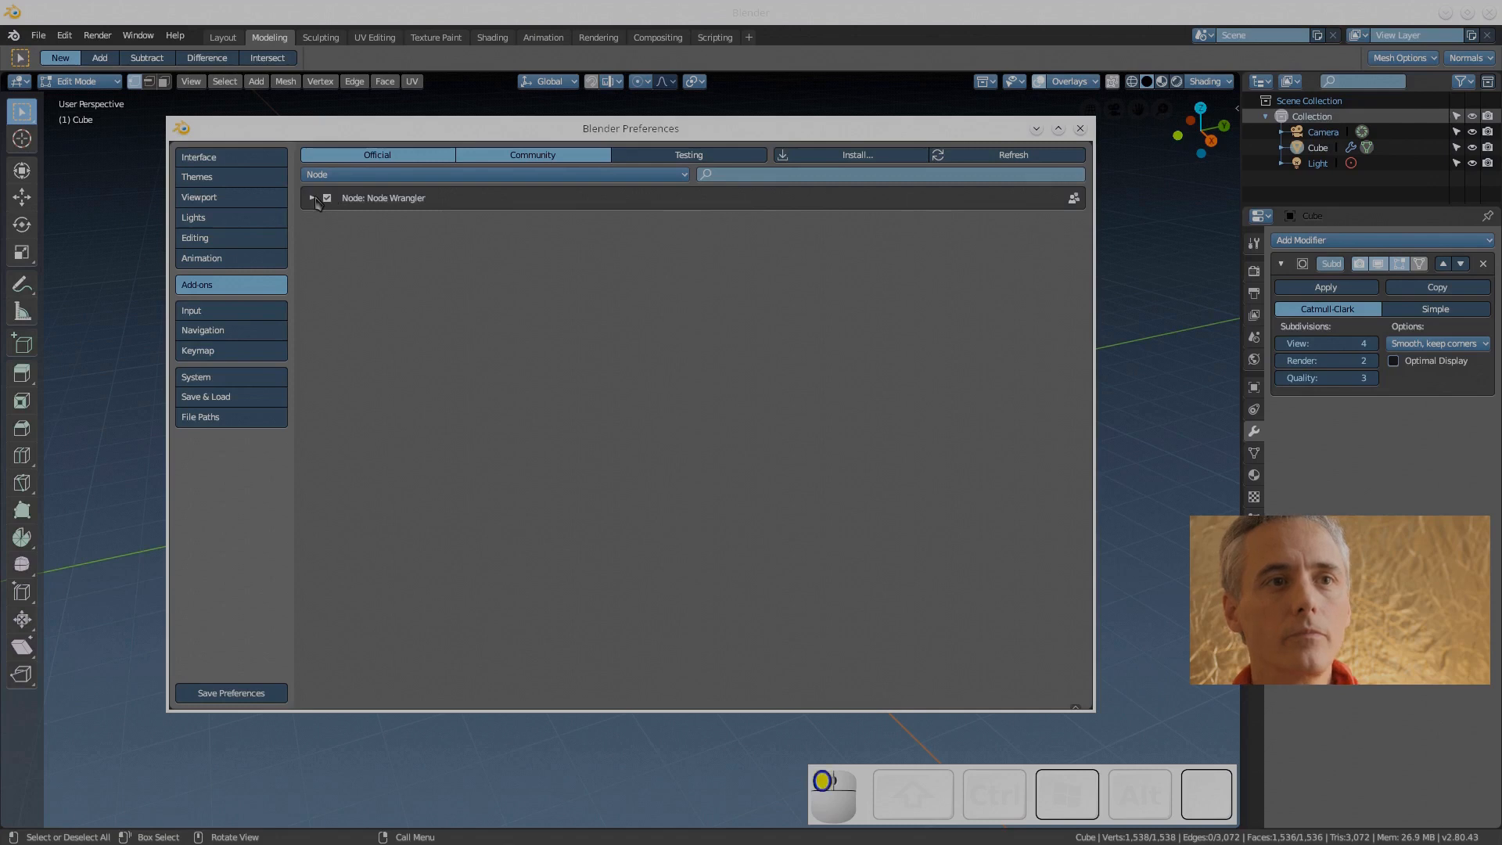
left_click(313, 198)
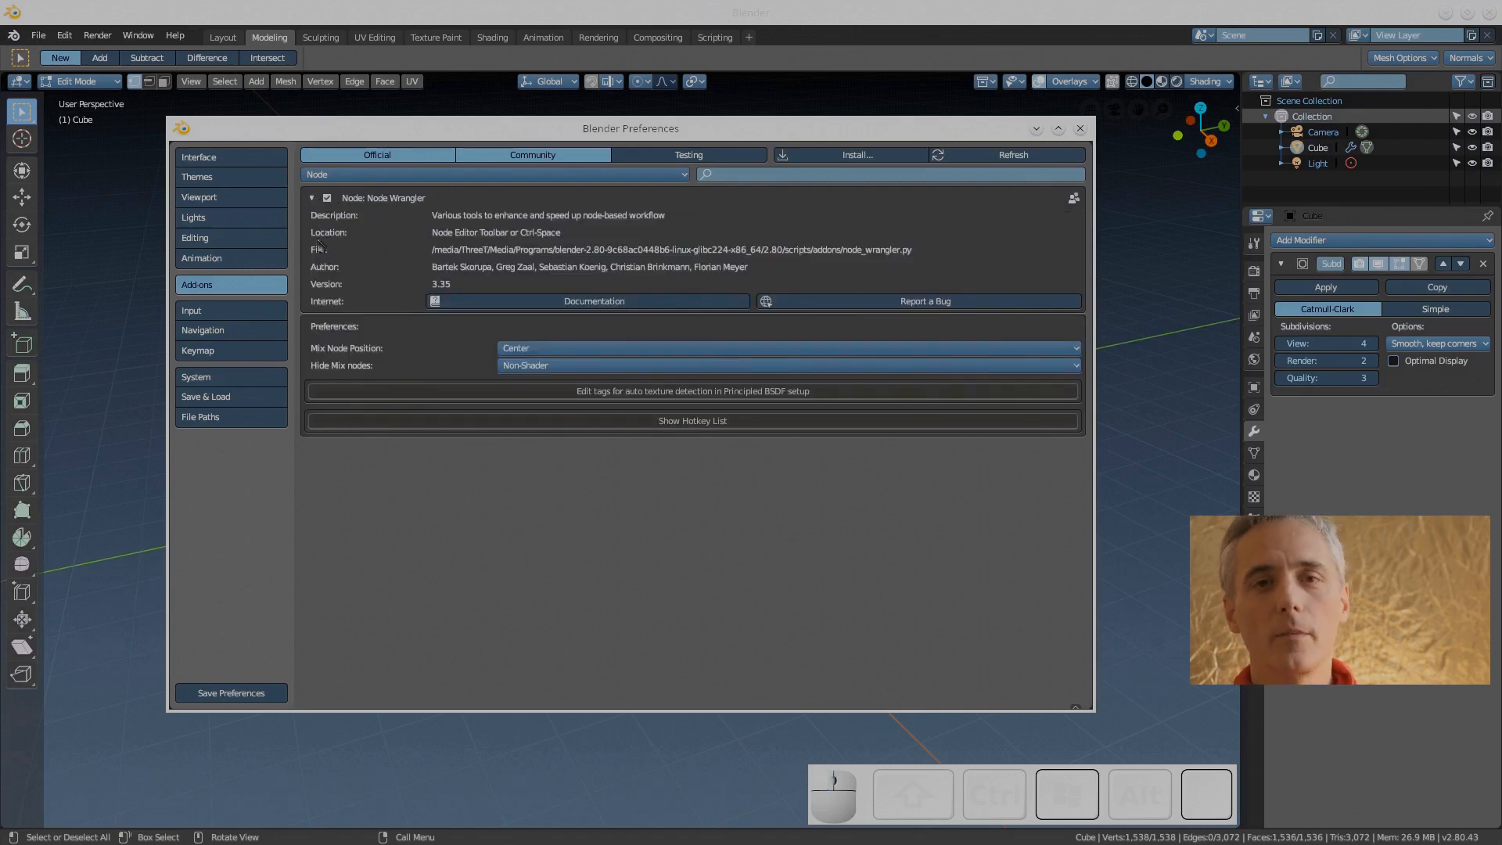
mouse_move(643, 470)
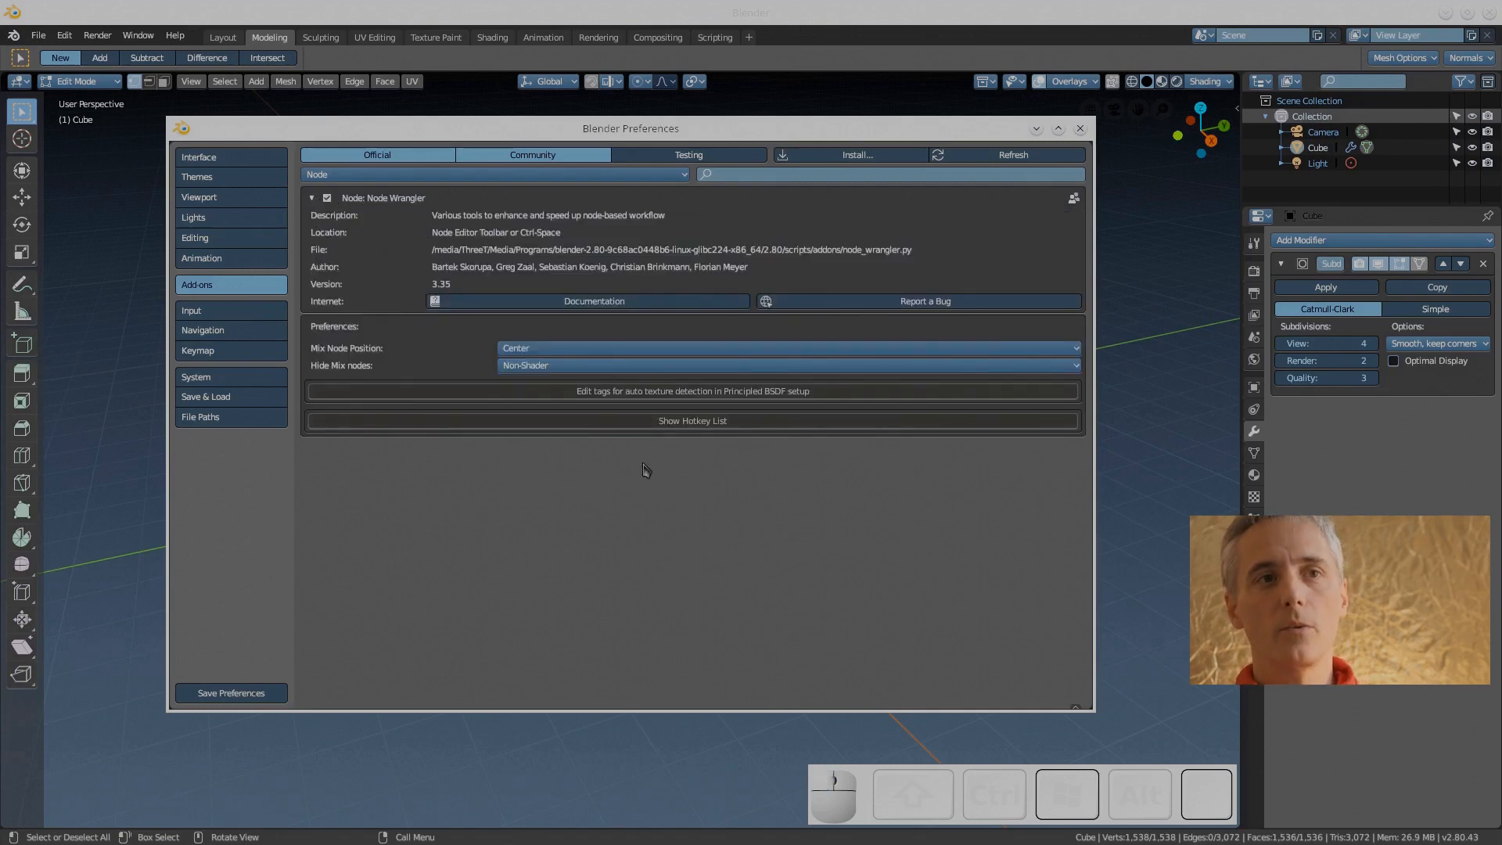
left_click(692, 420)
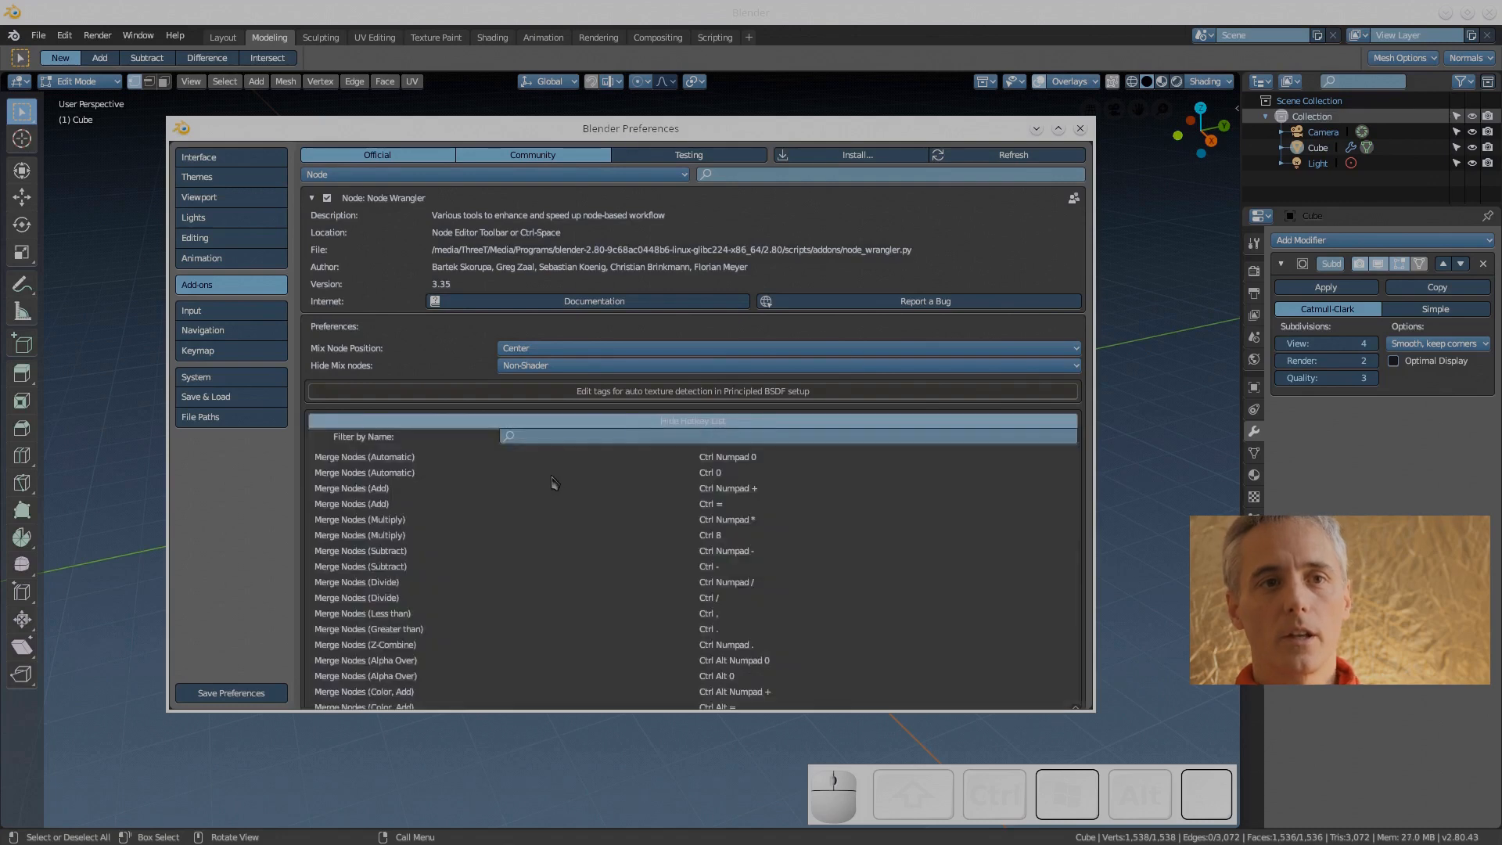
scroll("down", 3)
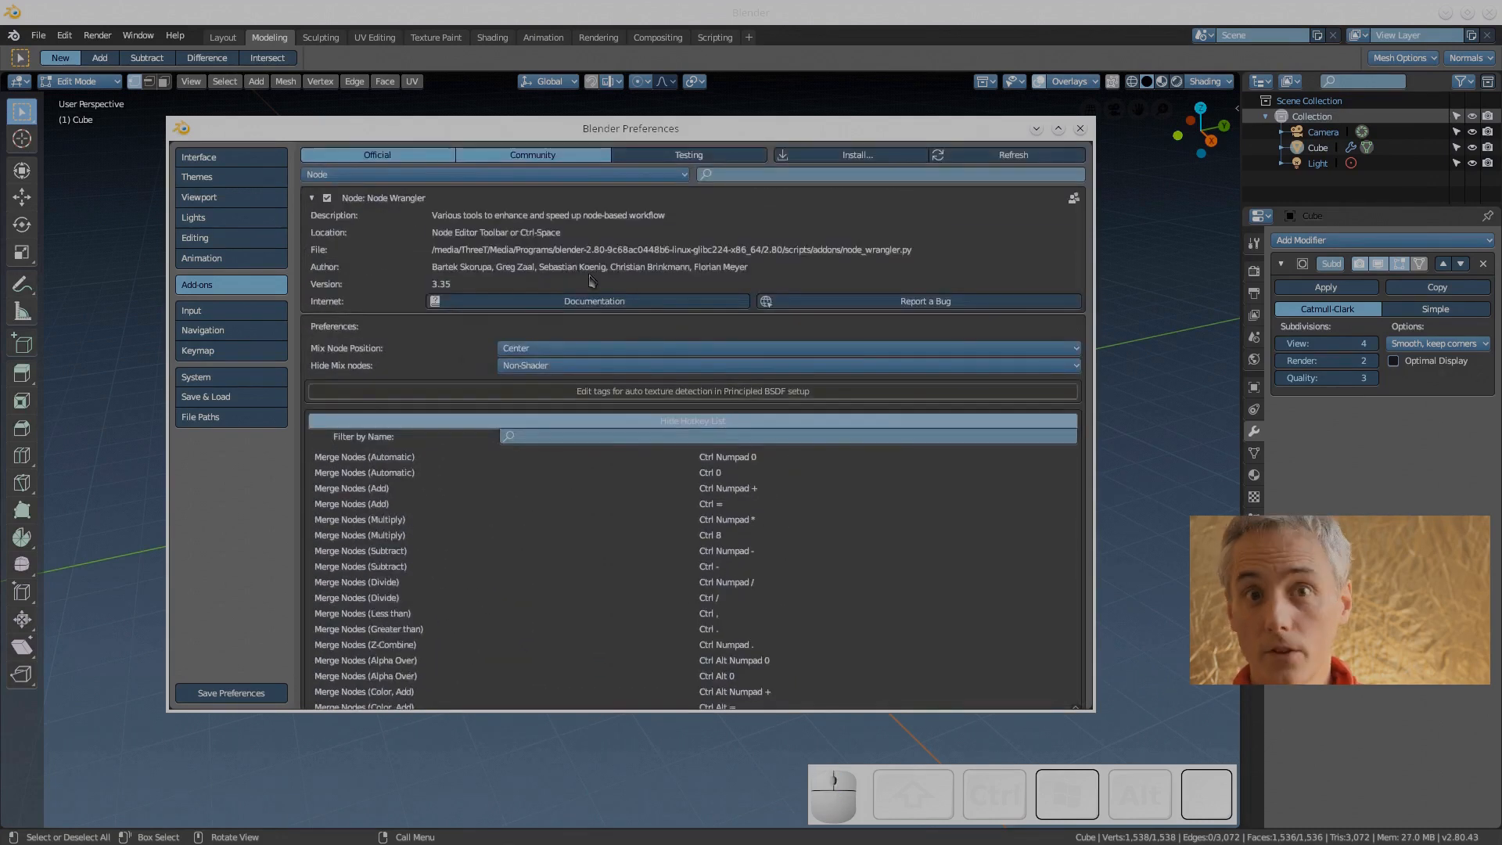
left_click(492, 173)
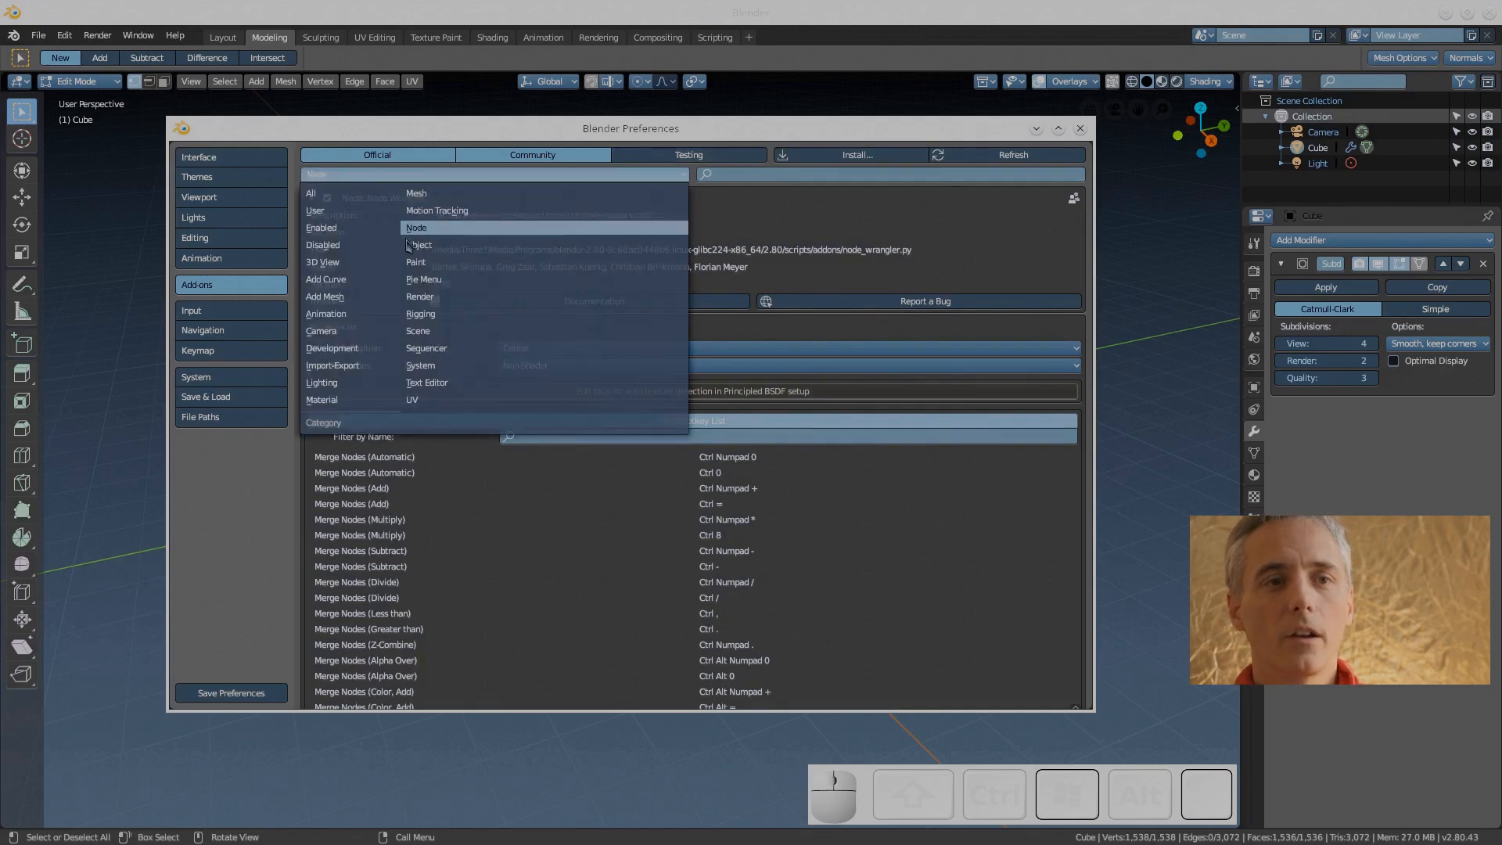
Browse the Object add-ons, then switch the list to Pie Menu add-ons
left_click(410, 245)
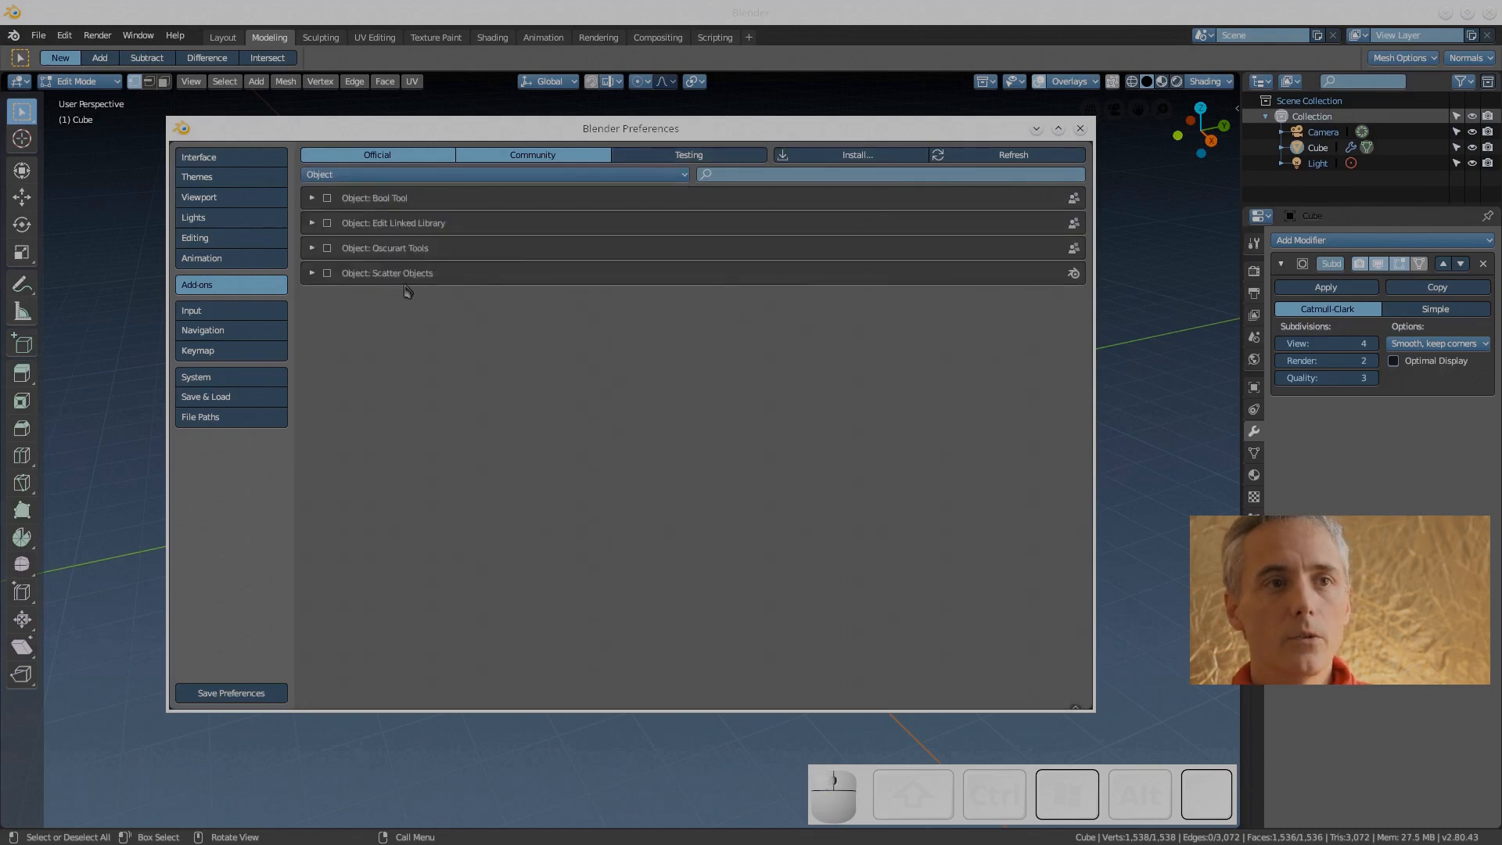
mouse_move(401, 279)
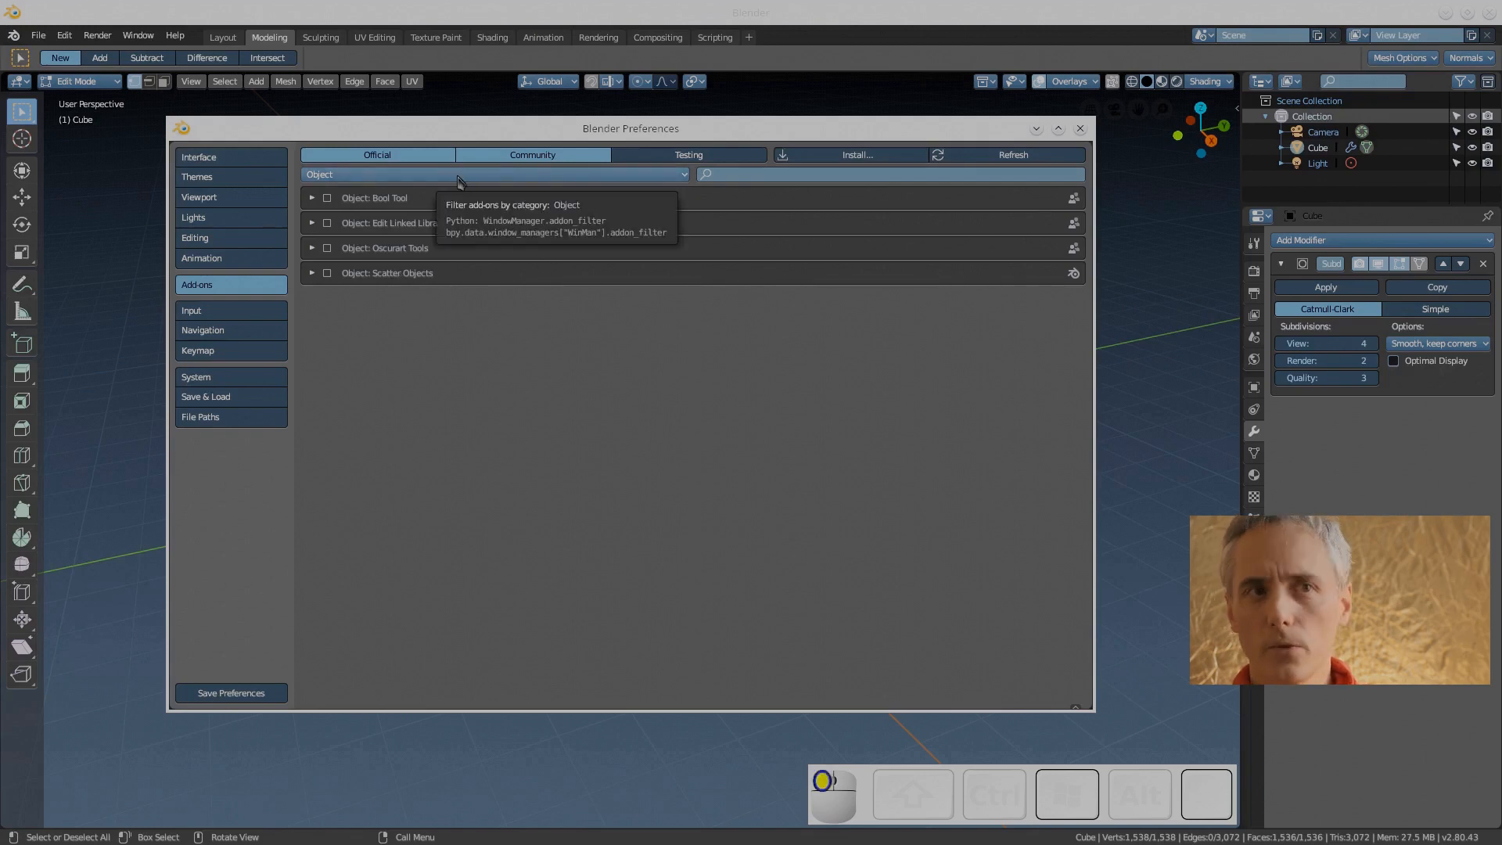
left_click(492, 175)
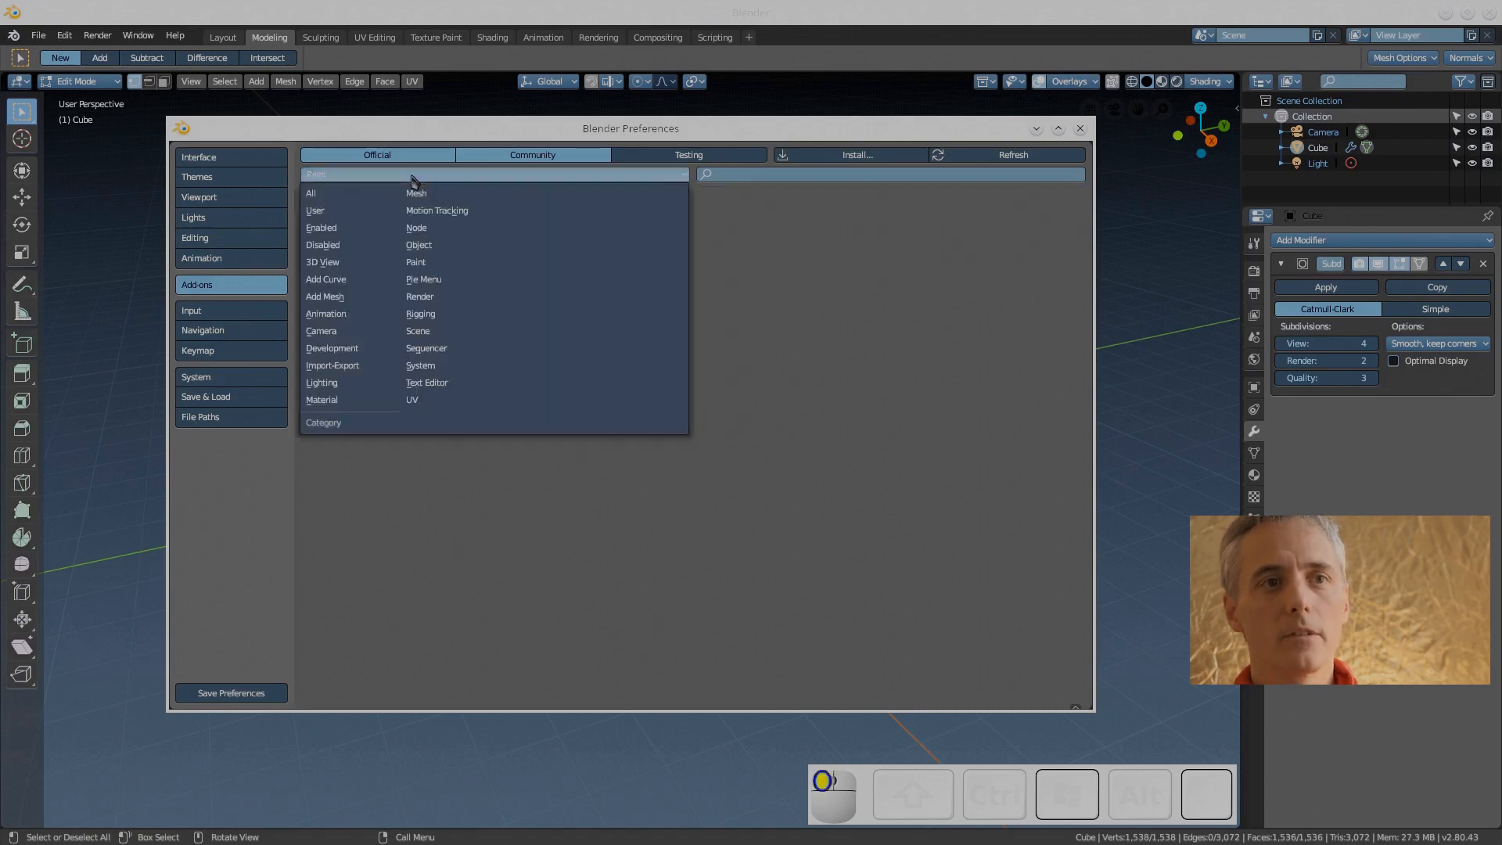
left_click(424, 280)
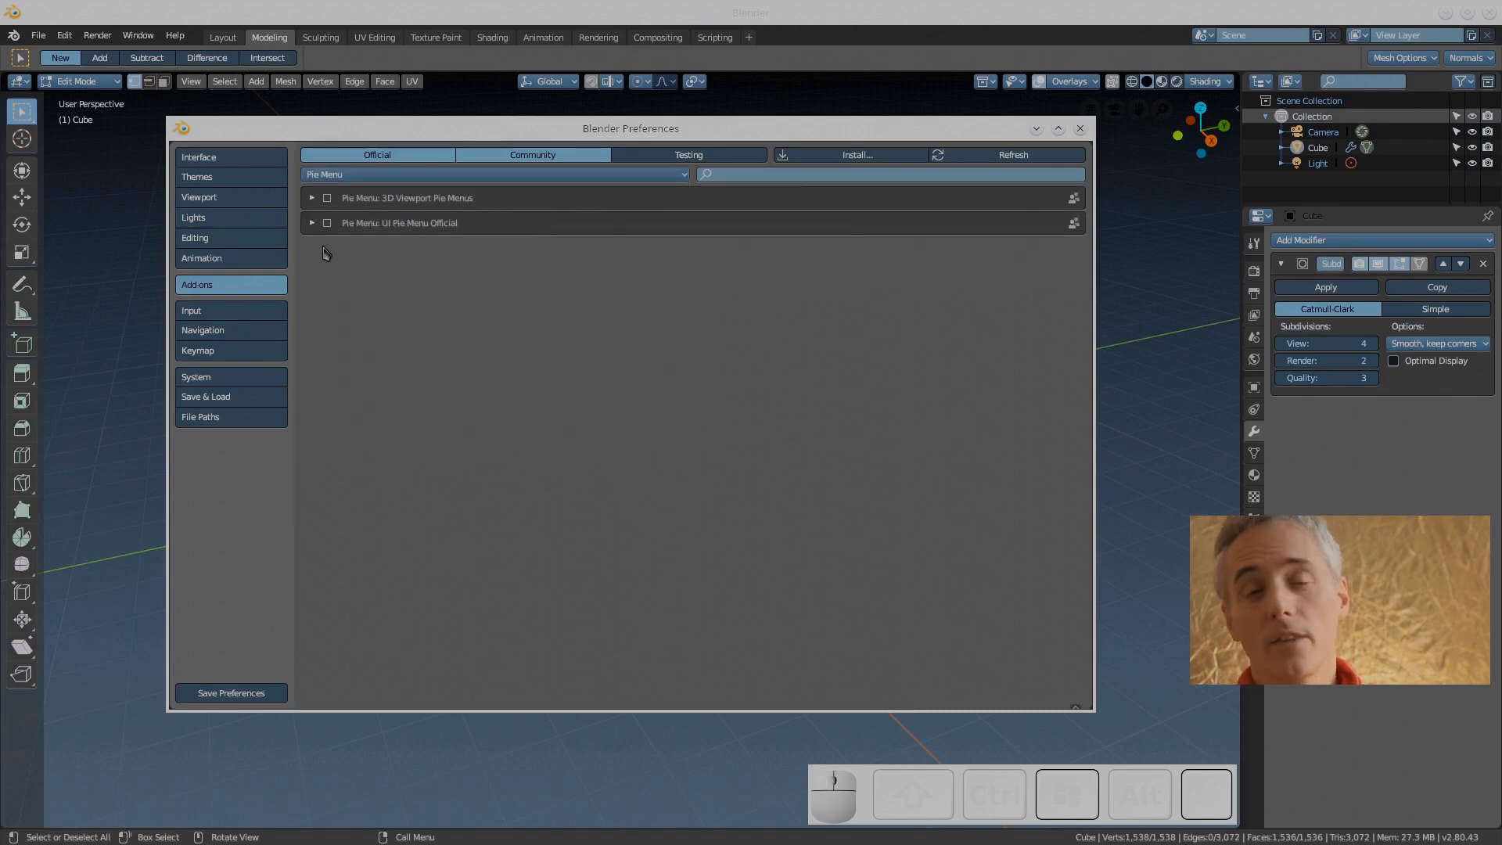
left_click(312, 223)
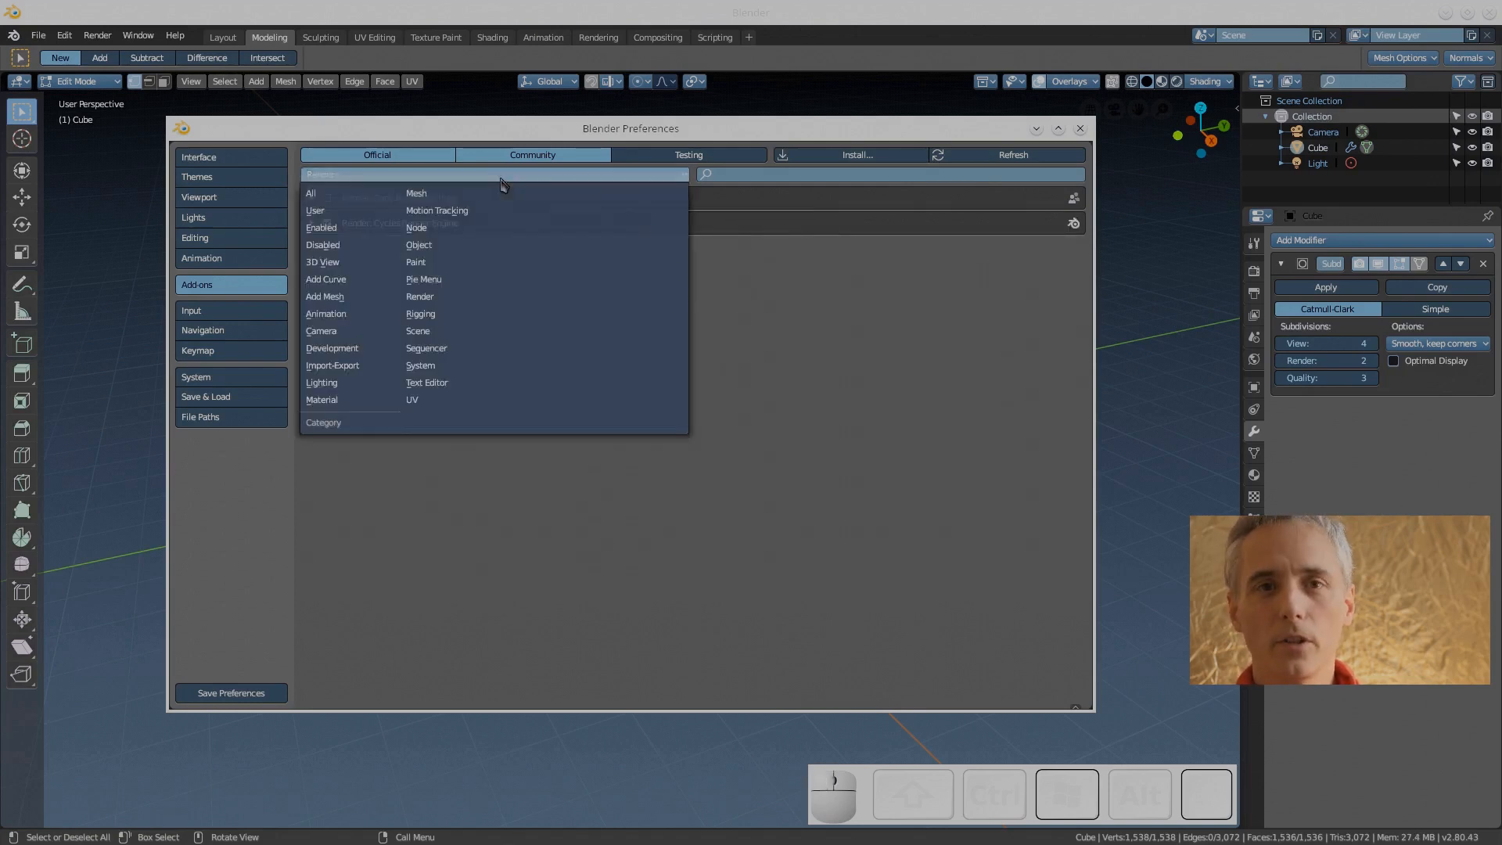
Filter to Rigging add-ons, enable Rigify, then browse the Scene add-ons
left_click(420, 313)
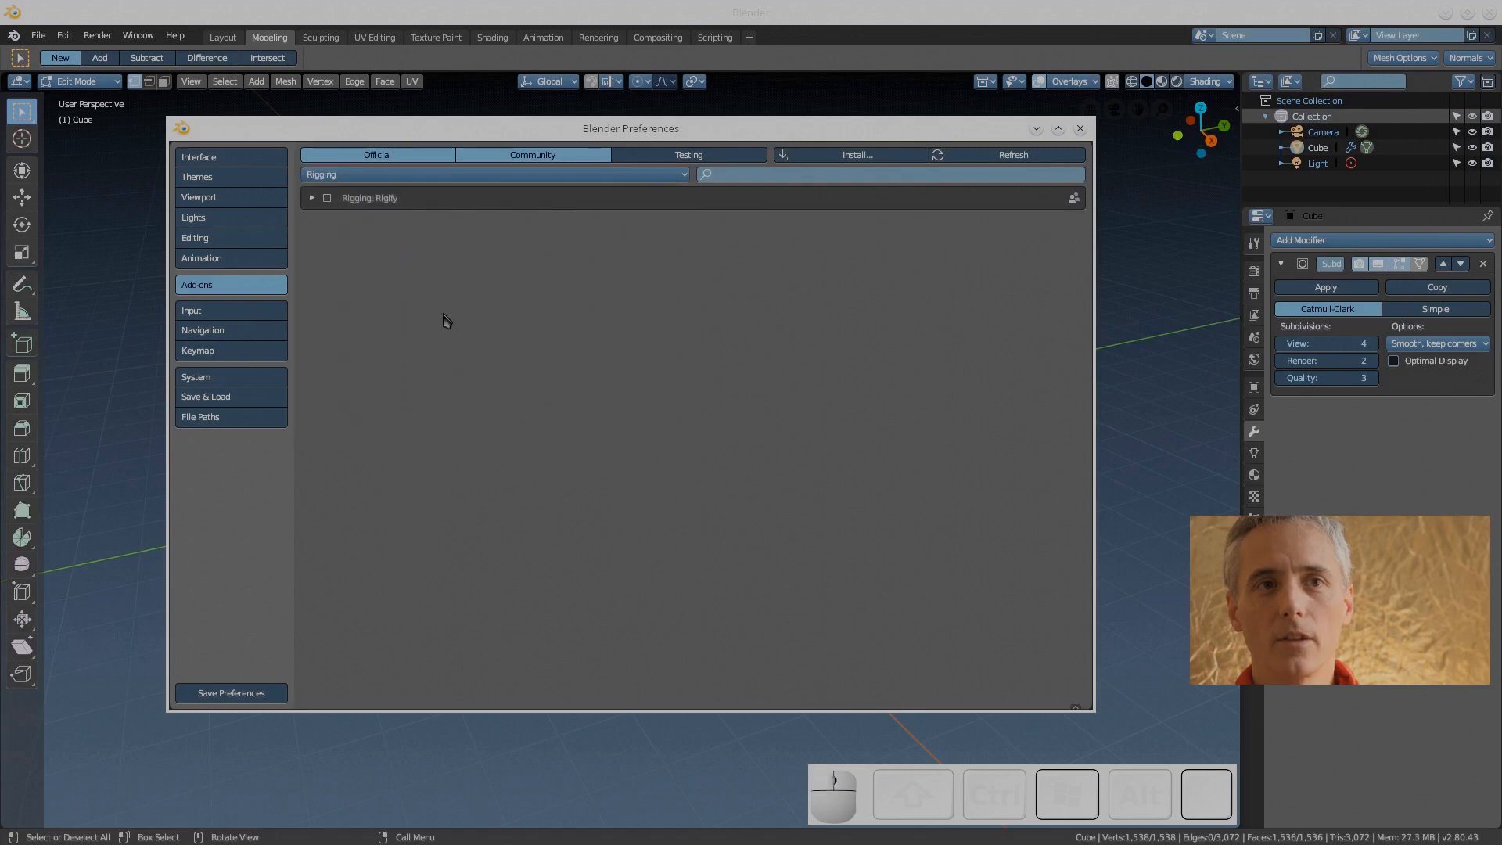
mouse_move(507, 175)
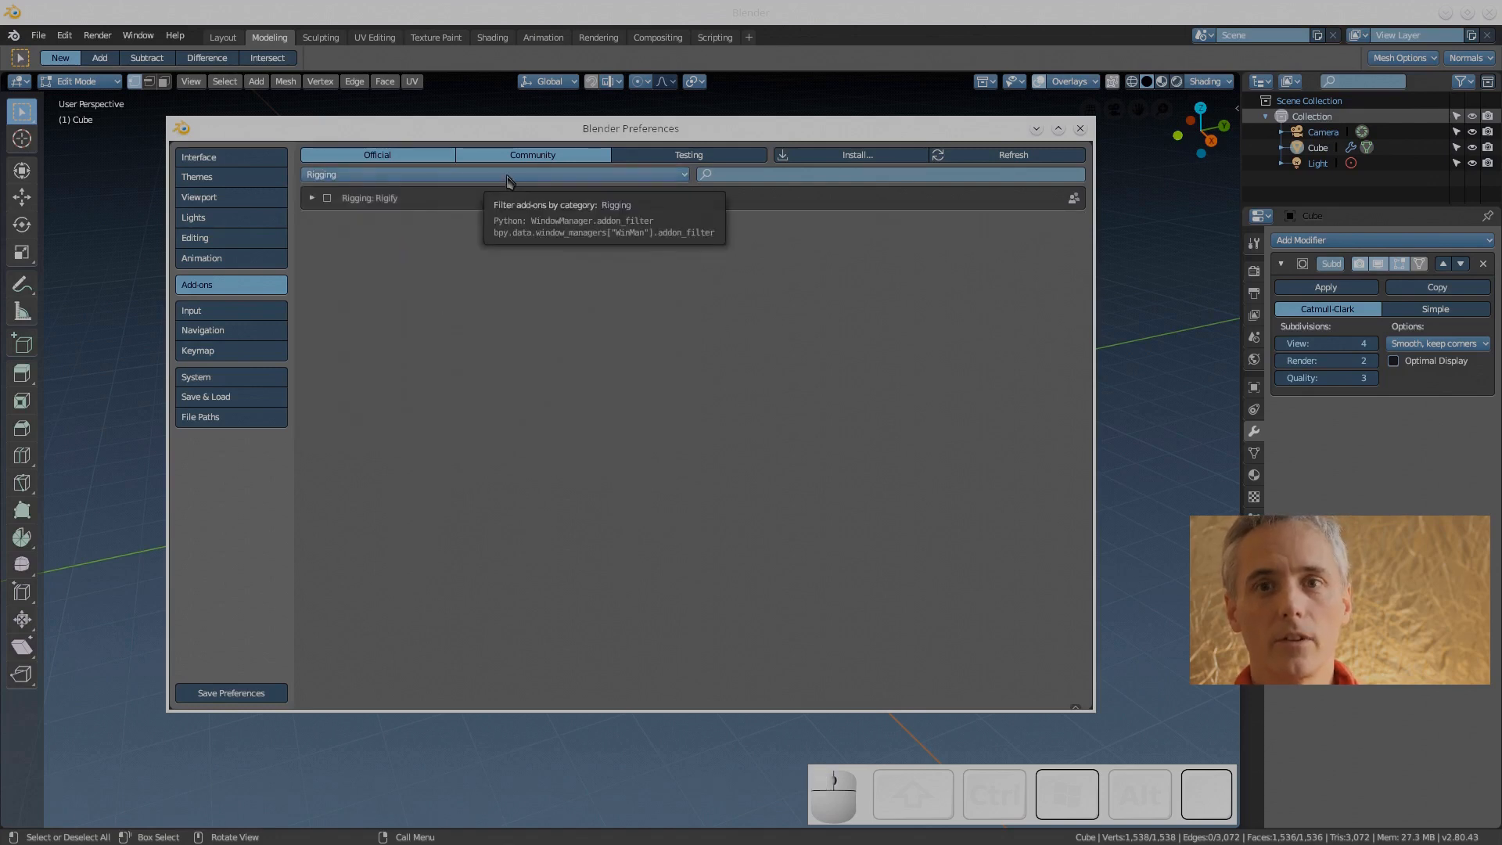
left_click(327, 197)
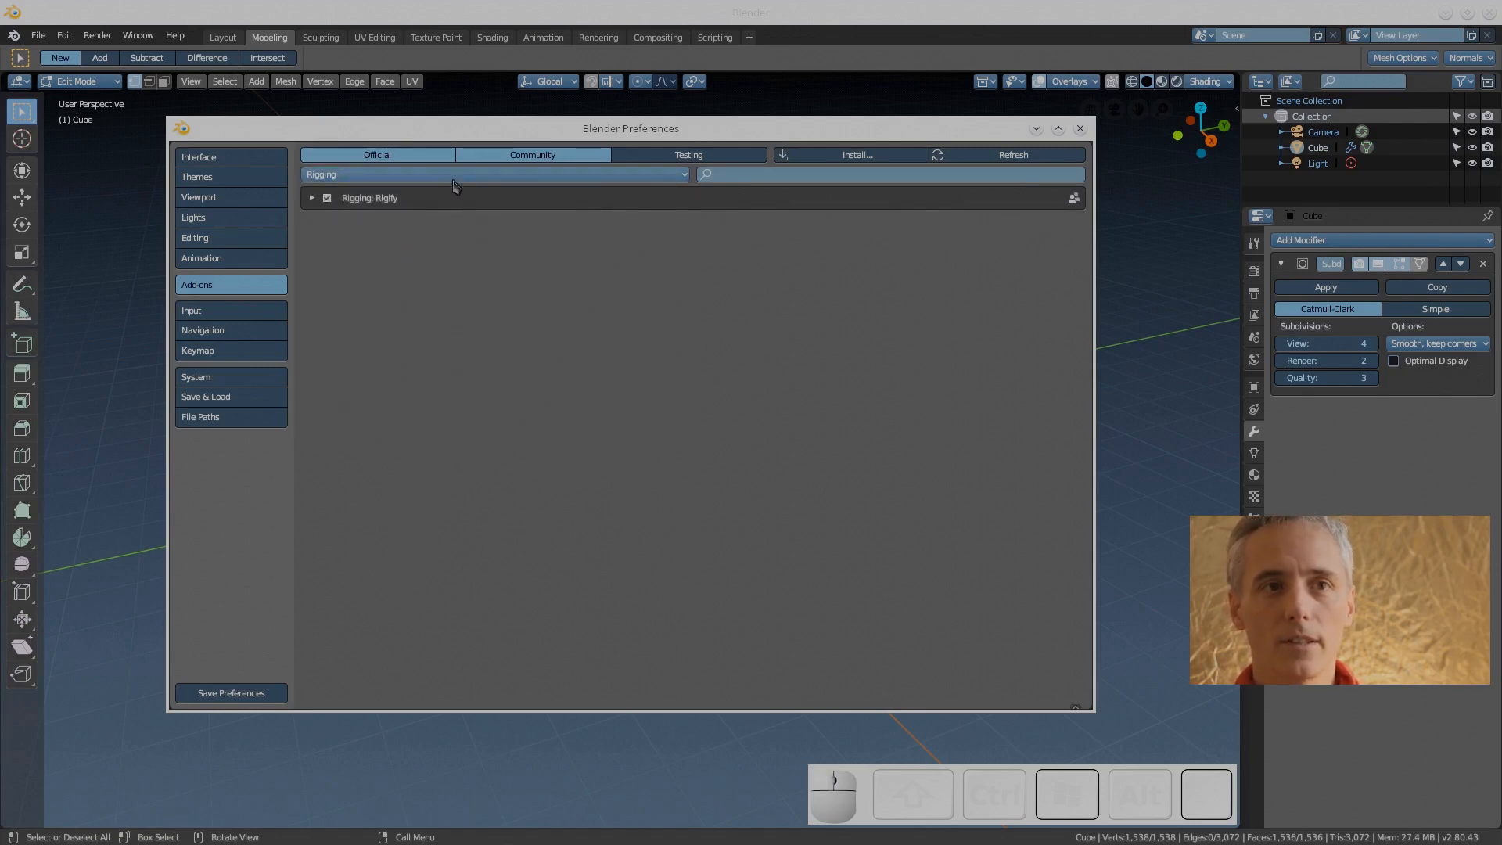
left_click(493, 174)
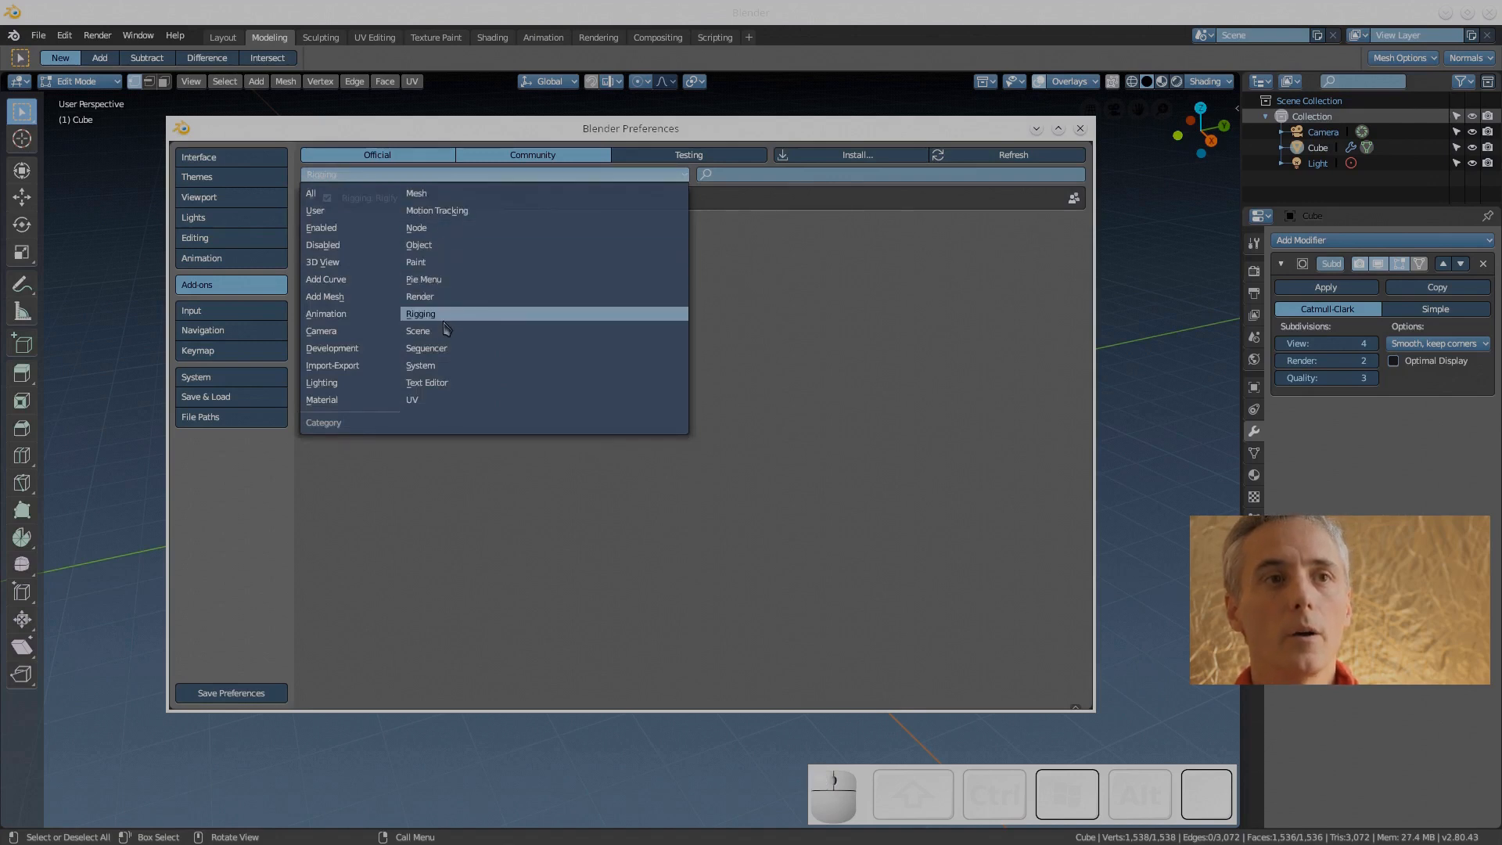
left_click(417, 330)
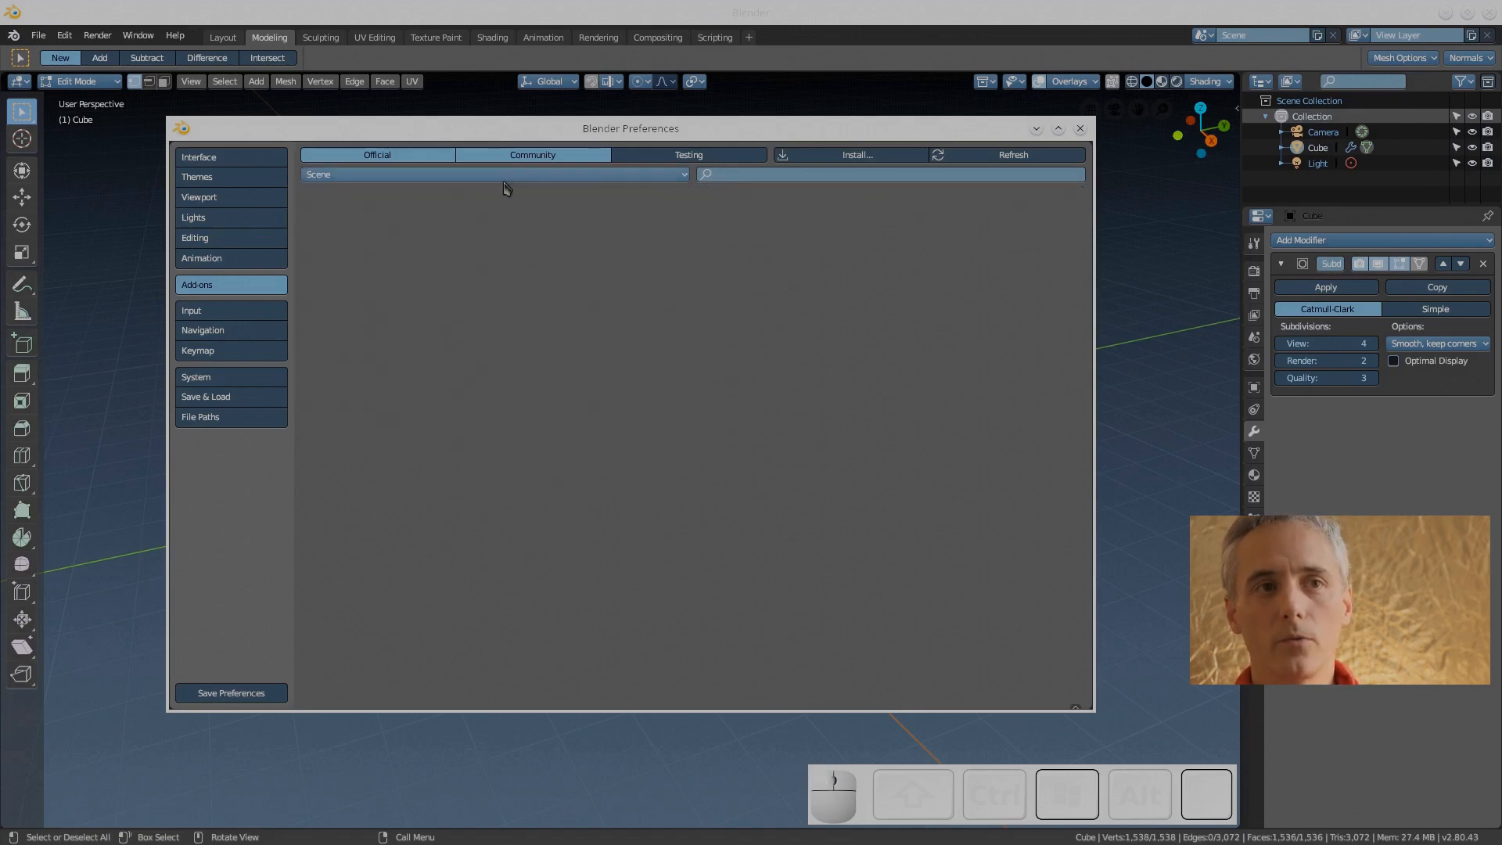
Browse the System add-ons, then filter to UV and enable Magic UV
left_click(494, 175)
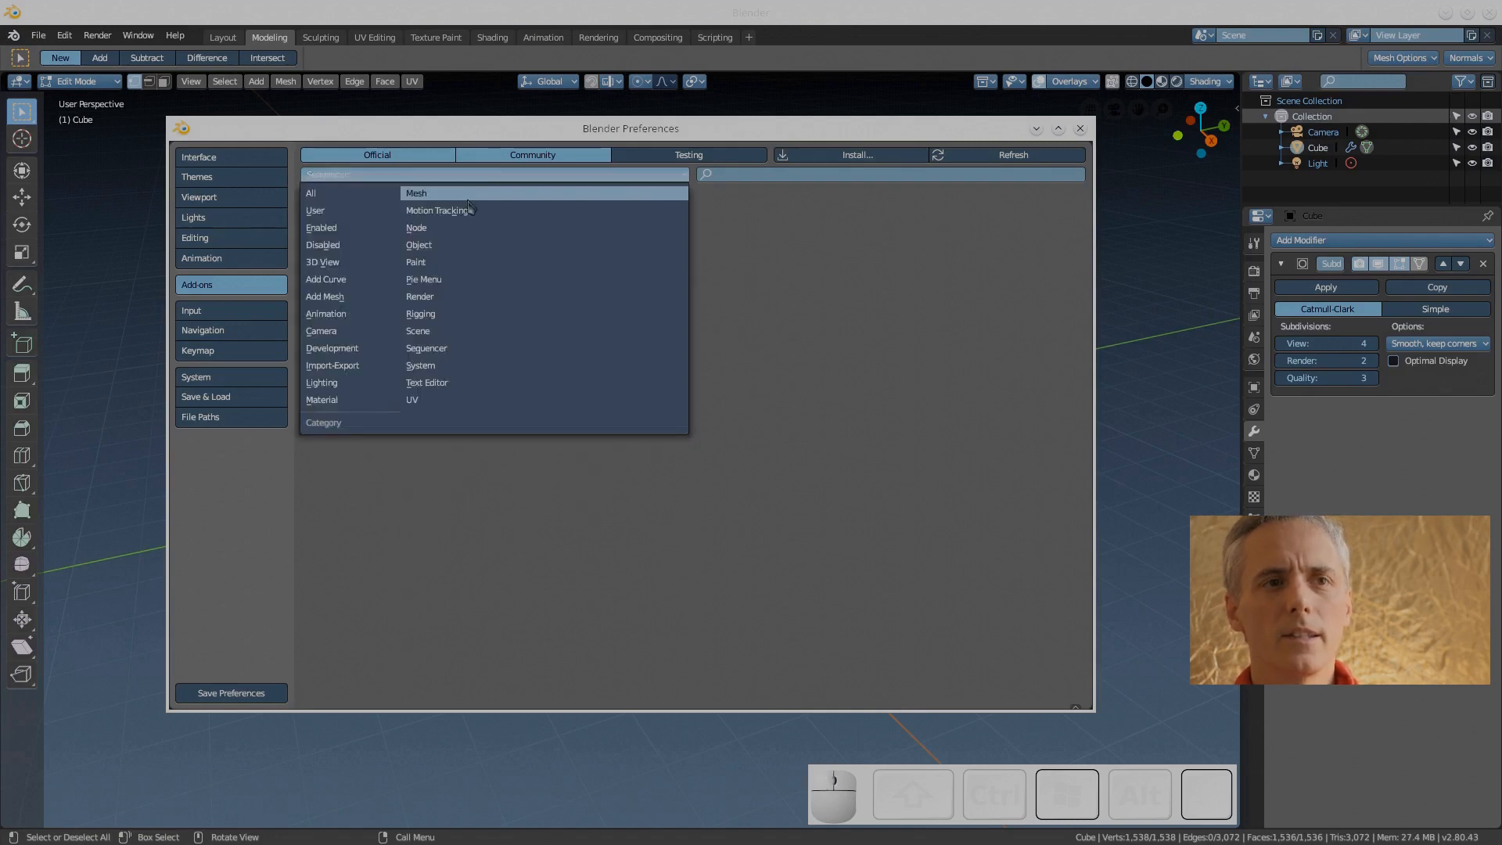
left_click(420, 366)
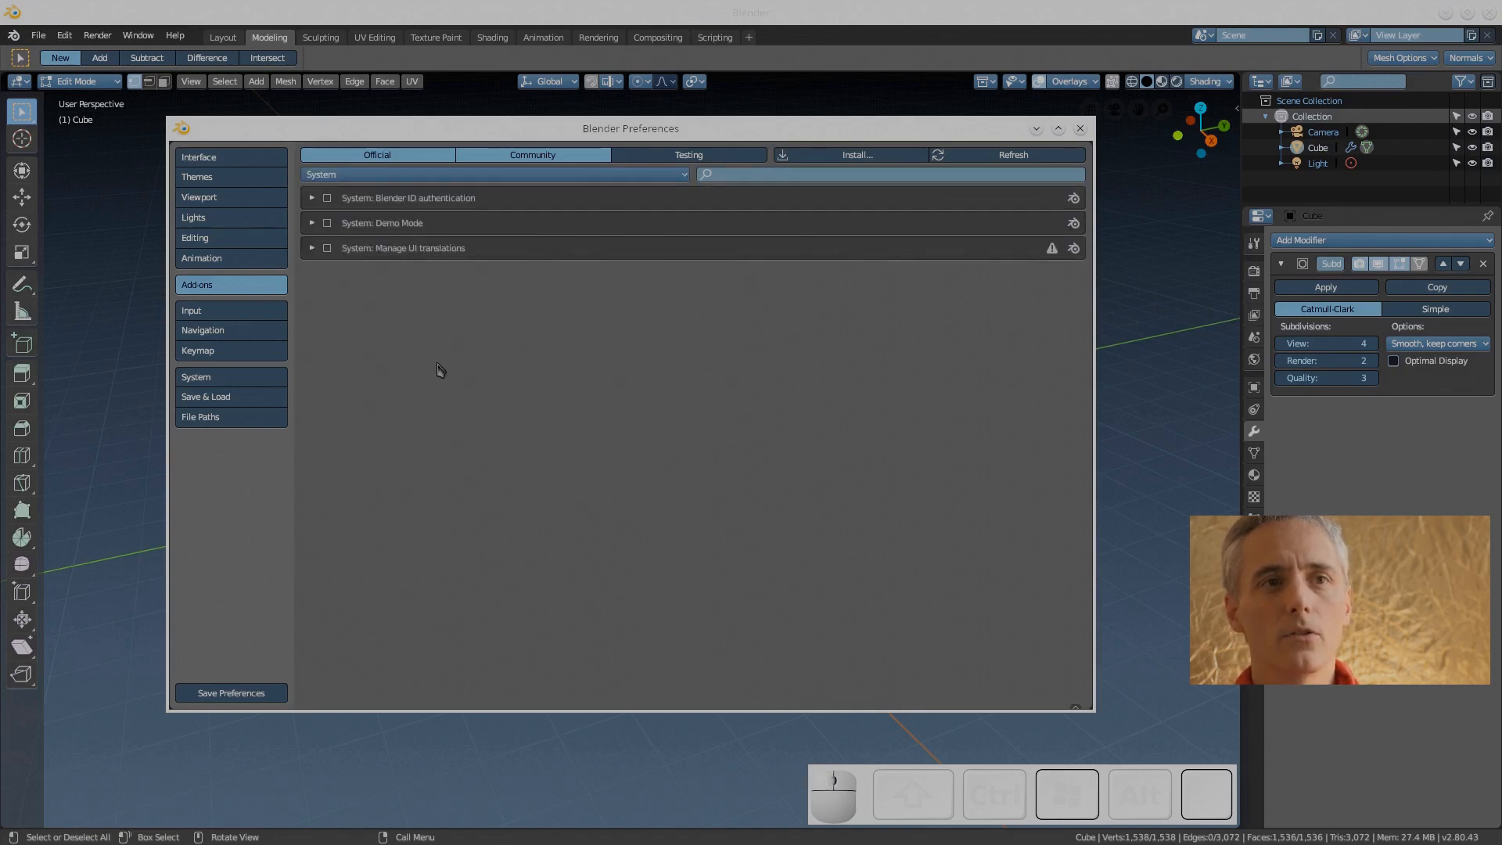
left_click(494, 174)
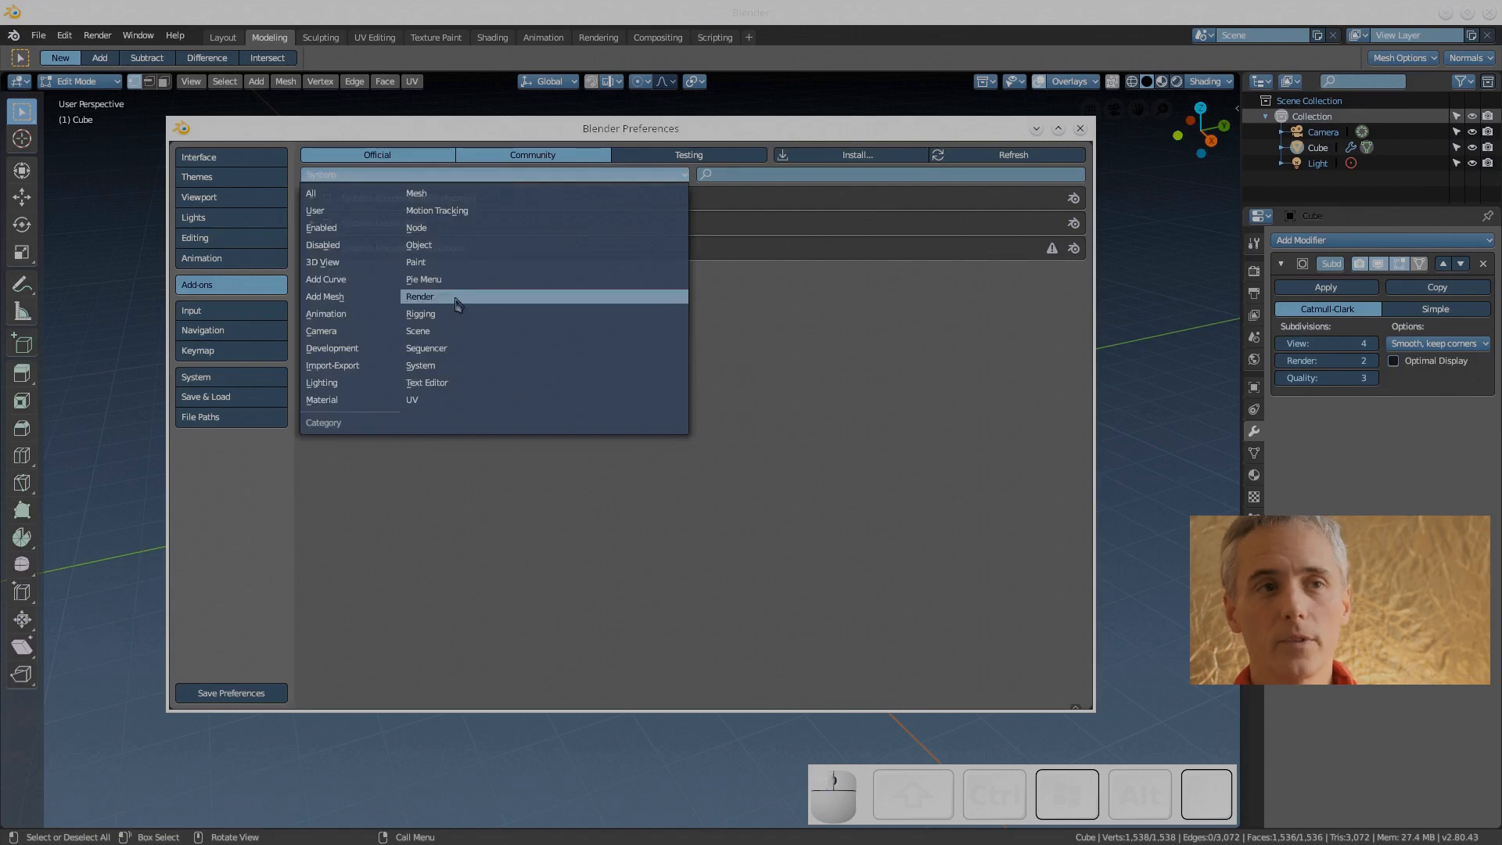
left_click(426, 383)
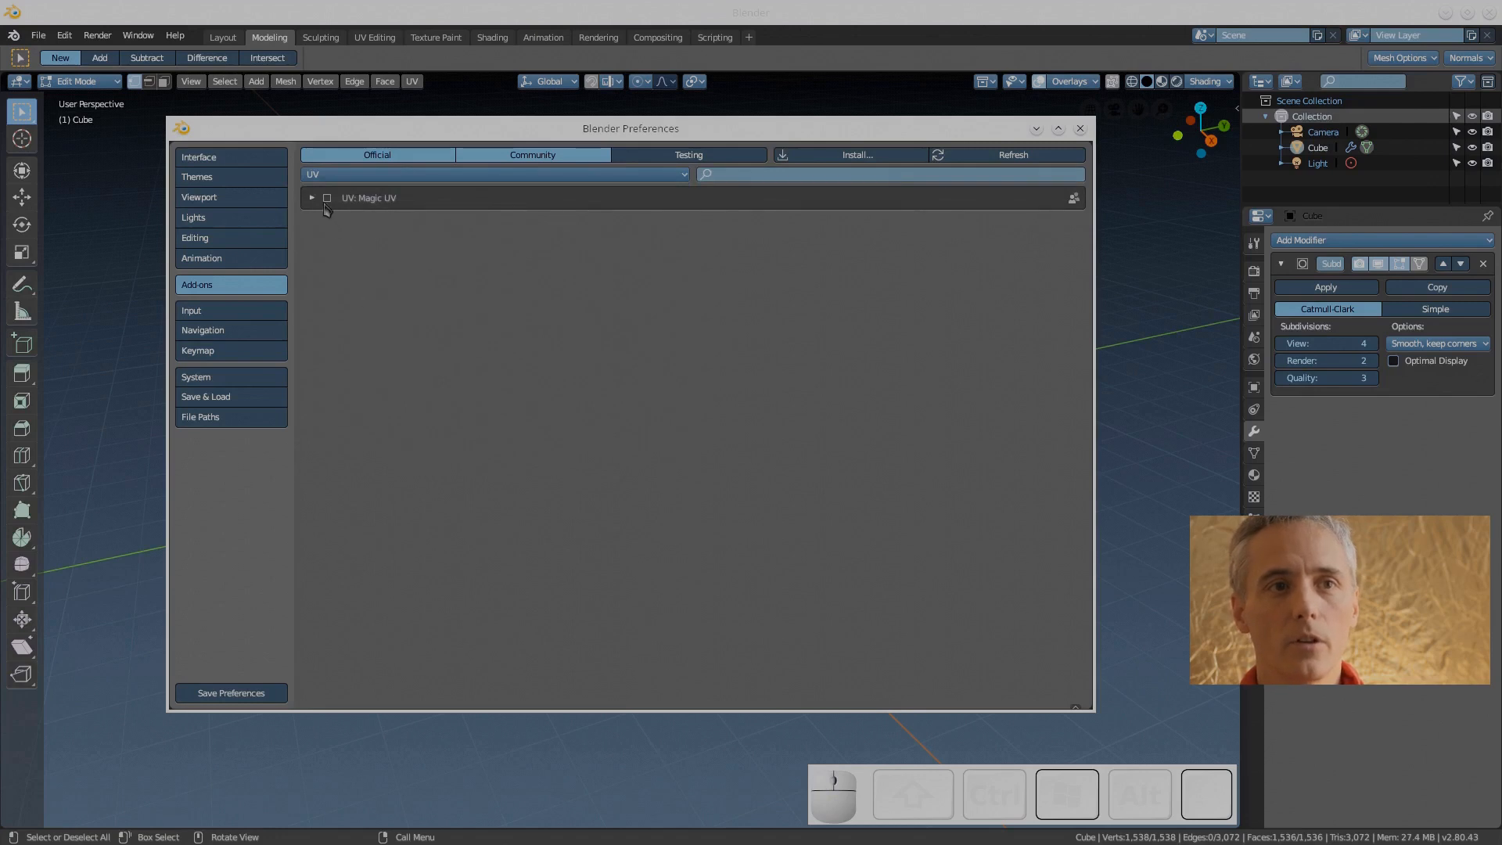
mouse_move(326, 198)
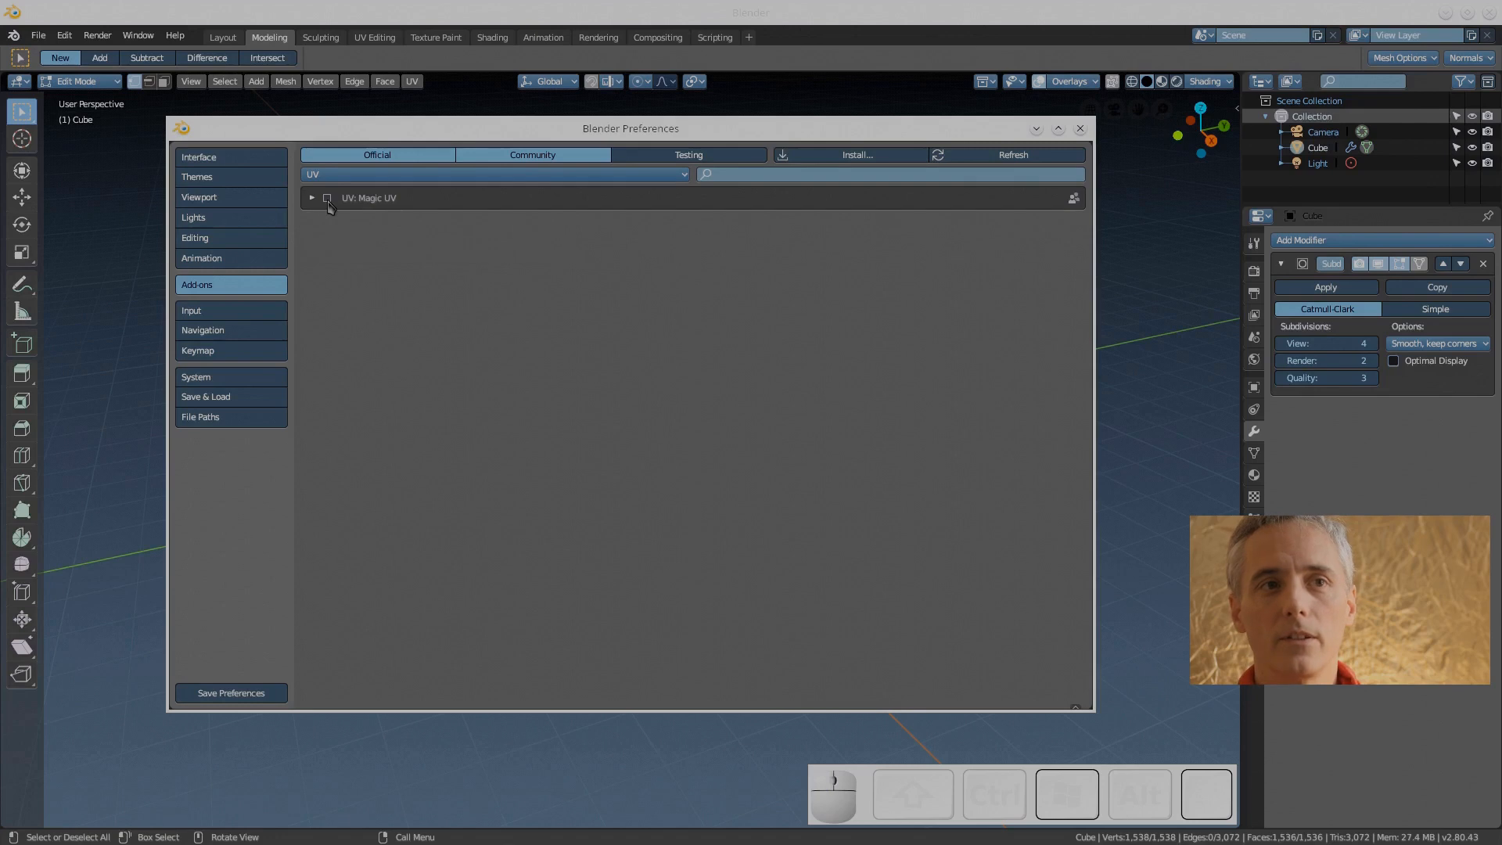
left_click(327, 198)
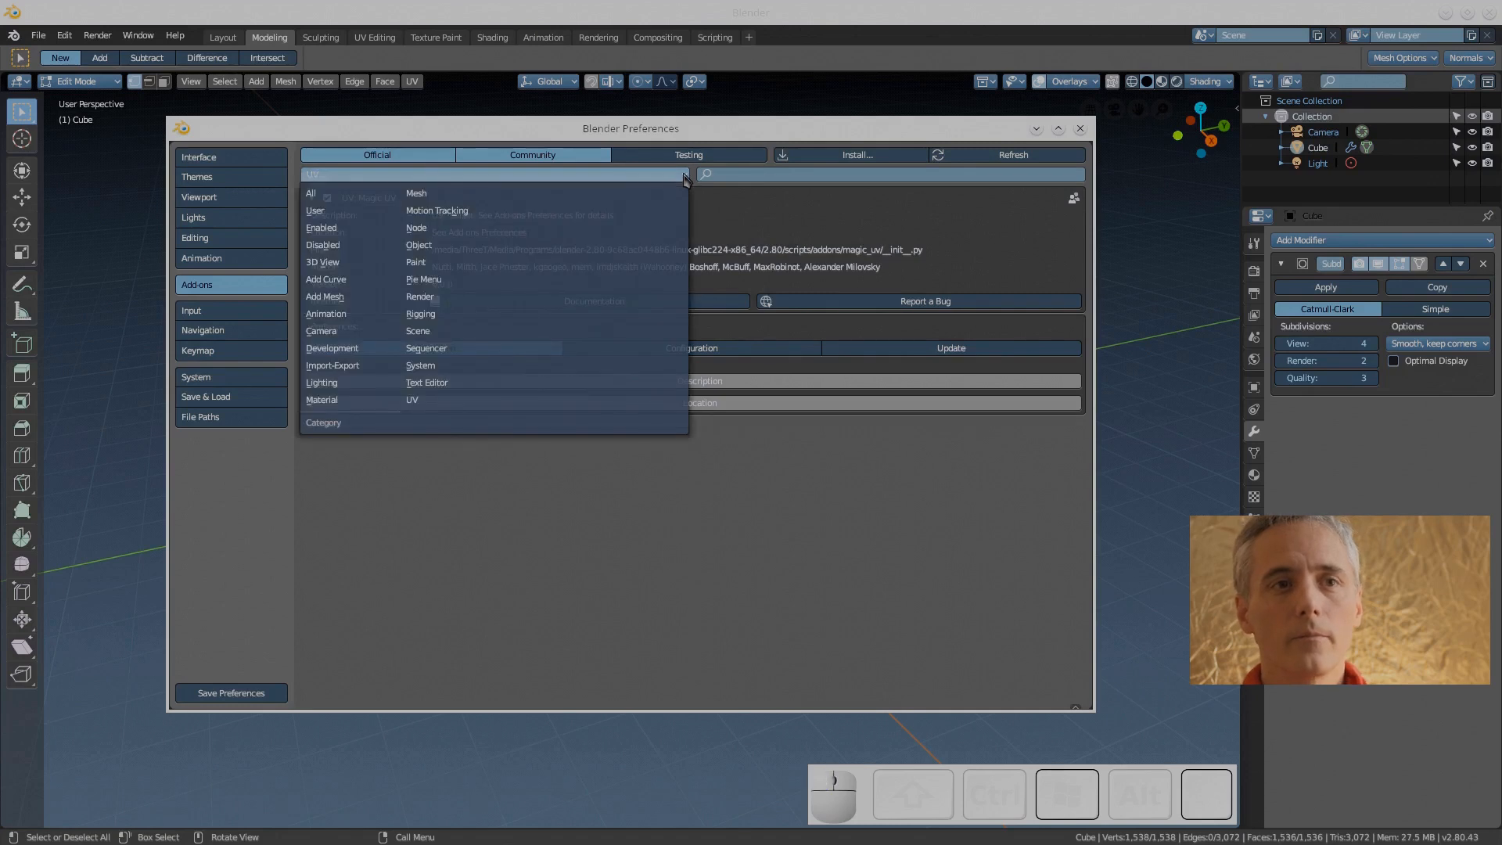
In Input > Navigation, enable Orbit Around Selection, Zoom To Mouse Position and Auto Depth, then show Keymap
left_click(411, 399)
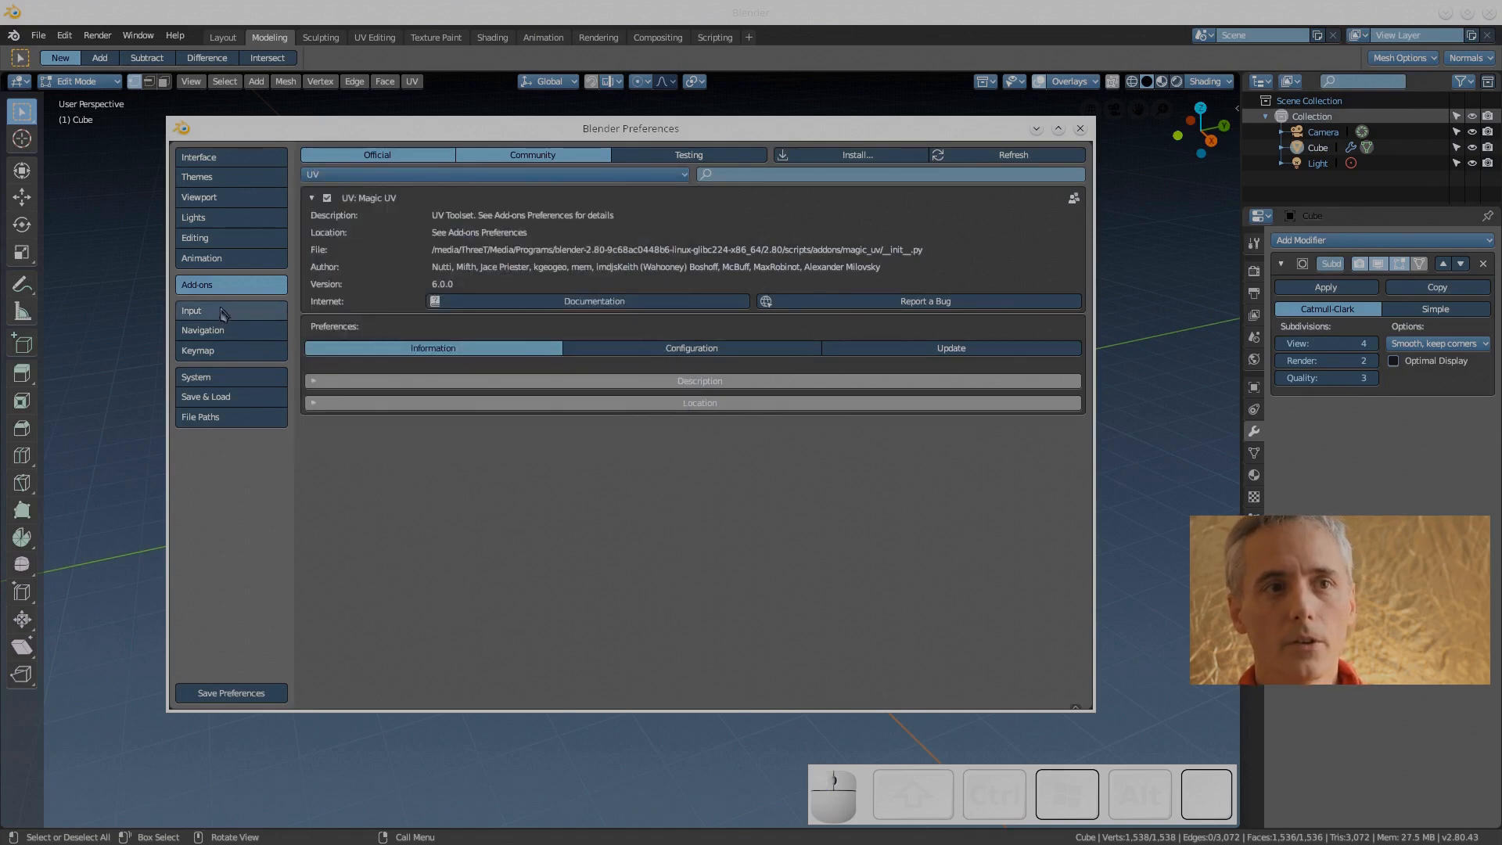
left_click(191, 310)
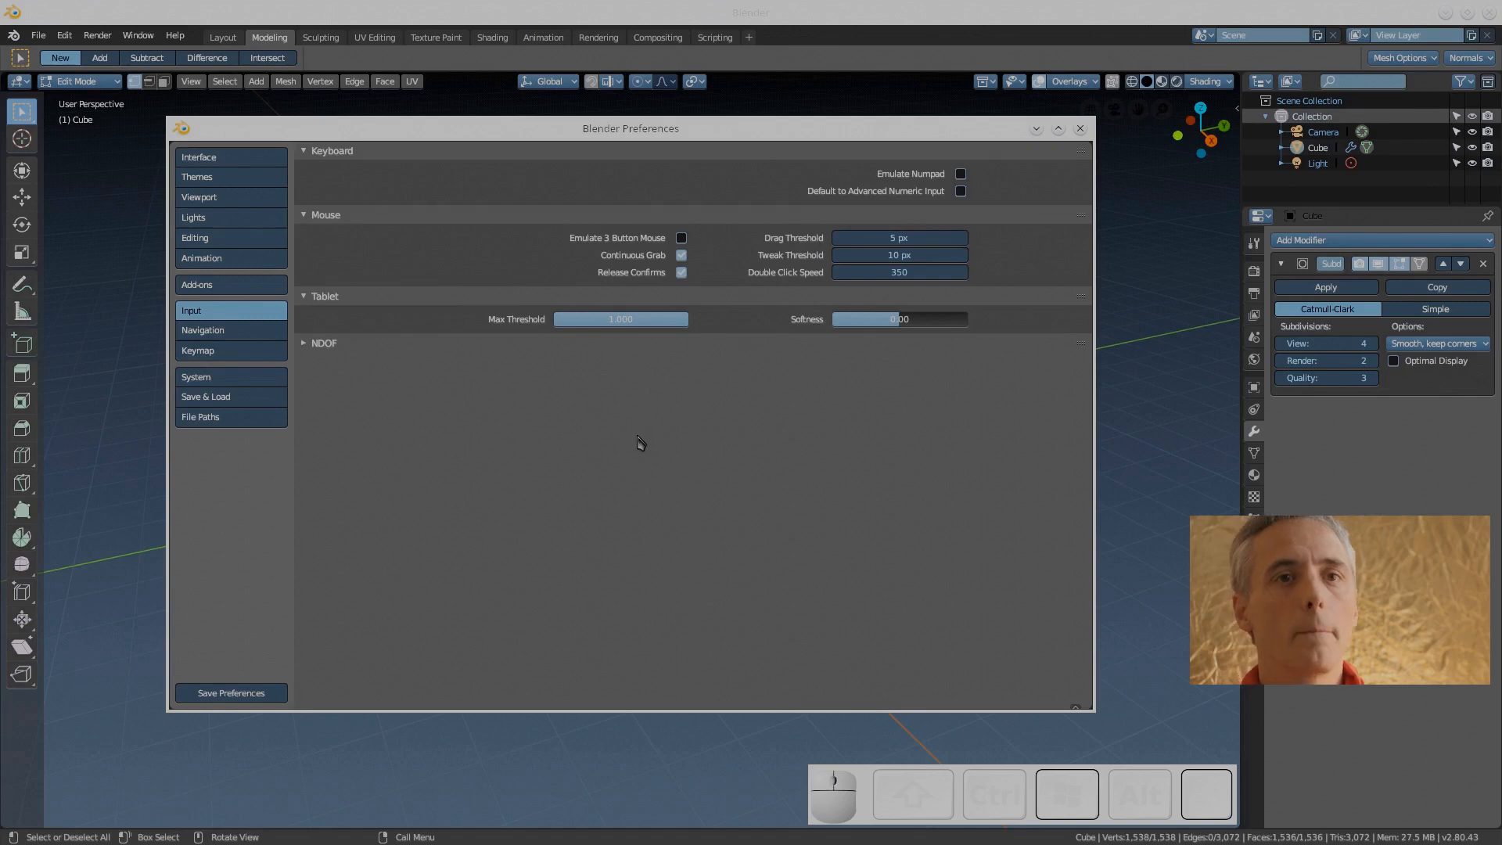
left_click(202, 330)
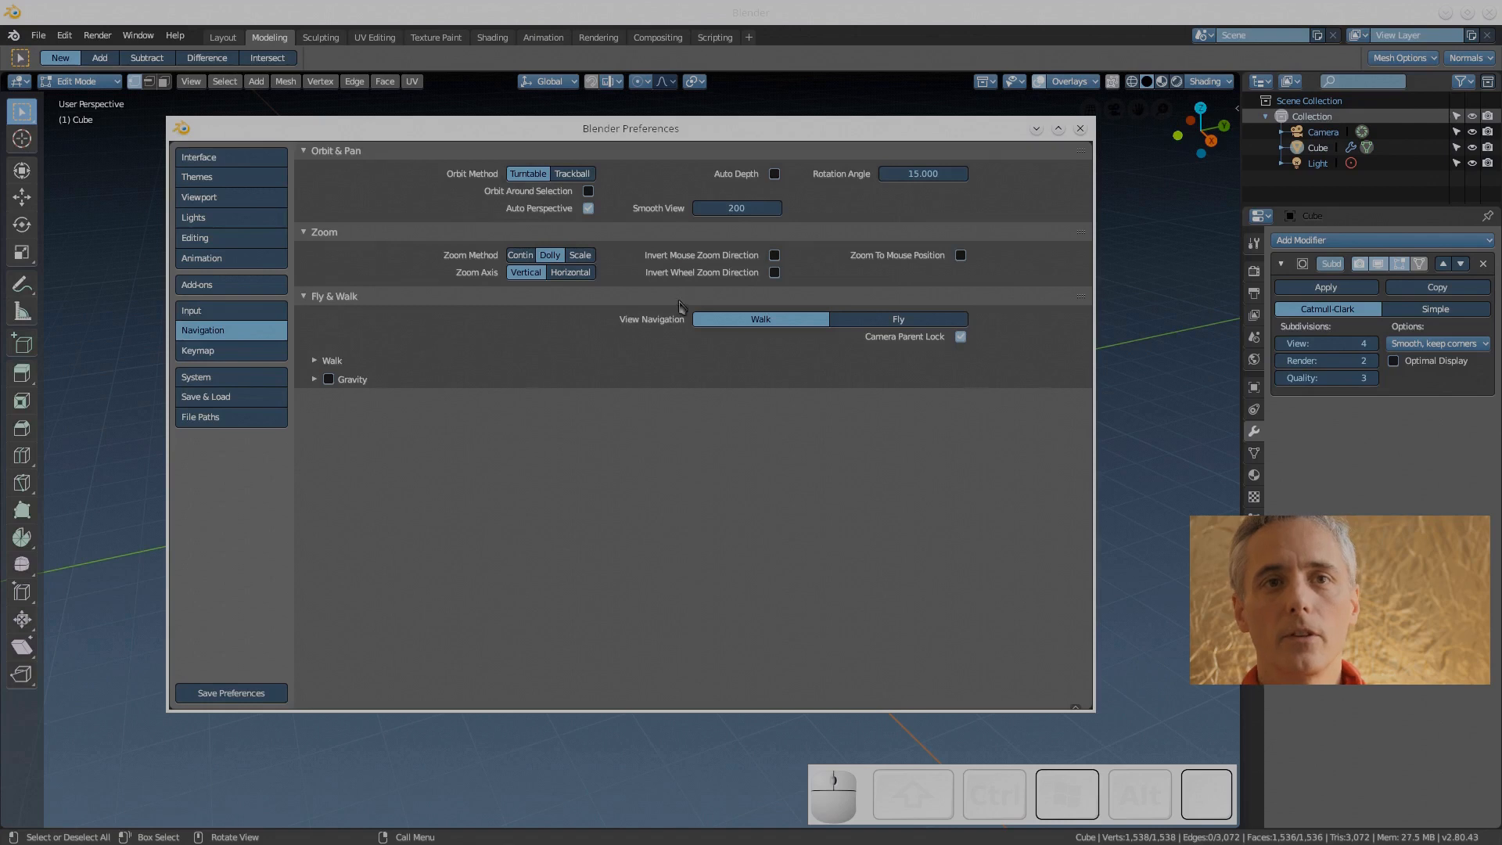
left_click(960, 255)
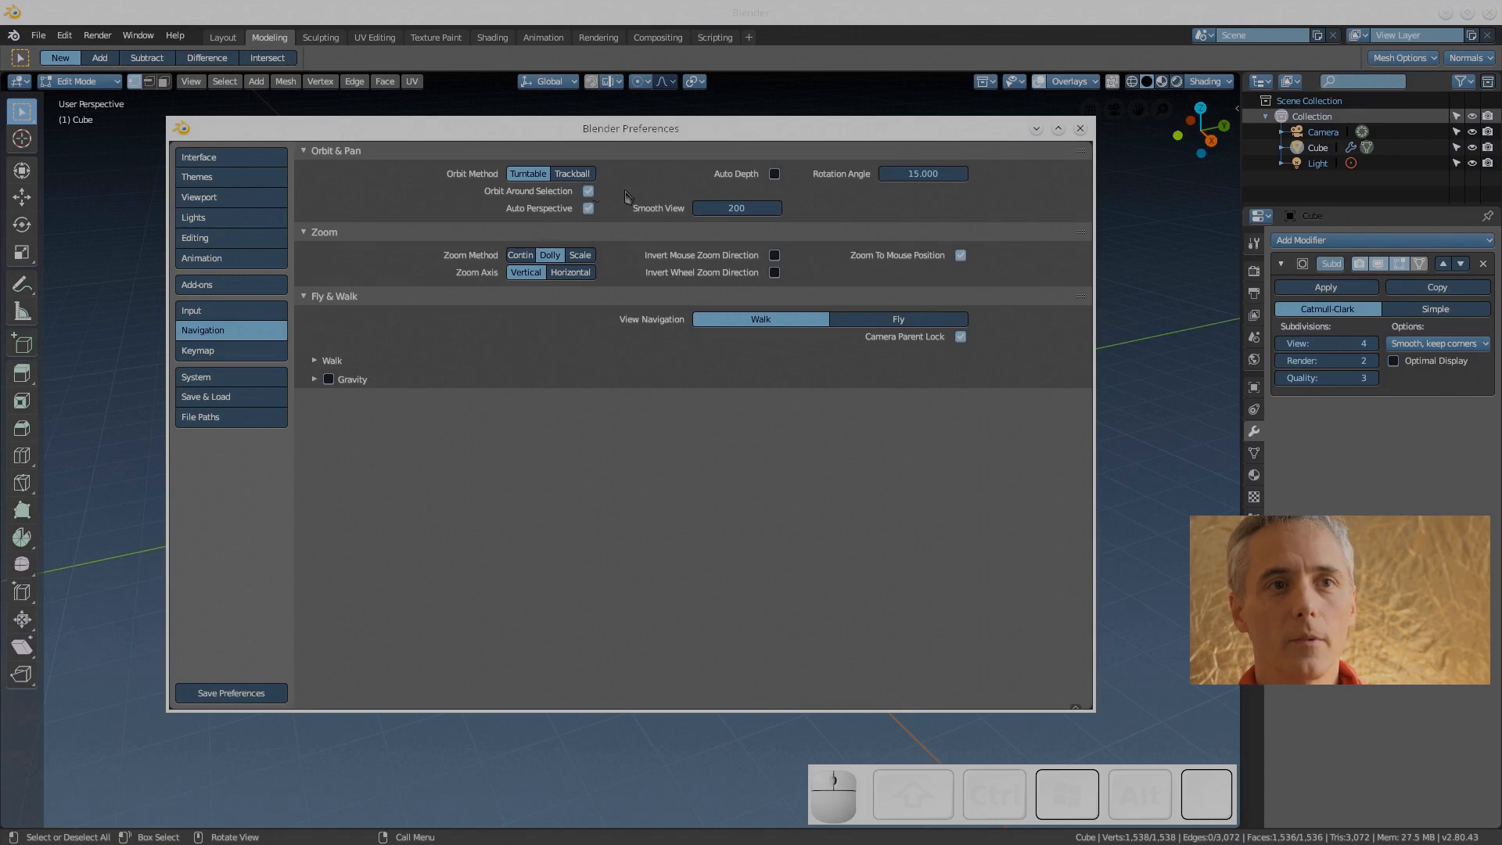
mouse_move(775, 174)
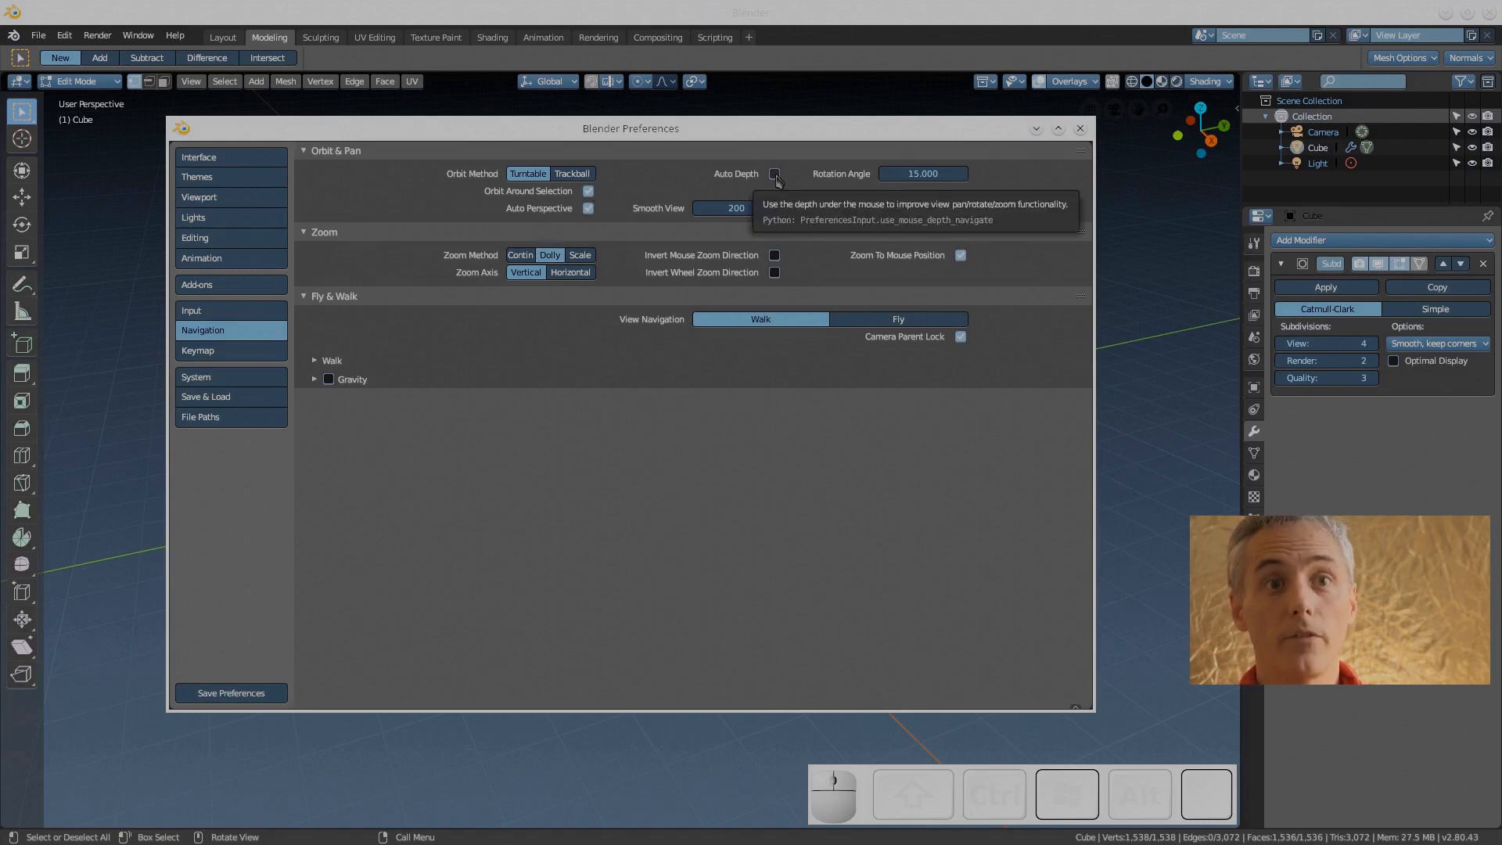
left_click(774, 174)
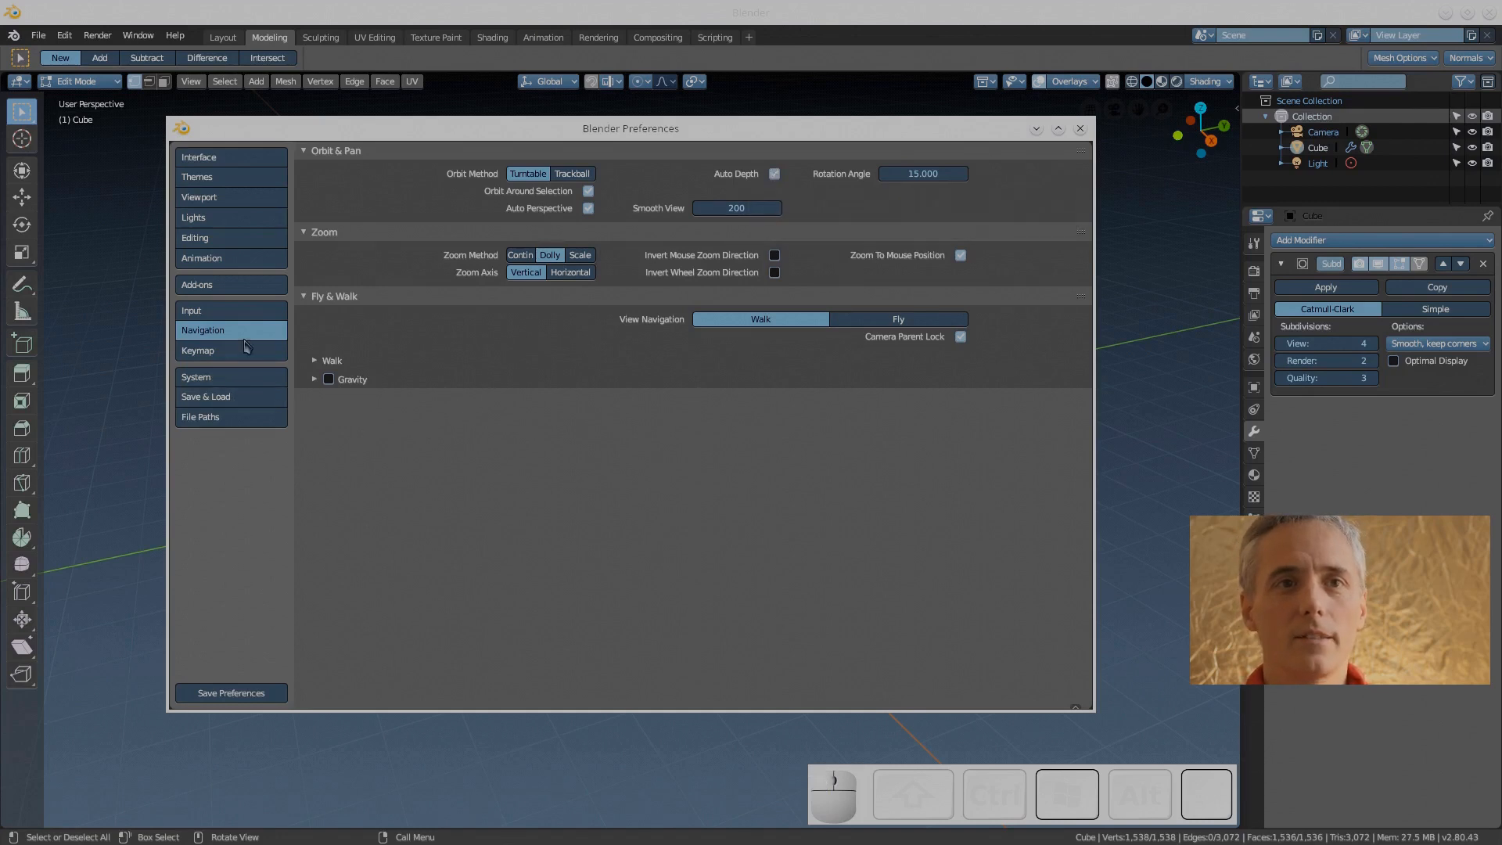
left_click(197, 350)
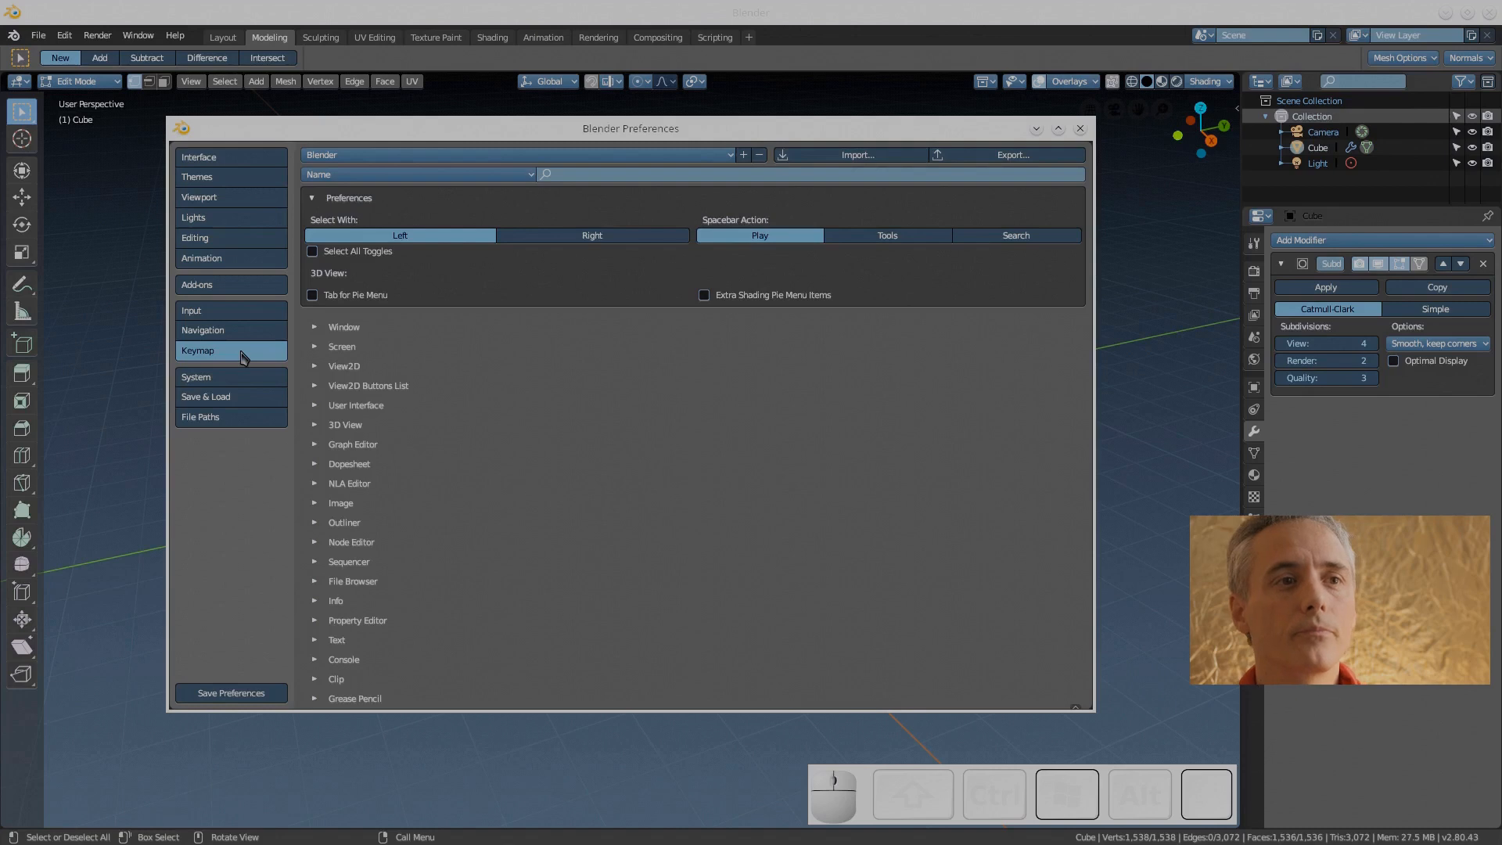
Open System preferences and set the Sequencer Cache Limit to 12288
left_click(196, 376)
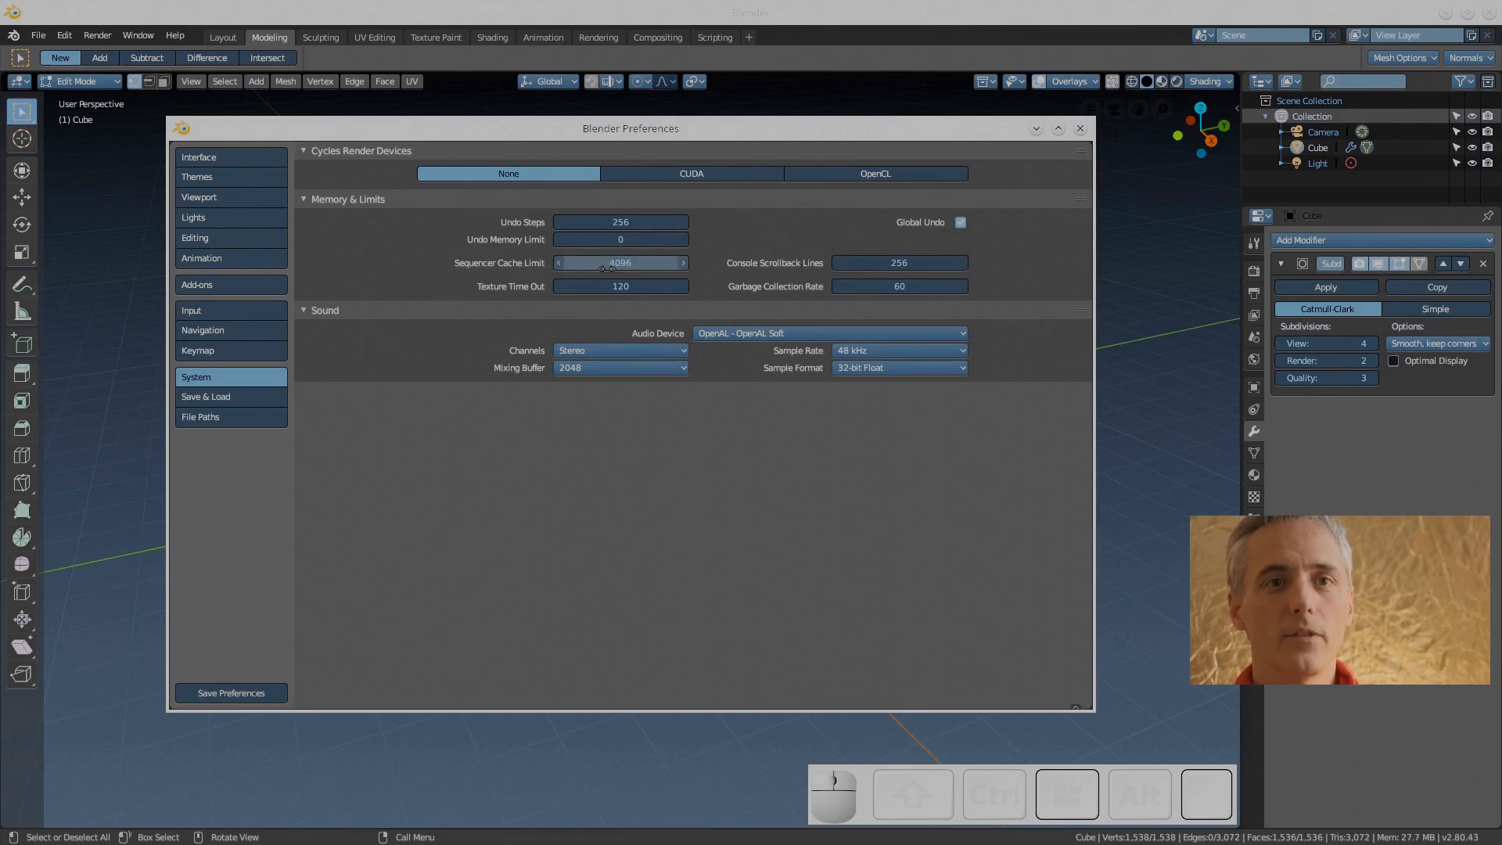
type("1024")
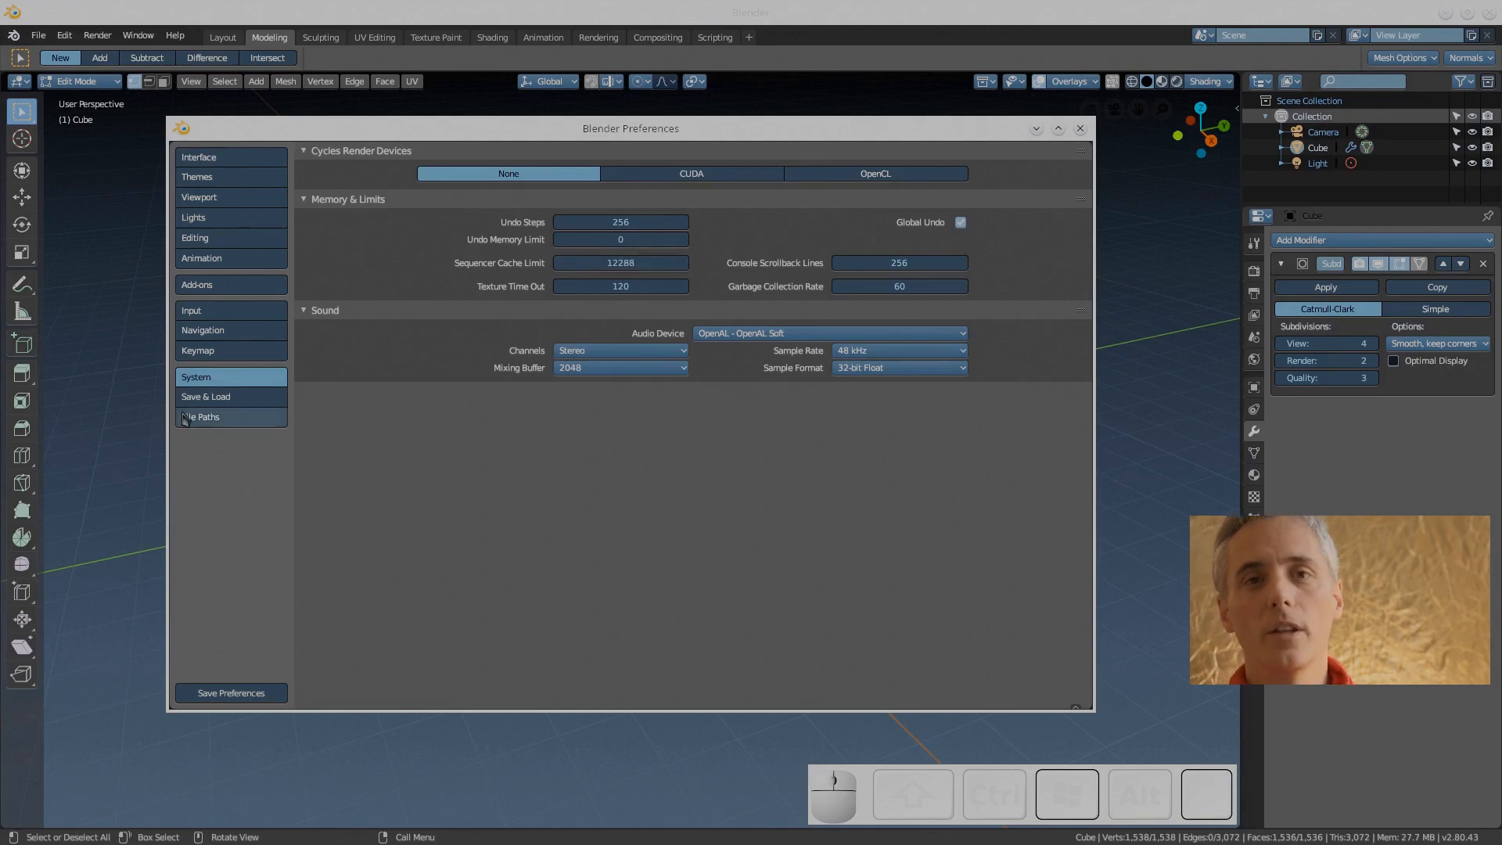
Set Auto Save Timer to 1 minute, enter /bin/ as the Image Editor path, and browse it
left_click(206, 396)
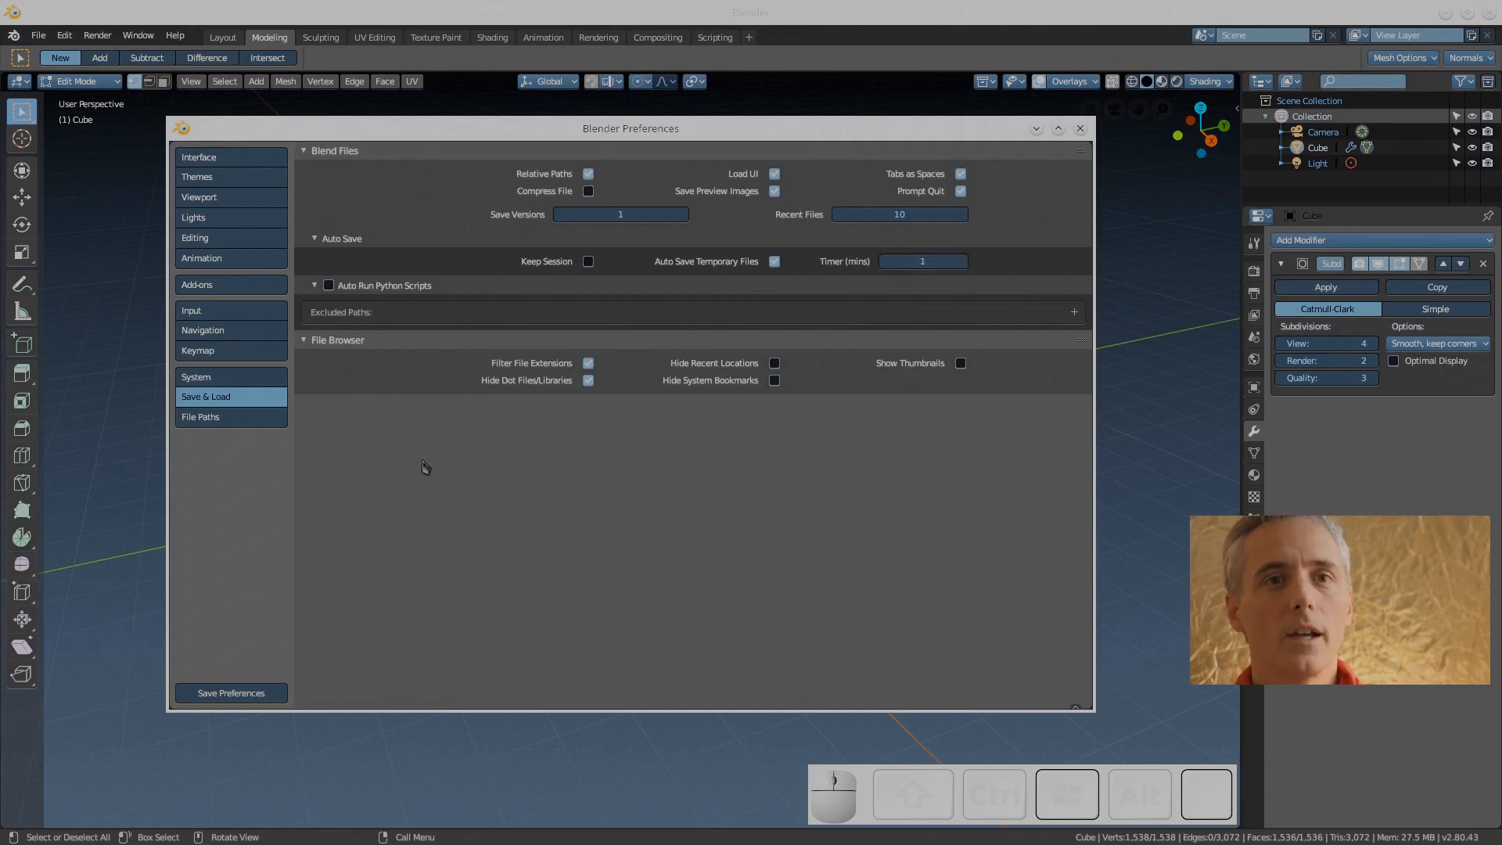
mouse_move(238, 419)
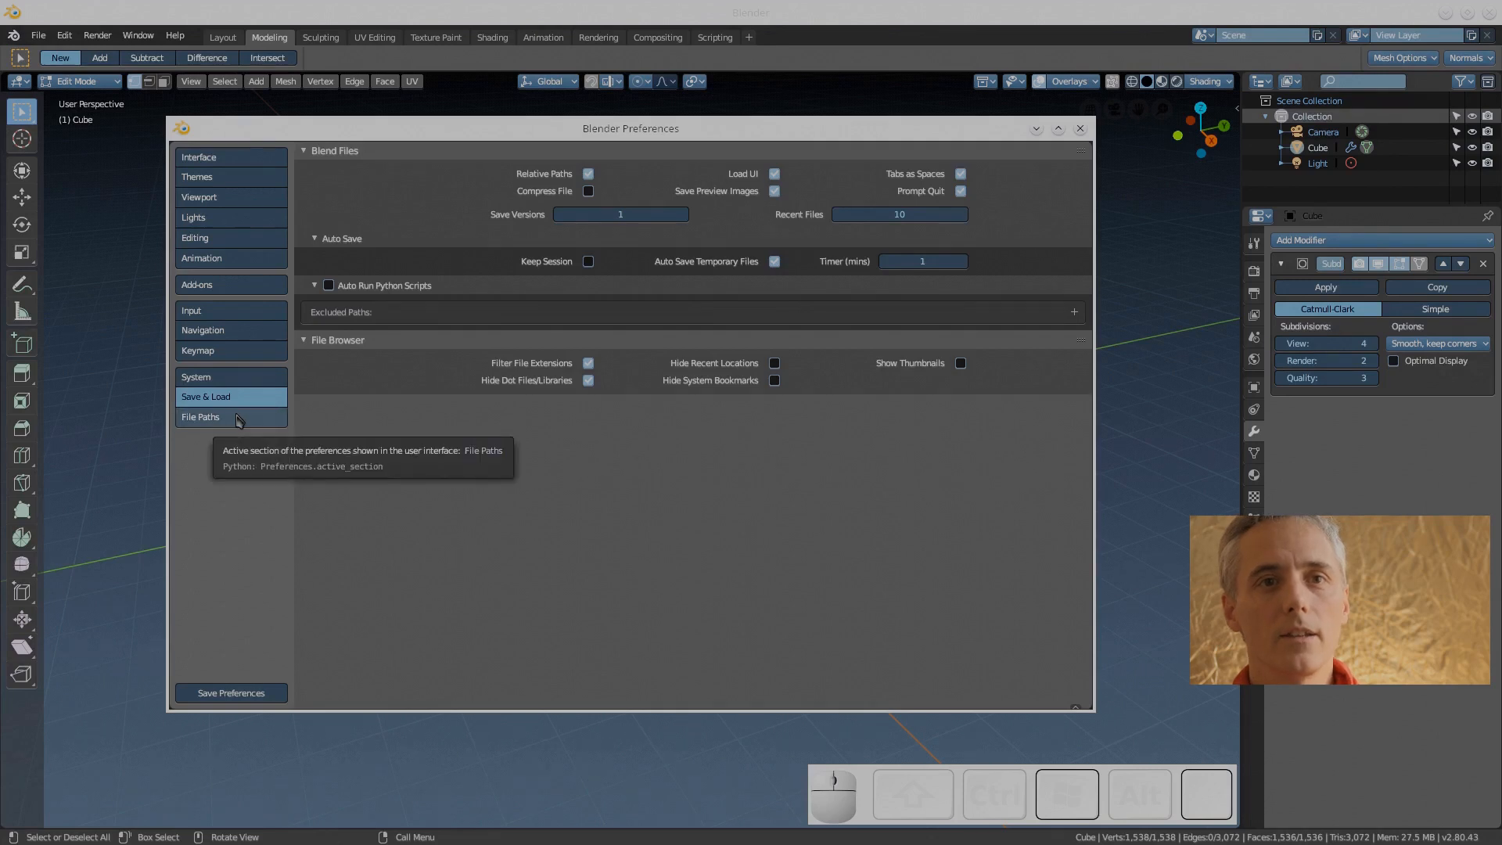
left_click(200, 417)
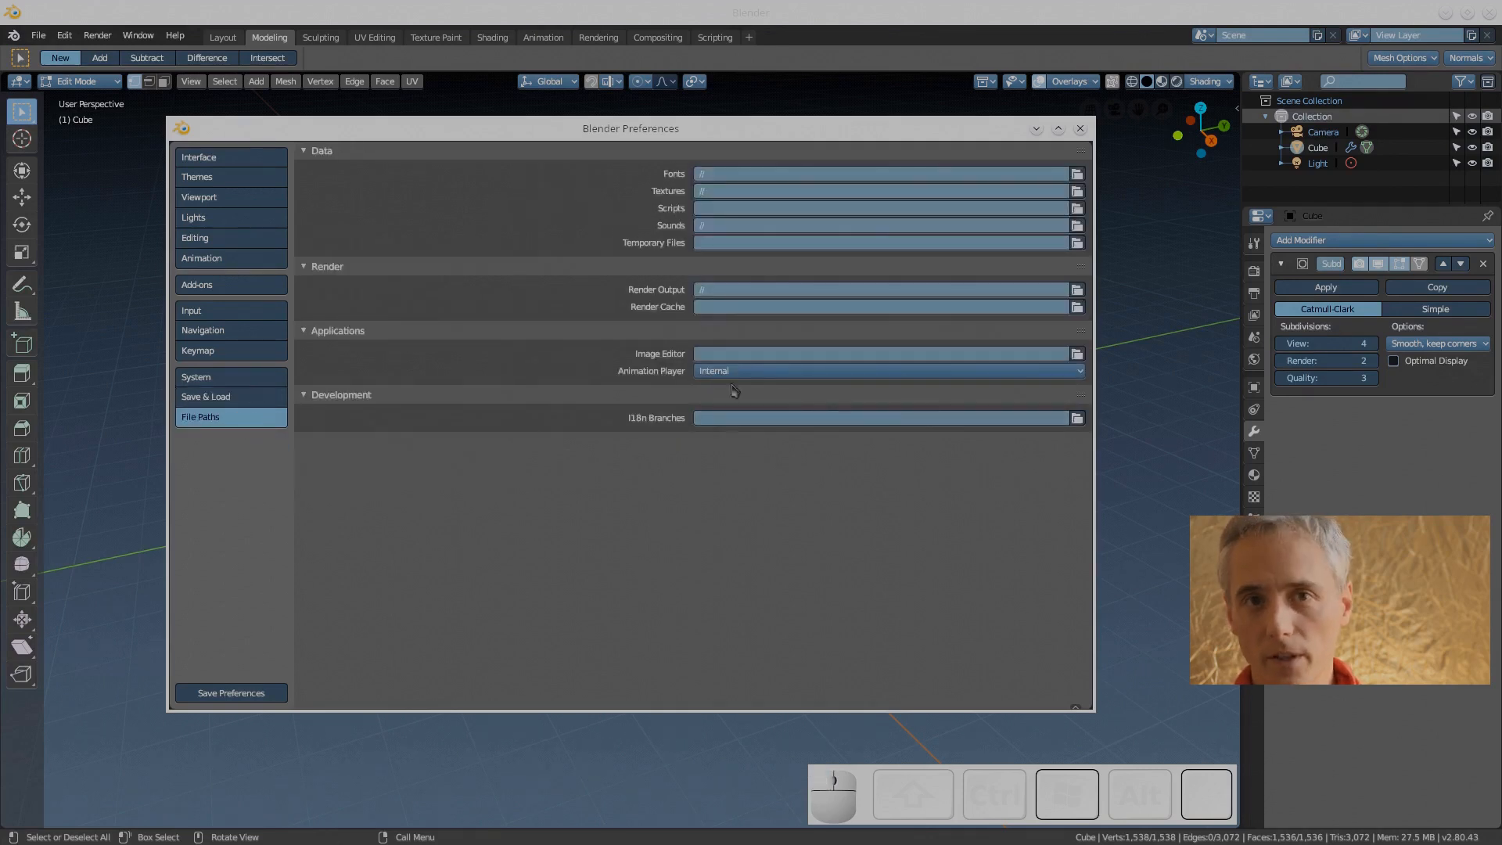
mouse_move(741, 361)
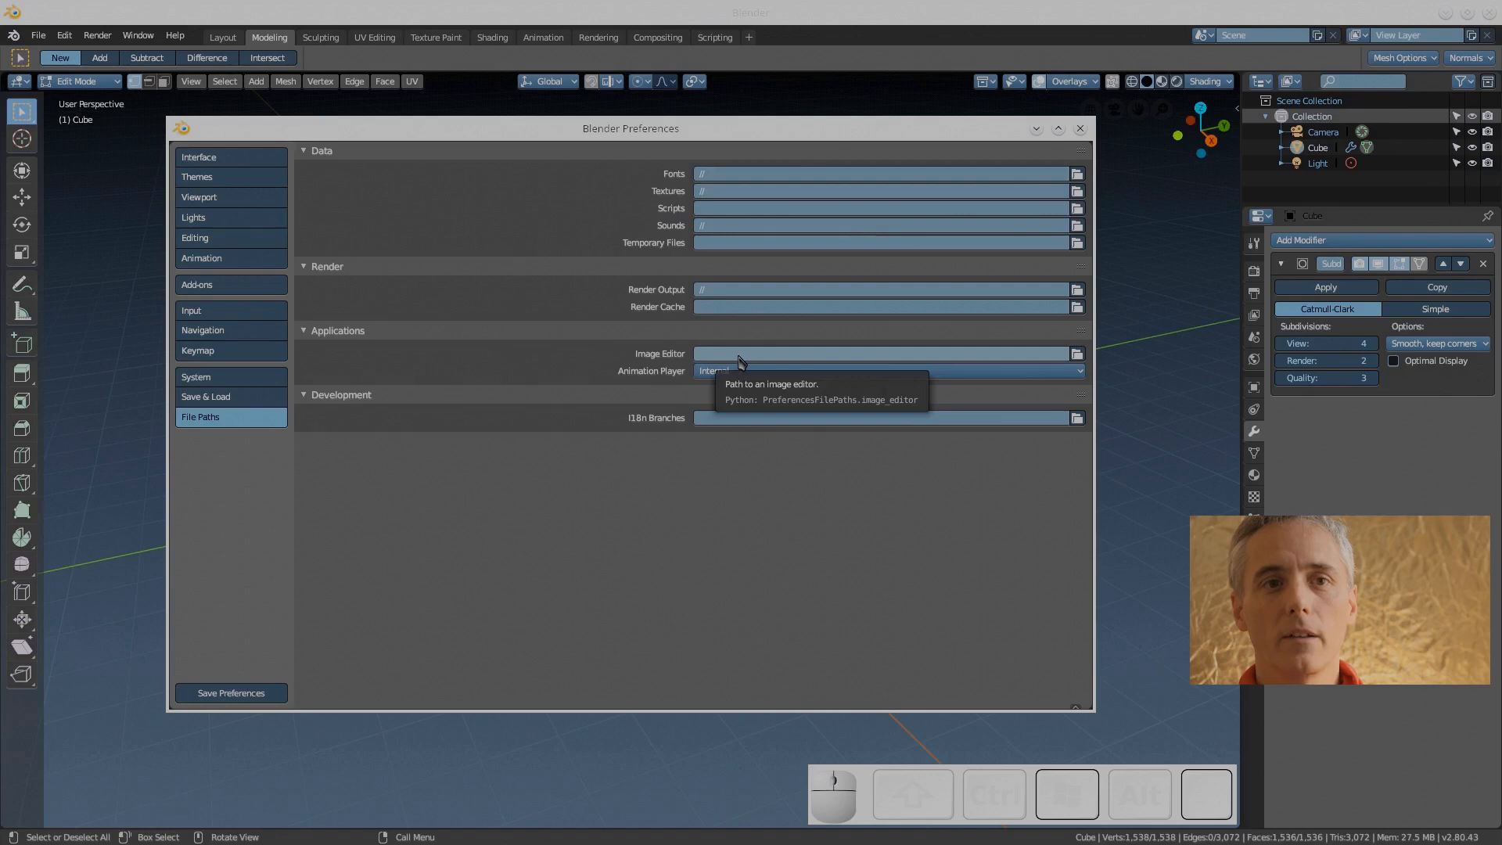
left_click(881, 353)
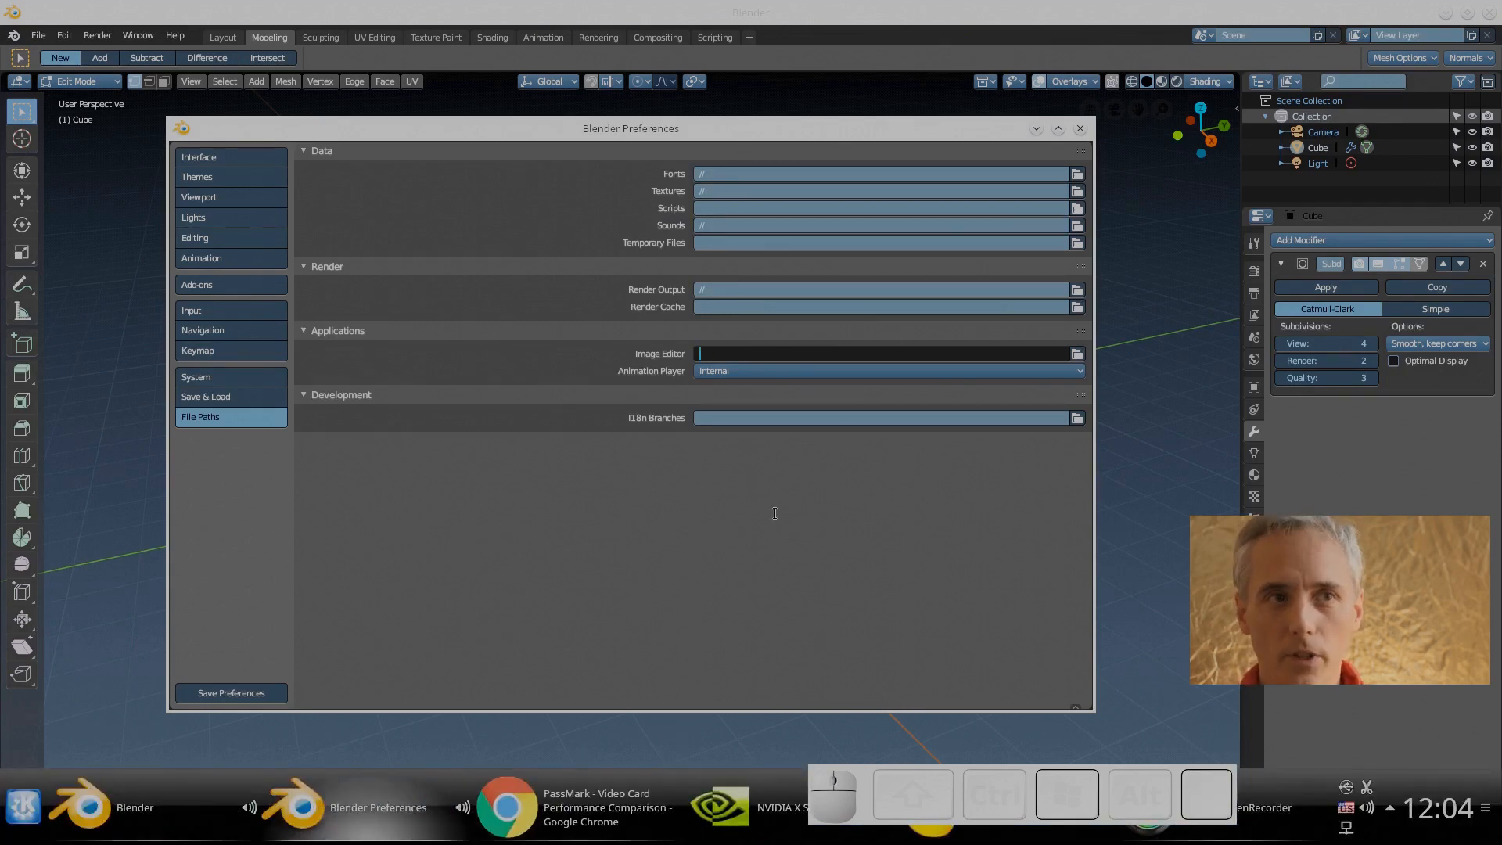
type("7")
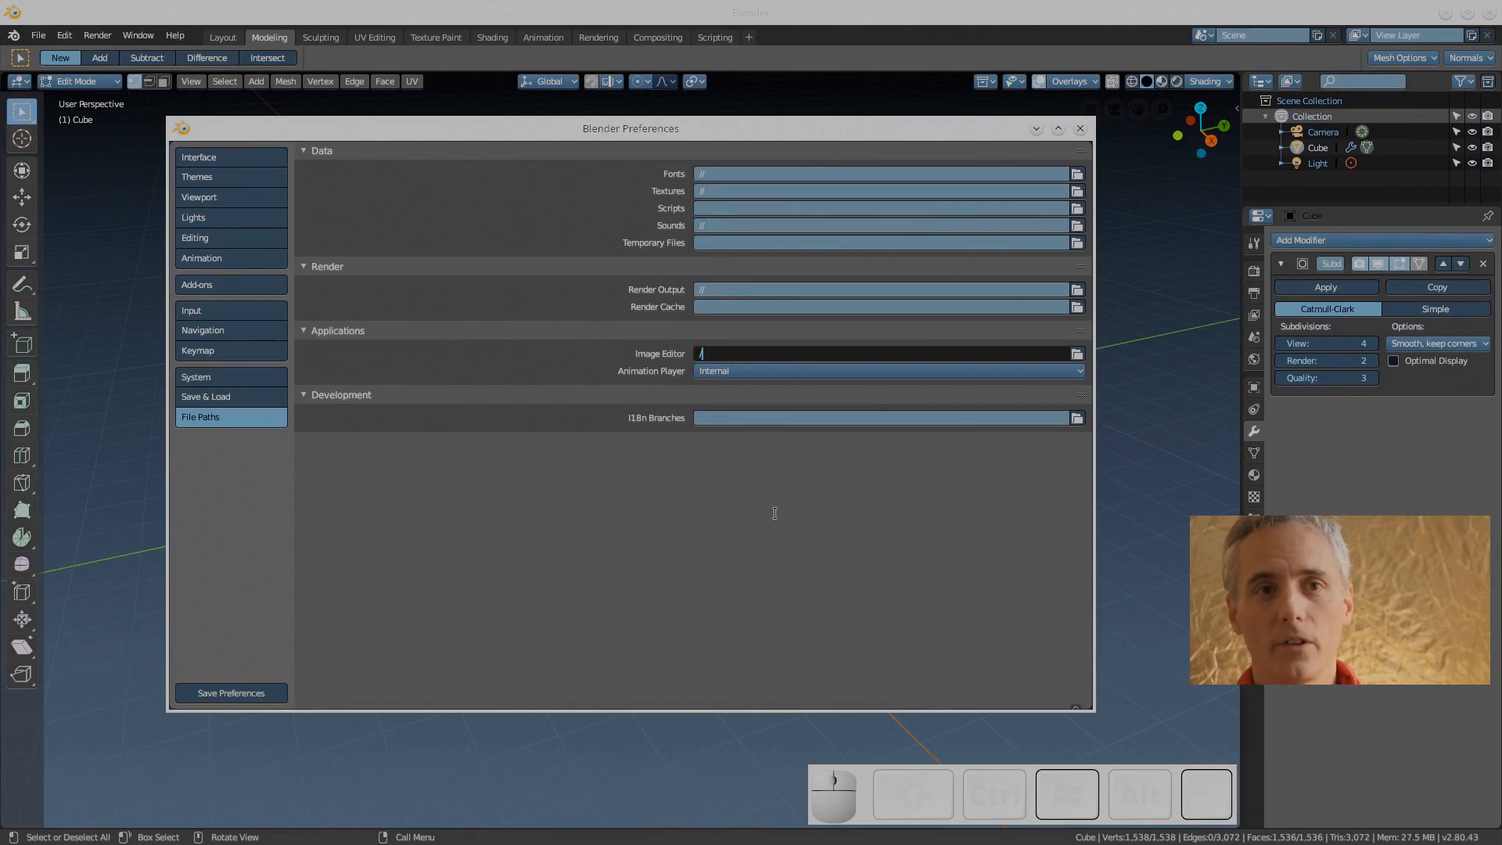
type("bin/")
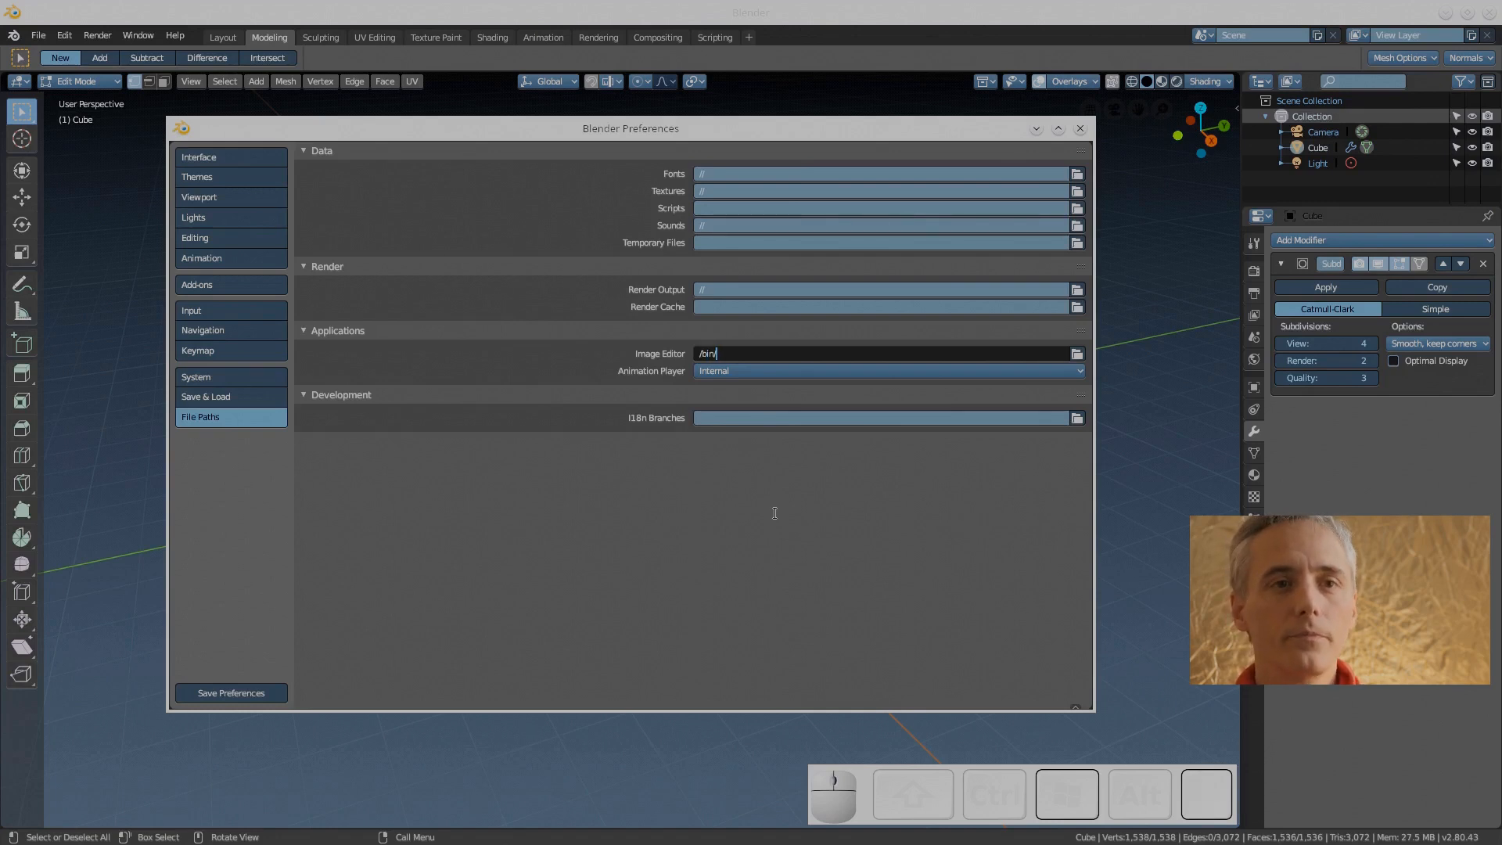
mouse_move(813, 470)
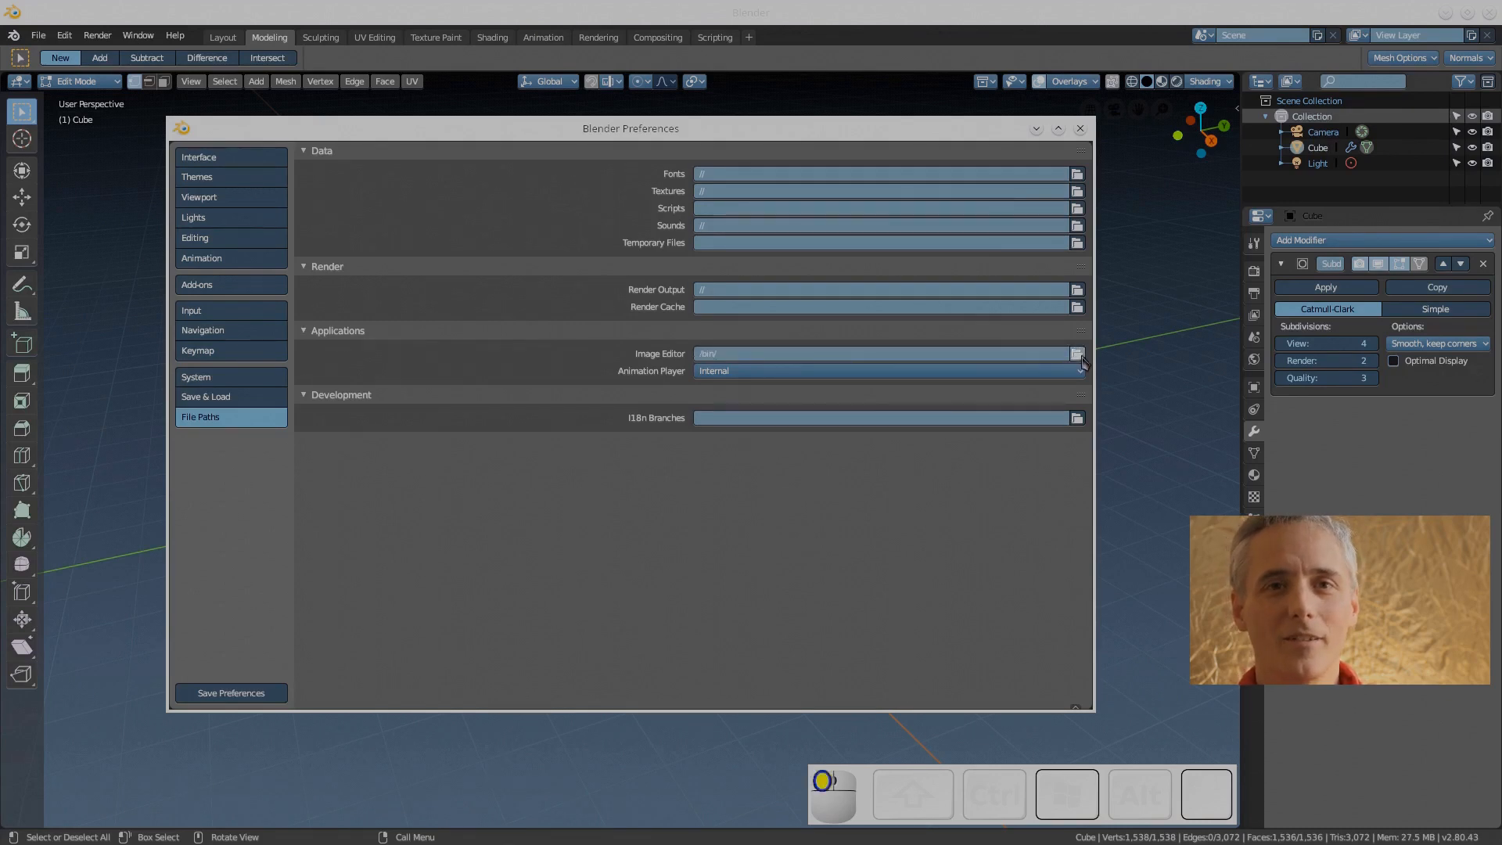
left_click(1076, 353)
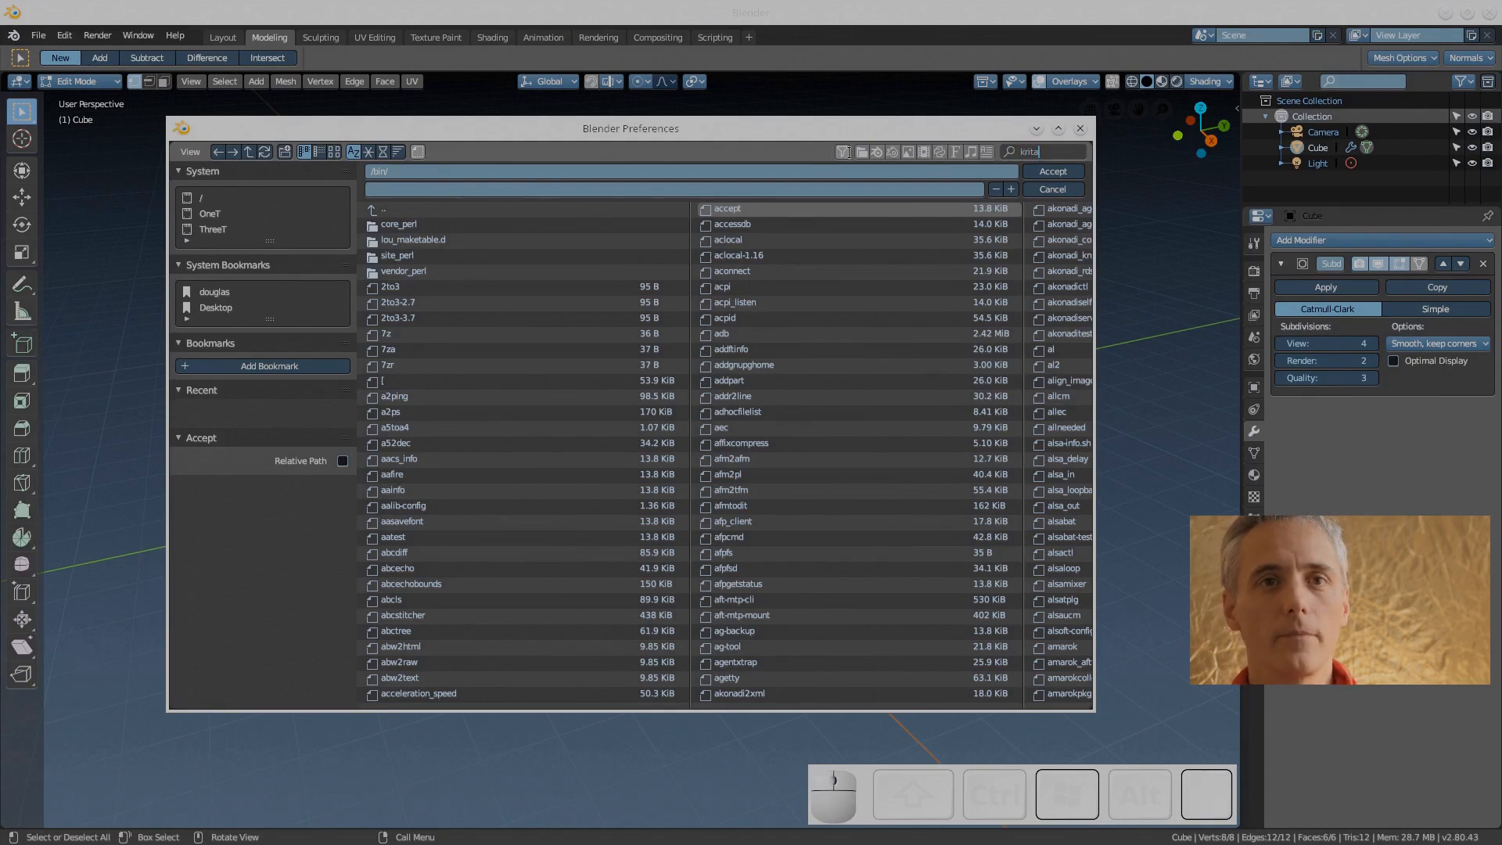
Filter /bin for krita and accept it as the external image editor
type("krita")
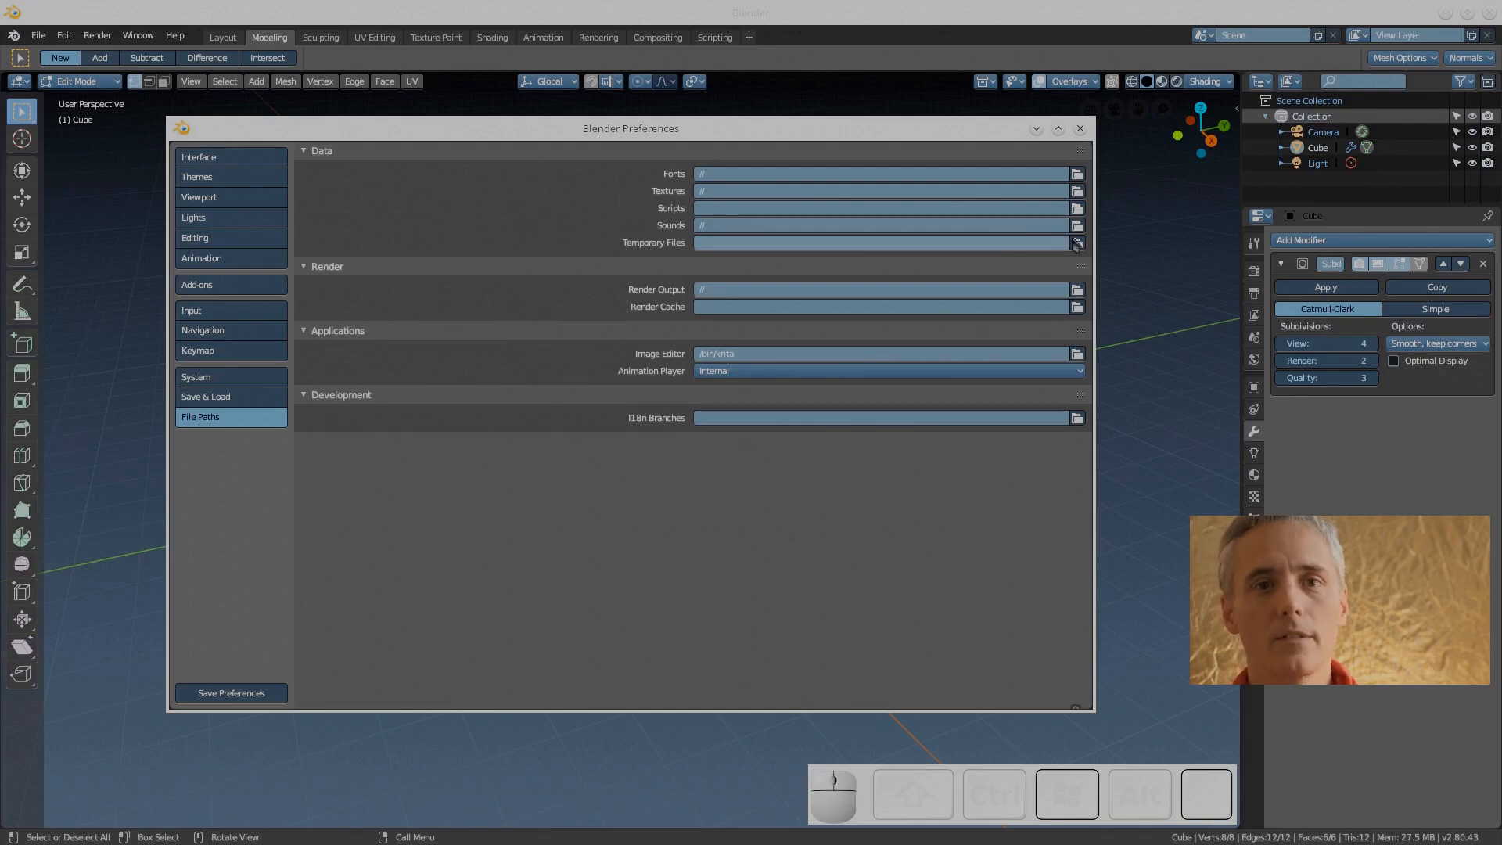
left_click(1076, 243)
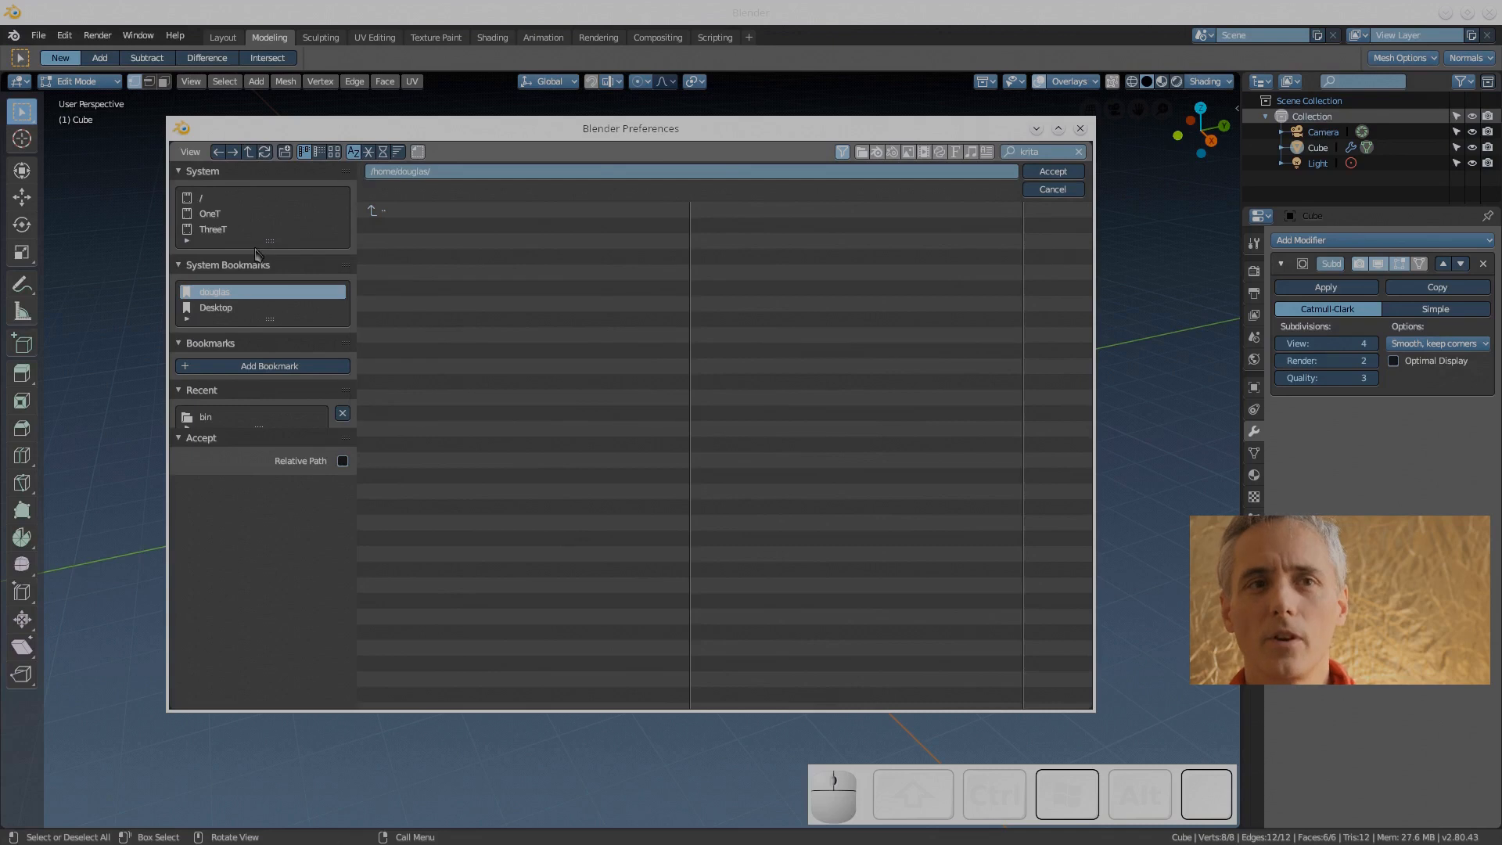
Clear the krita filter, return to File Paths, and close Preferences
left_click(214, 291)
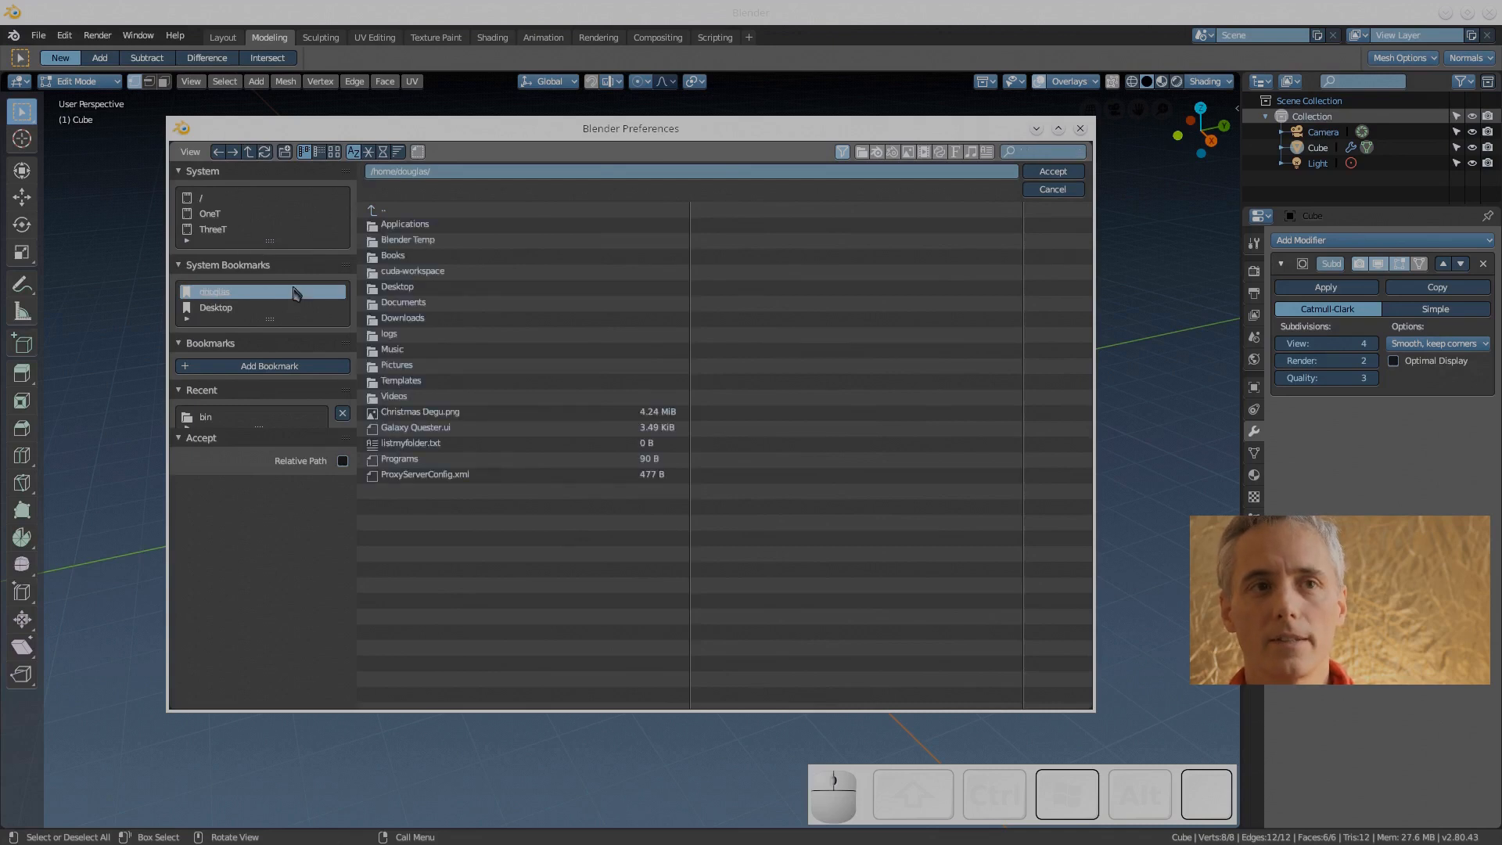
double_click(407, 239)
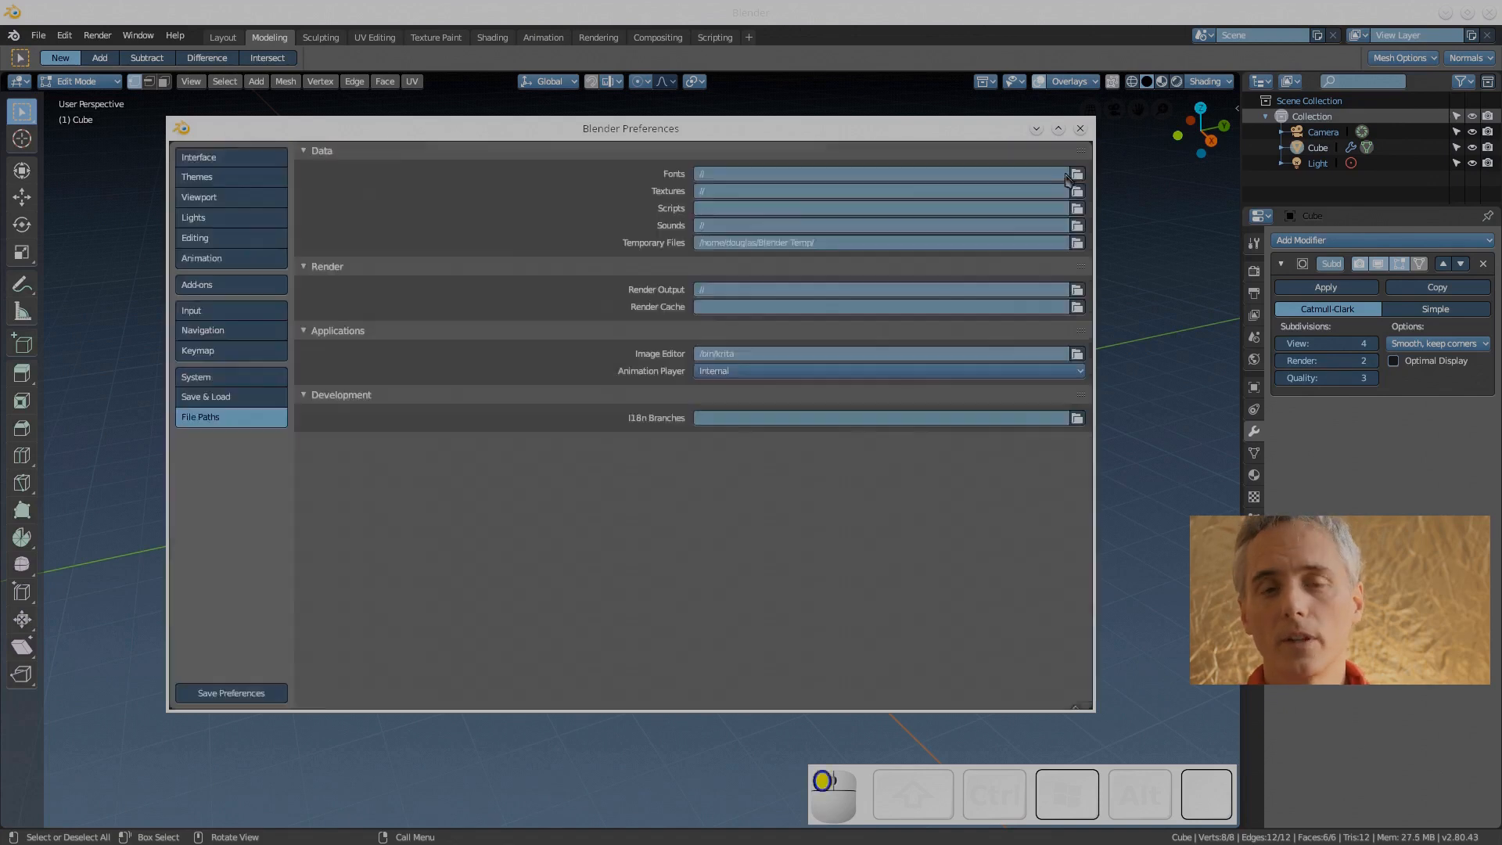
mouse_move(874, 528)
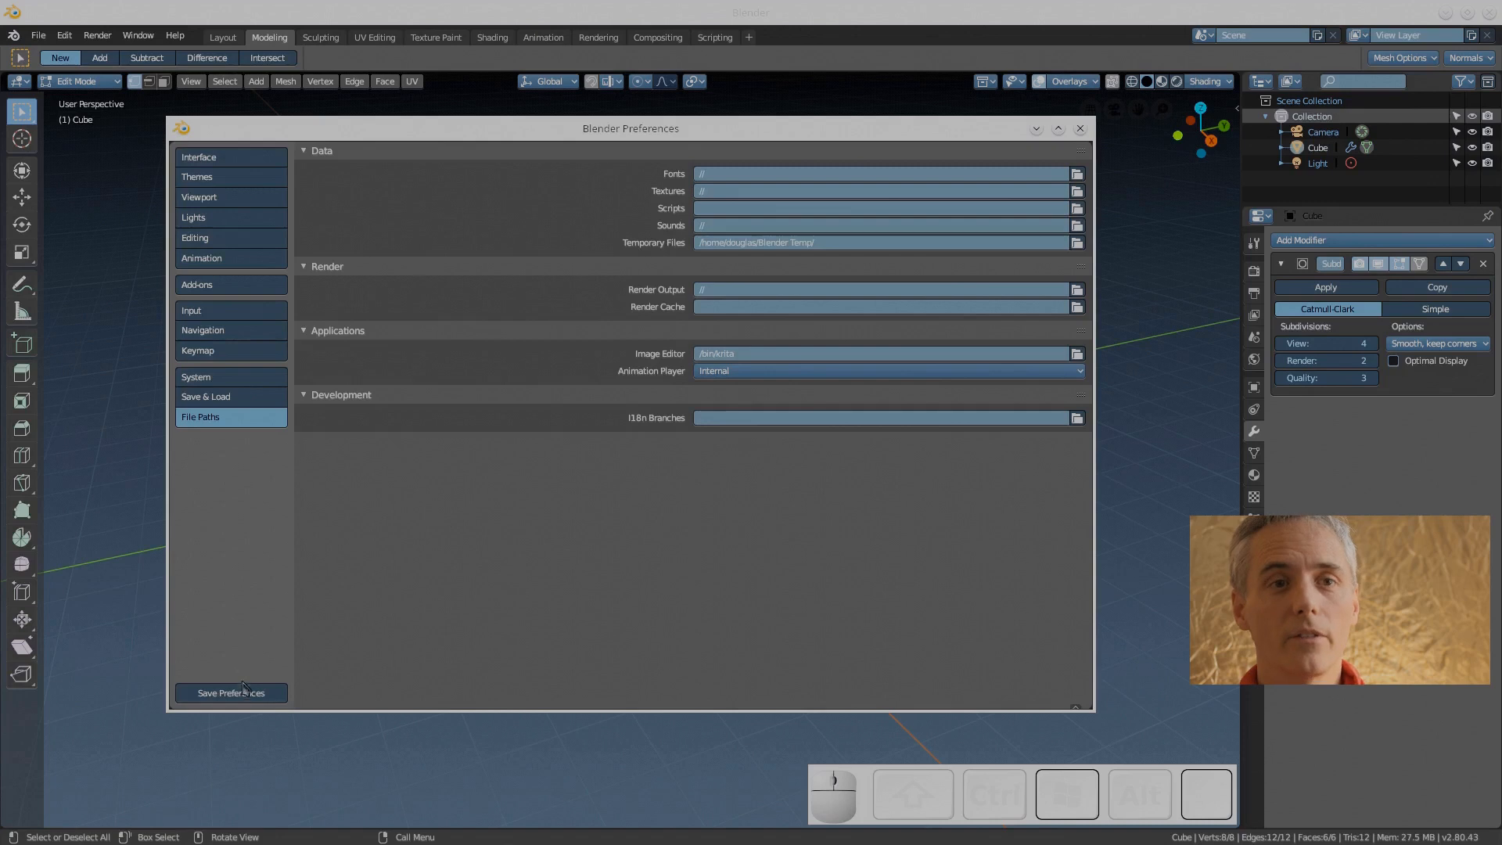
mouse_move(249, 697)
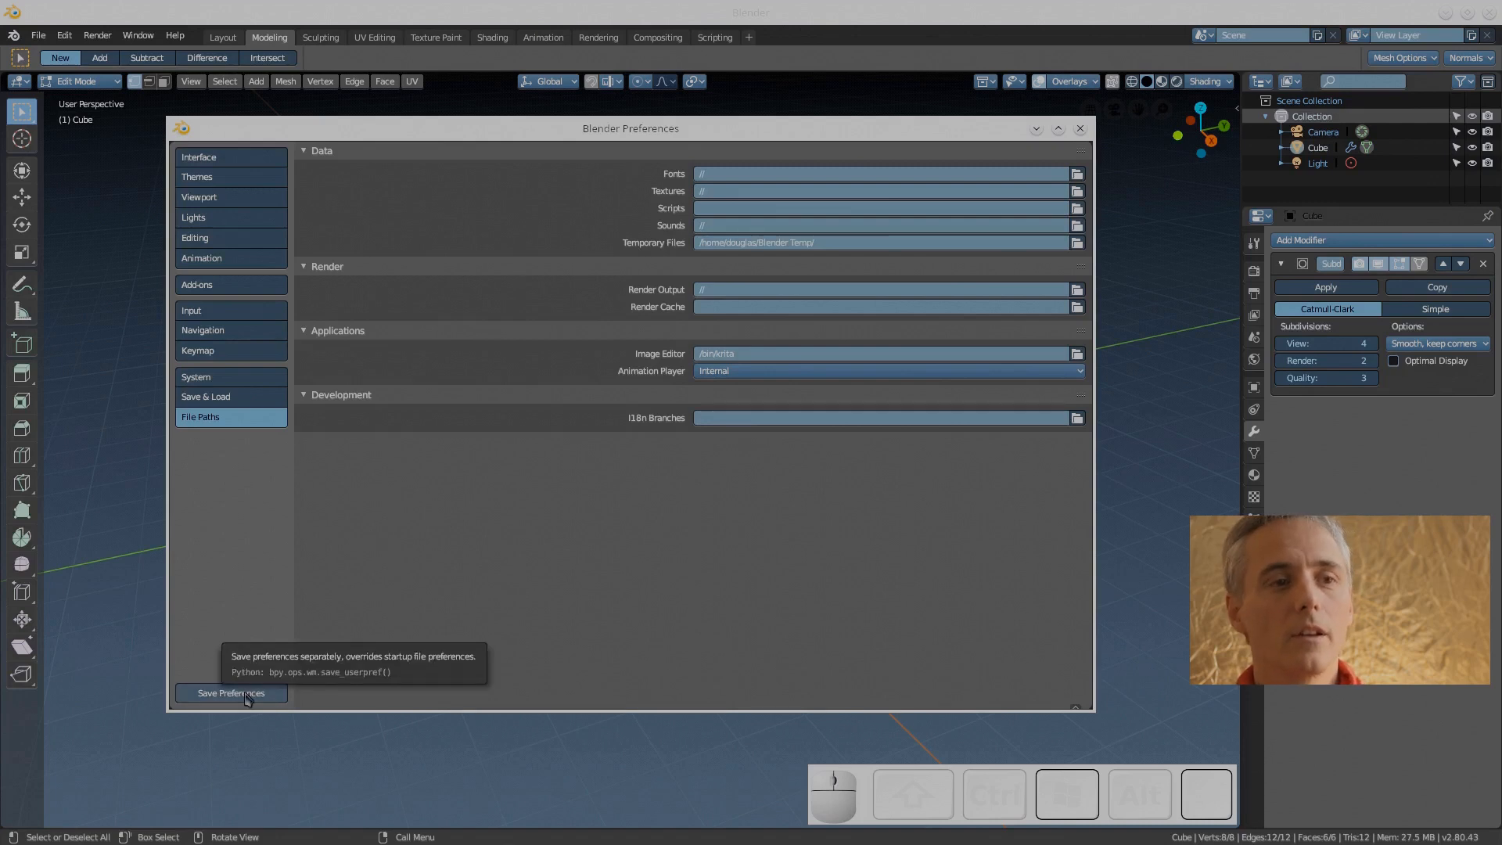
mouse_move(1082, 137)
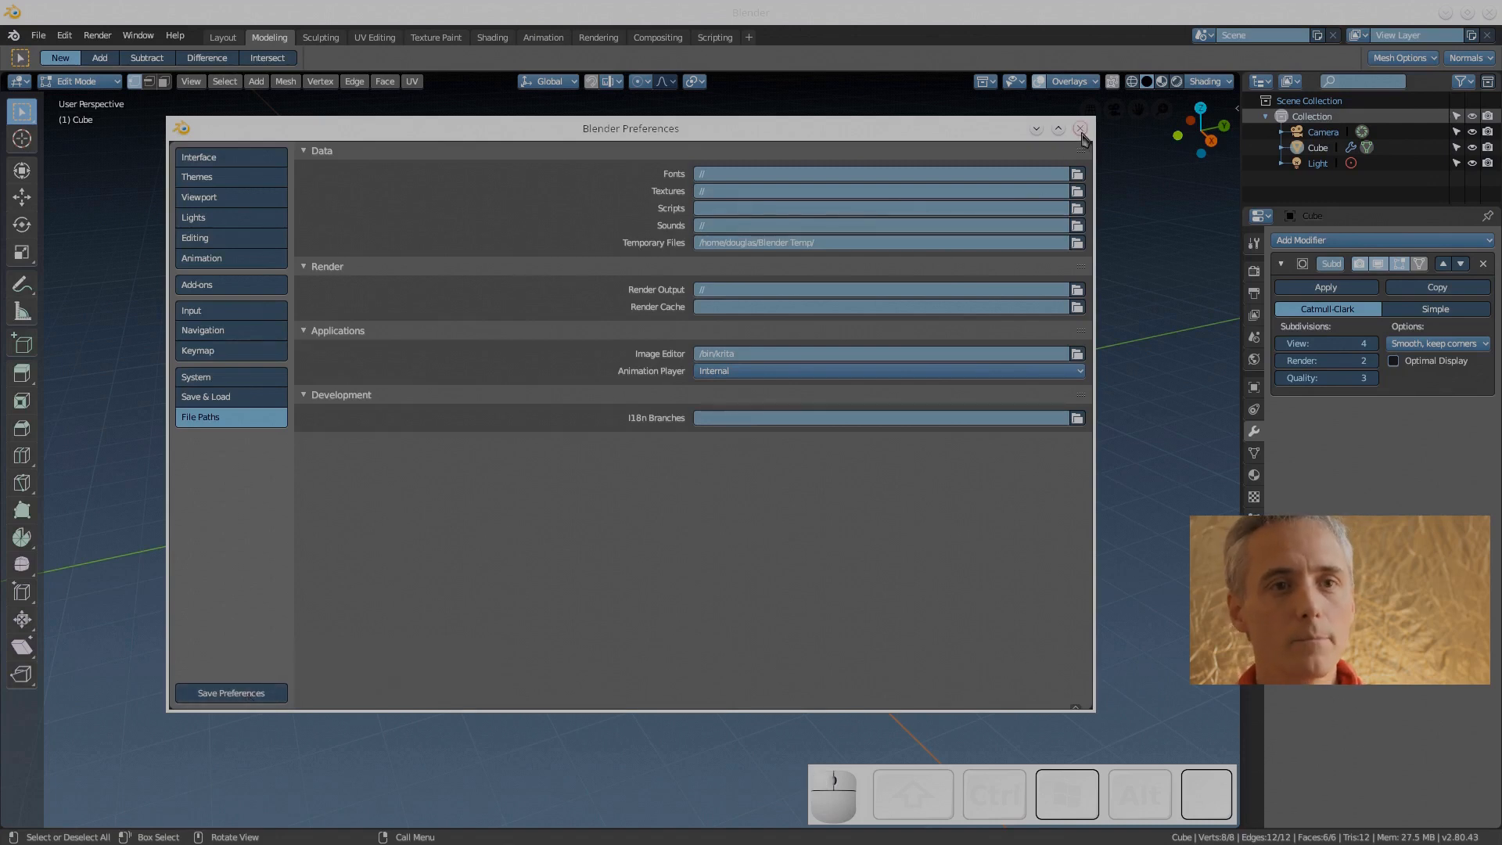
left_click(1080, 129)
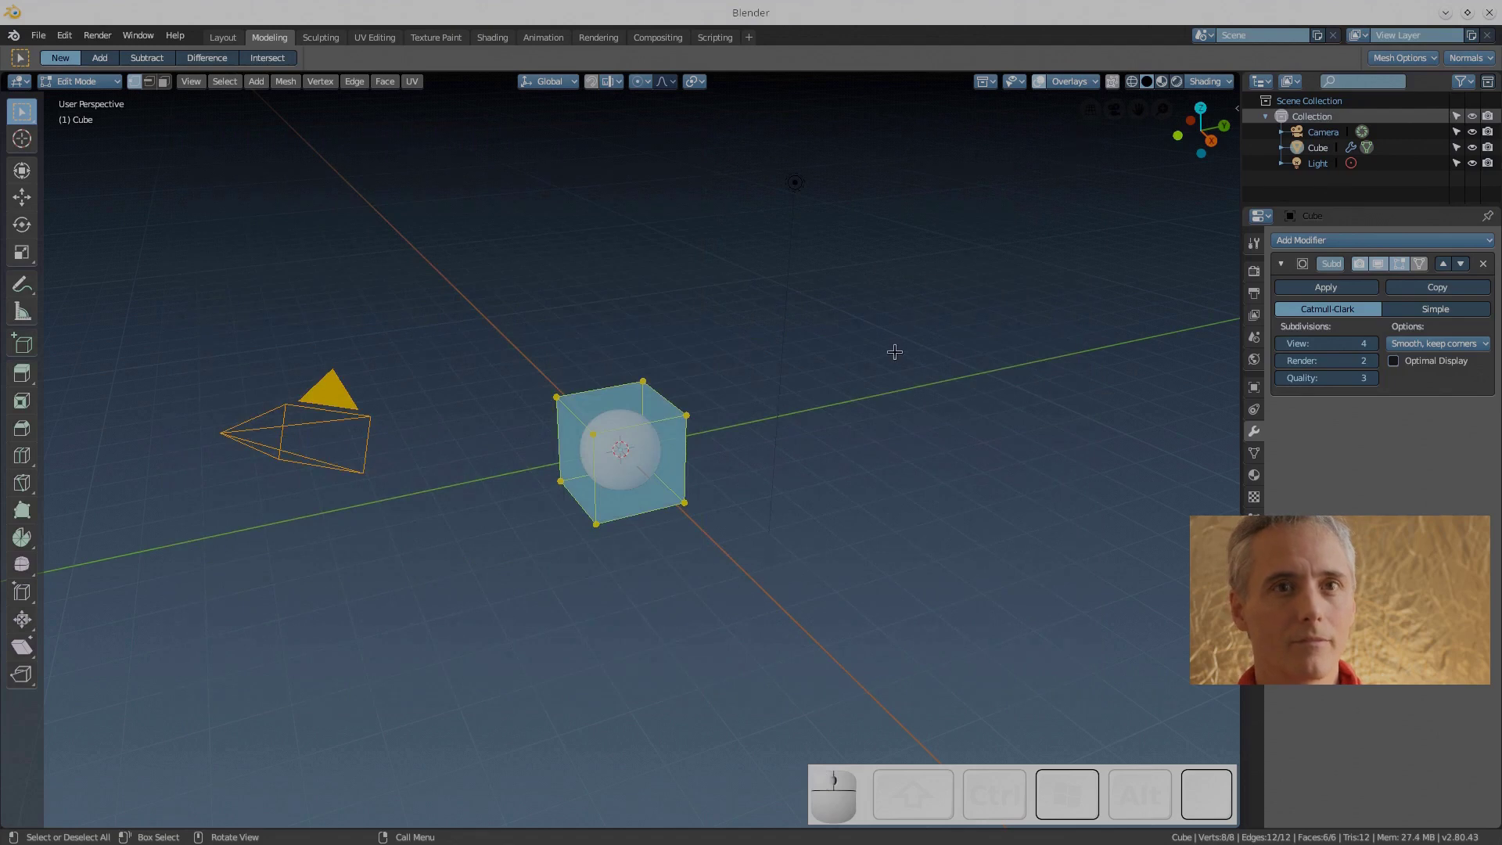
In front view, apply the Subdivision modifier and switch the cube to Object Mode
key("1")
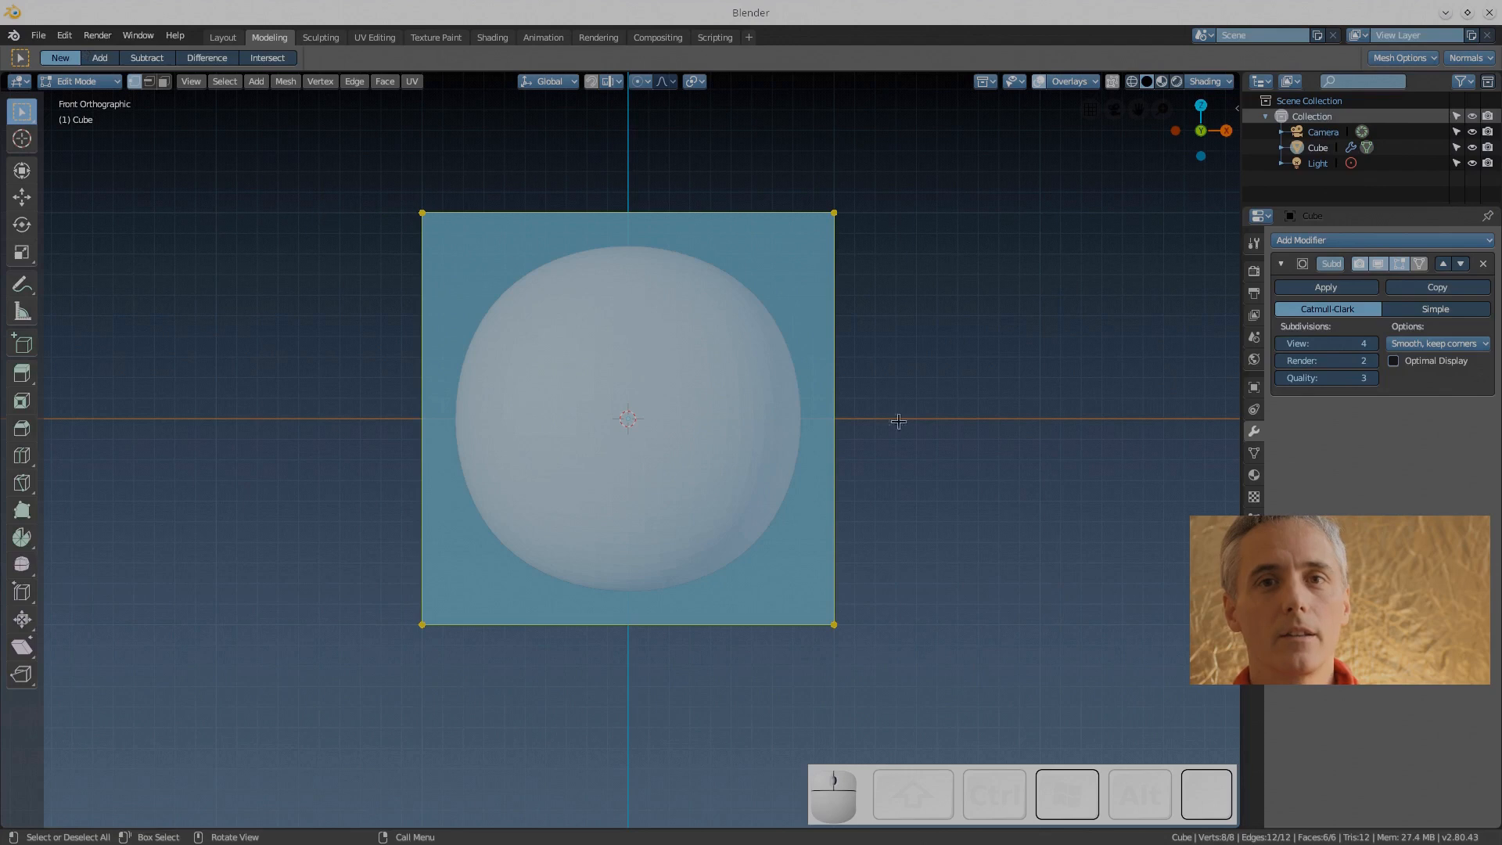
left_click(1253, 452)
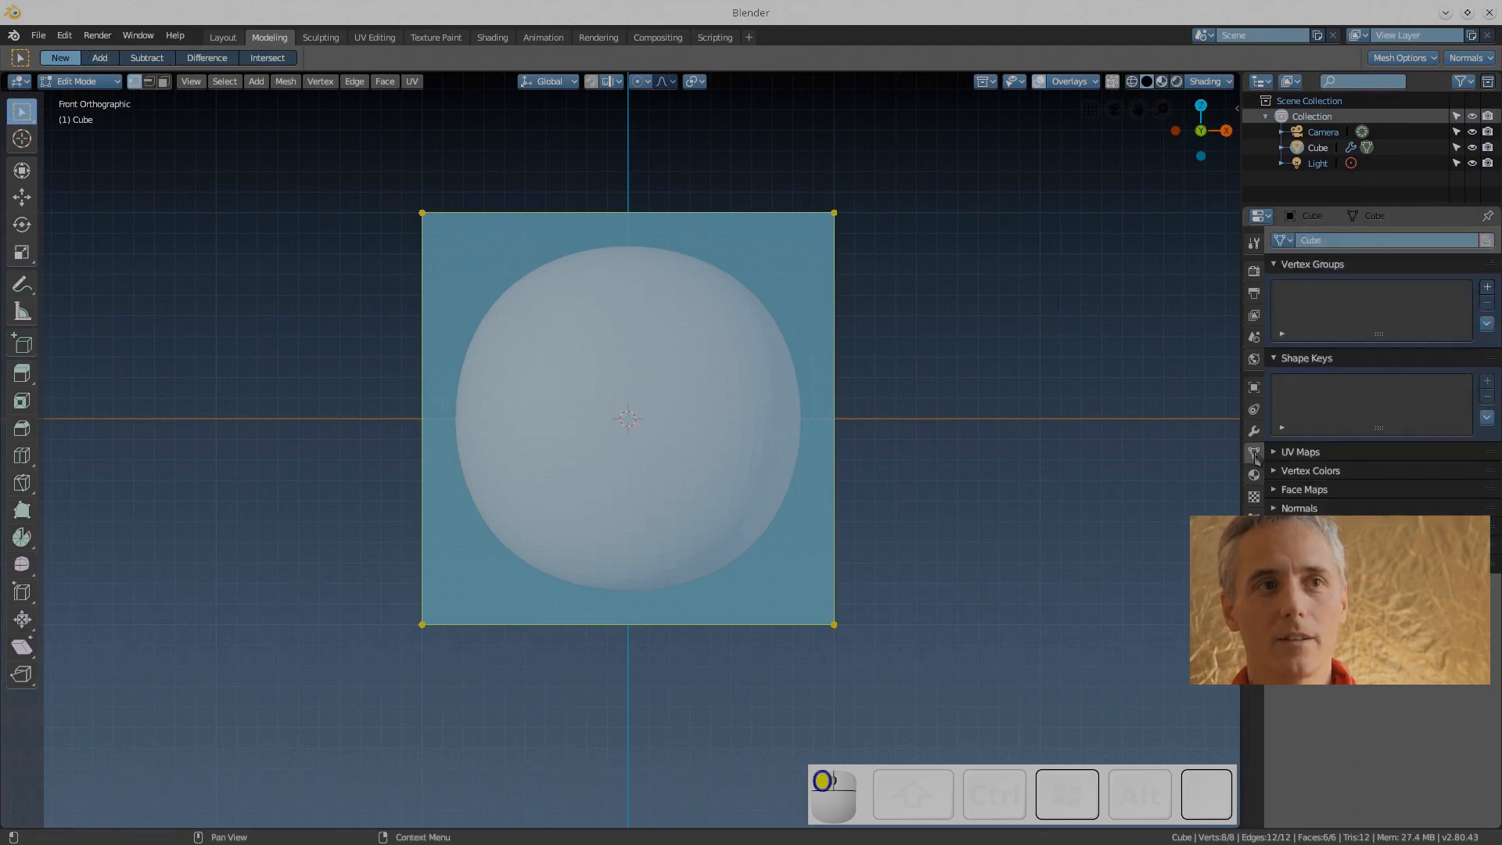
left_click(1253, 431)
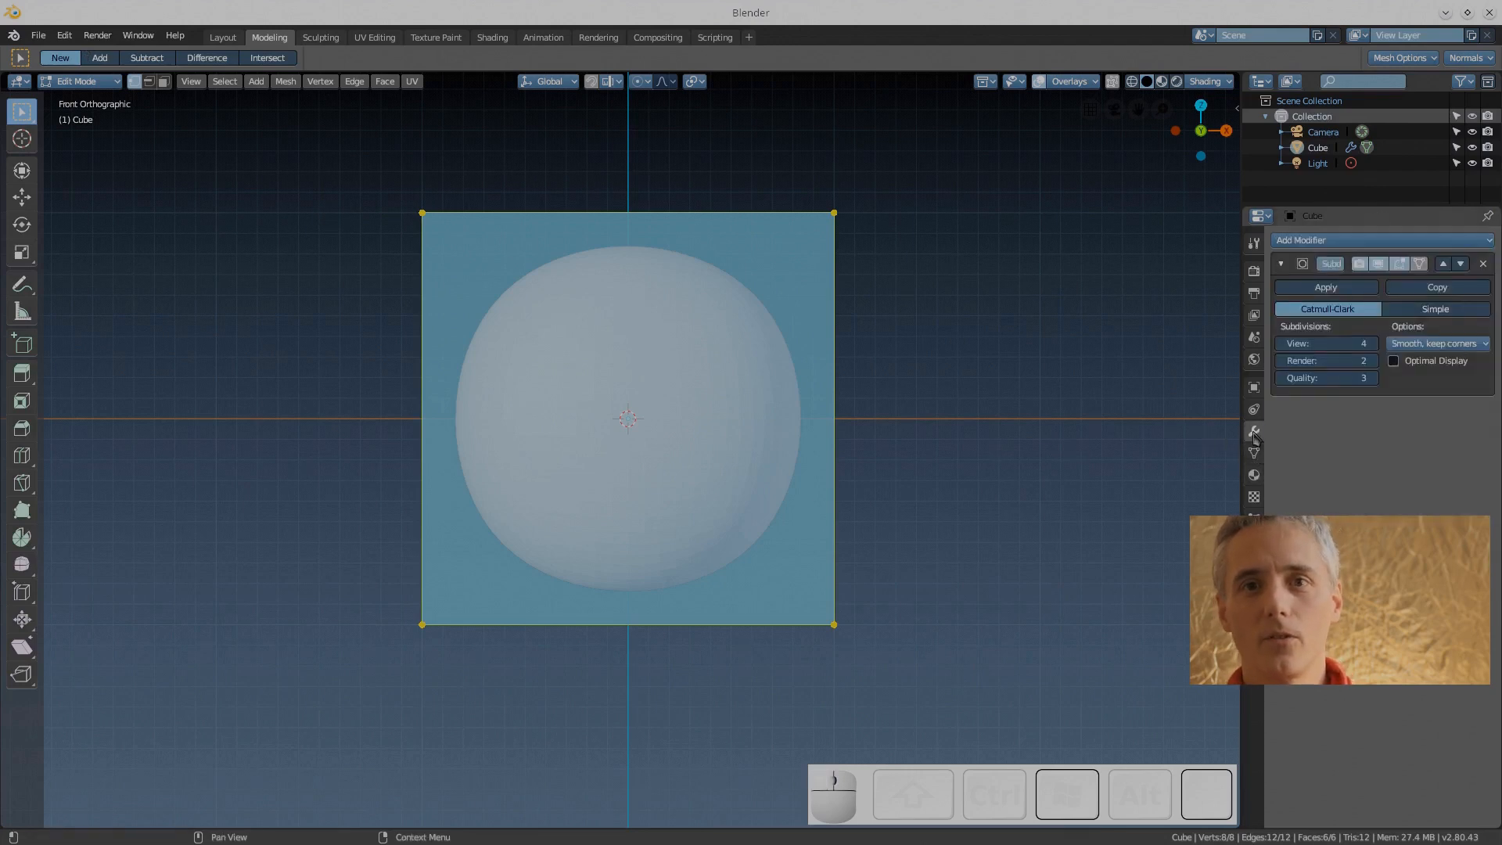
left_click(1325, 287)
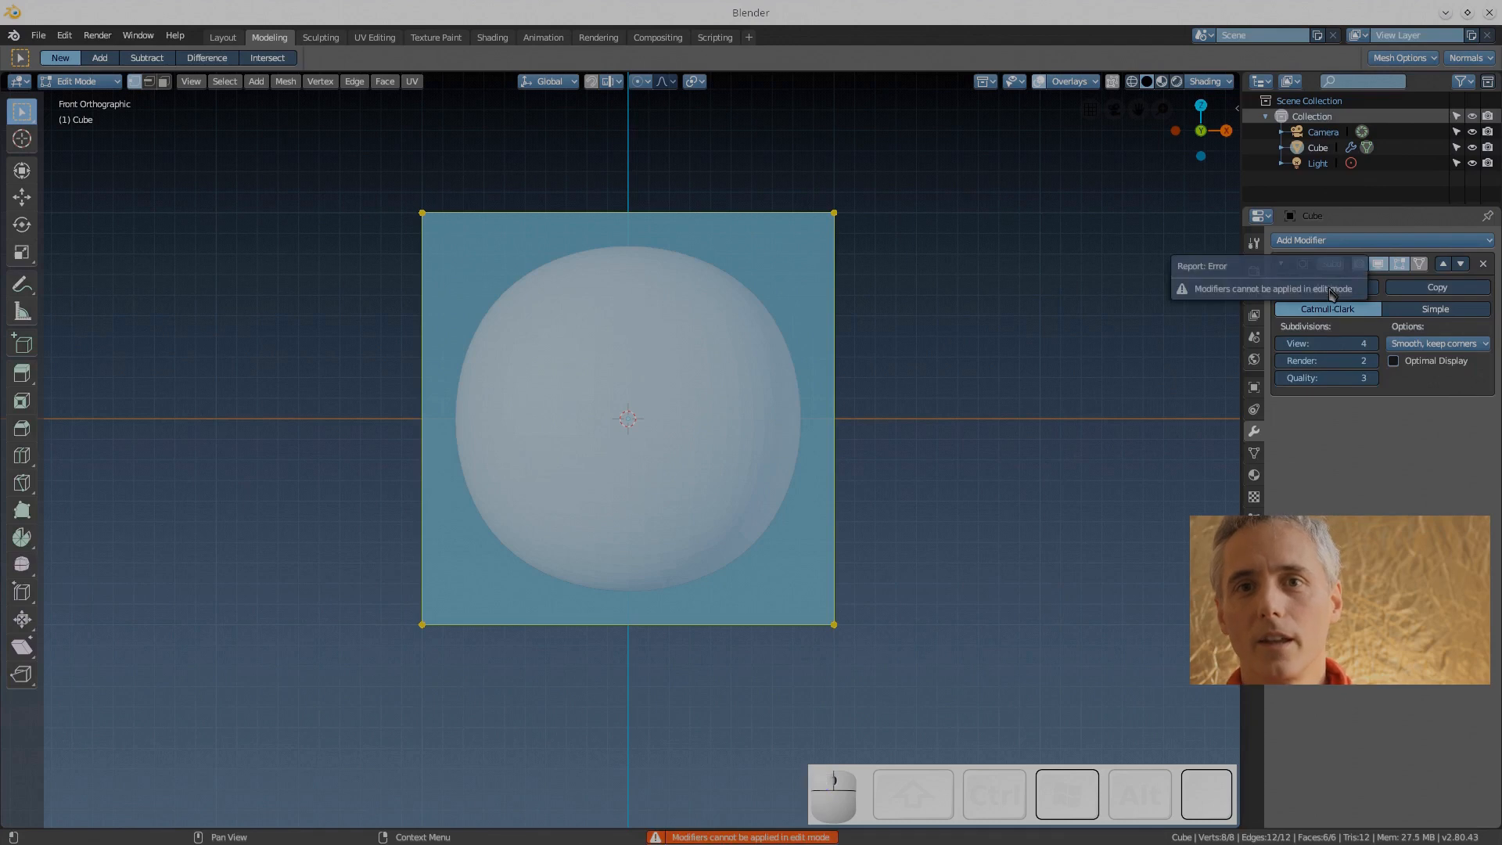
key("Tab")
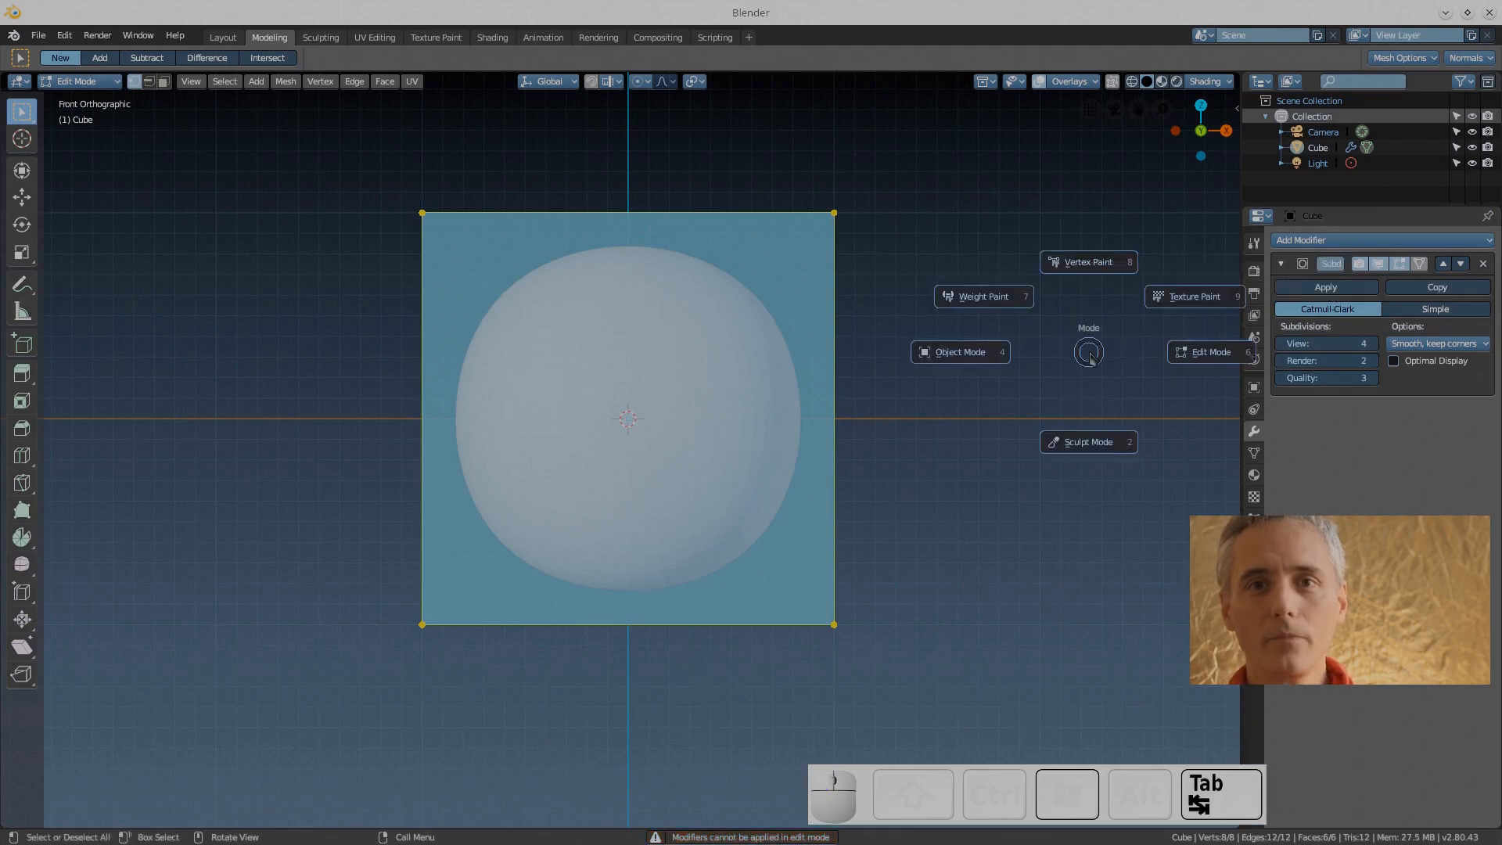
left_click(959, 352)
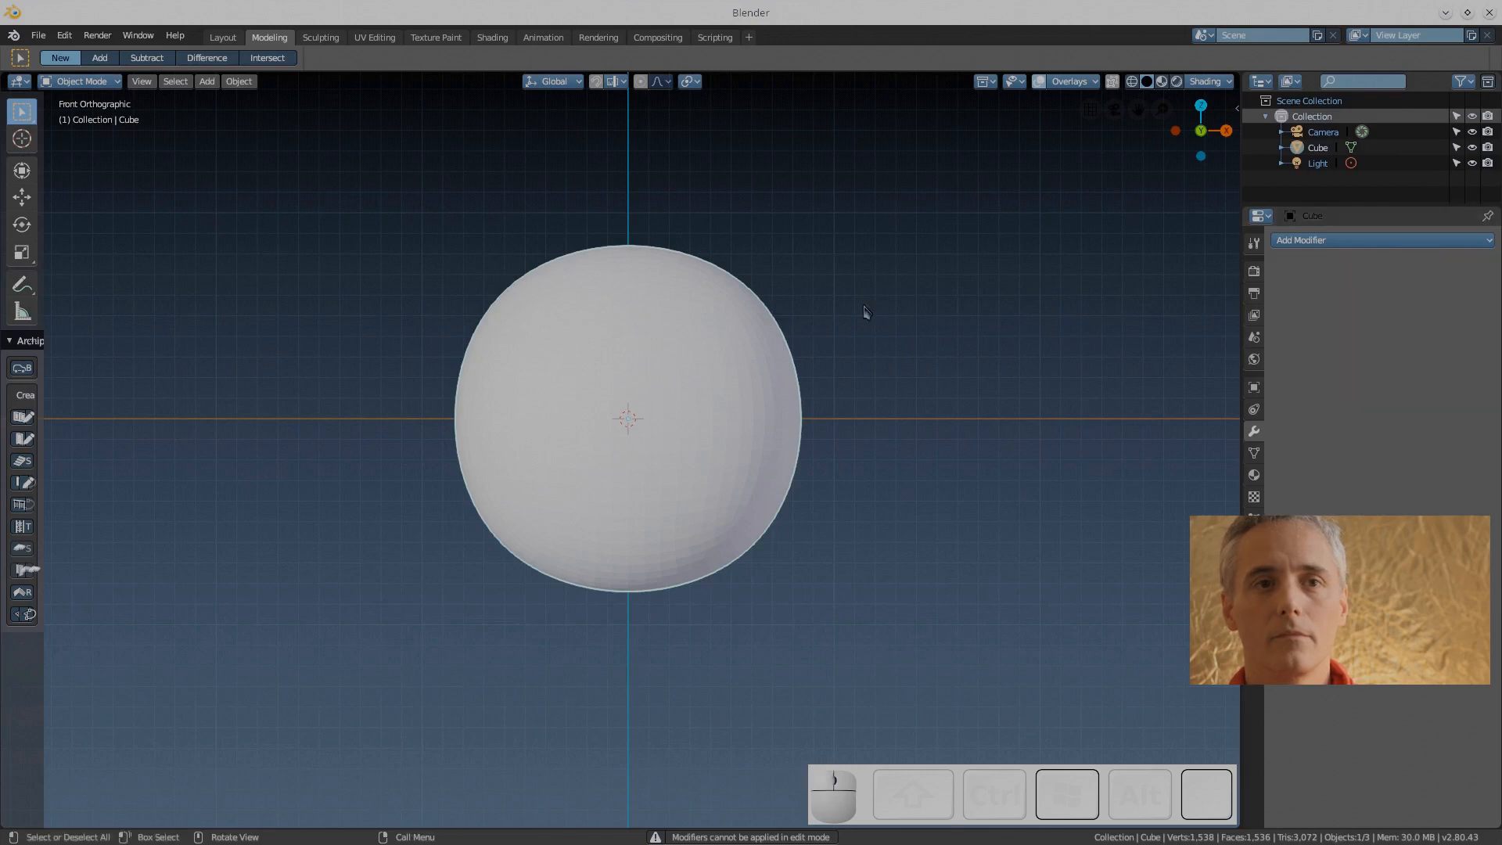
left_click(38, 36)
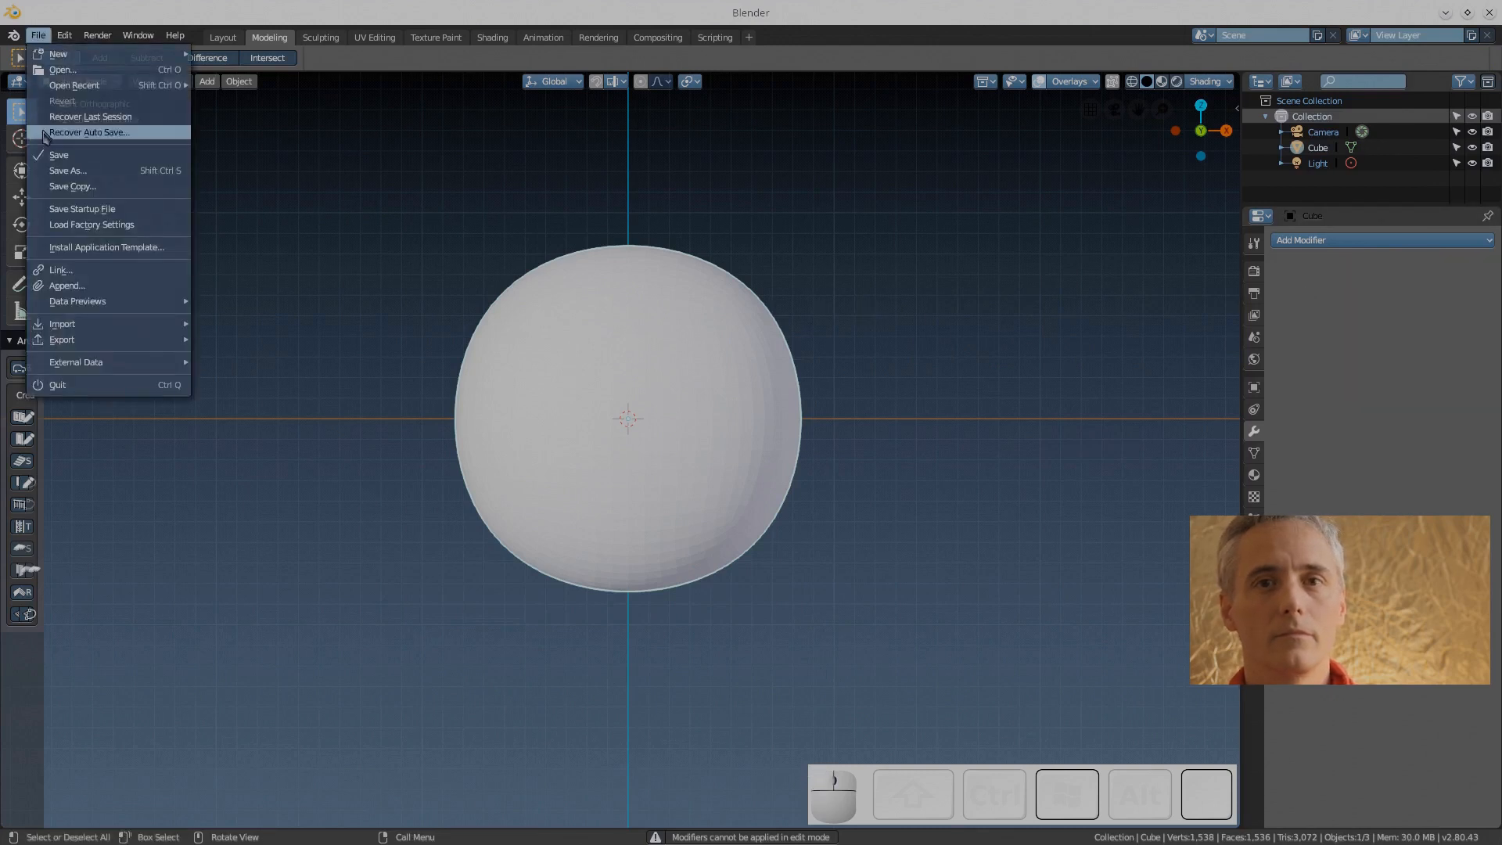
mouse_move(86, 209)
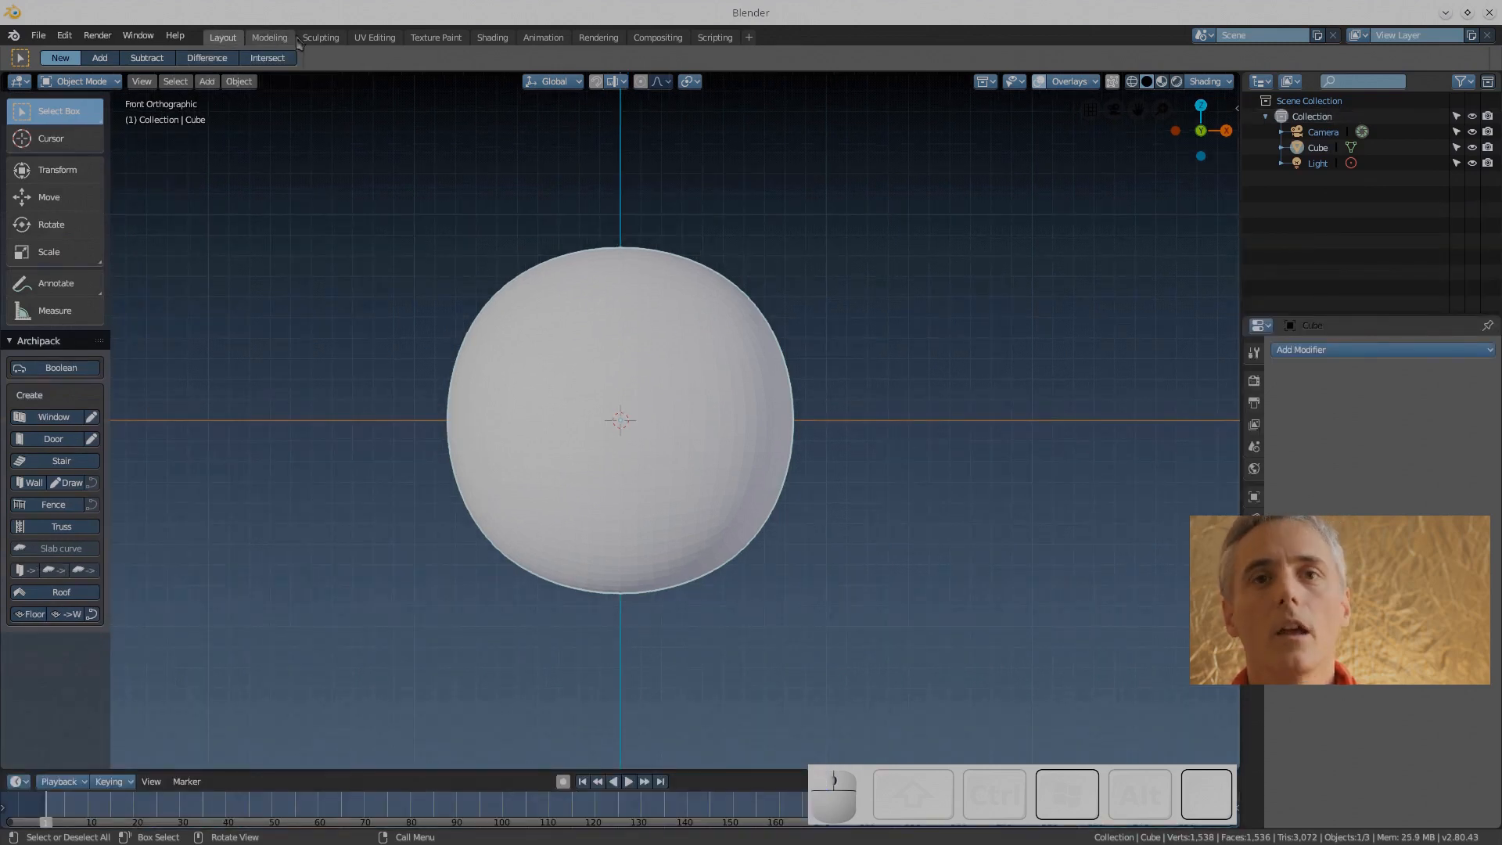
Visit the UV Editing, Texture Paint, Shading, Animation and Compositing workspaces, ending in Sculpting
left_click(374, 37)
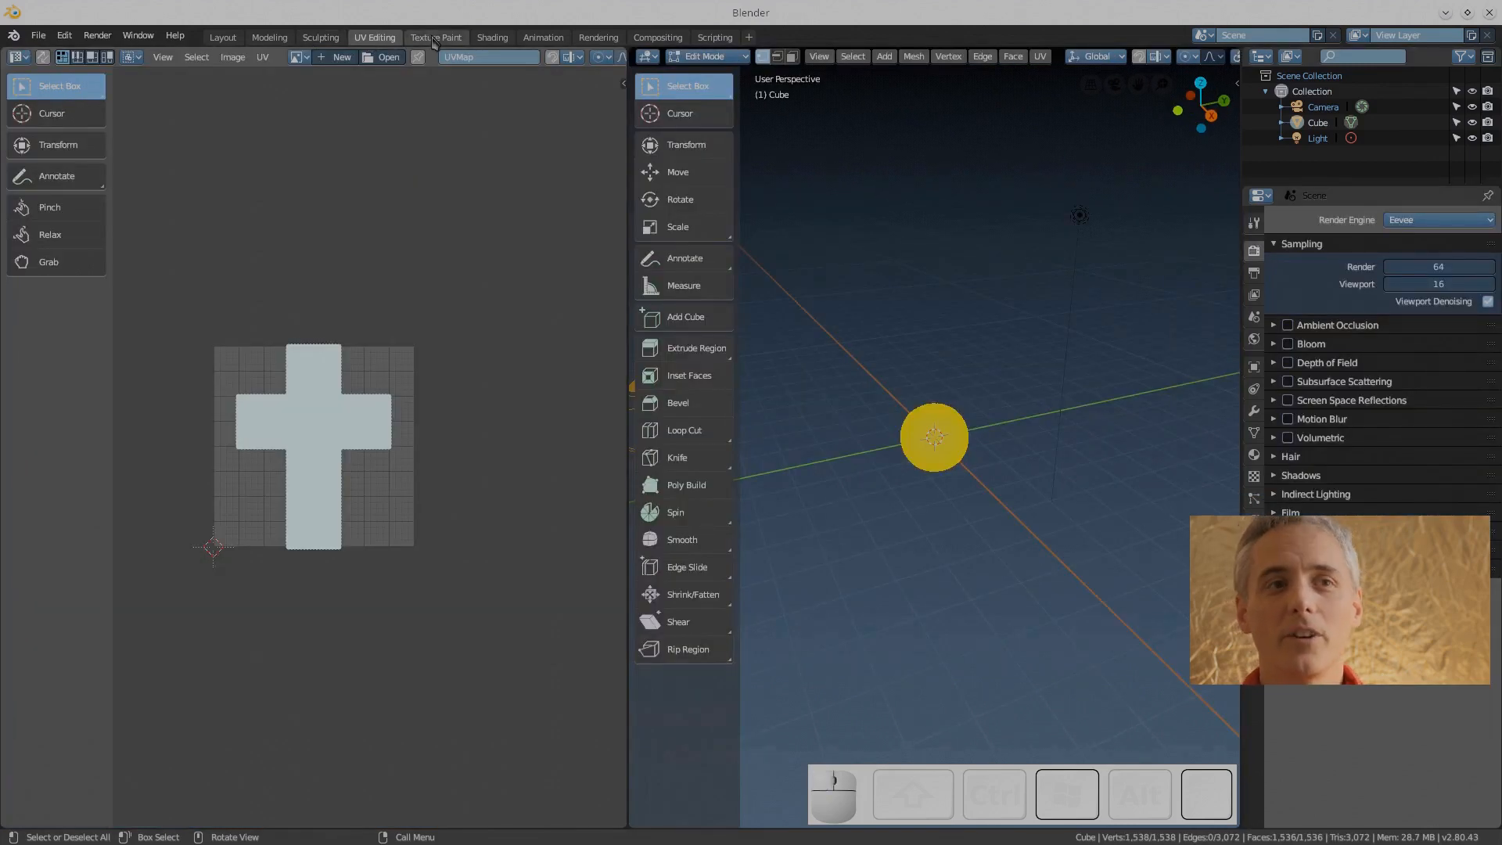
left_click(435, 37)
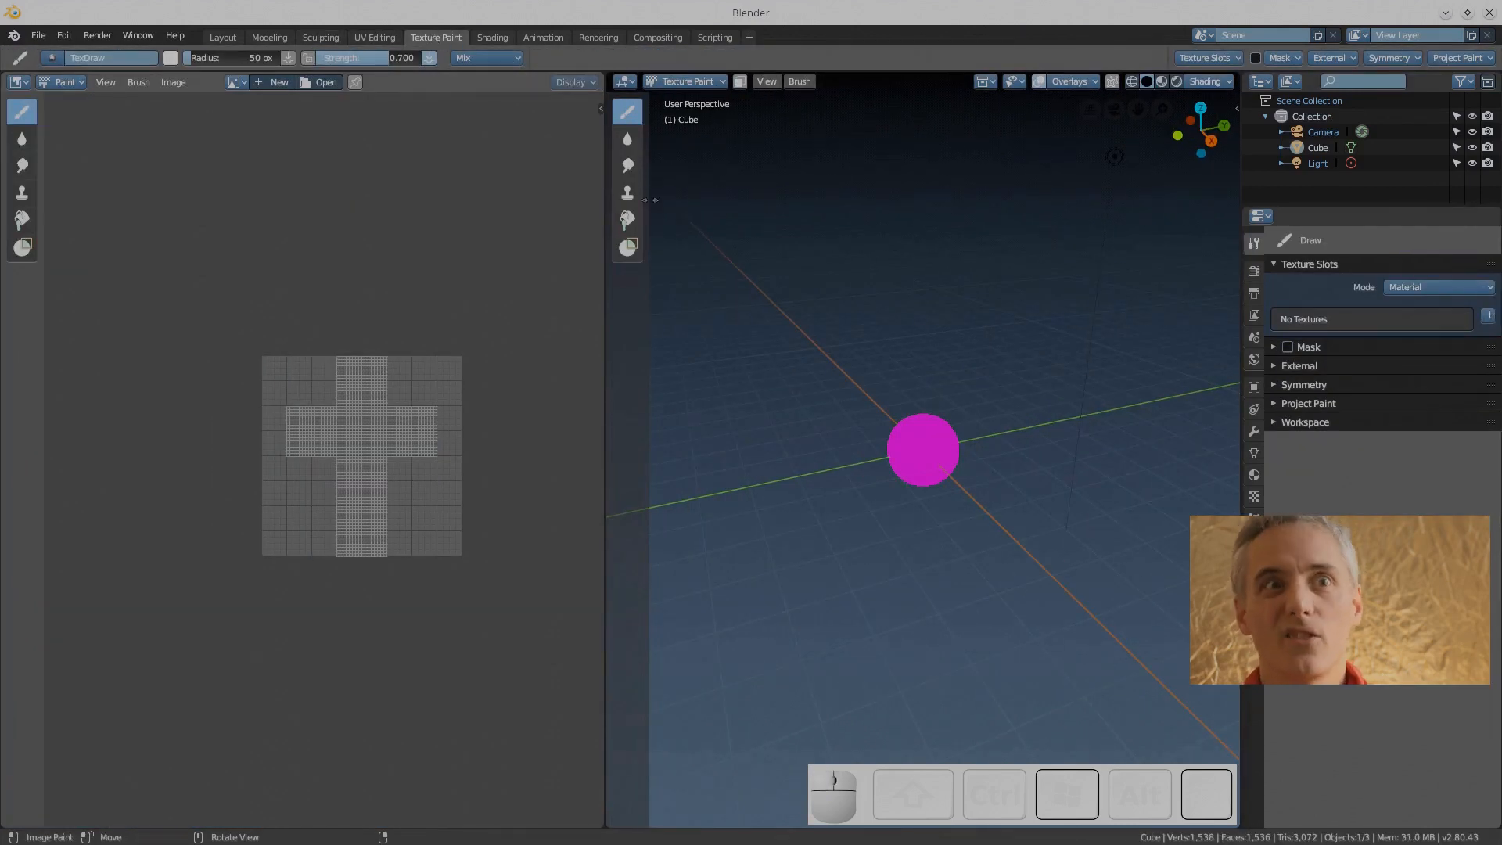
left_click(627, 112)
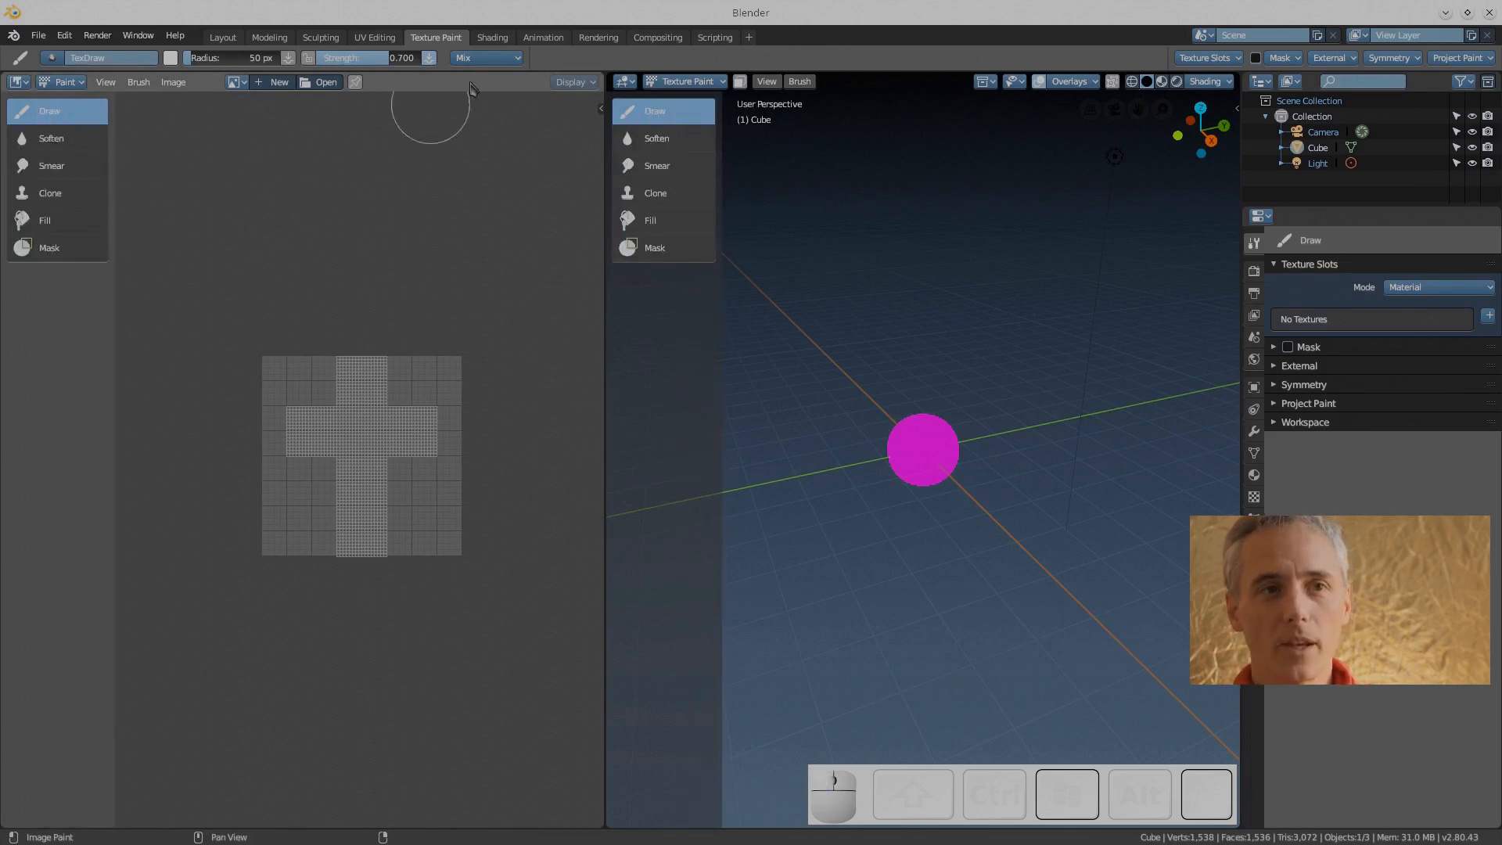
left_click(492, 37)
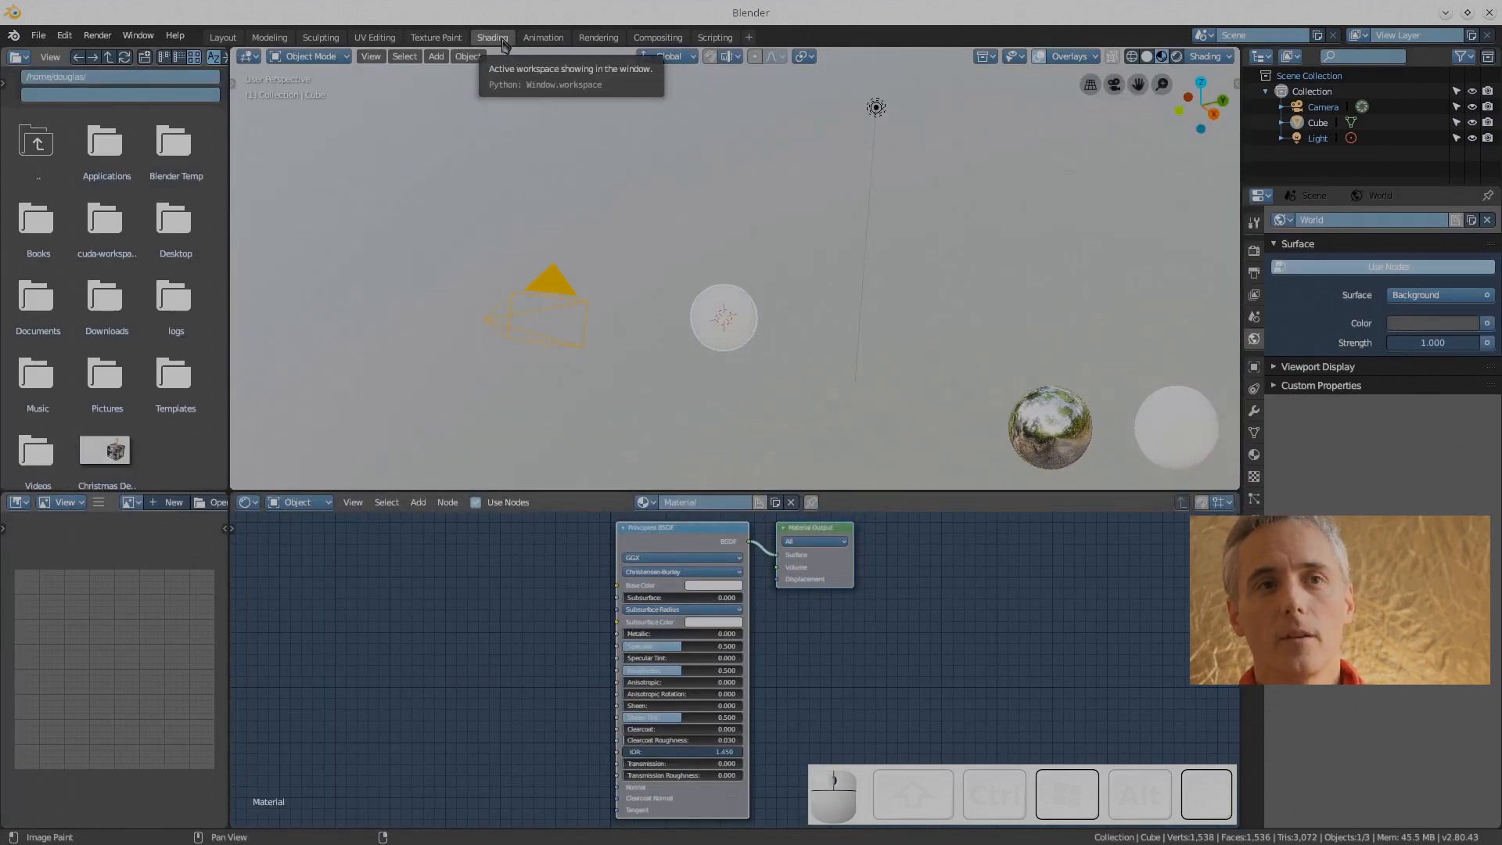
mouse_move(540, 44)
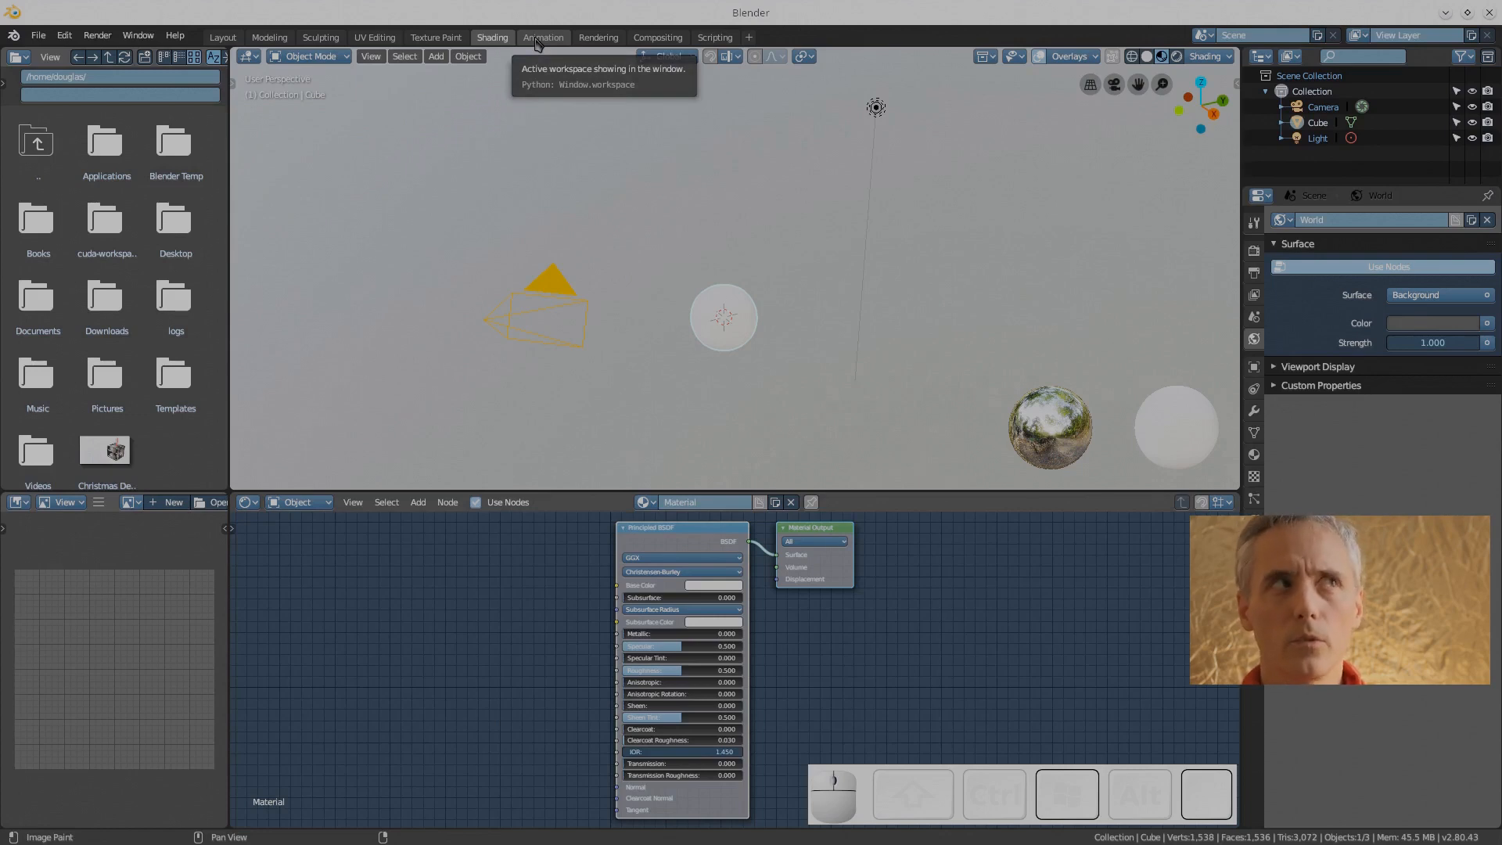
left_click(543, 37)
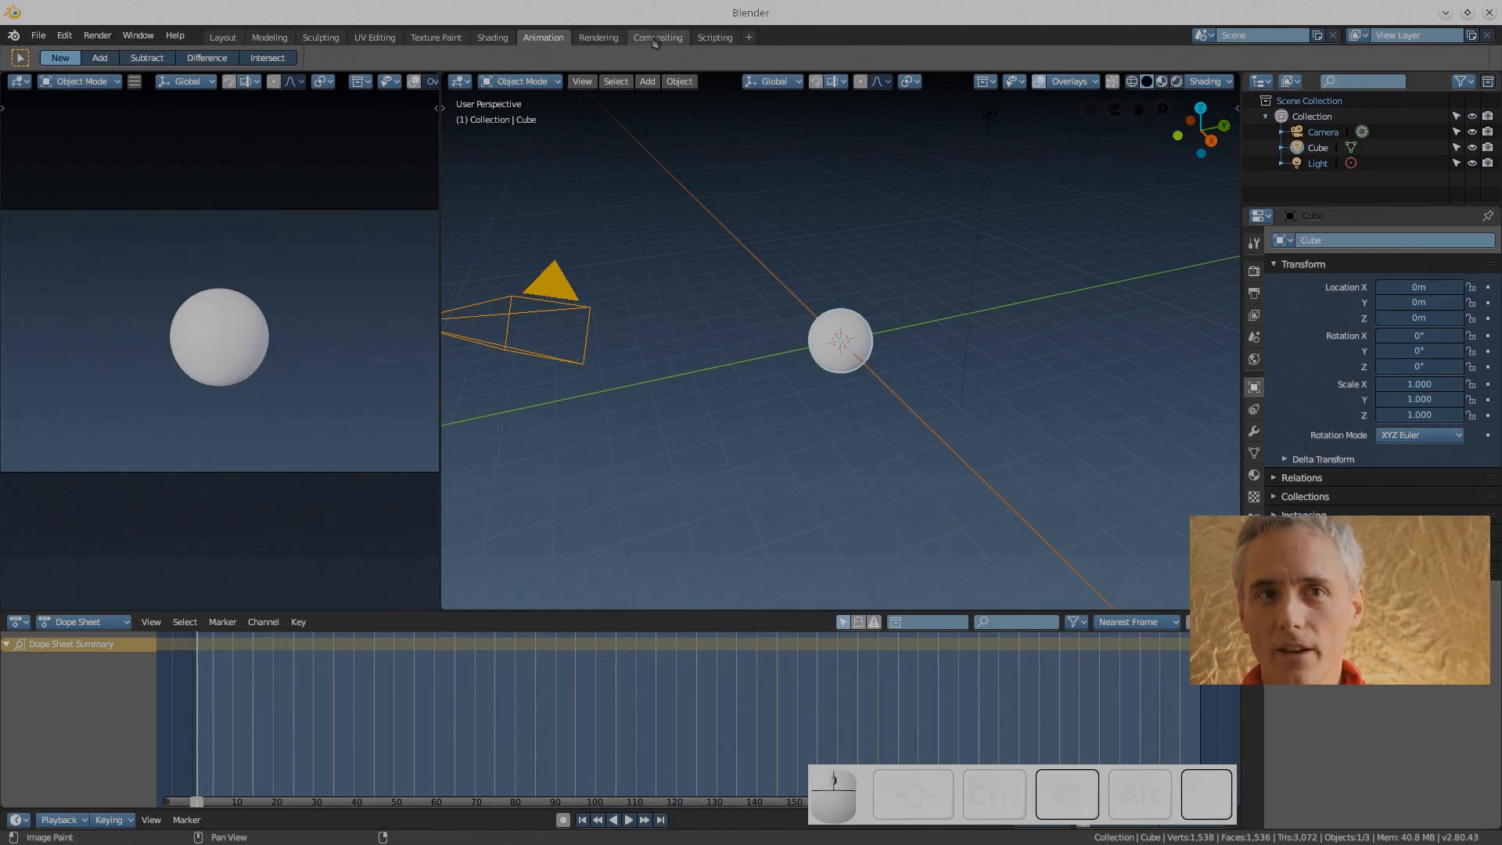
left_click(657, 37)
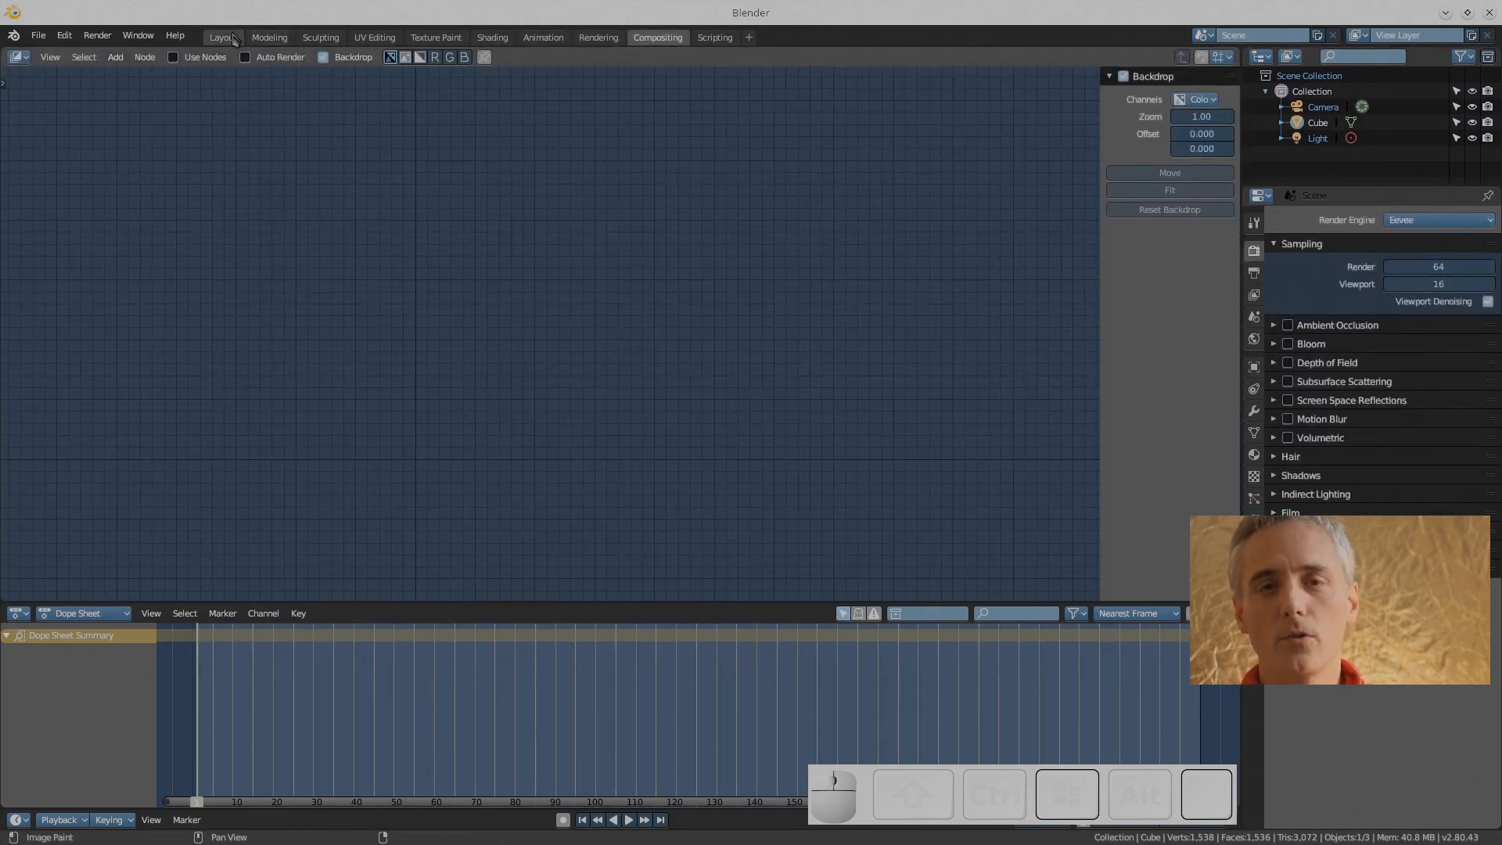
left_click(320, 36)
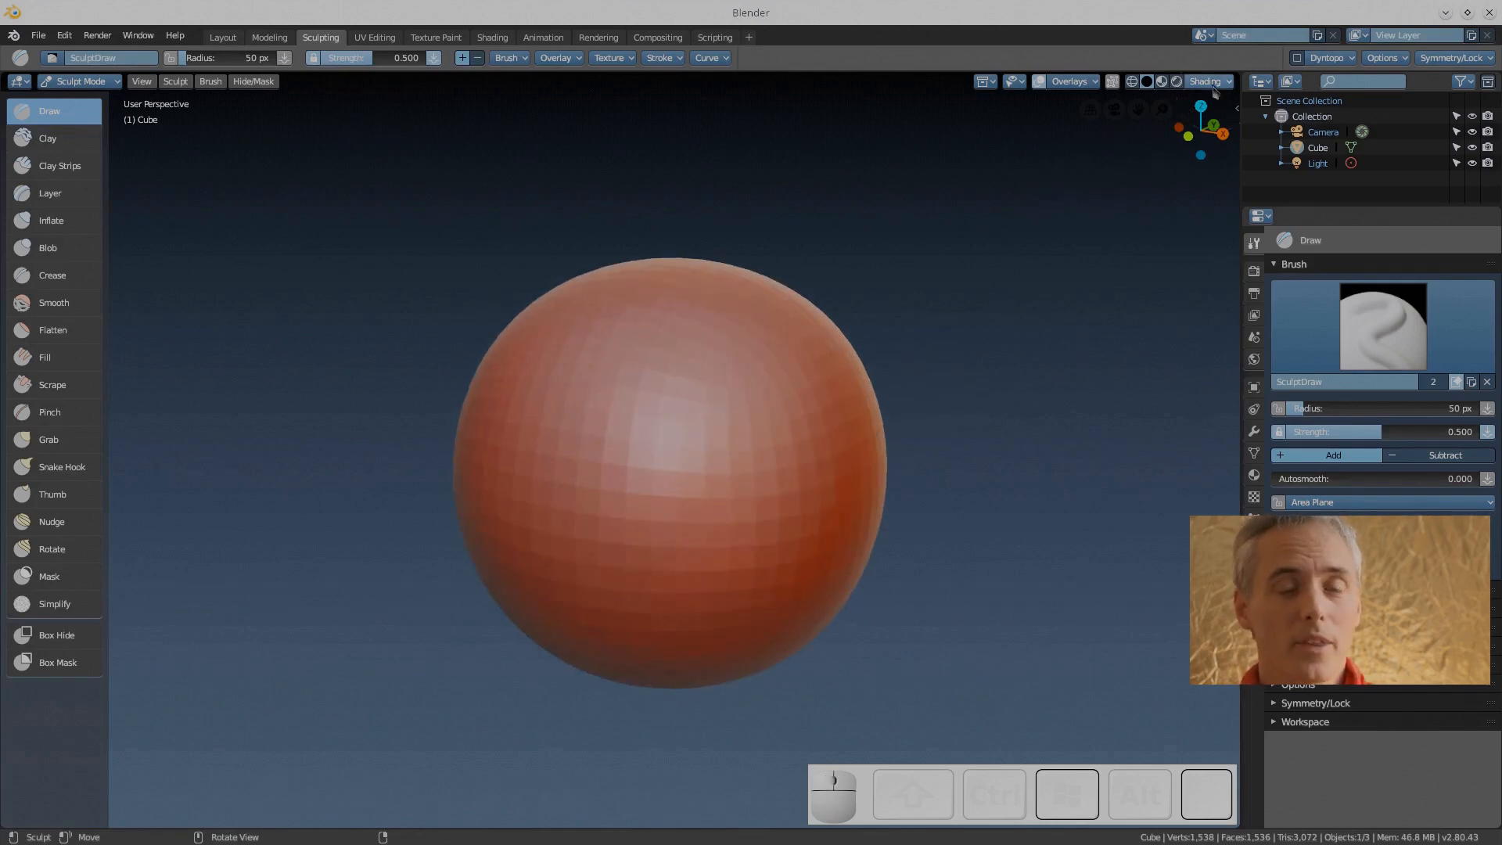
Return to the Modeling workspace in Object Mode and open the File menu
left_click(1204, 80)
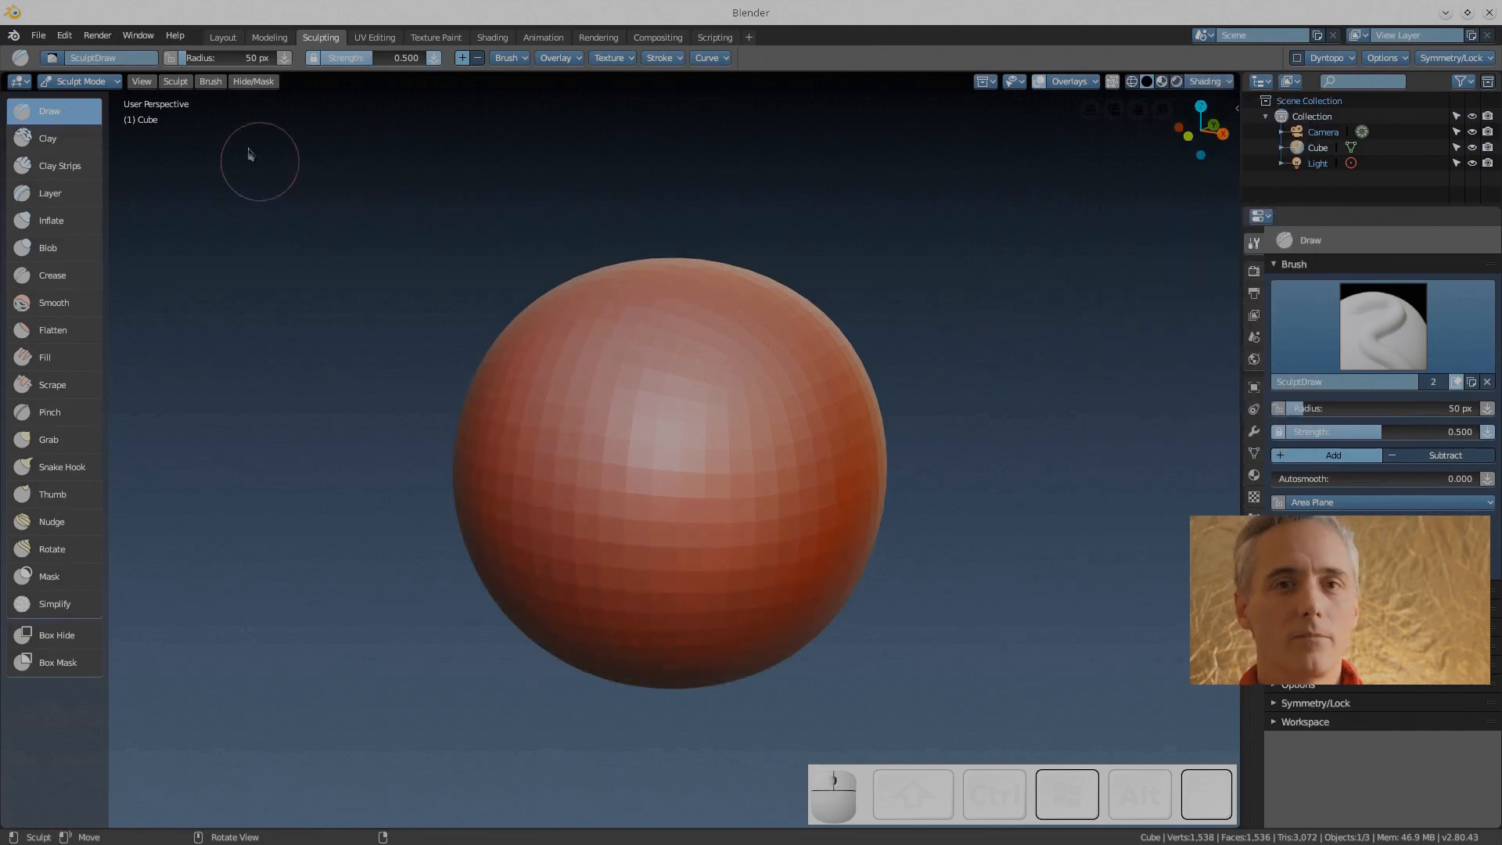
left_click(269, 36)
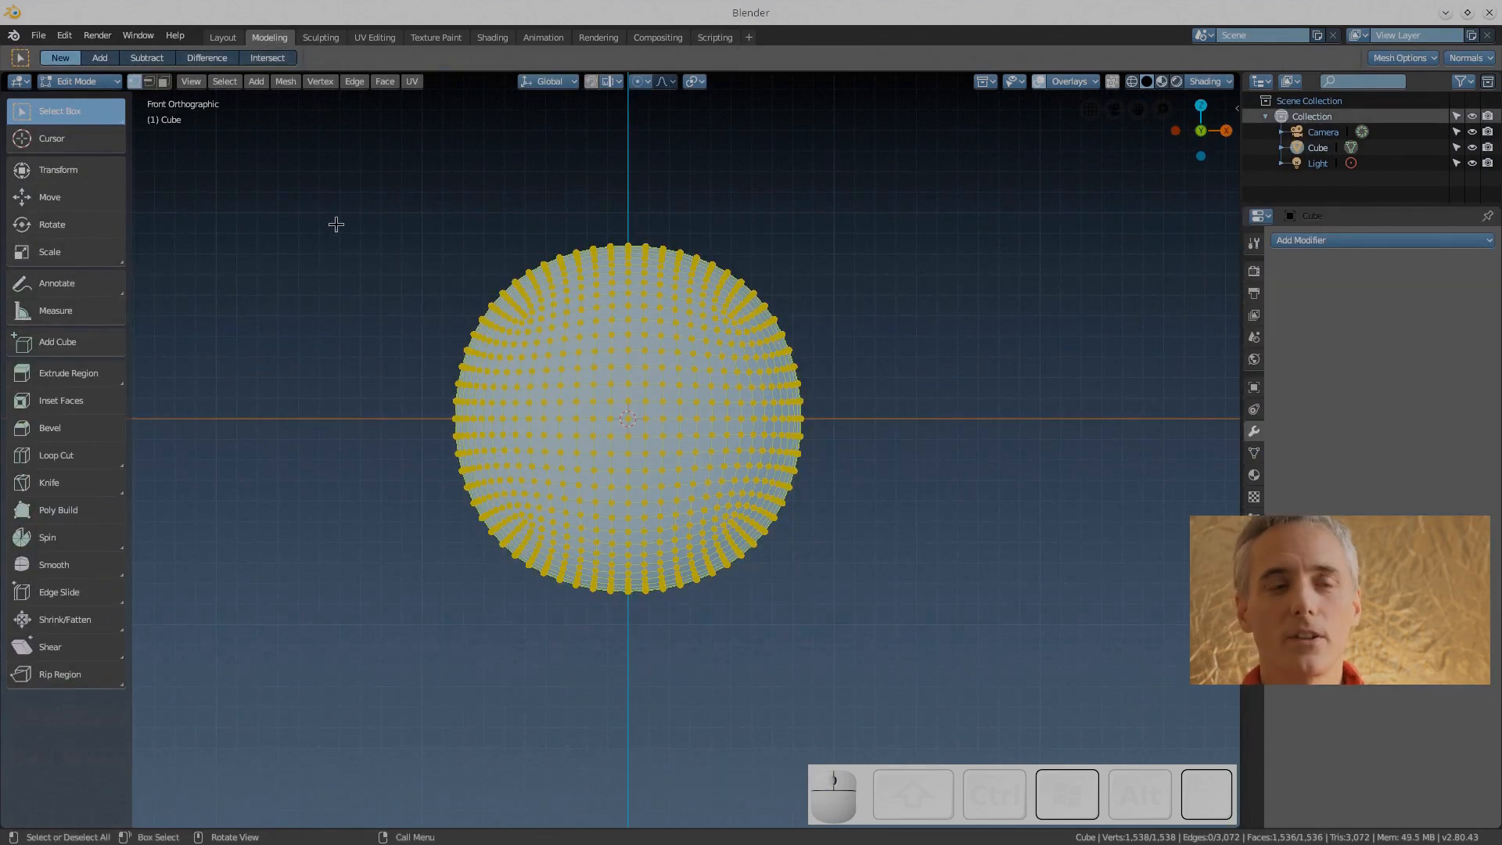
key("Tab")
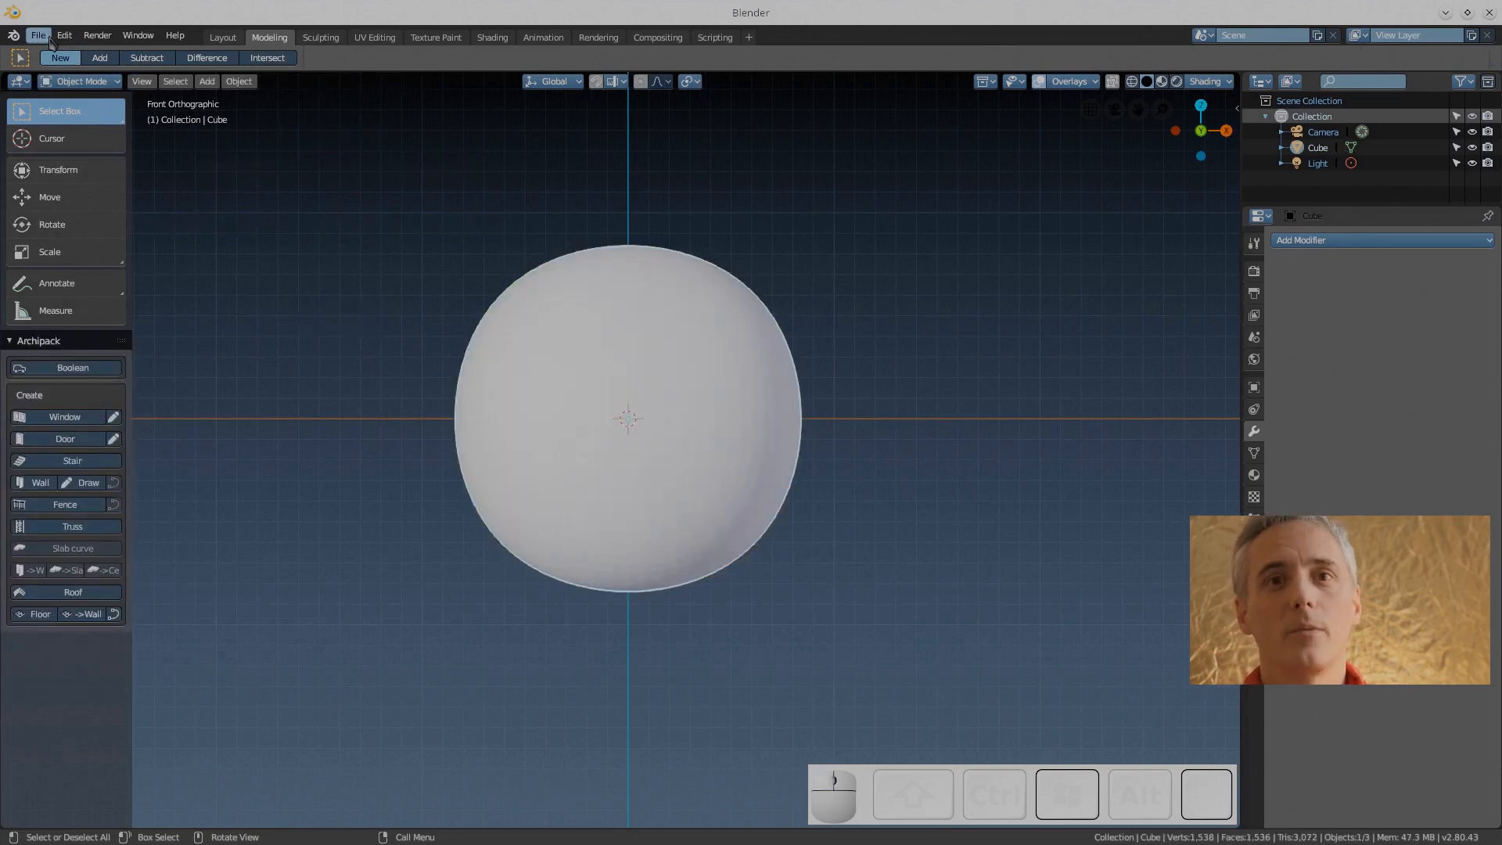
left_click(38, 35)
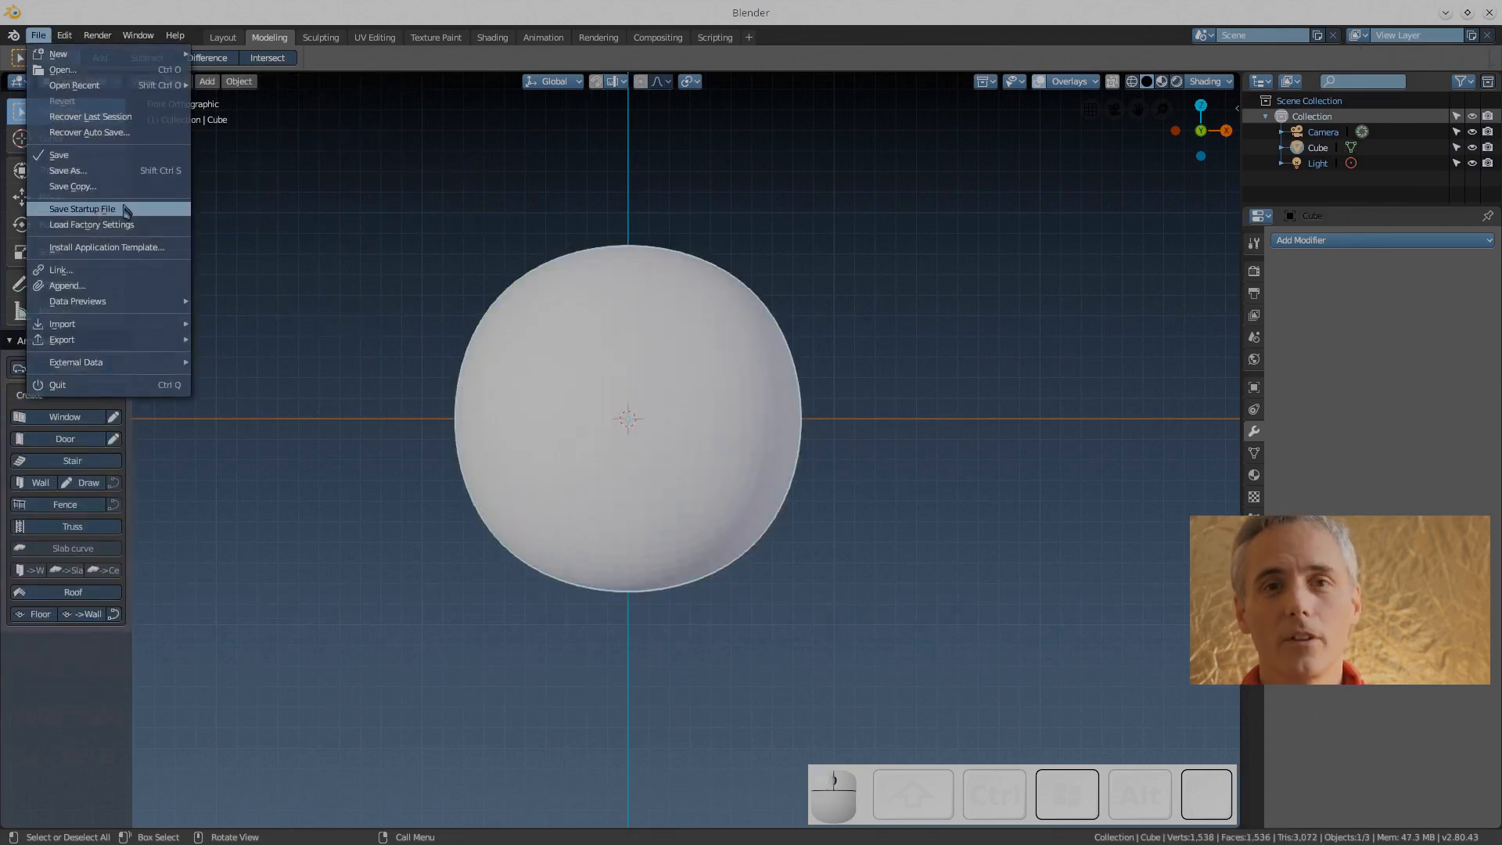